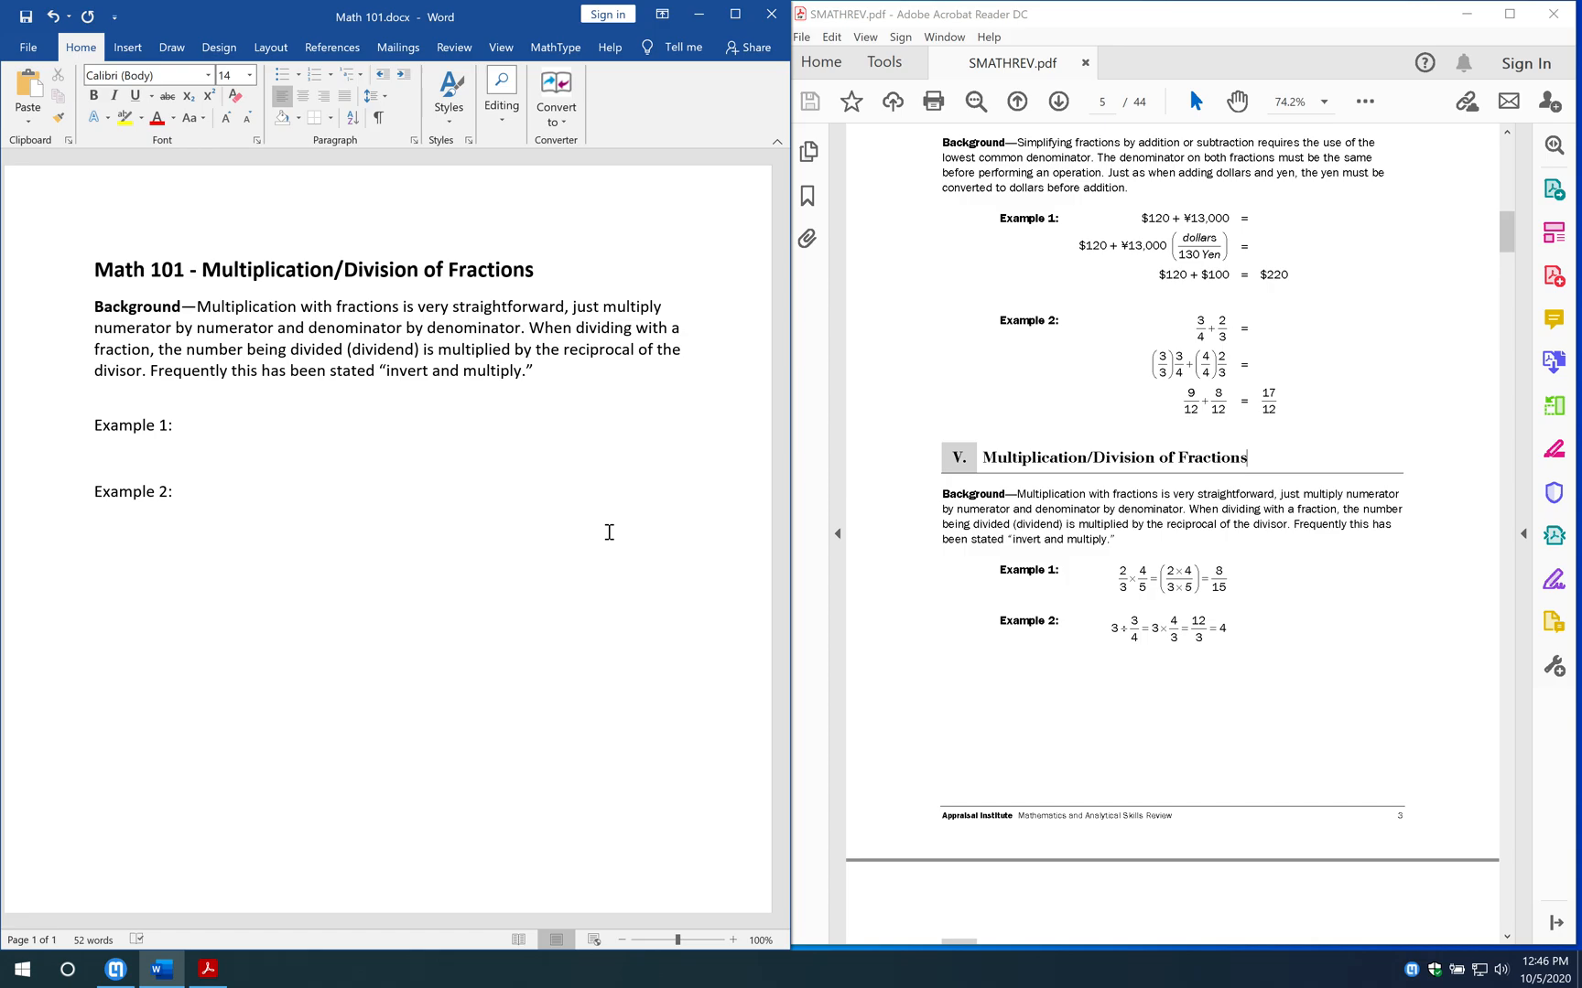
- Place the cursor after Example 1 and bring up the Mathpix snip list over the document
click(179, 425)
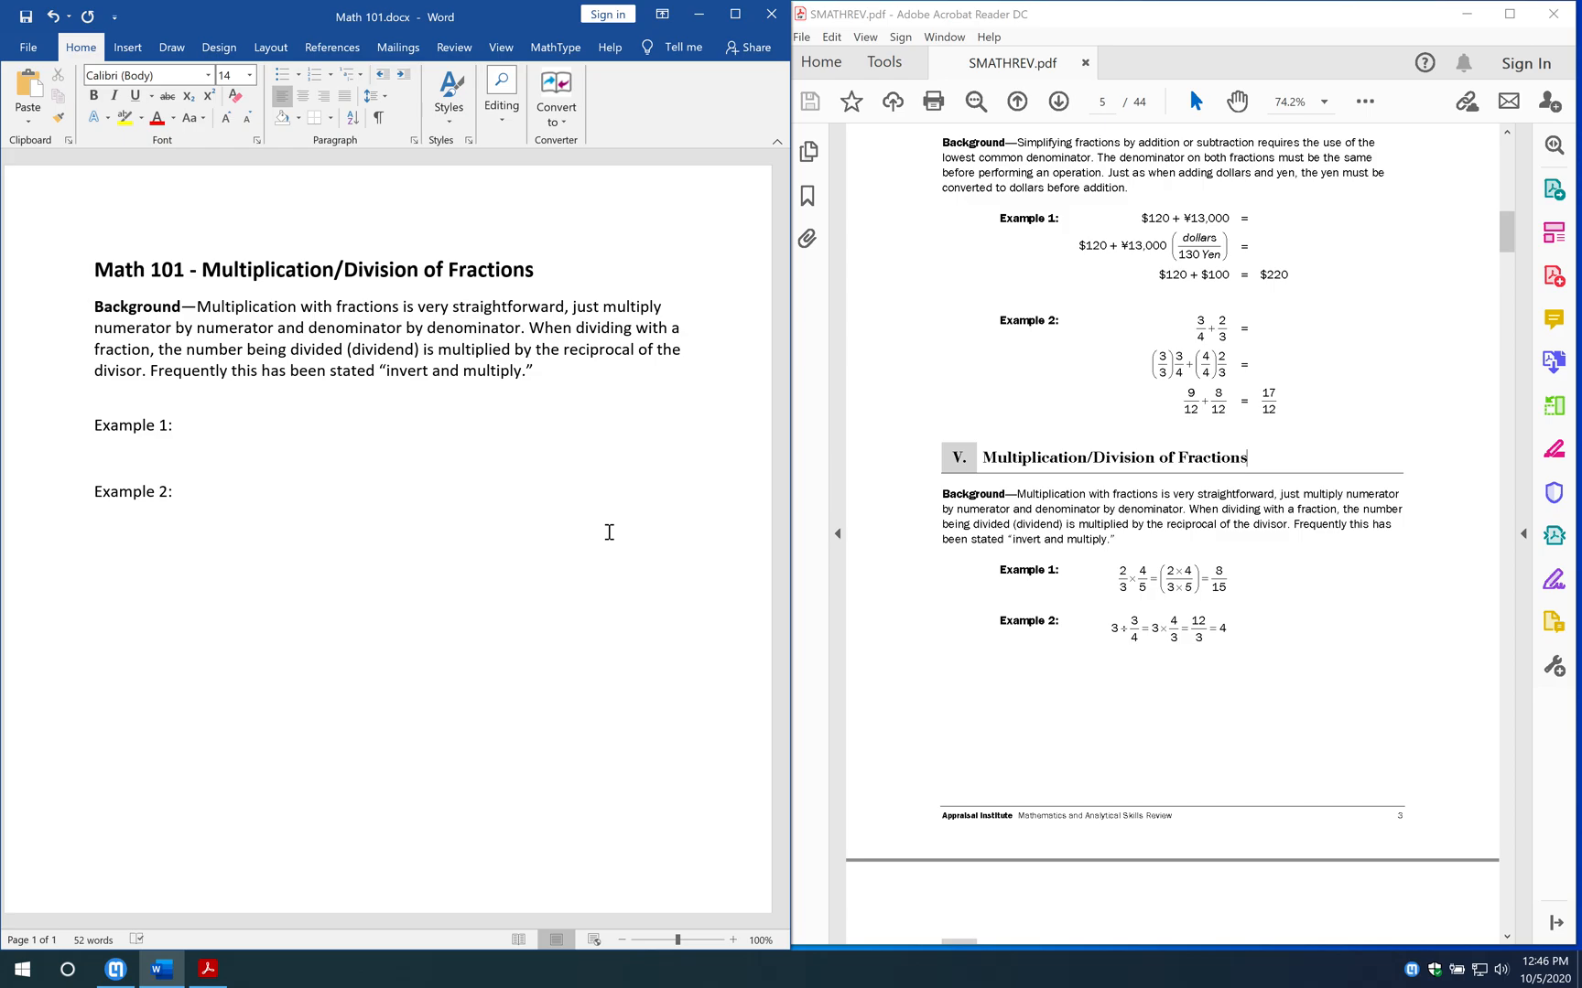
click(179, 424)
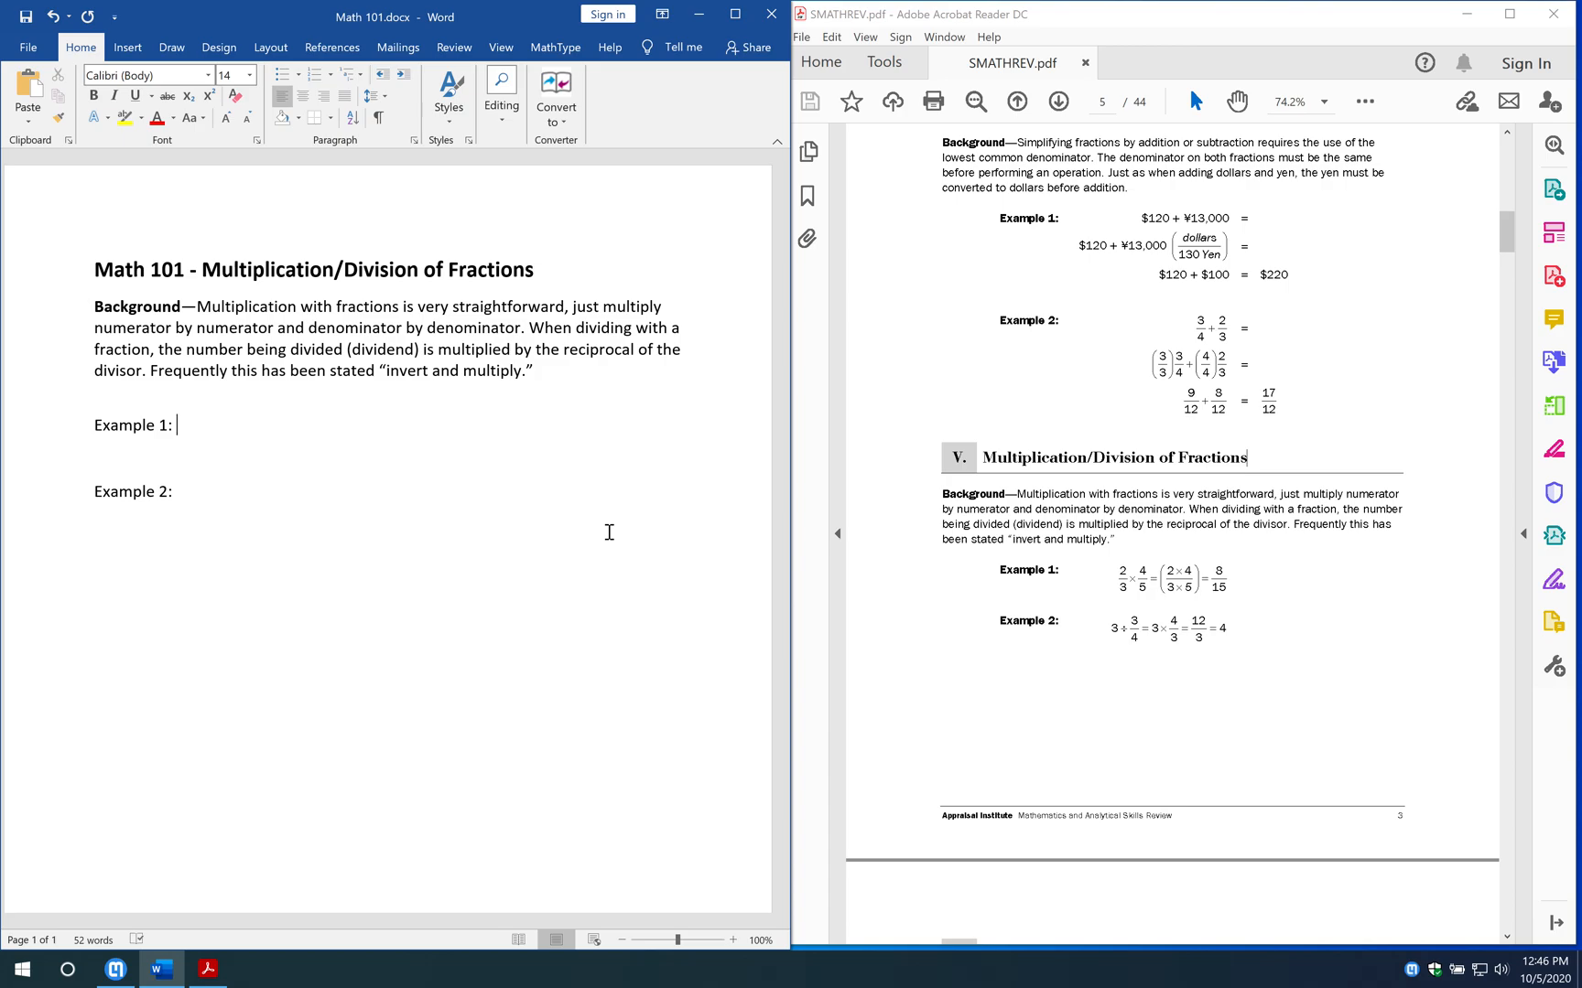
mouse_move(1144, 538)
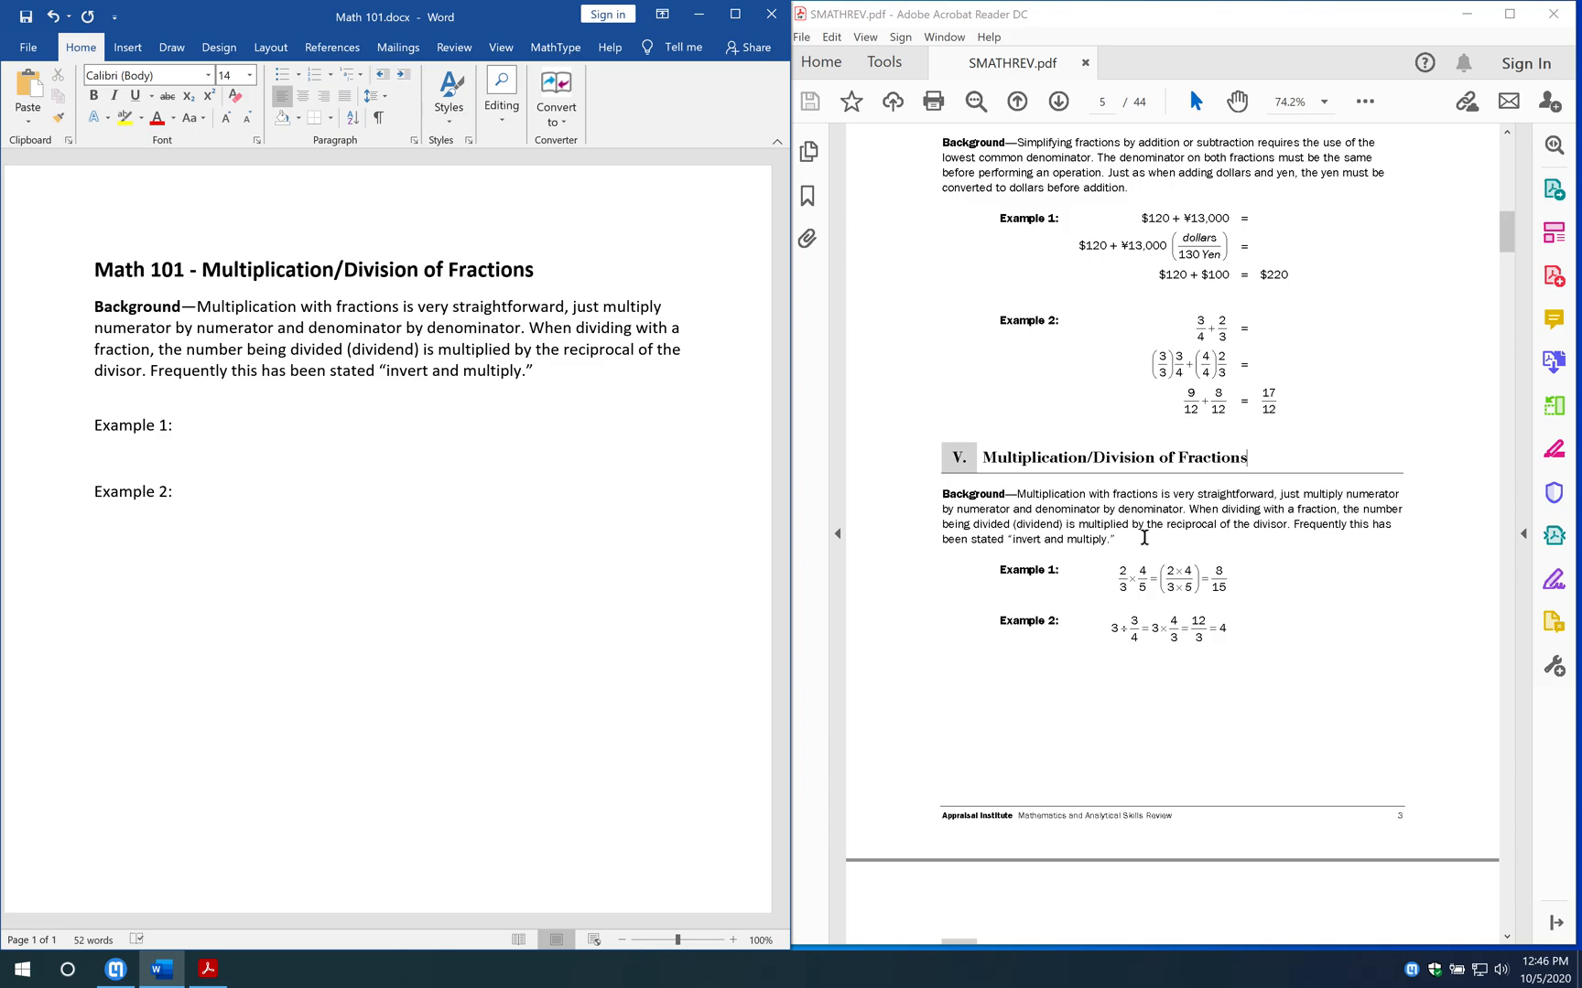
click(177, 425)
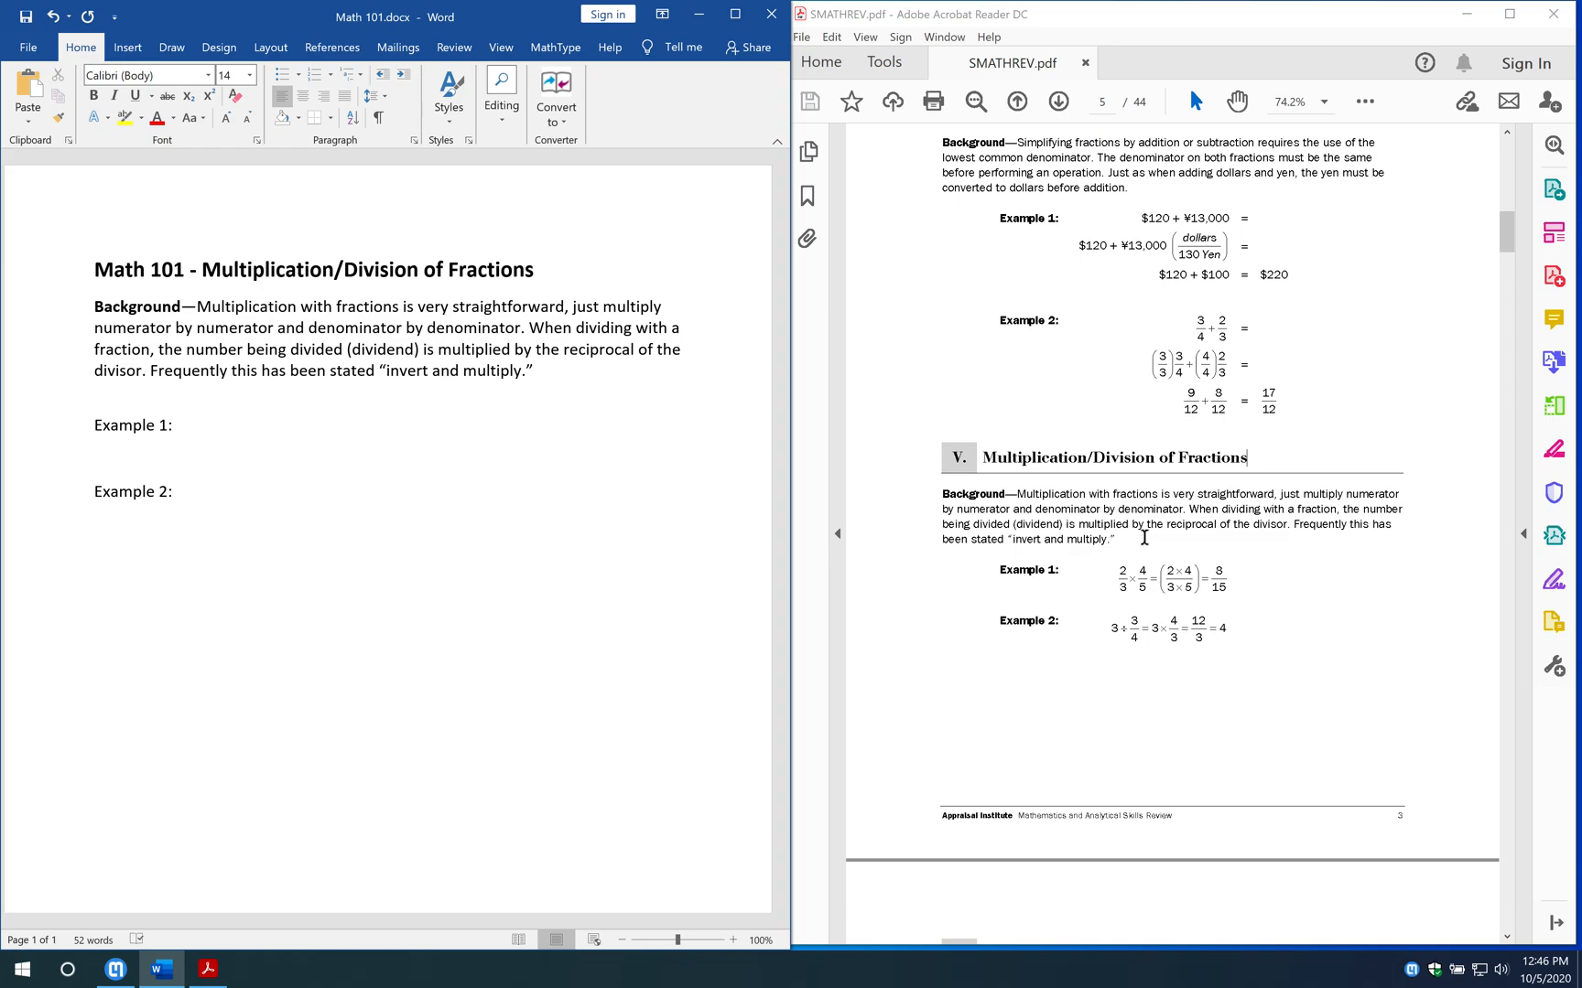
mouse_move(965, 621)
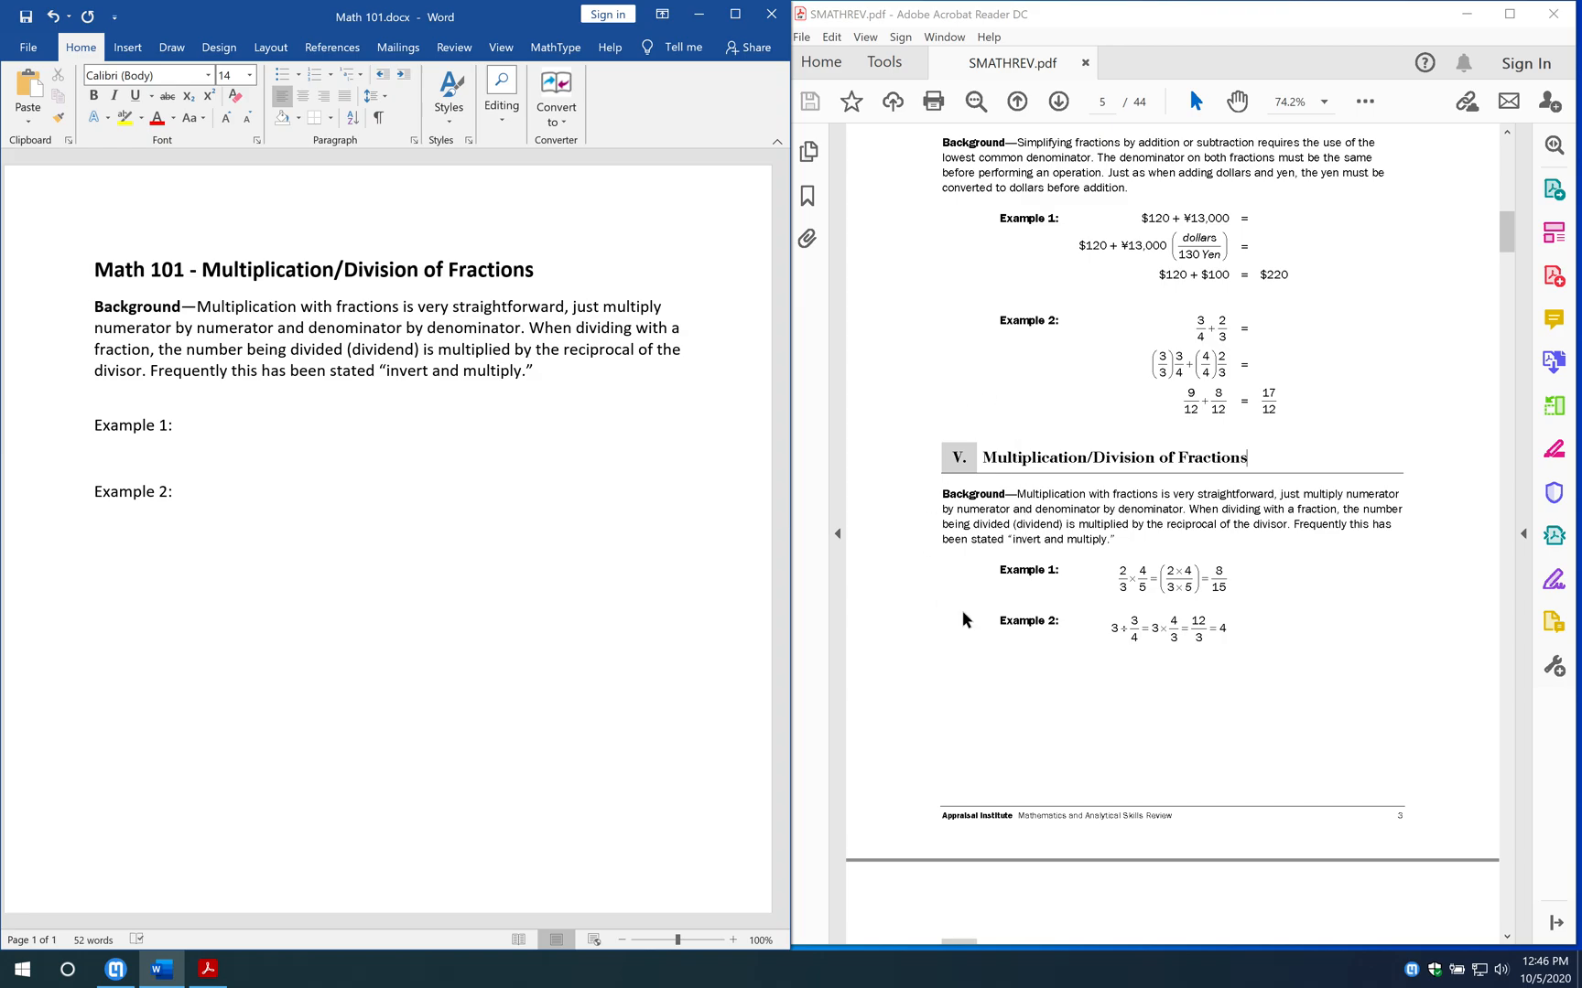
mouse_move(1079, 550)
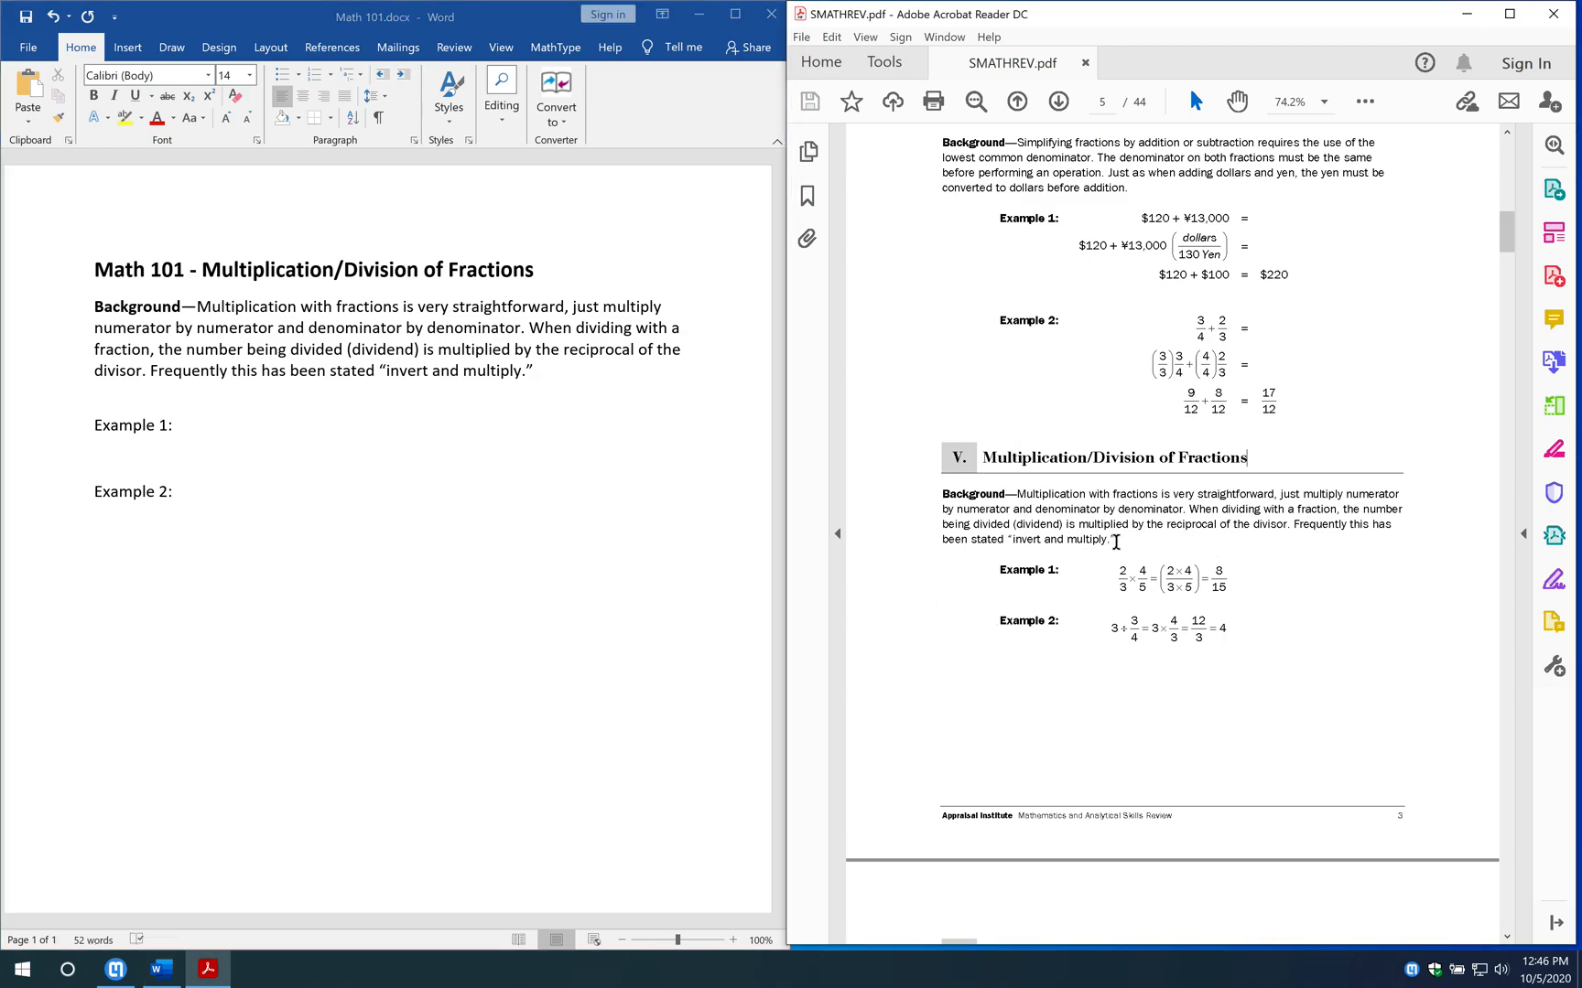
mouse_move(814, 587)
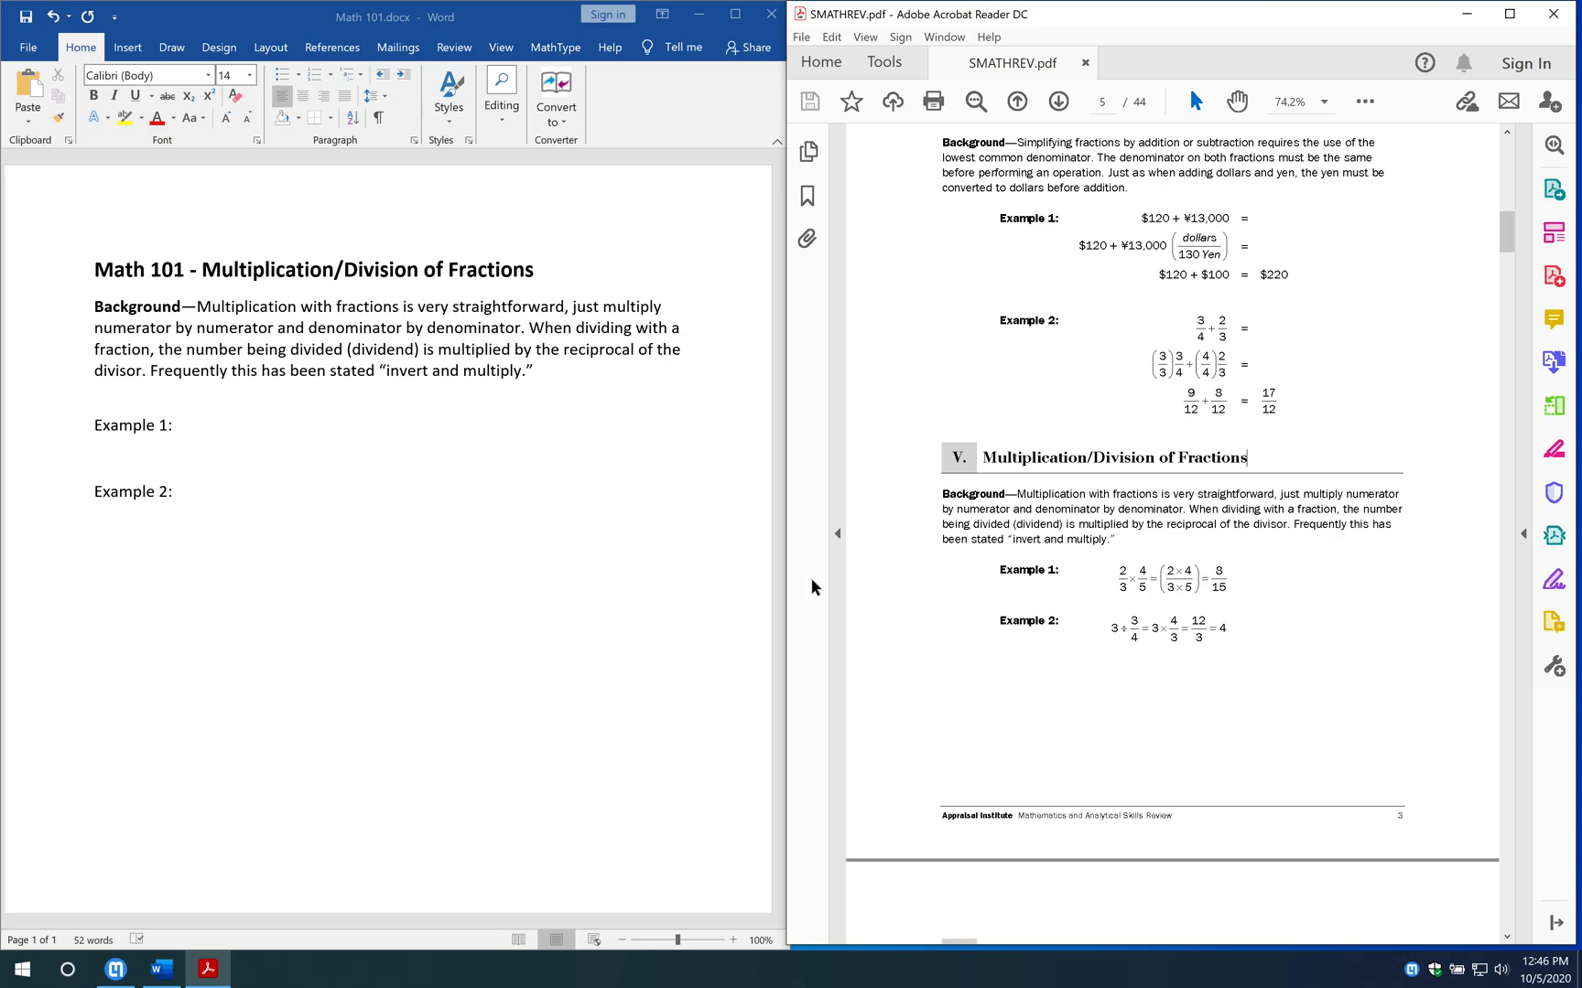
mouse_move(993, 602)
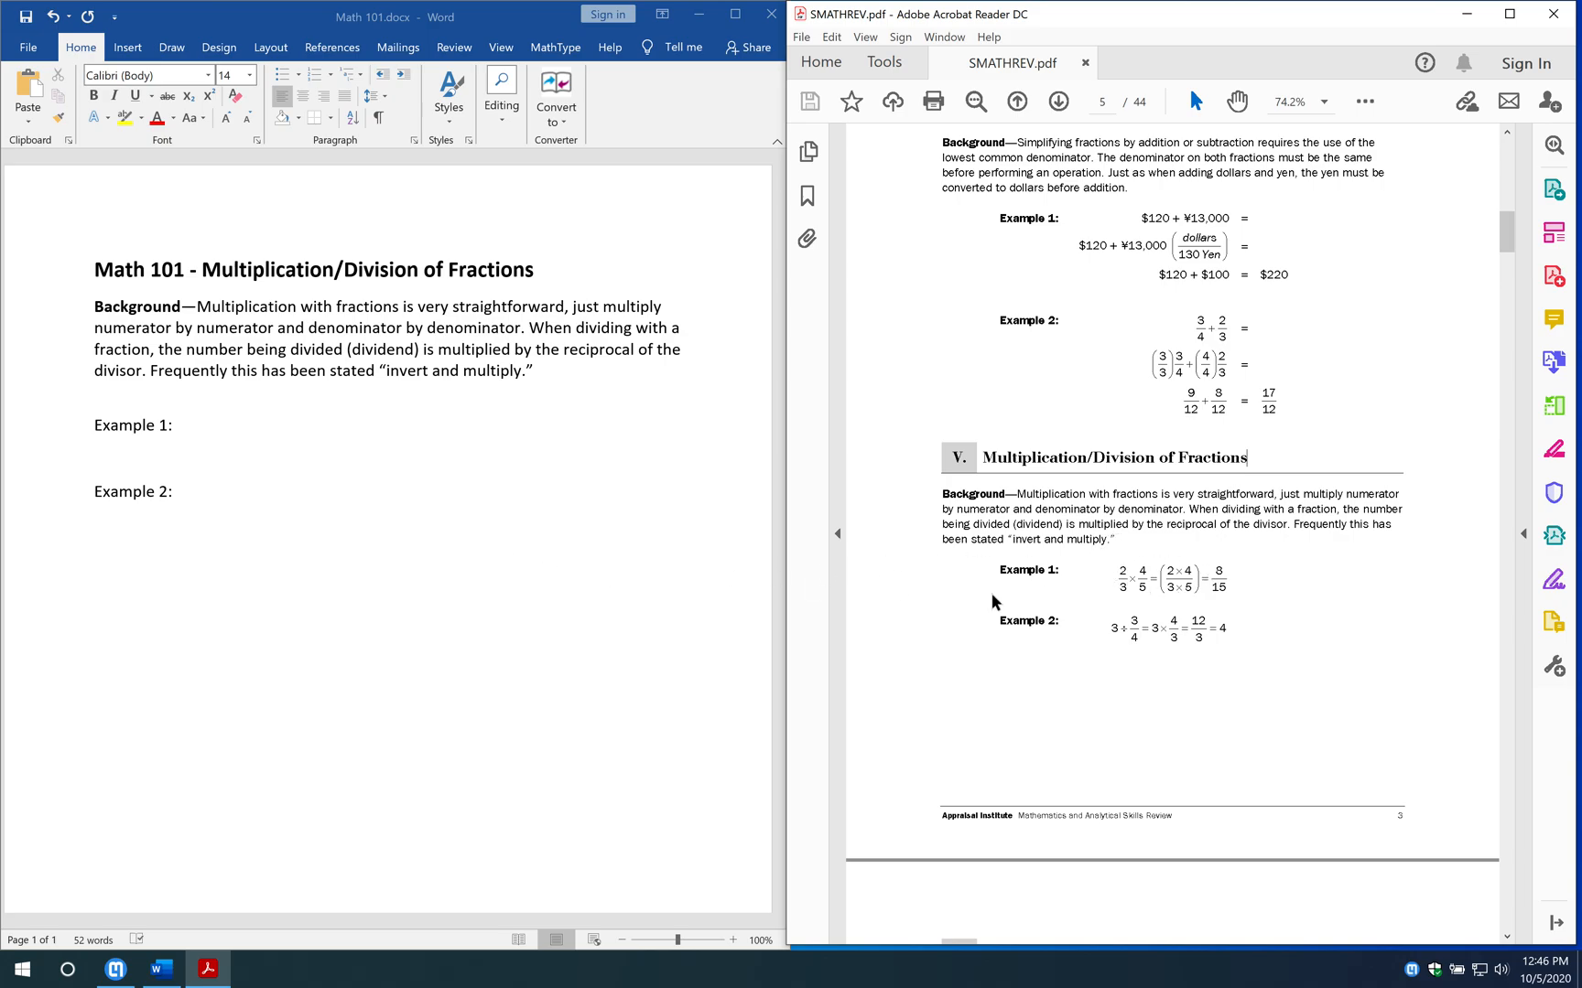
mouse_move(938, 600)
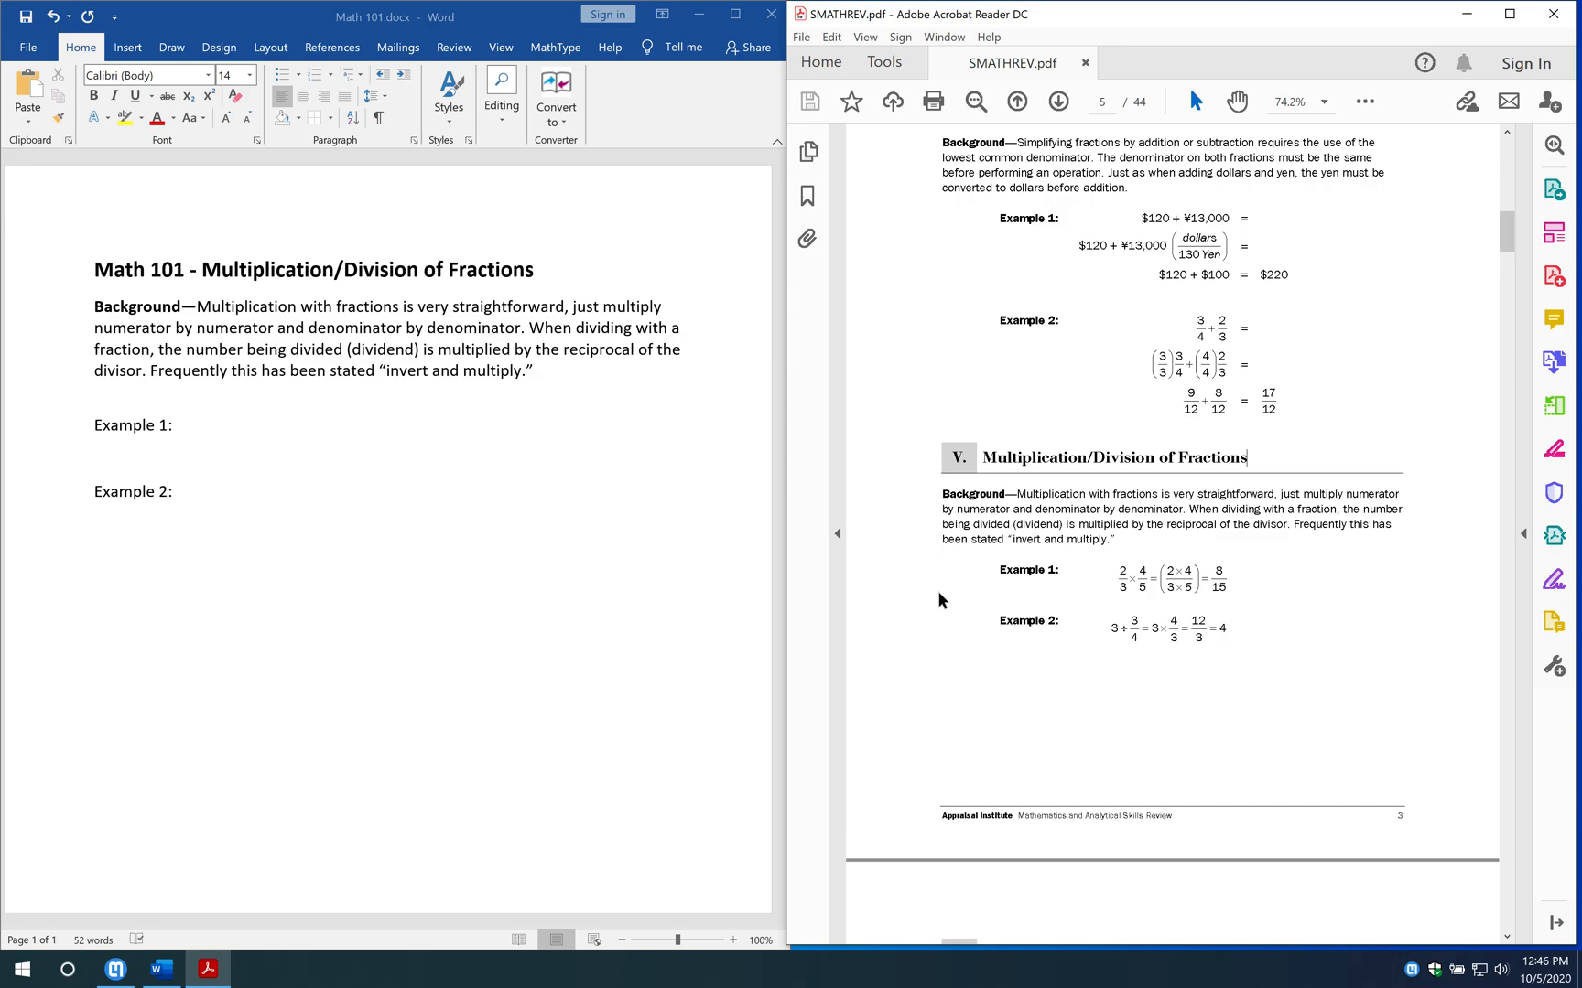
mouse_move(856, 658)
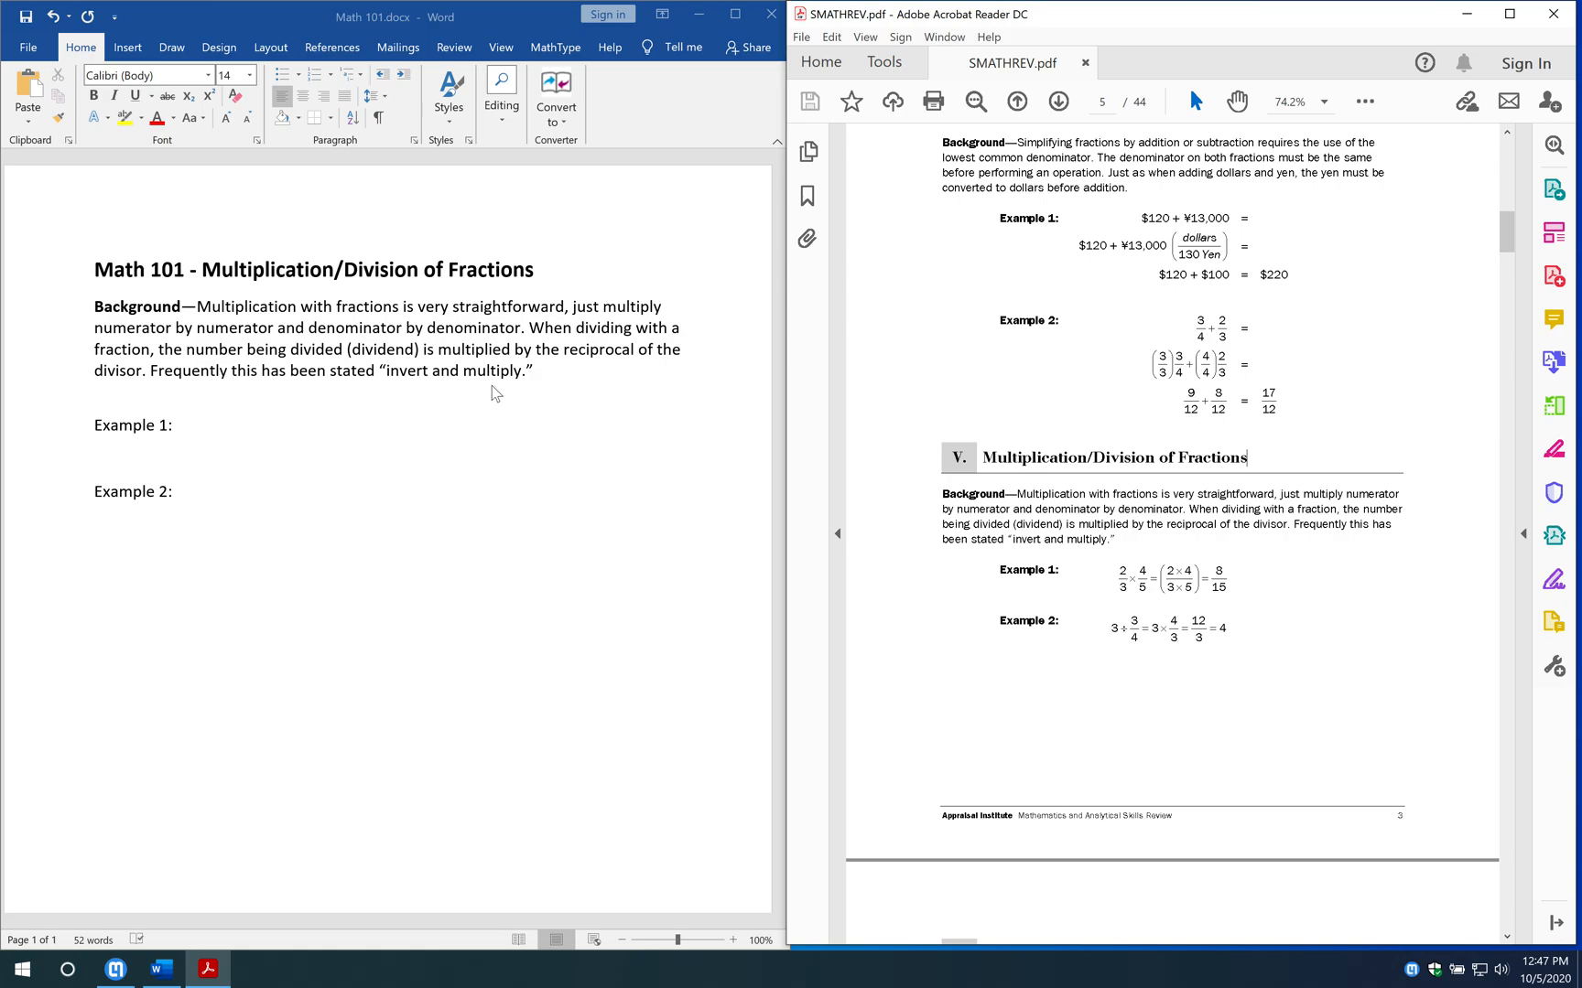
mouse_move(1158, 275)
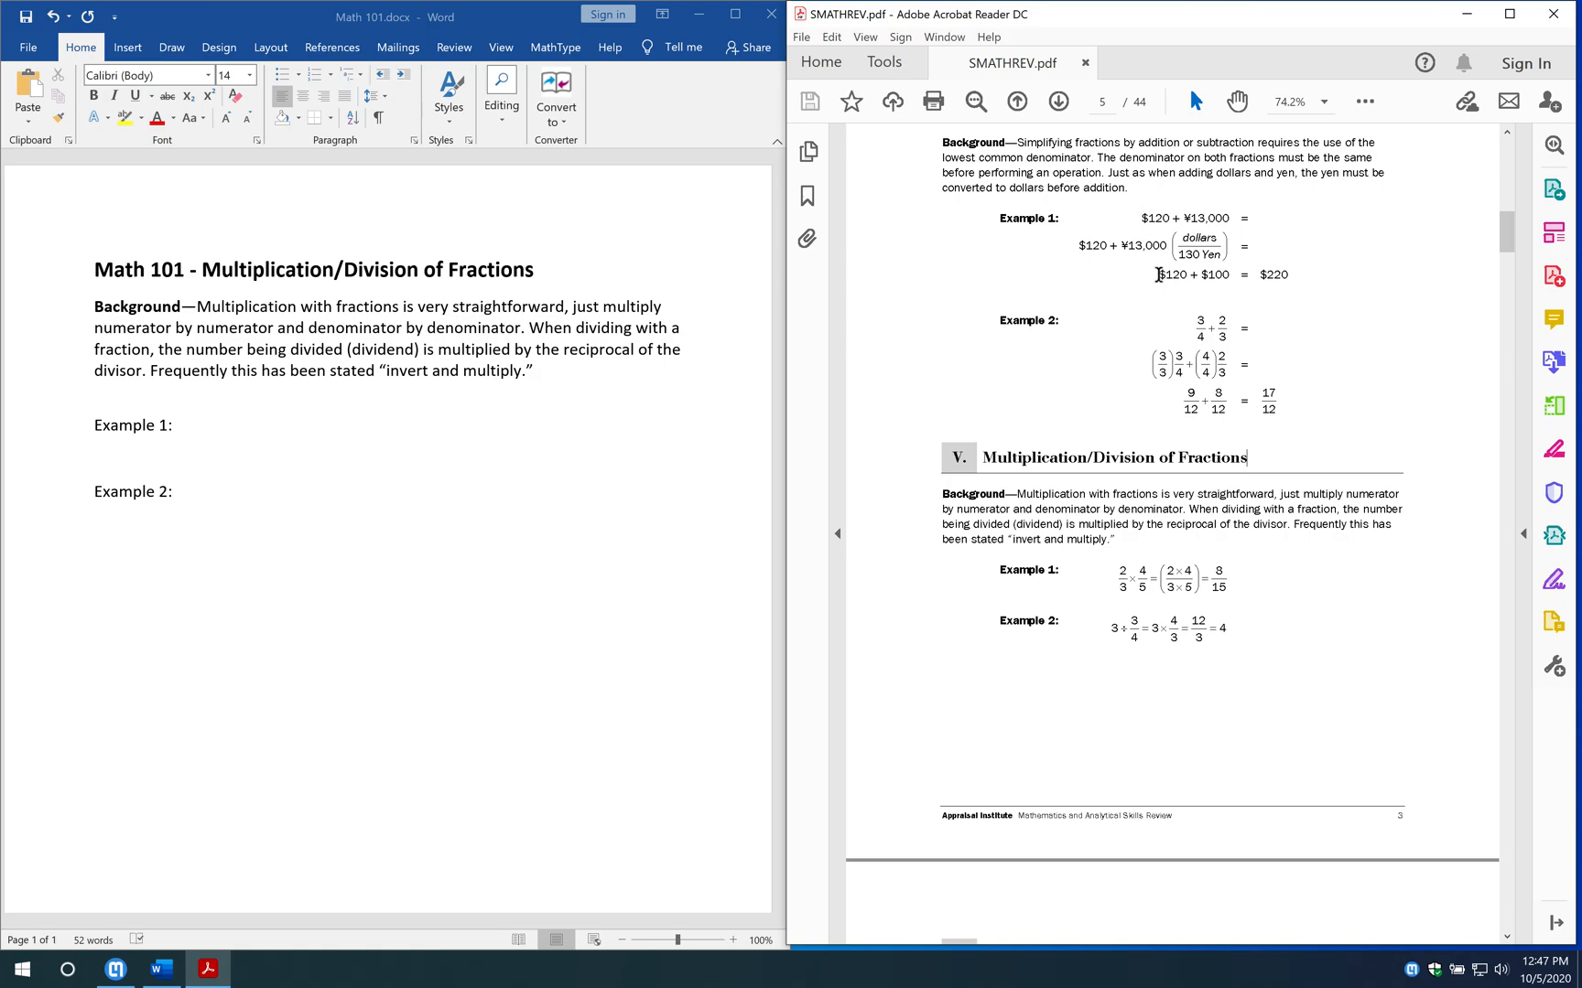
mouse_move(1138, 600)
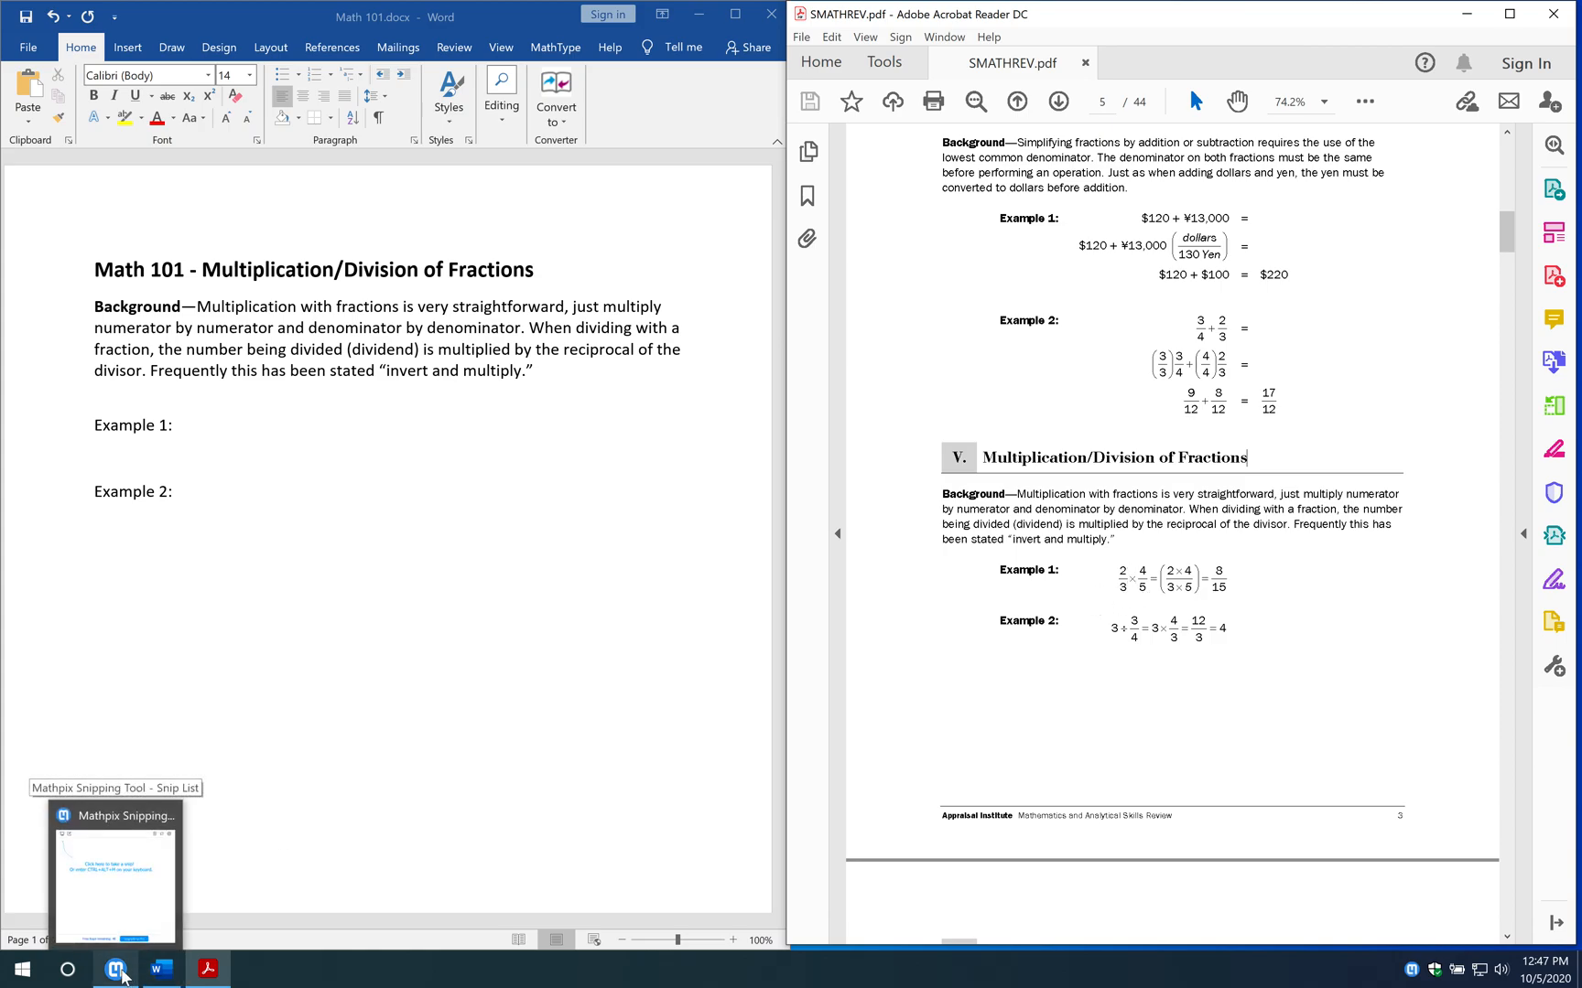
click(117, 969)
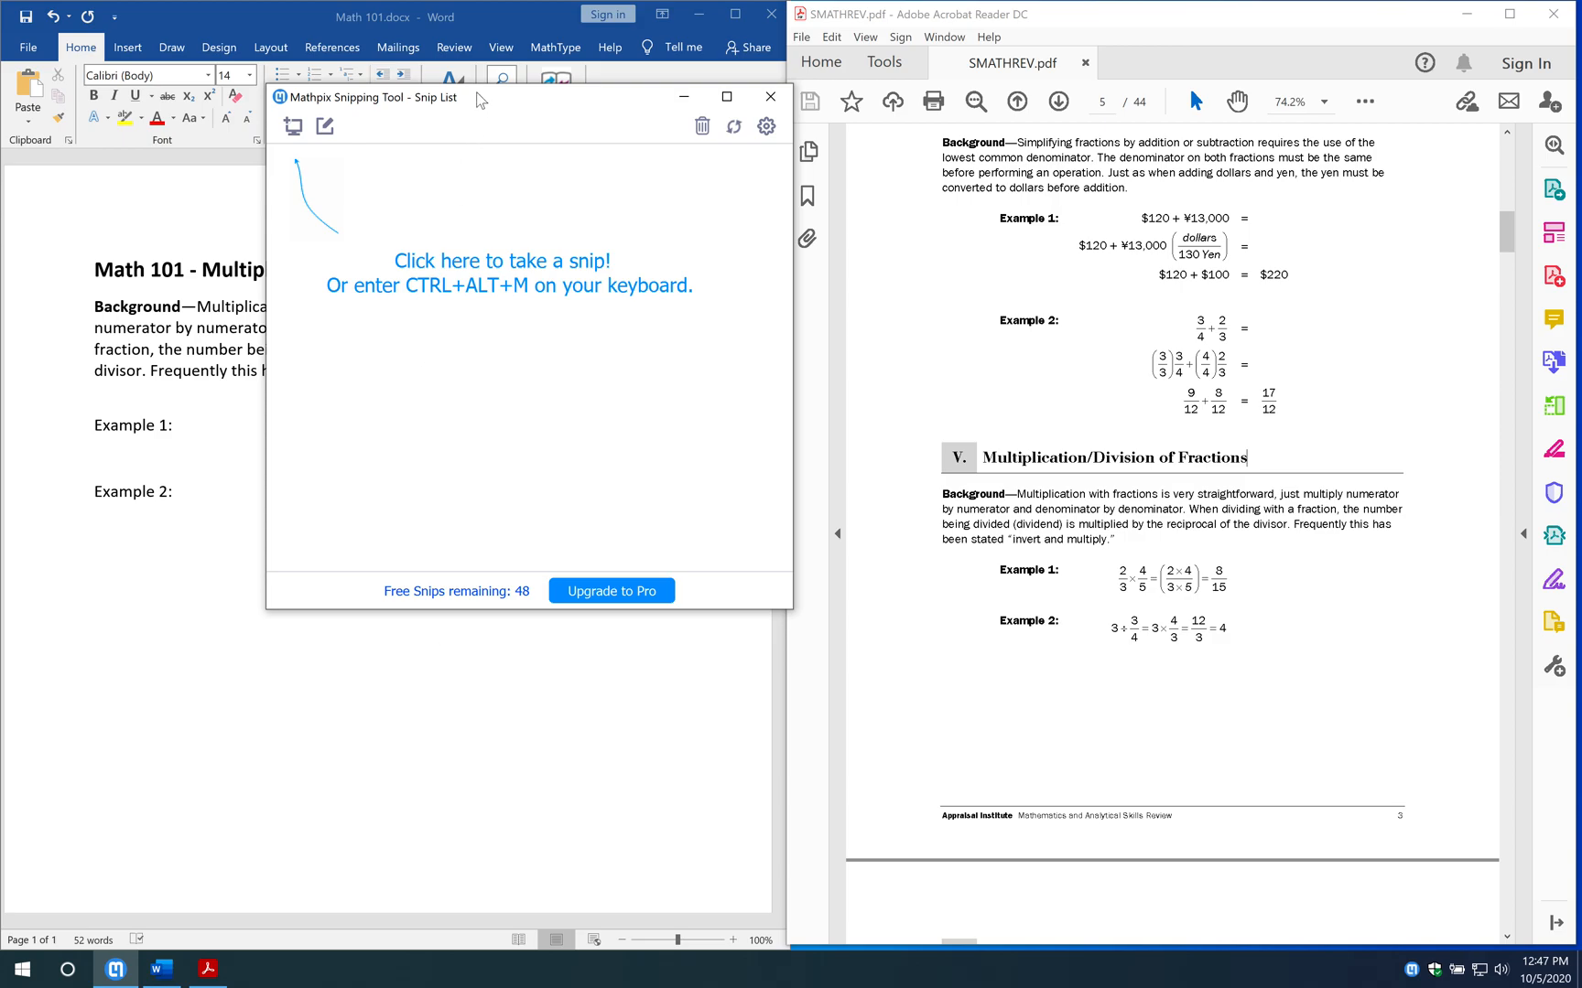
drag(474, 97, 431, 125)
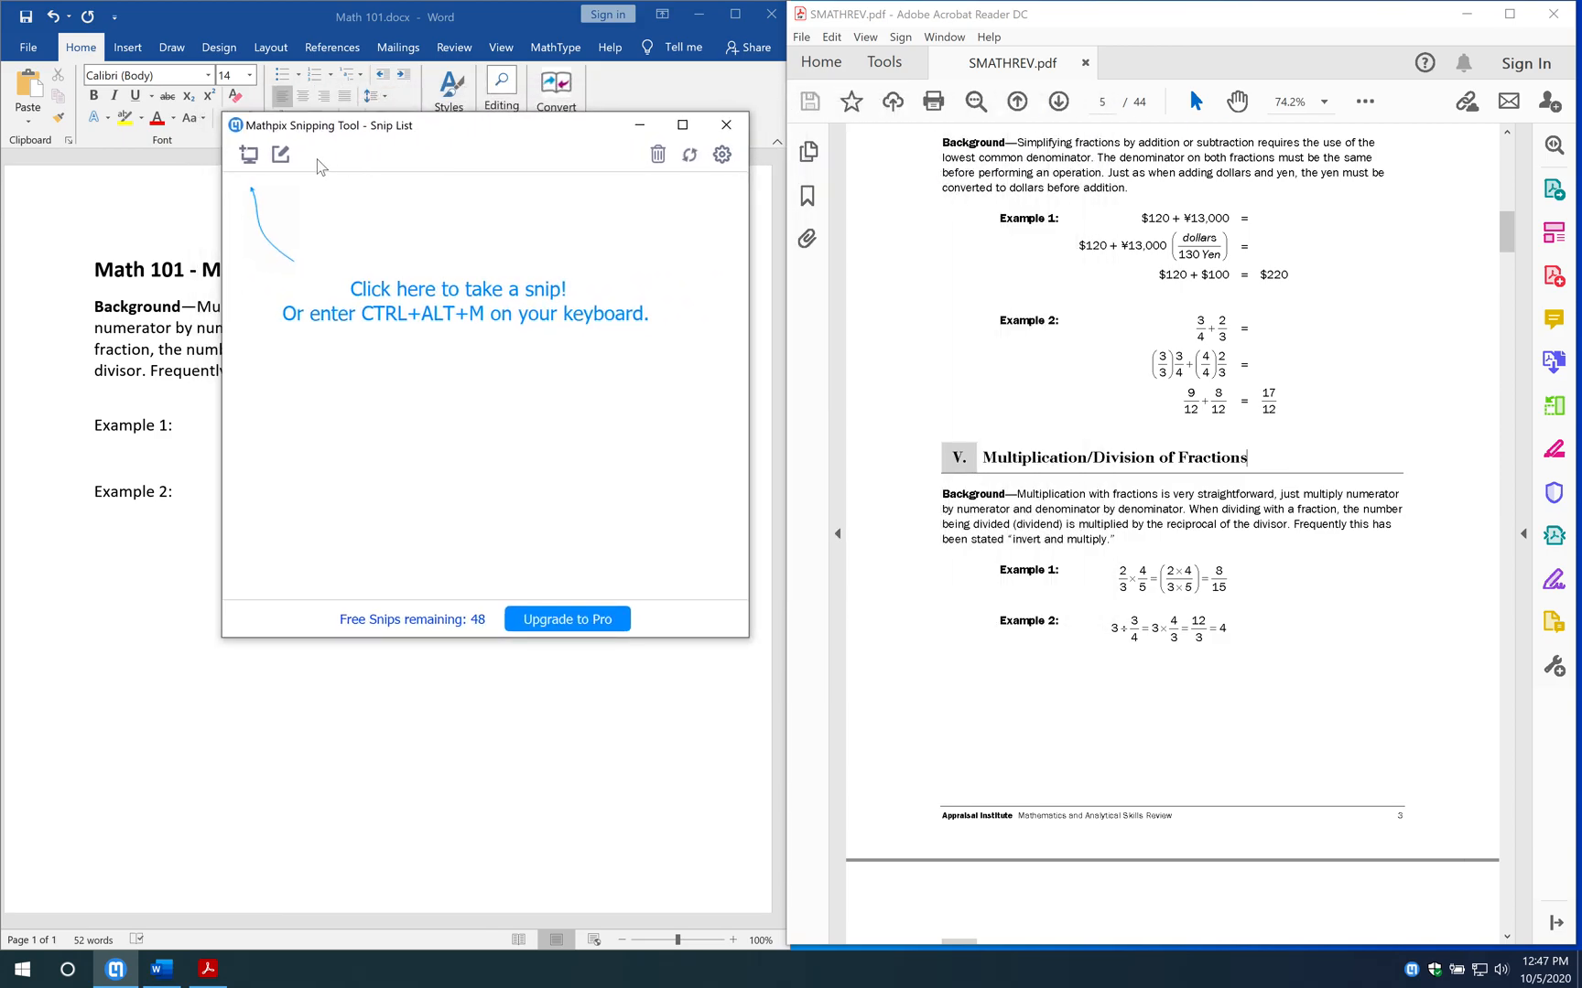
mouse_move(310, 250)
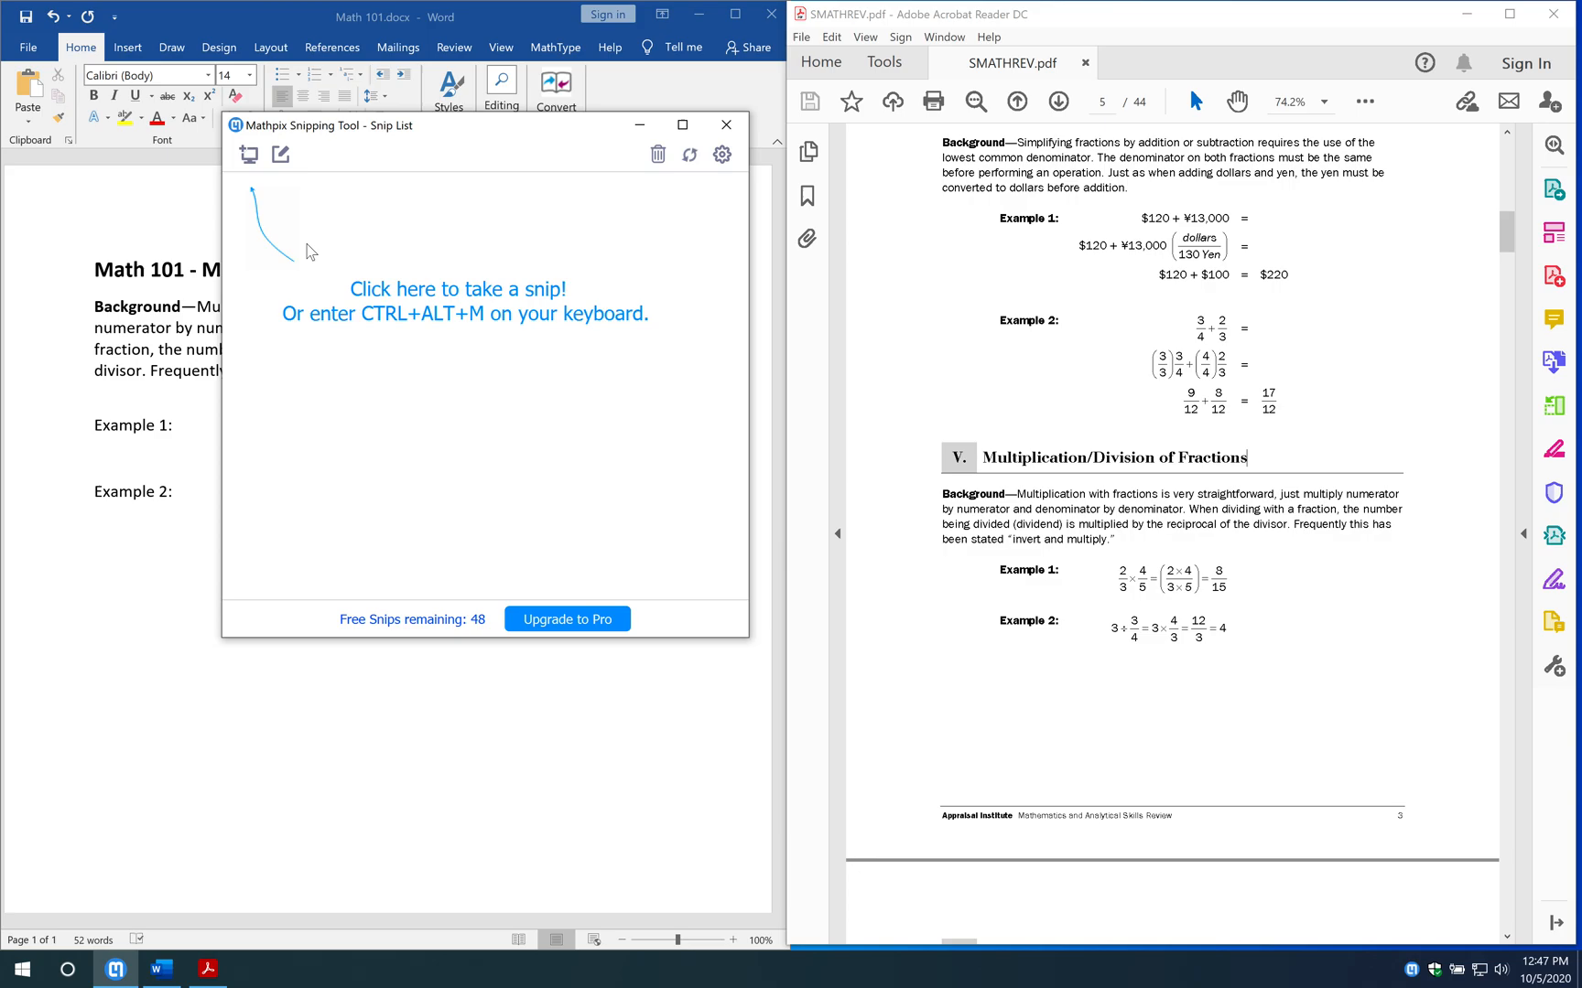
mouse_move(376, 227)
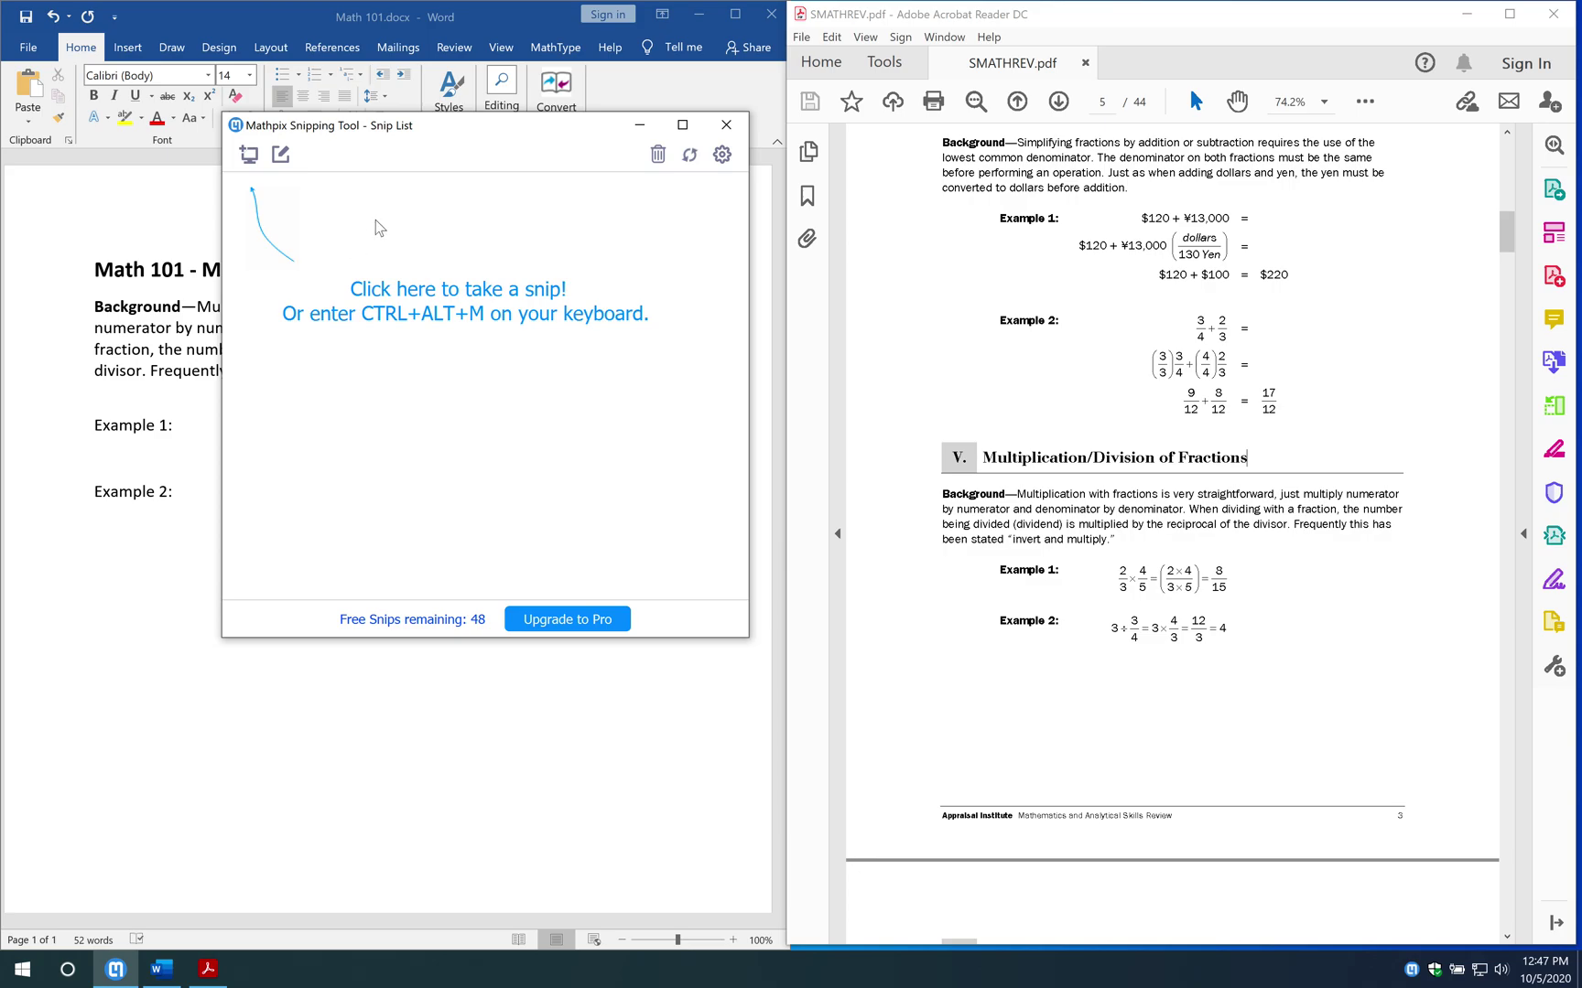
mouse_move(843, 631)
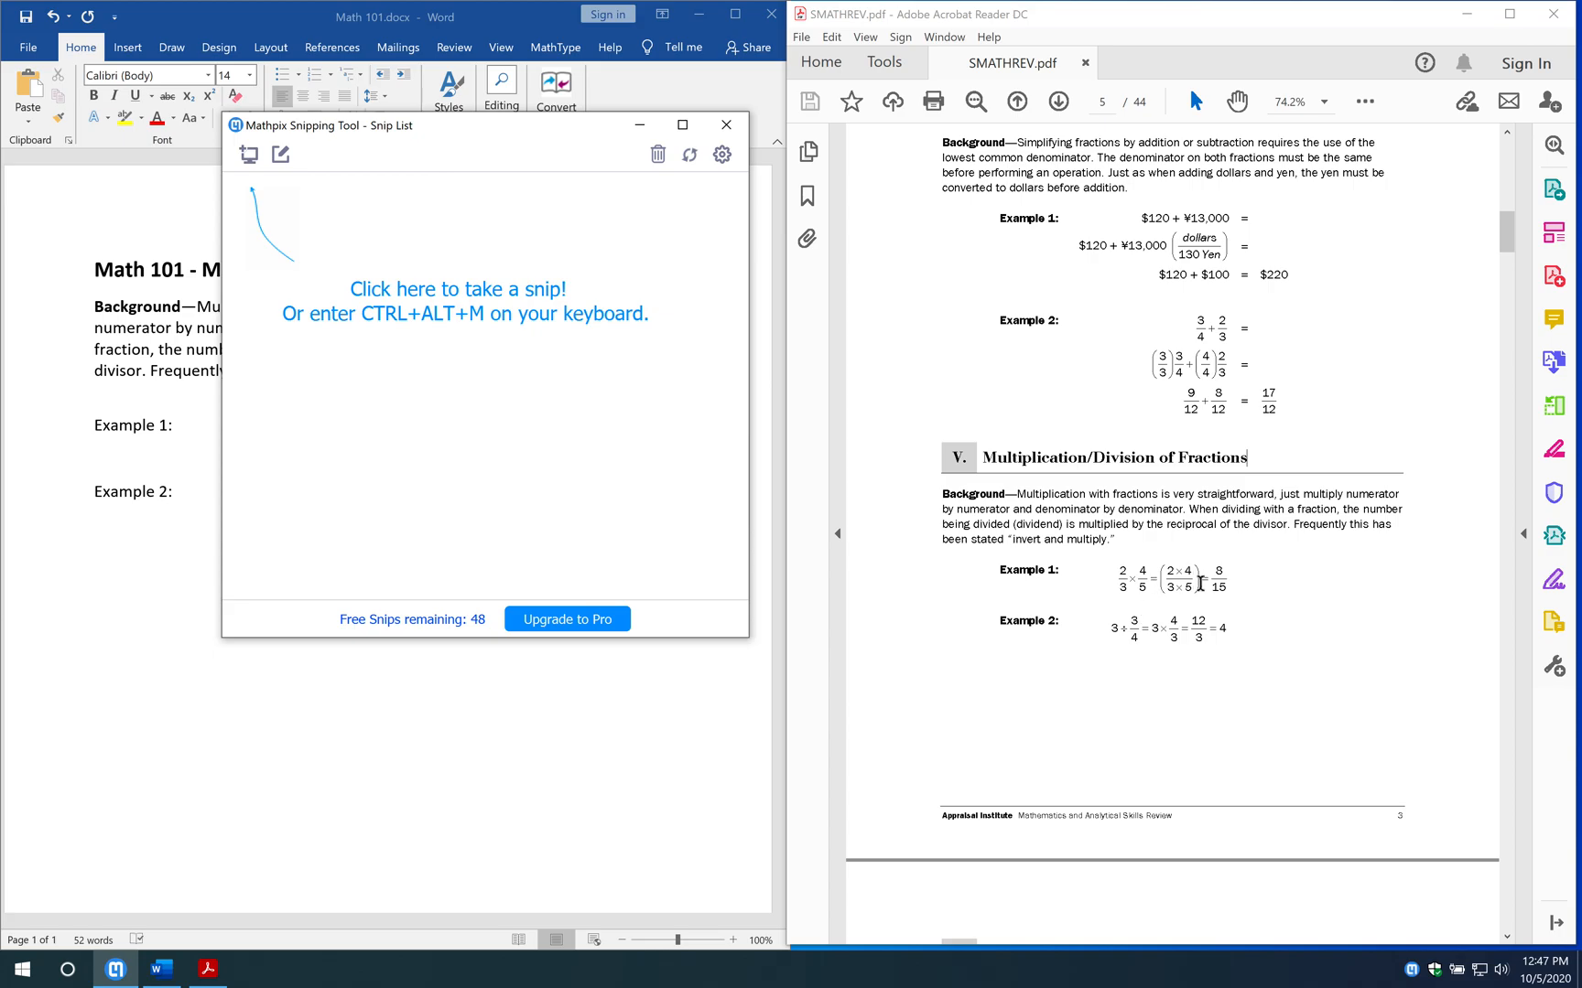
mouse_move(1150, 590)
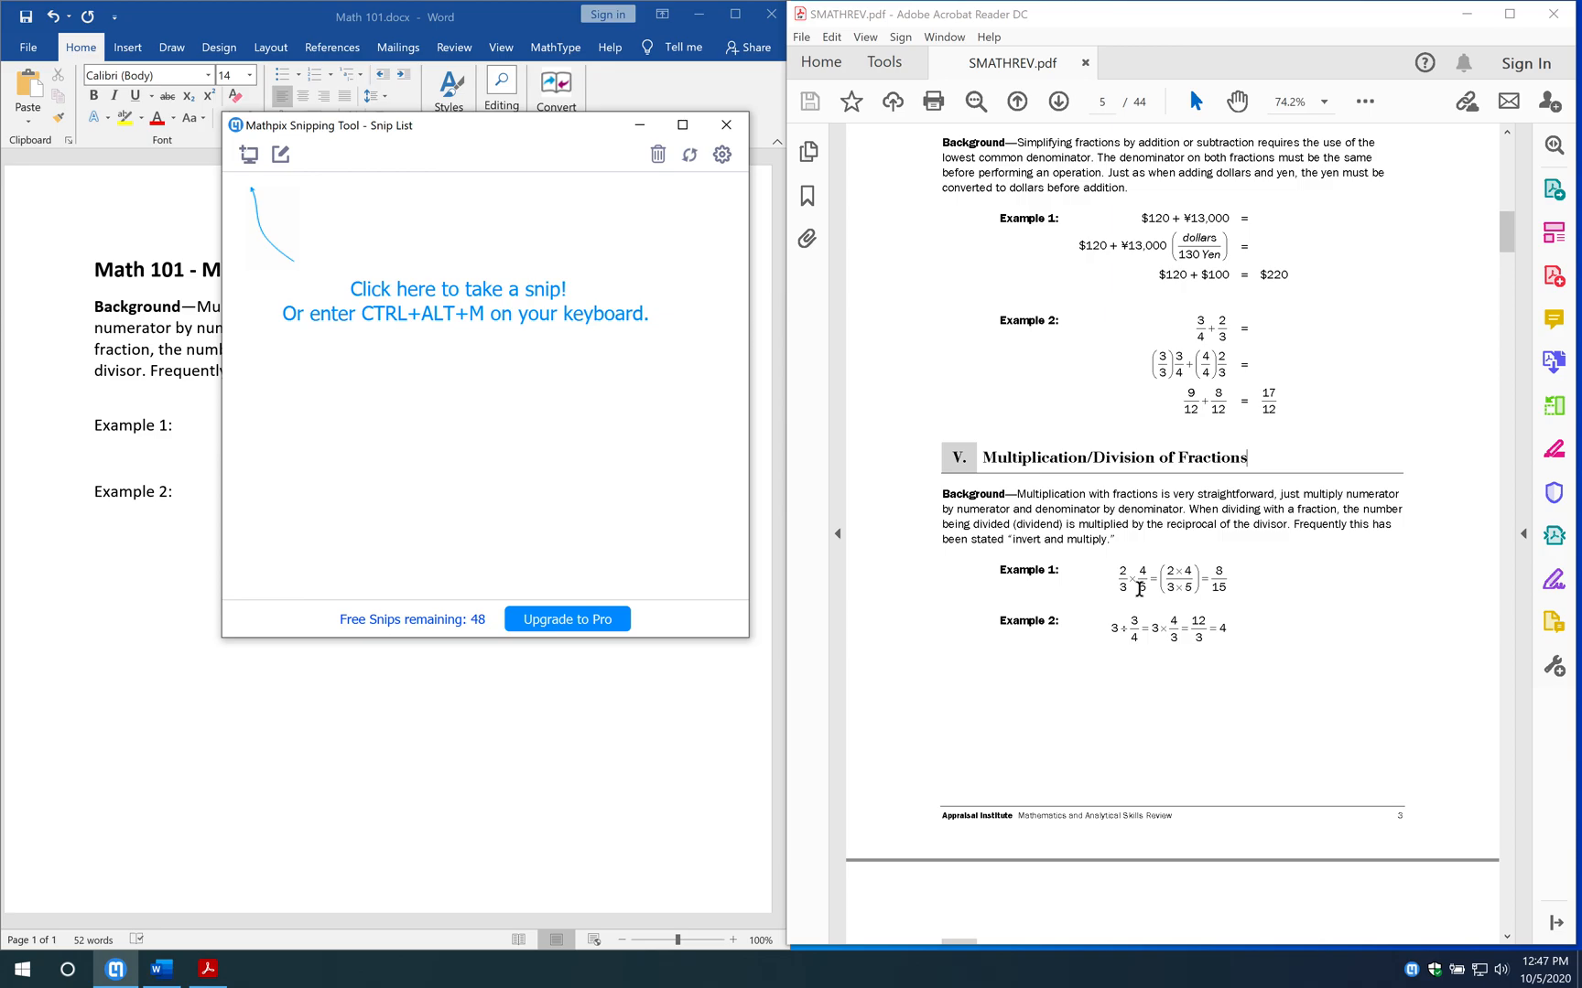
mouse_move(1199, 555)
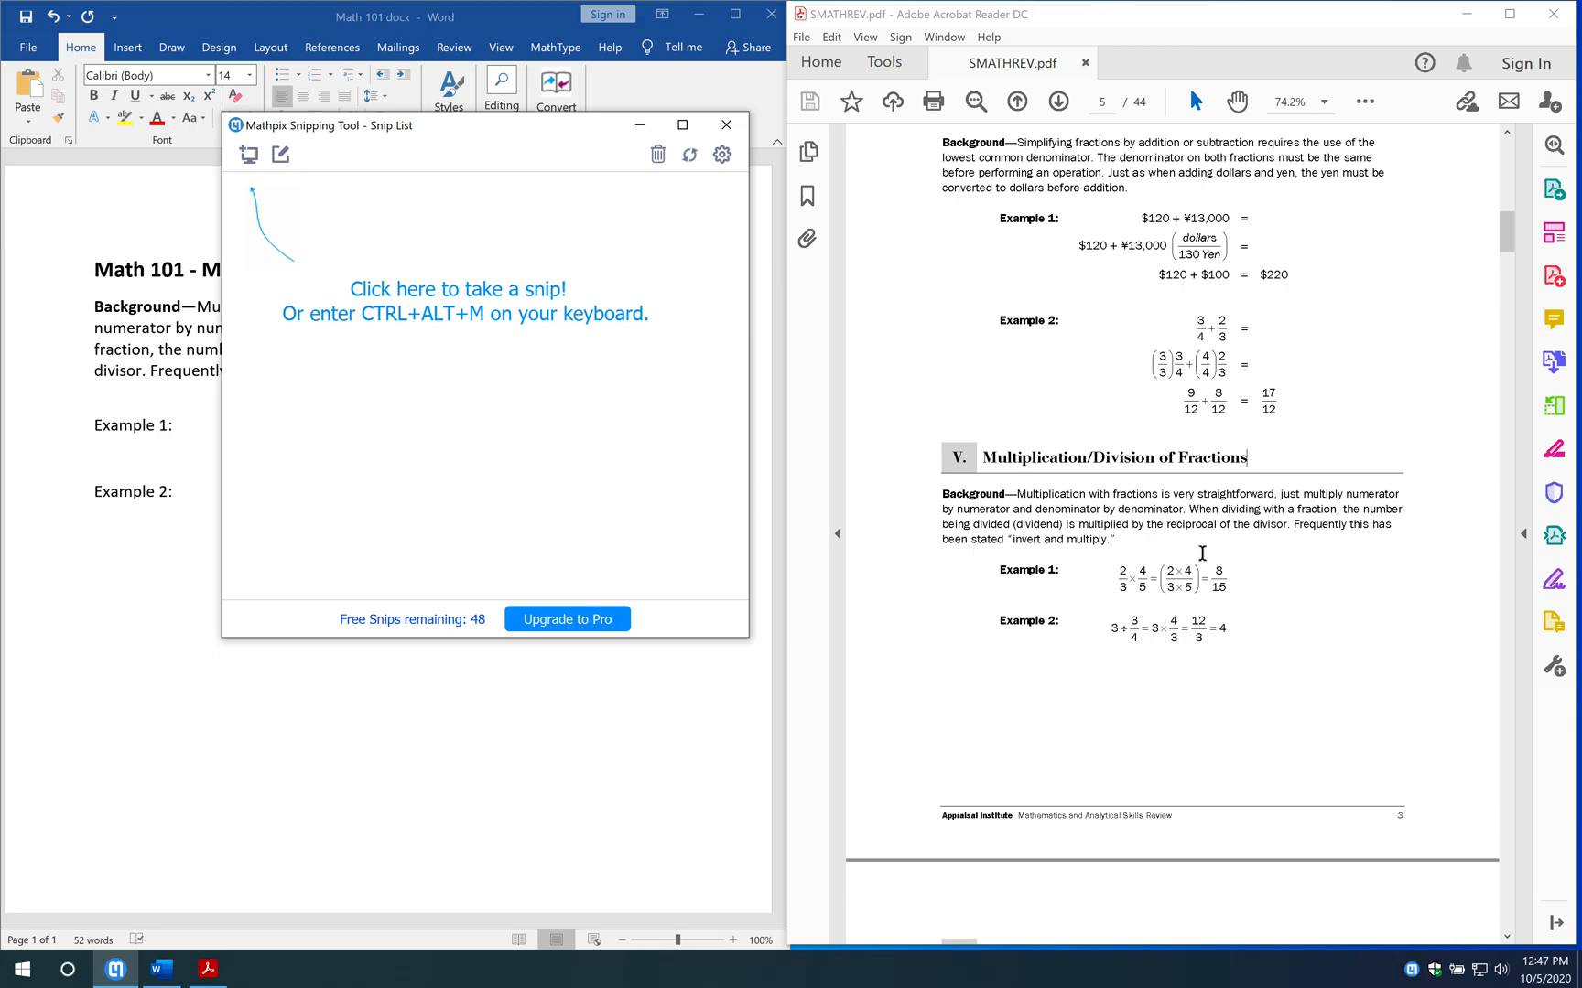
mouse_move(1116, 592)
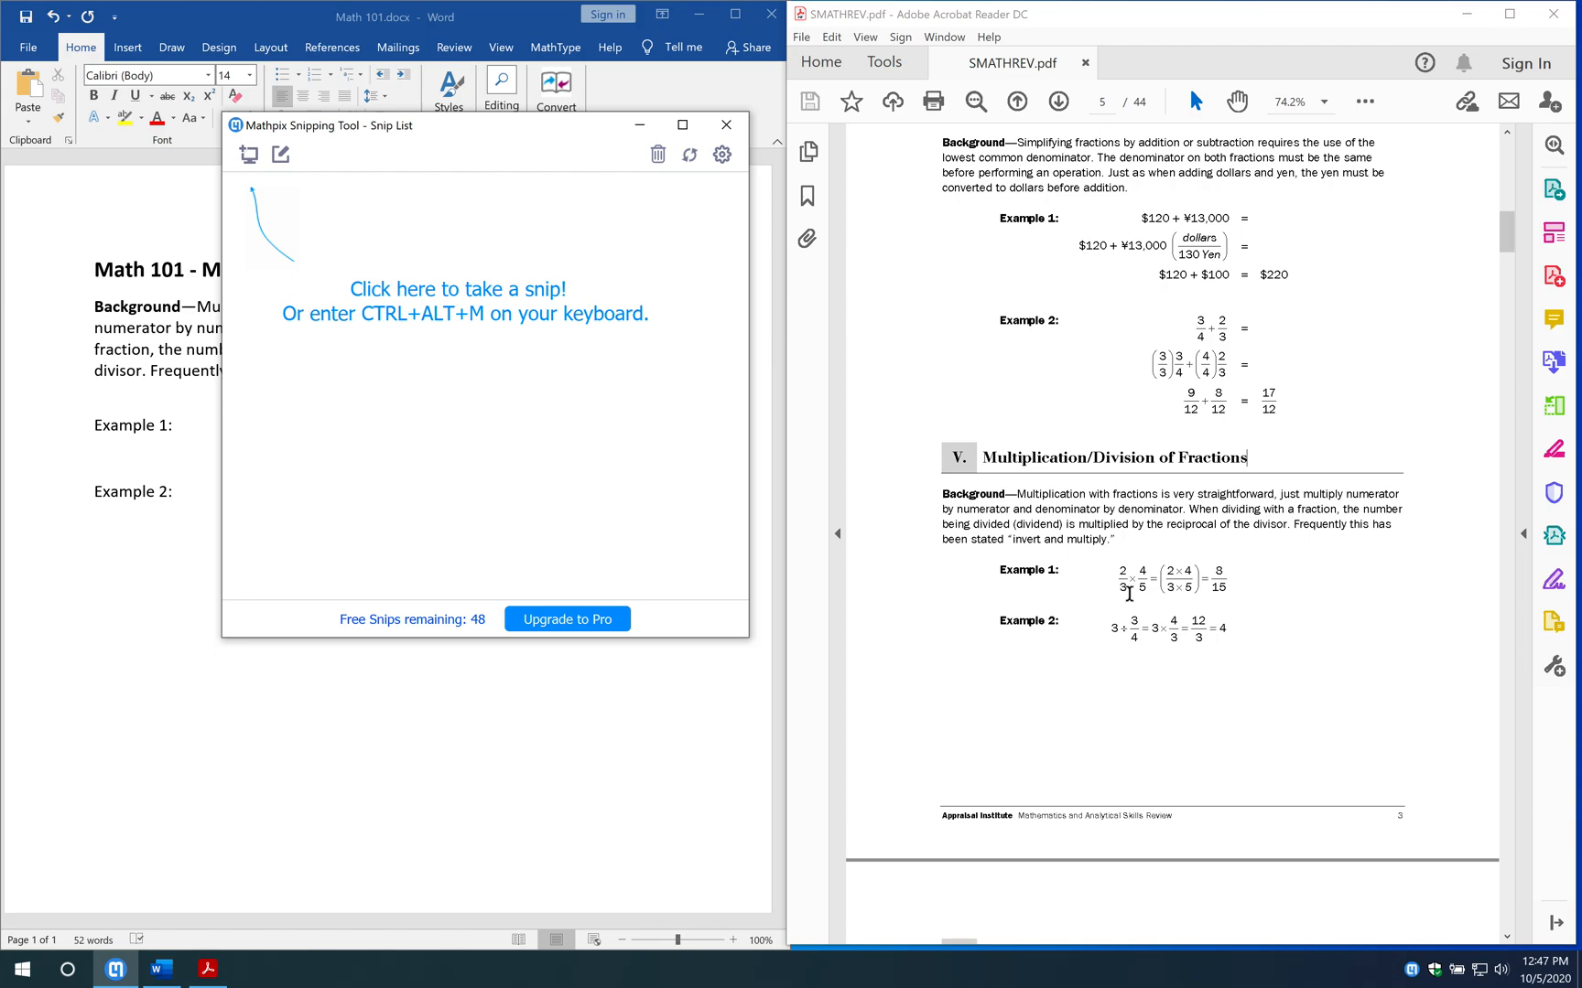
mouse_move(535, 404)
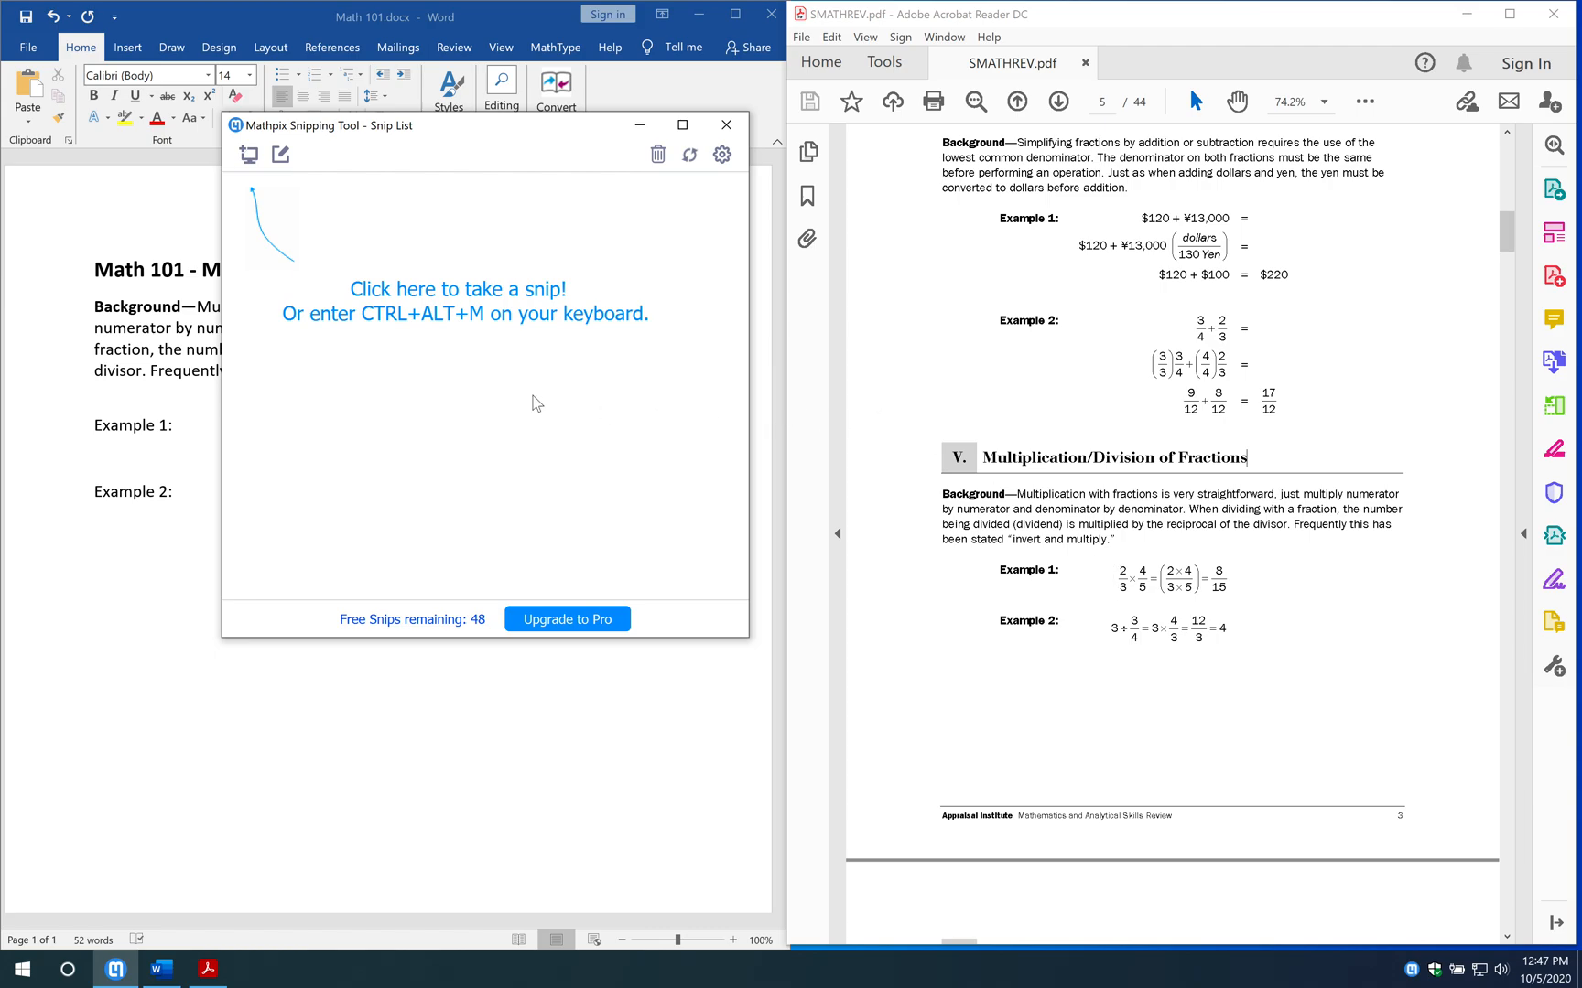
mouse_move(369, 228)
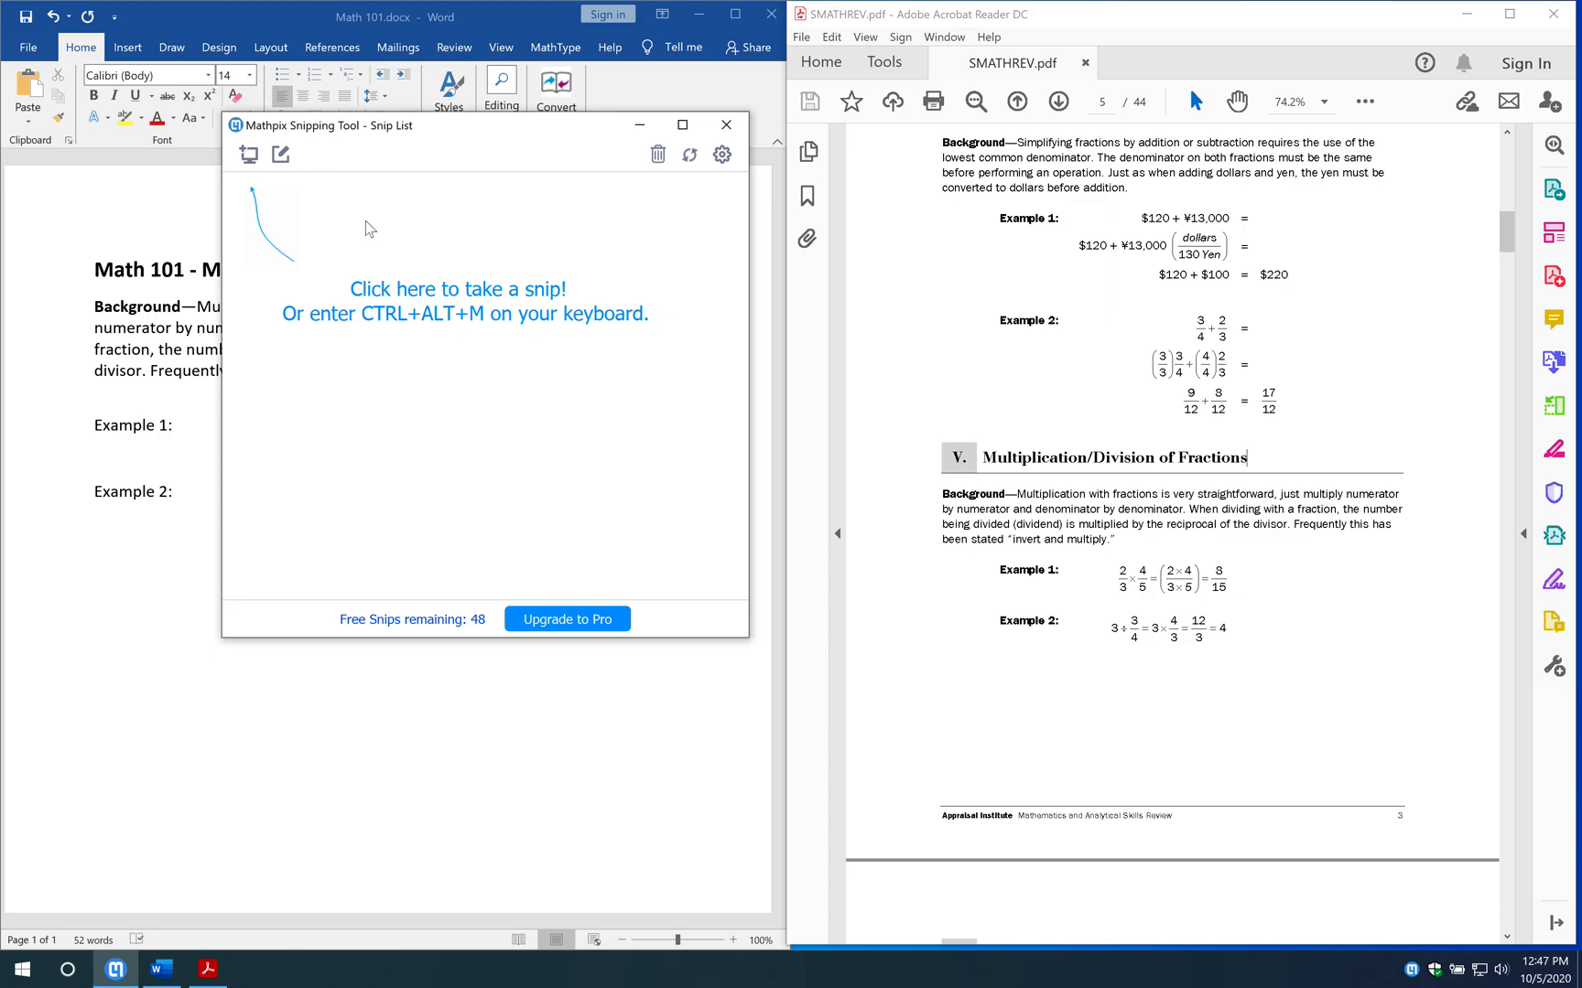
mouse_move(473, 128)
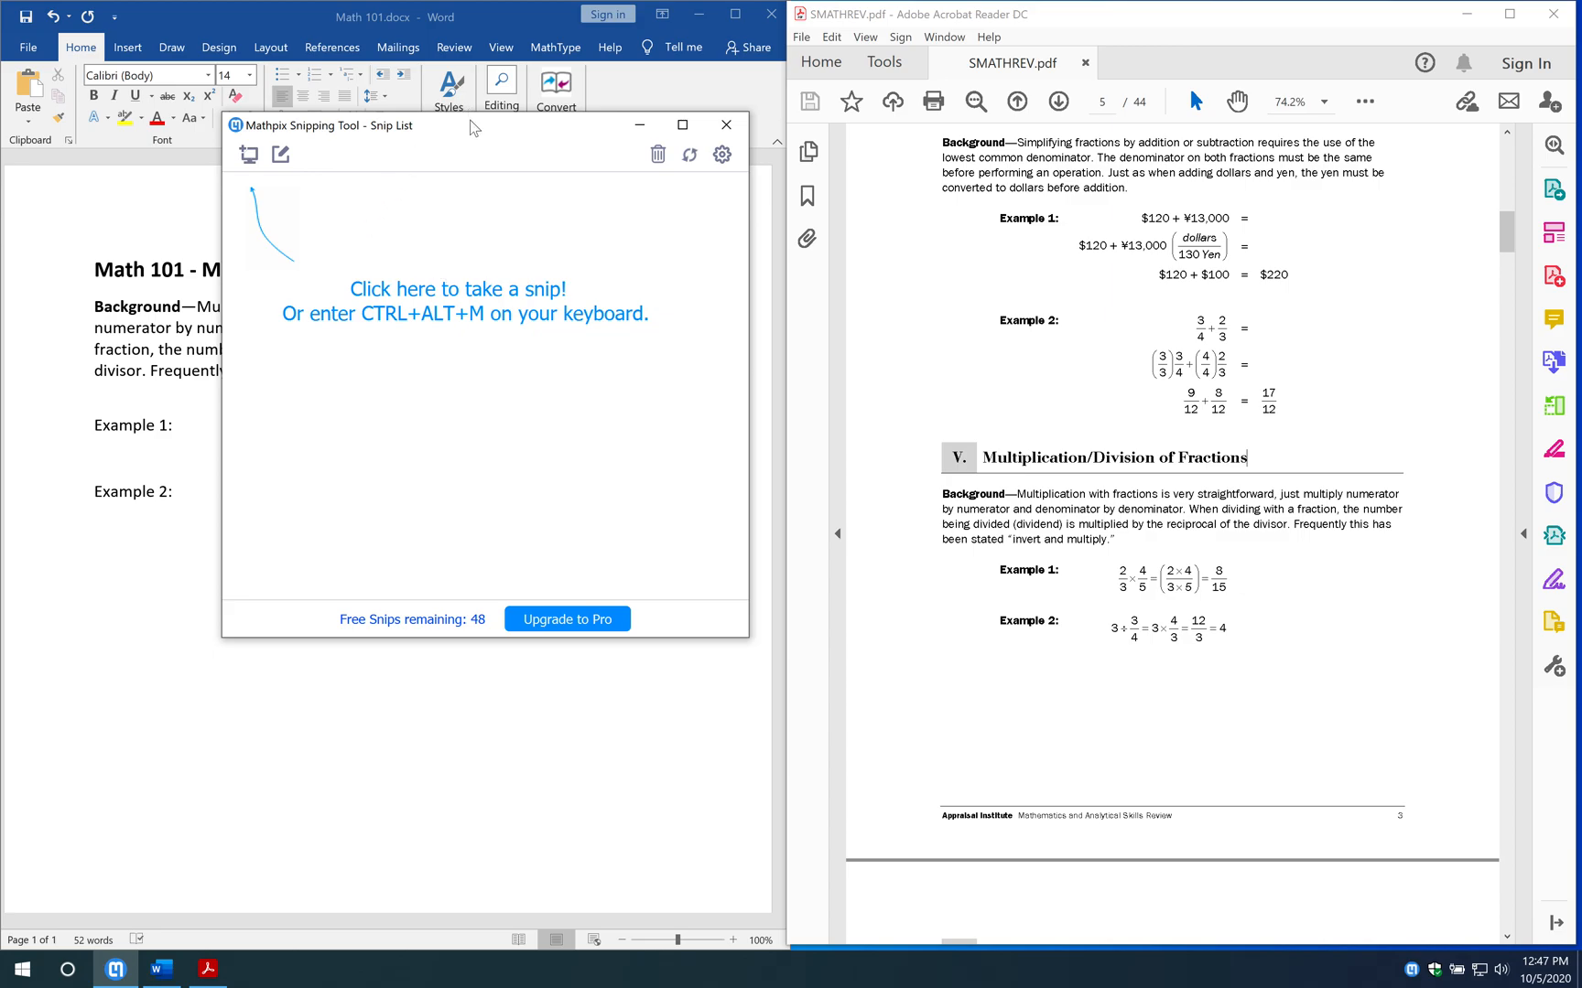
mouse_move(360, 152)
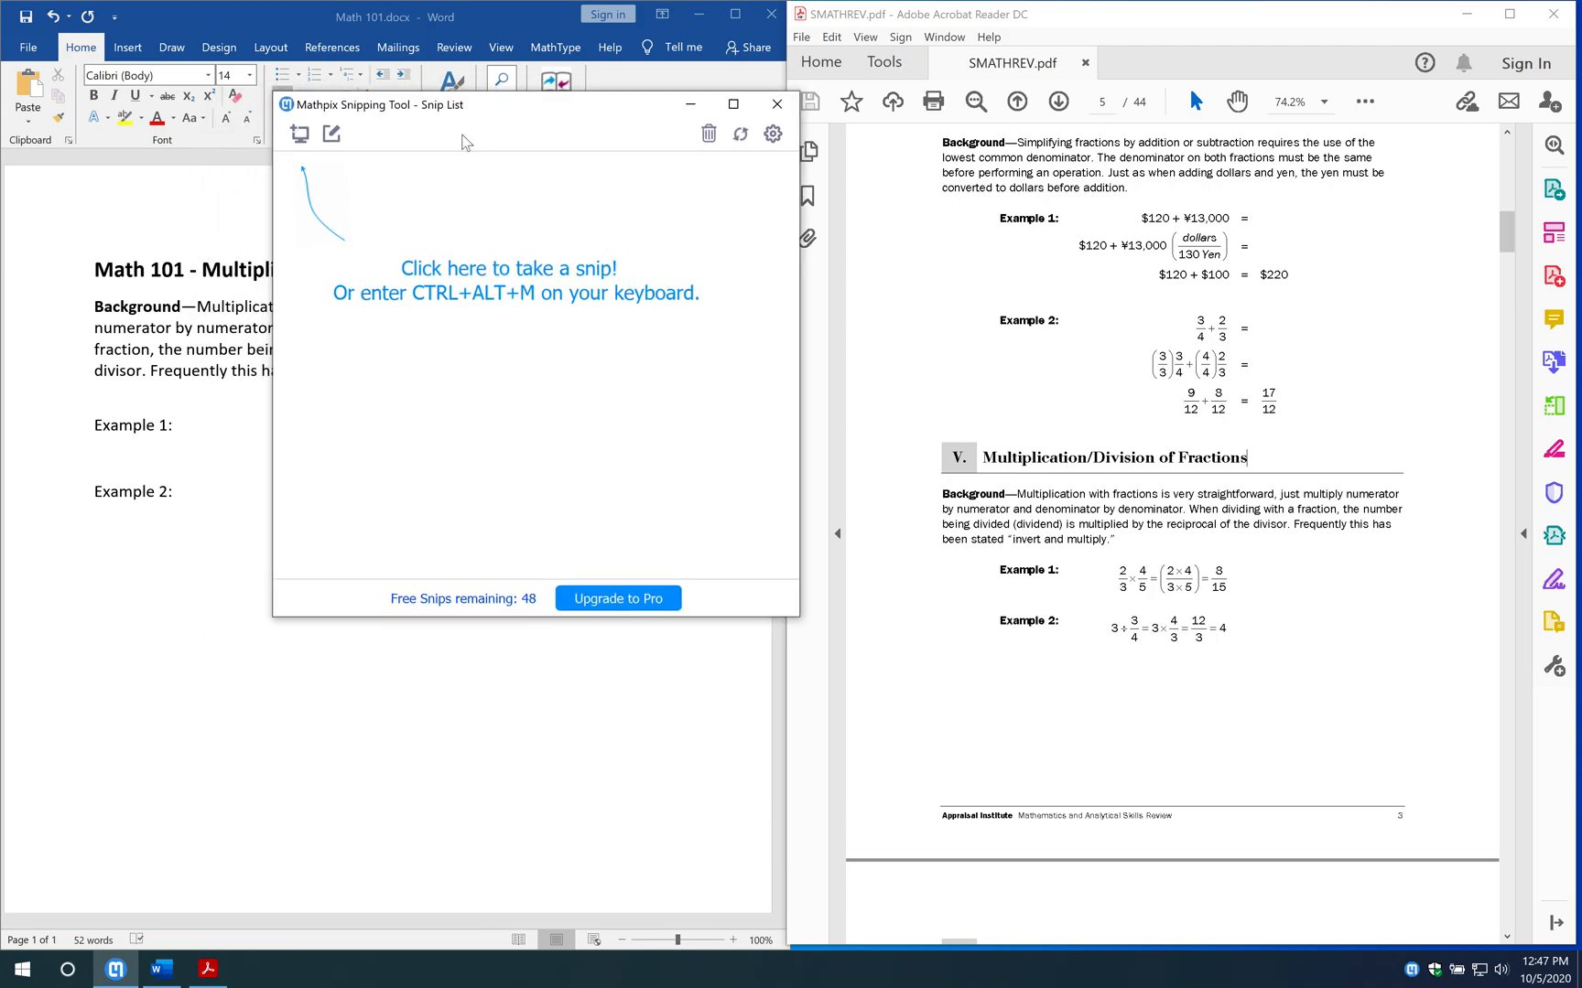
mouse_move(298, 133)
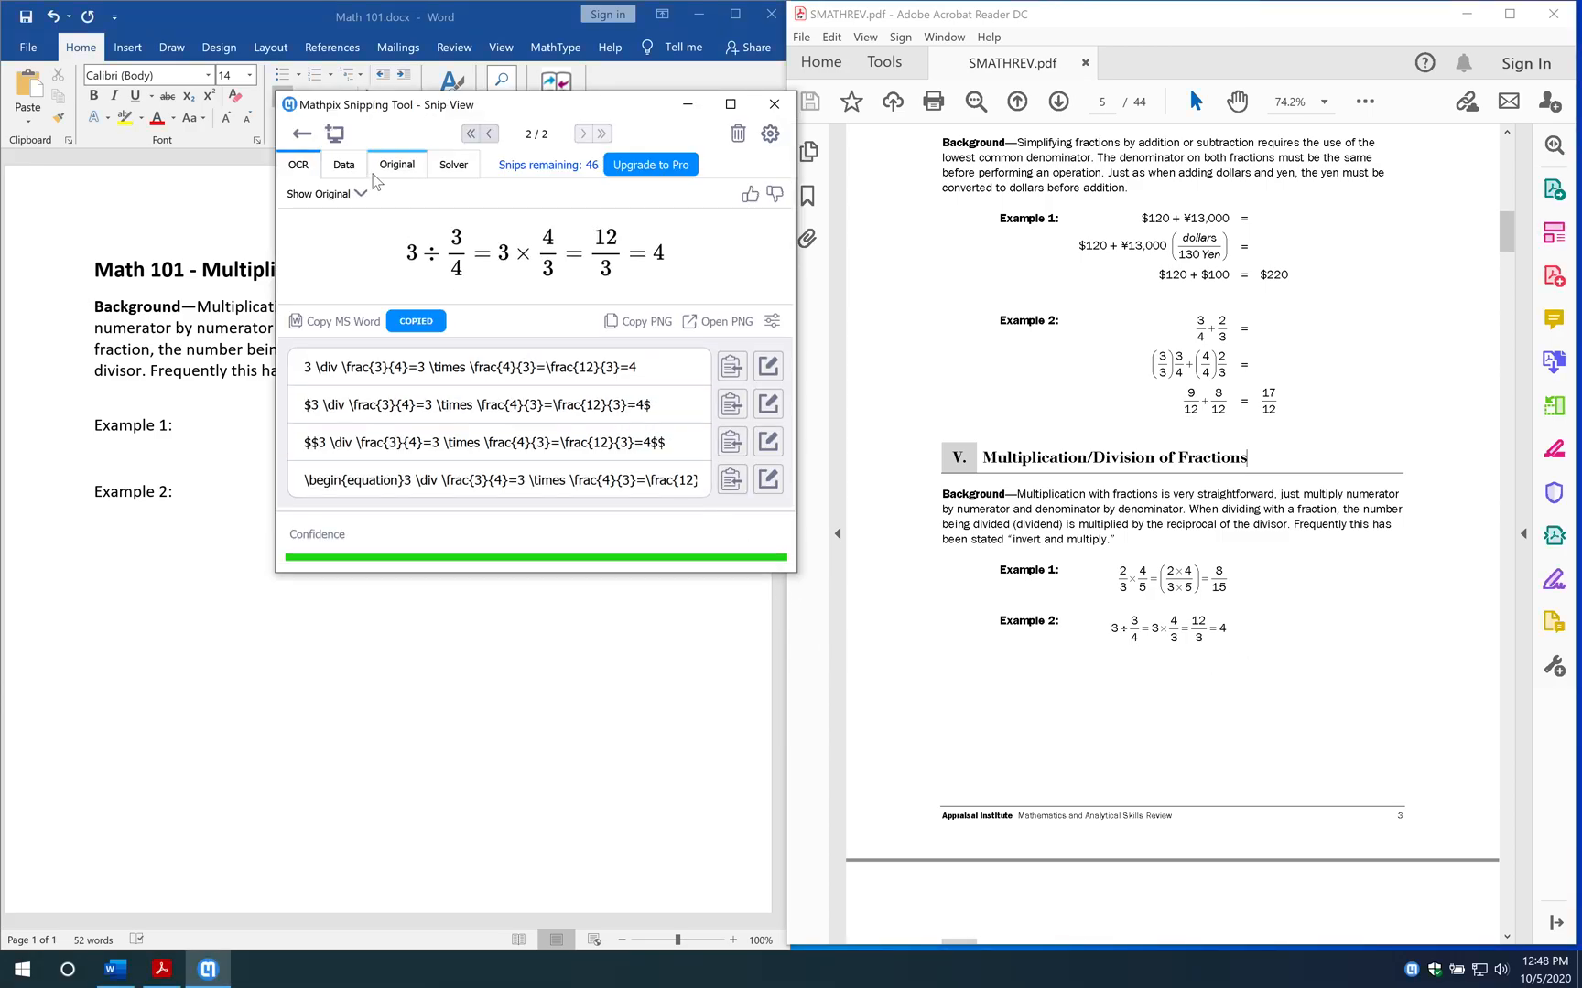
- Return to the Mathpix snip list and open the 2/3 × 4/5 snip
click(300, 132)
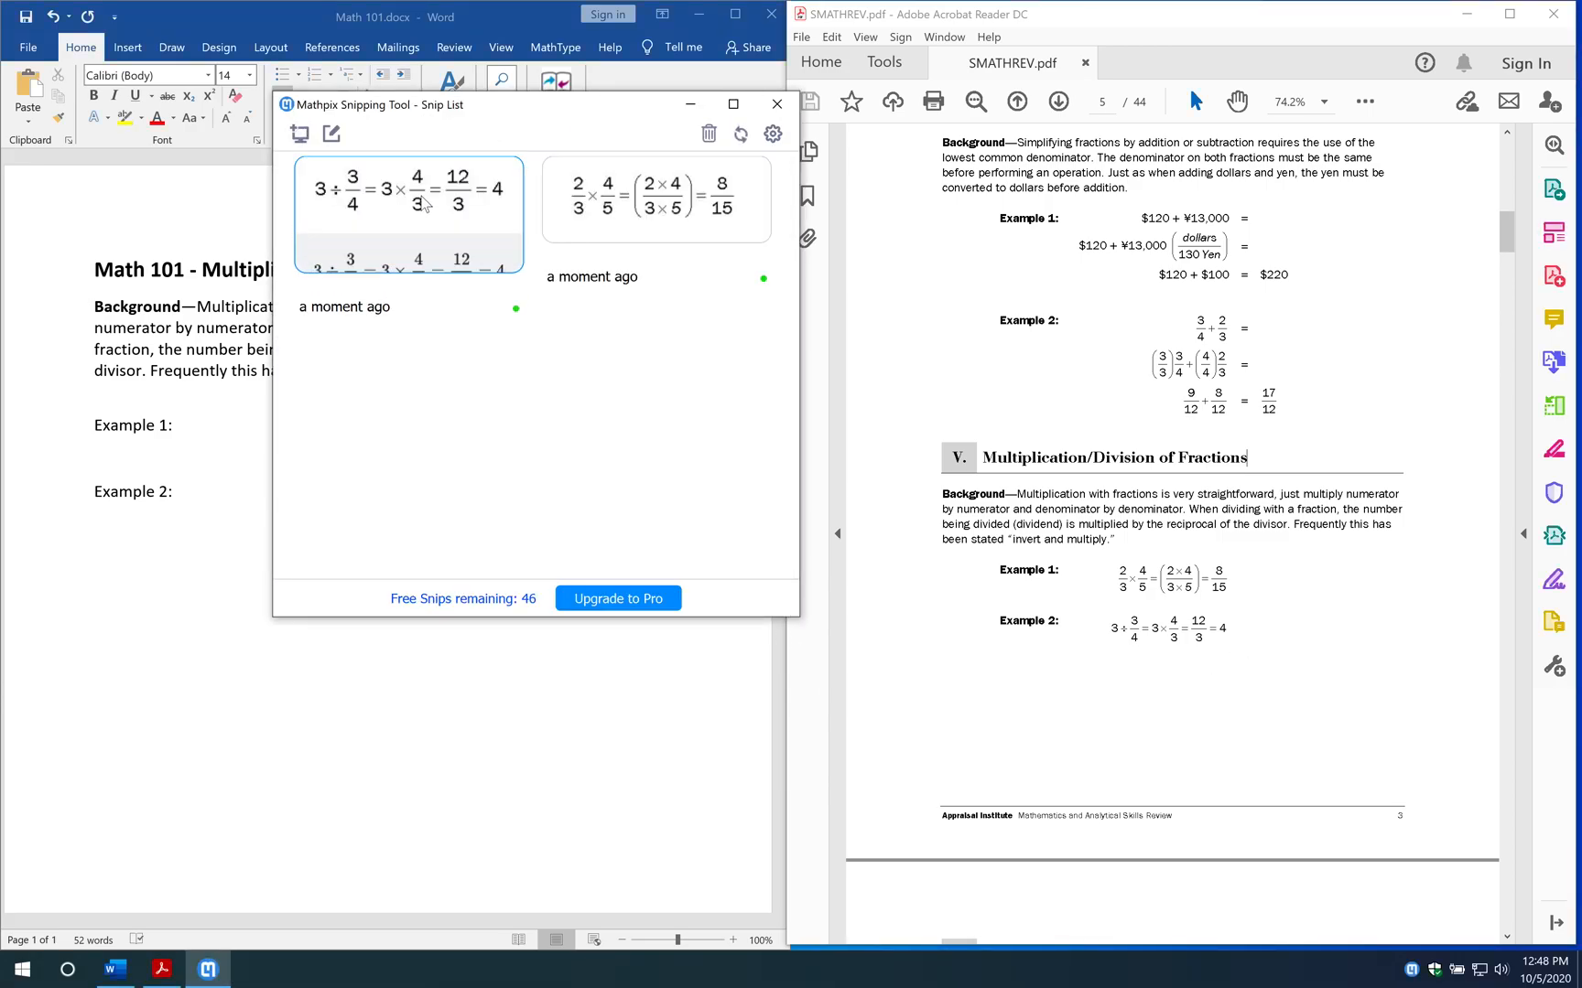
click(655, 199)
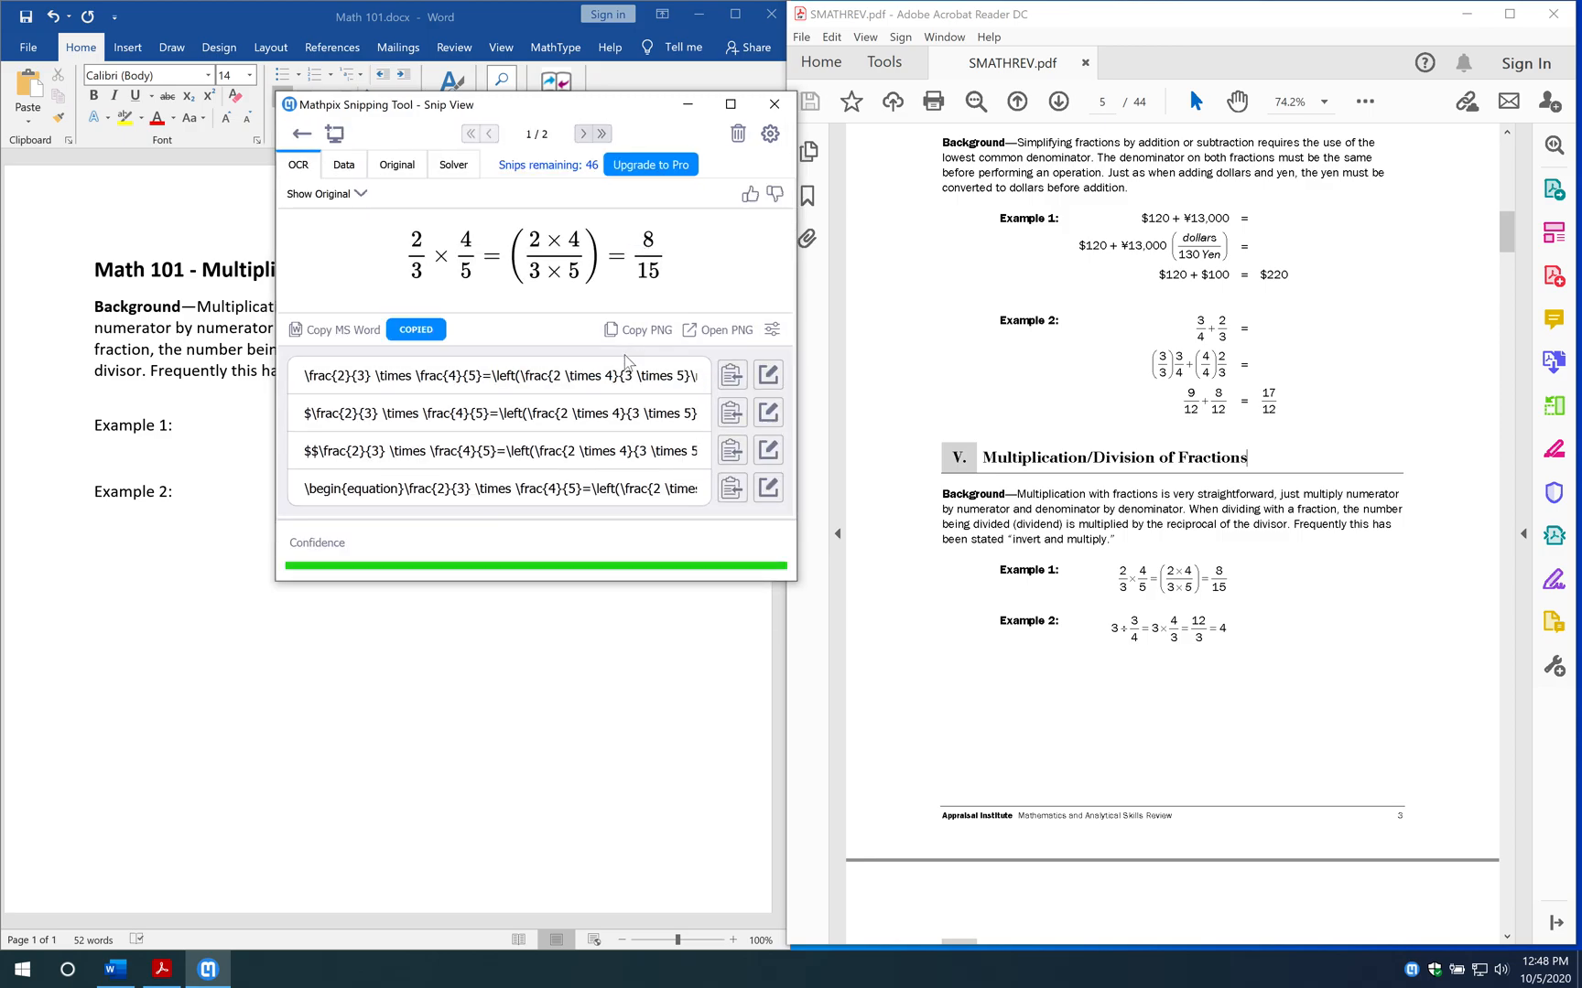
mouse_move(333, 330)
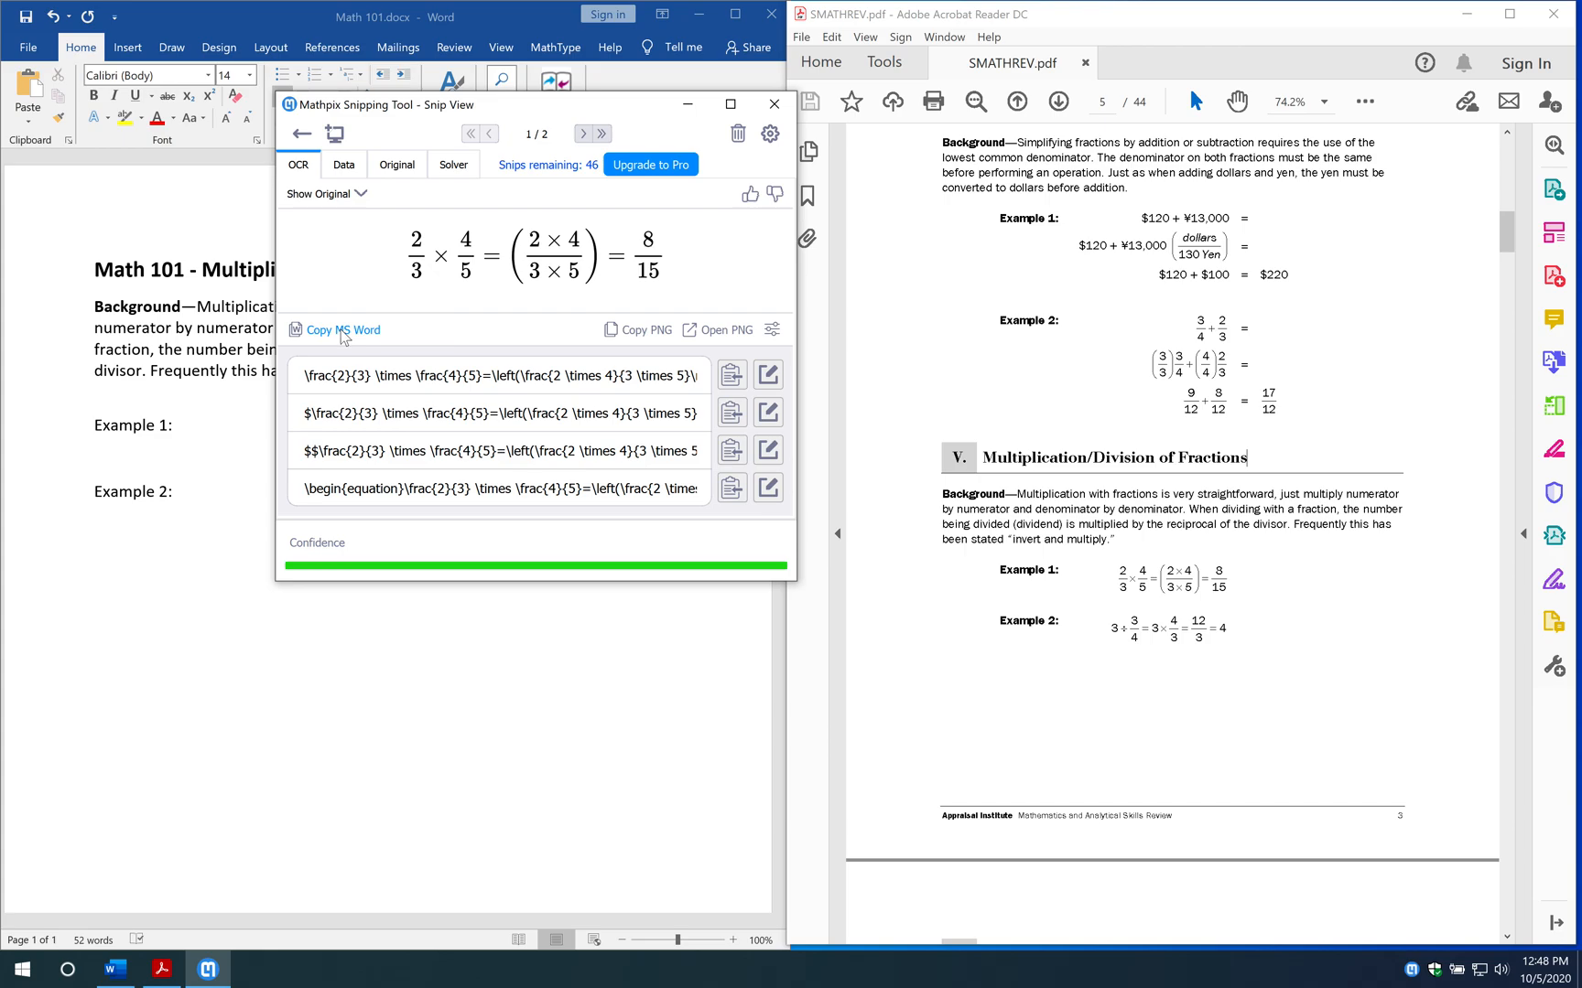
- Paste the 2/3 × 4/5 = 8/15 equation after Example 1 as a MathType equation
click(335, 330)
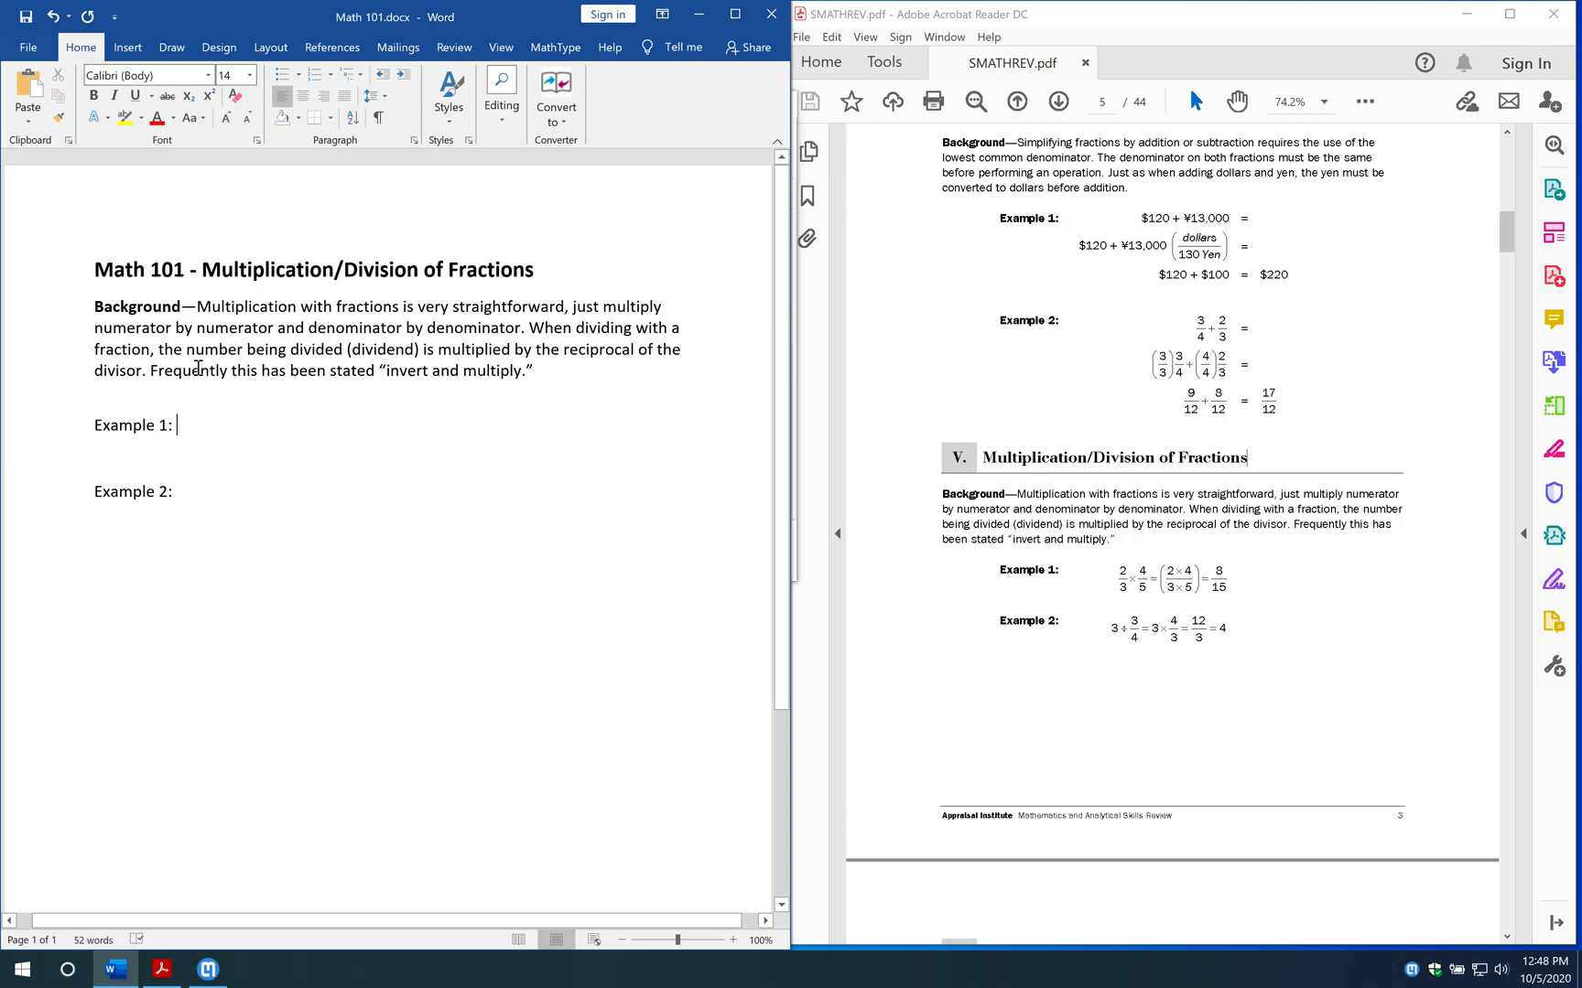
mouse_move(274, 413)
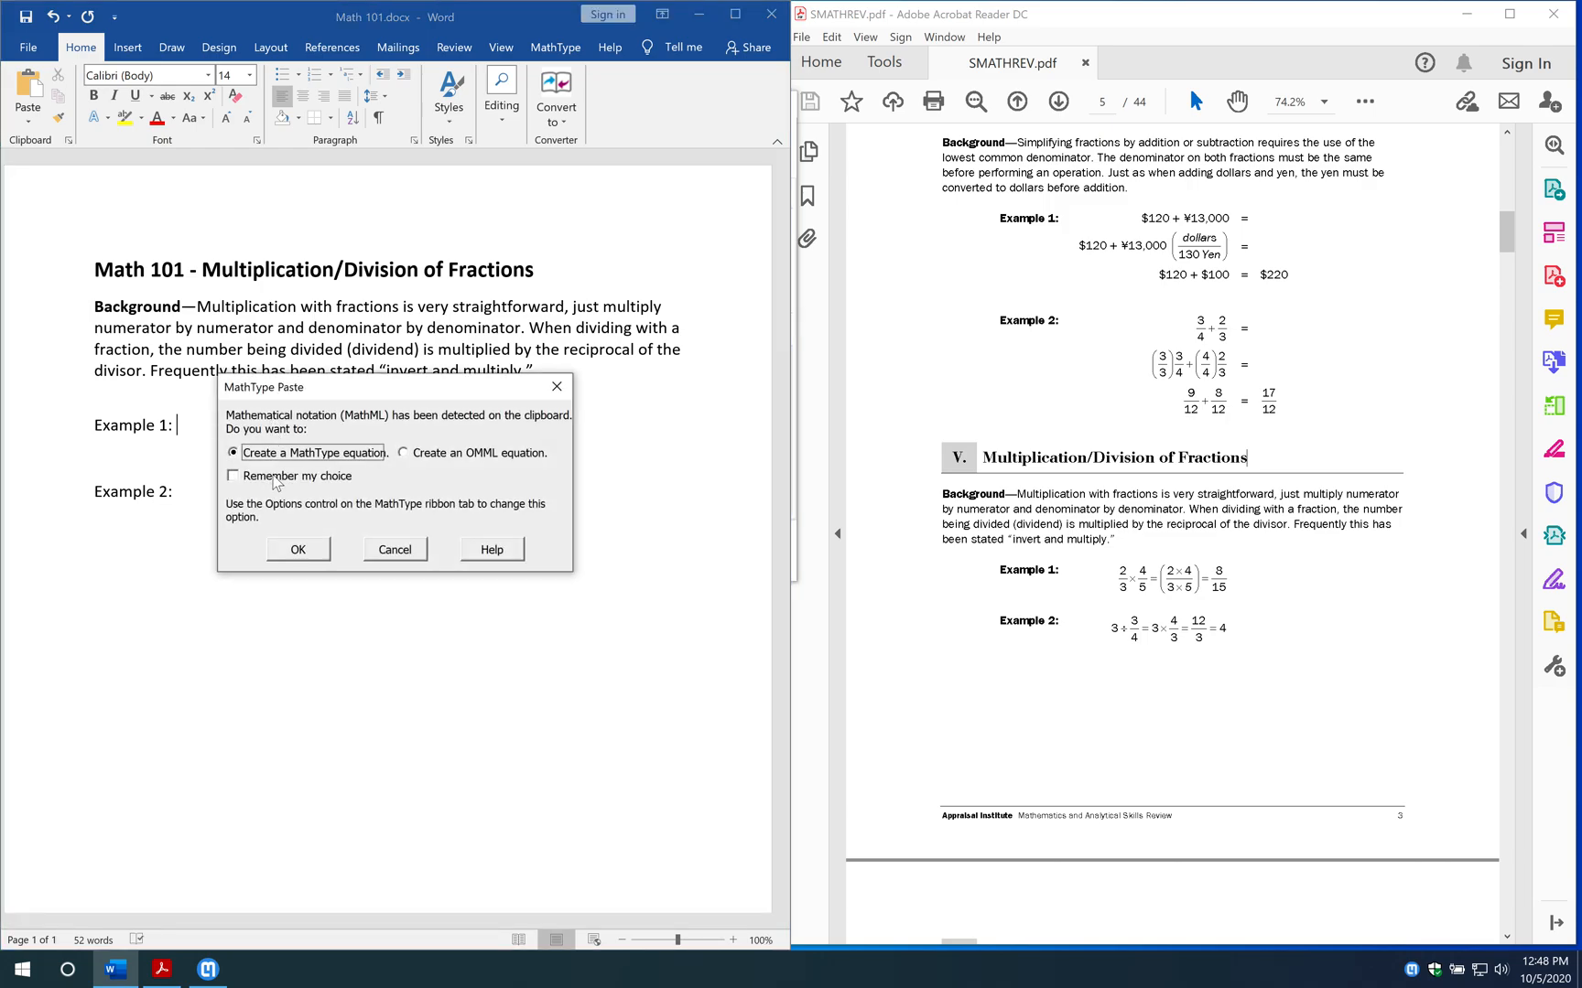
click(394, 550)
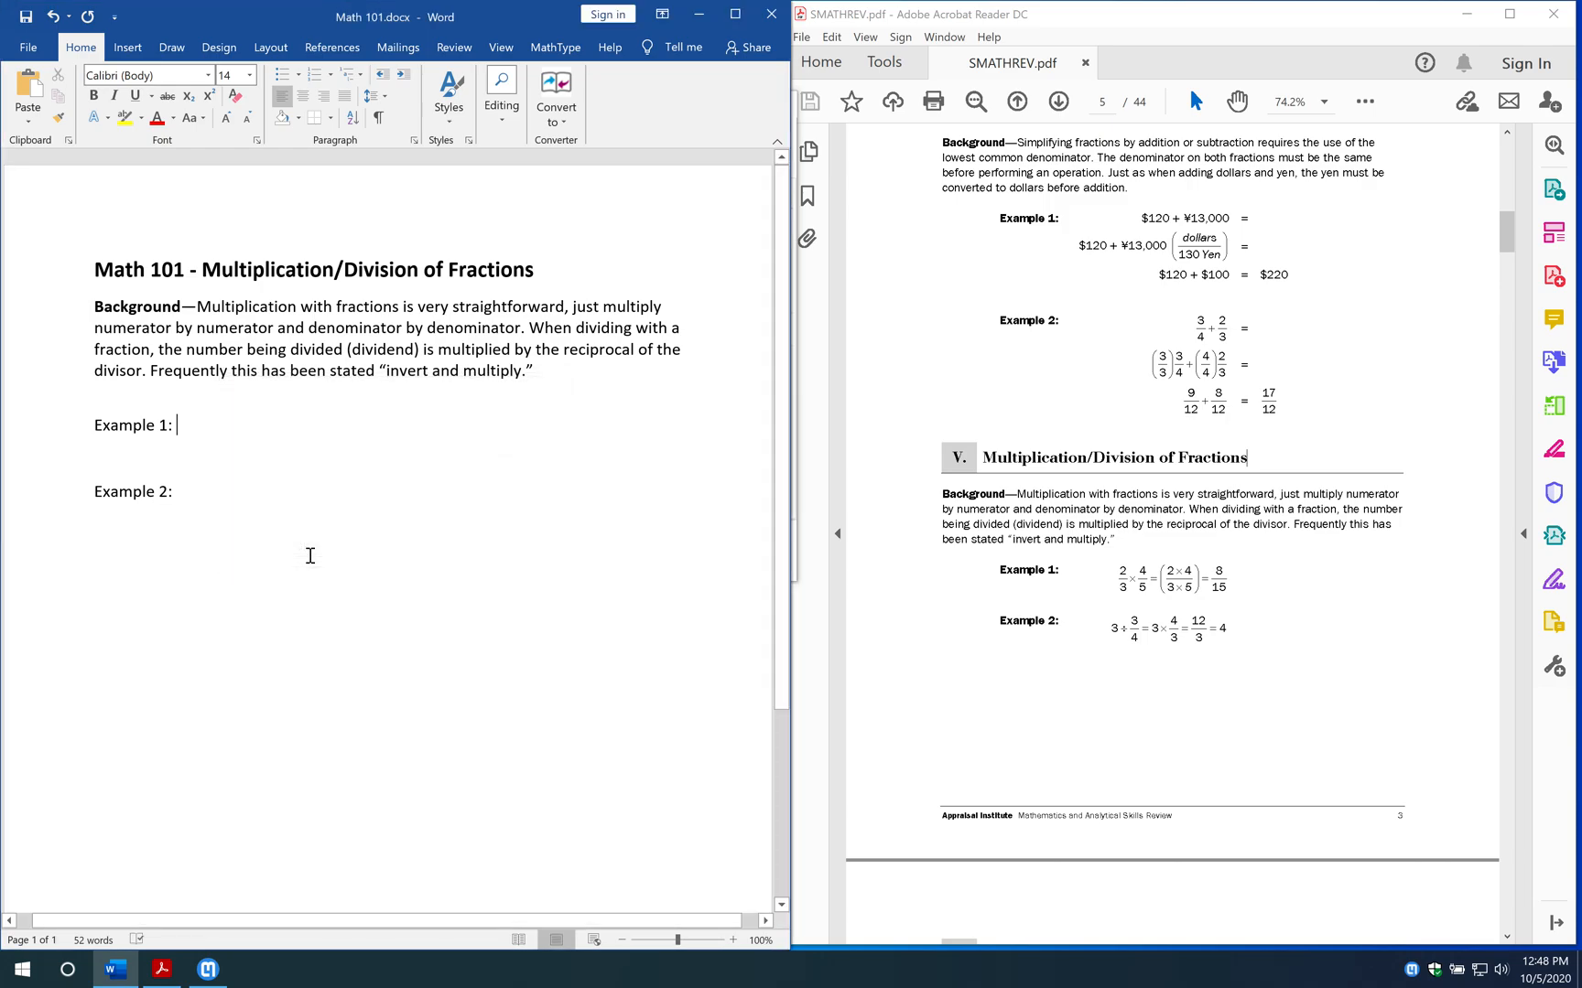
mouse_move(224, 418)
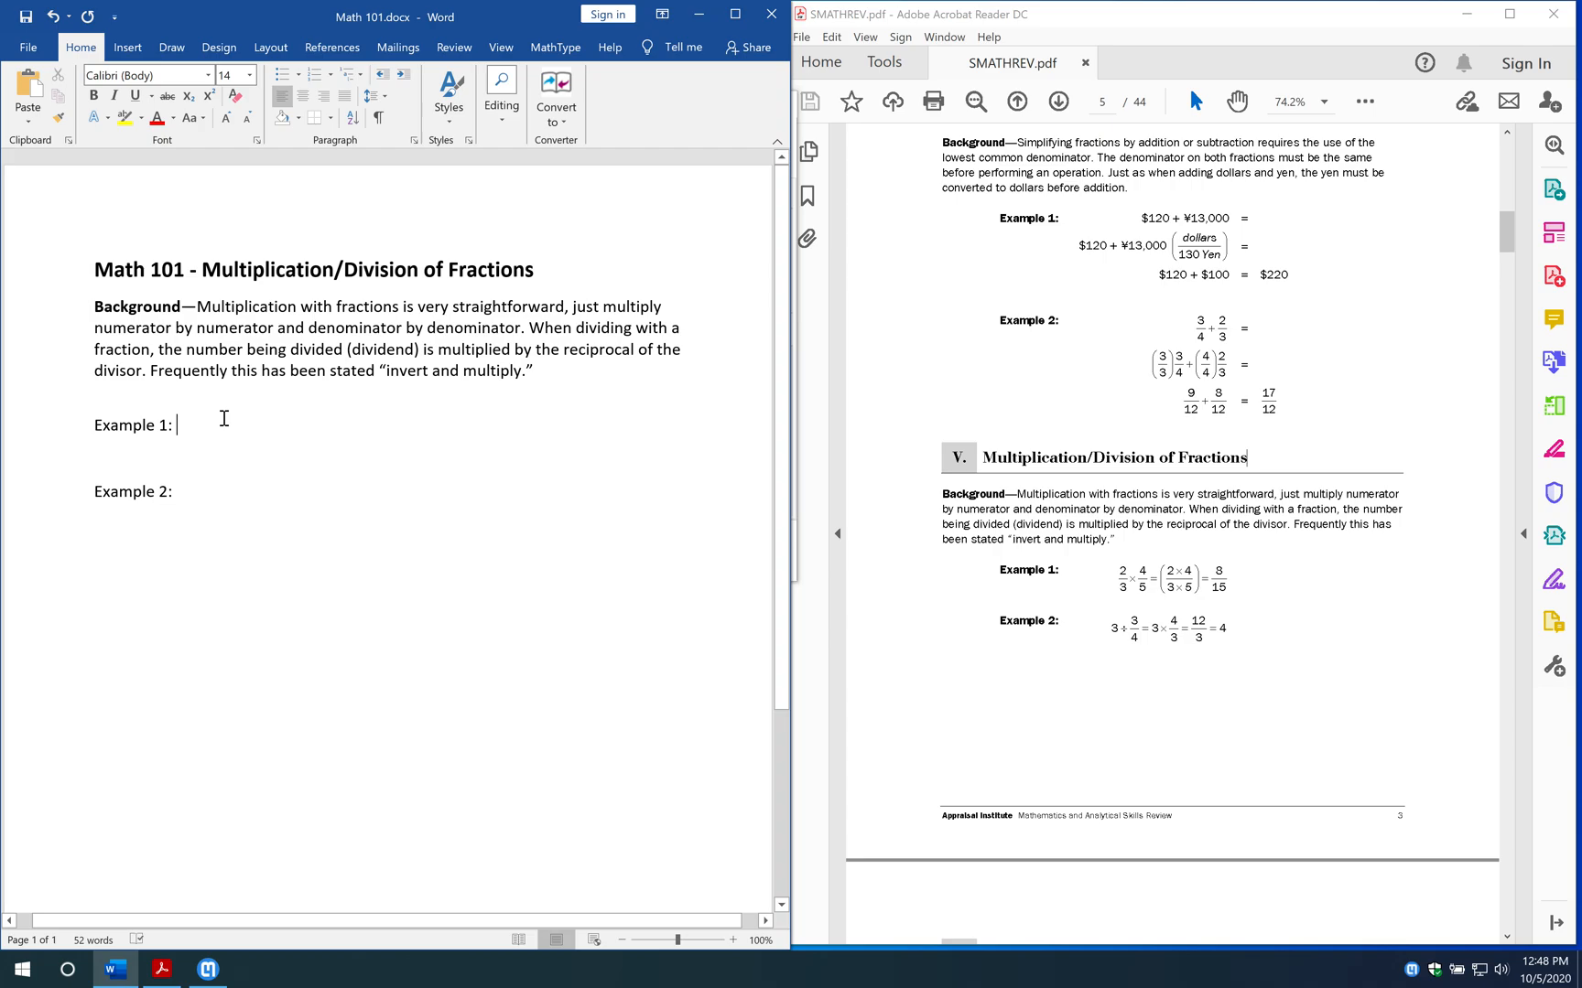
mouse_move(200, 431)
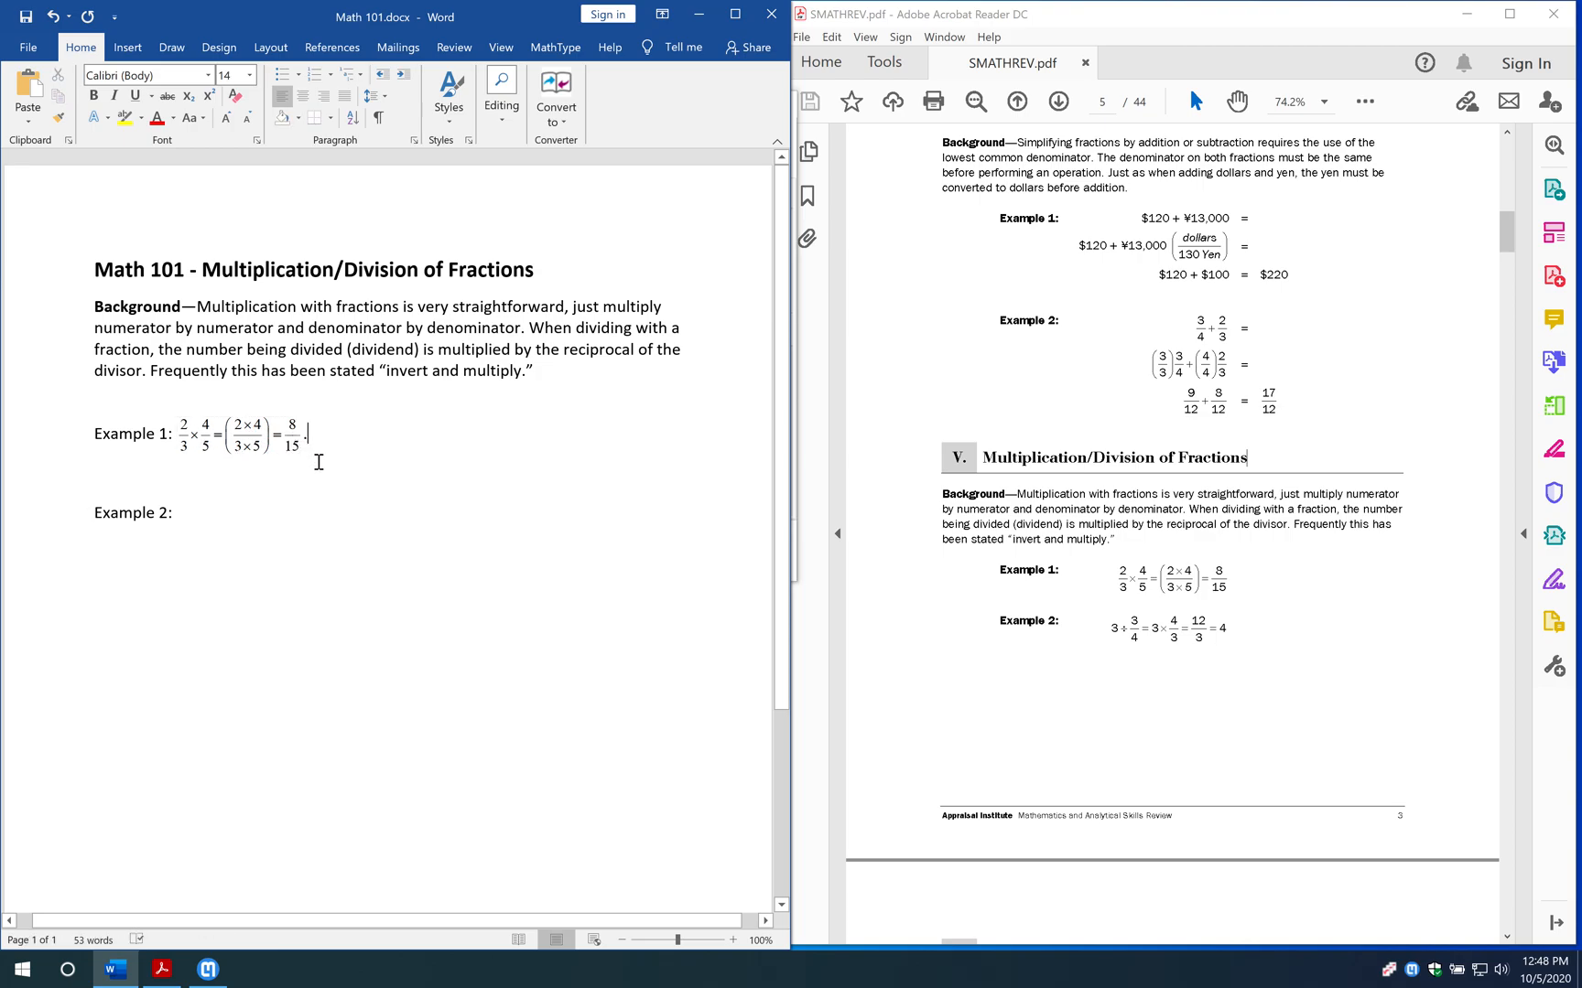
click(242, 435)
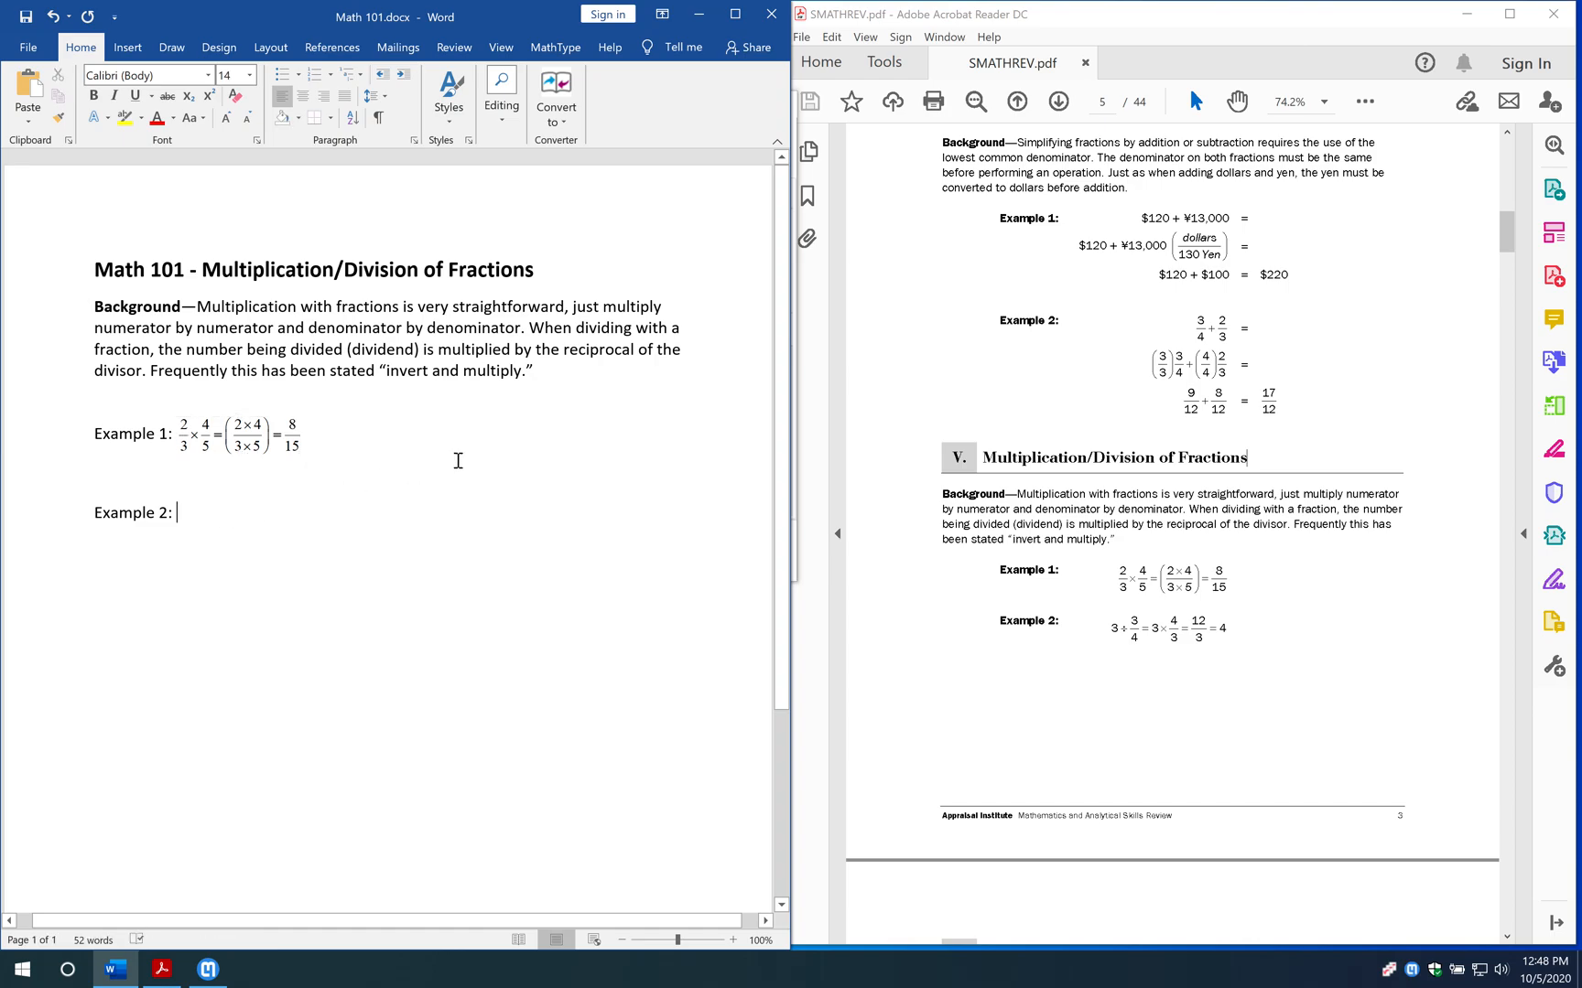
mouse_move(198, 475)
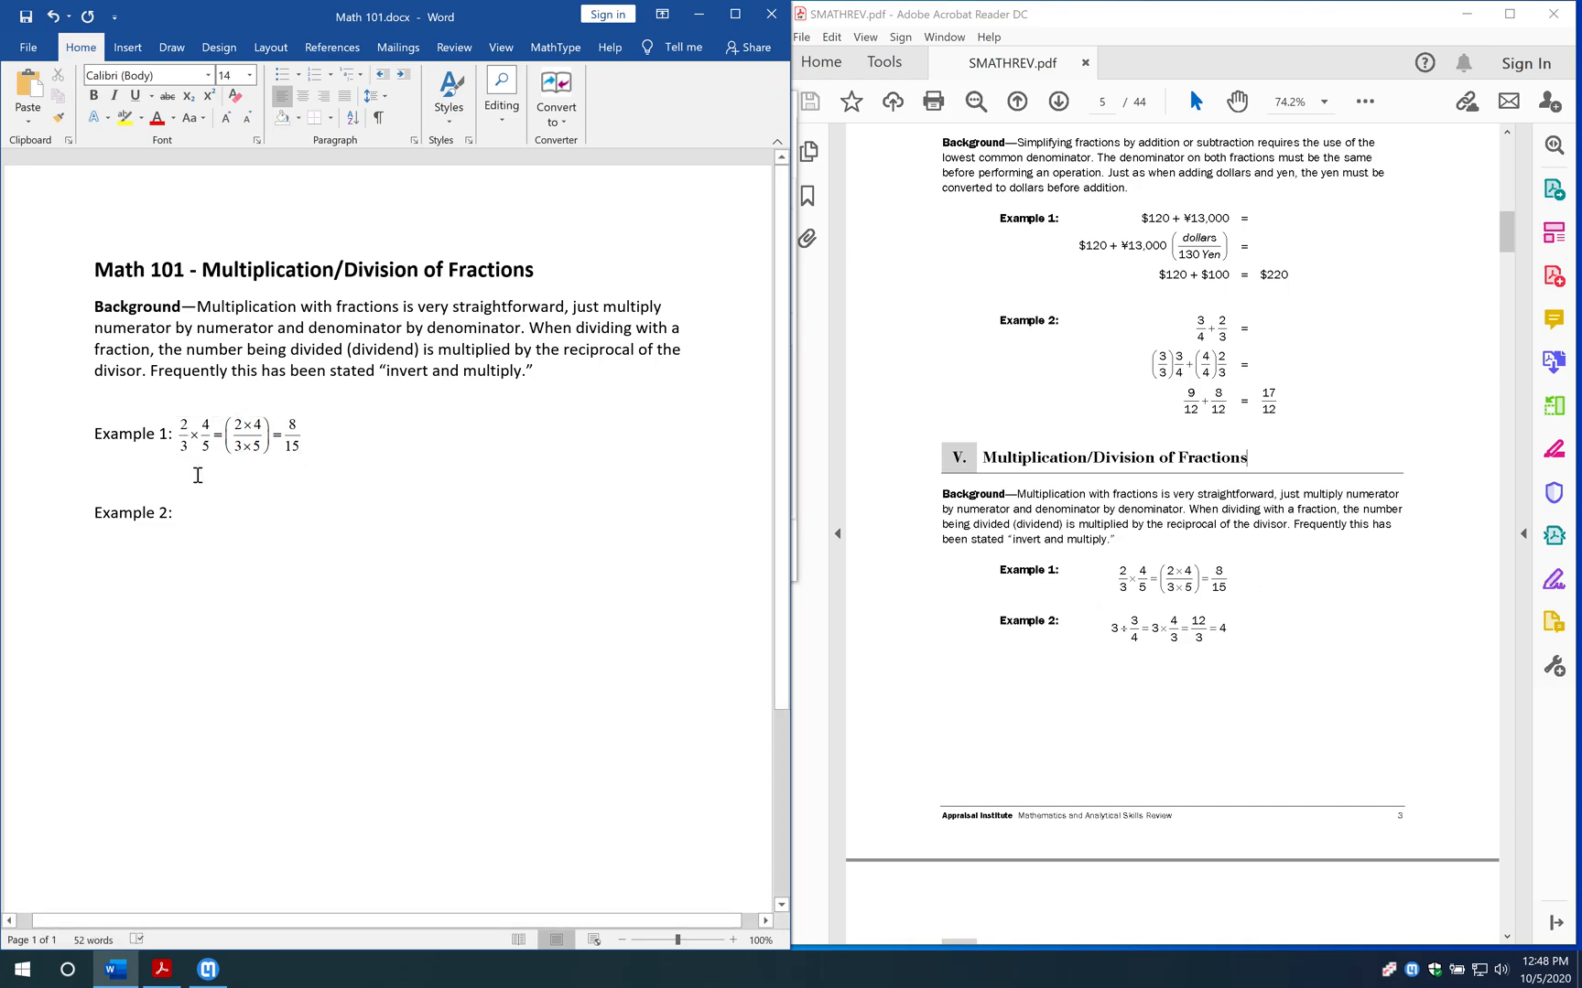
mouse_move(293, 800)
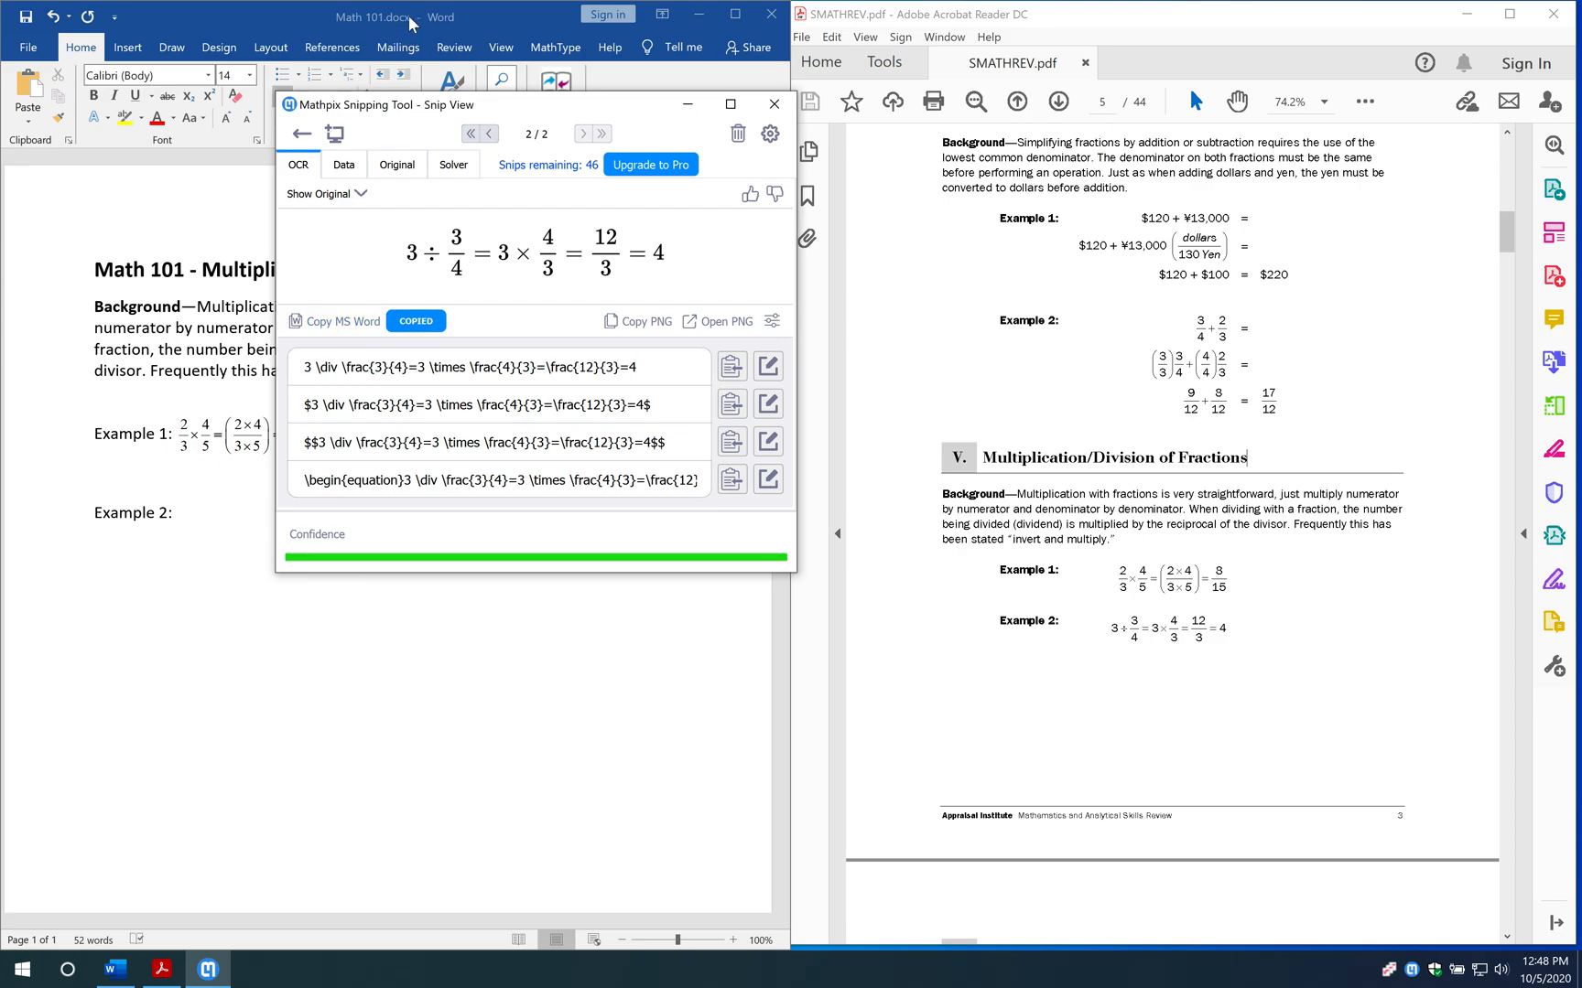
- Paste the 3 ÷ 3/4 = 4 equation after Example 2 as MathType and add a line
click(773, 104)
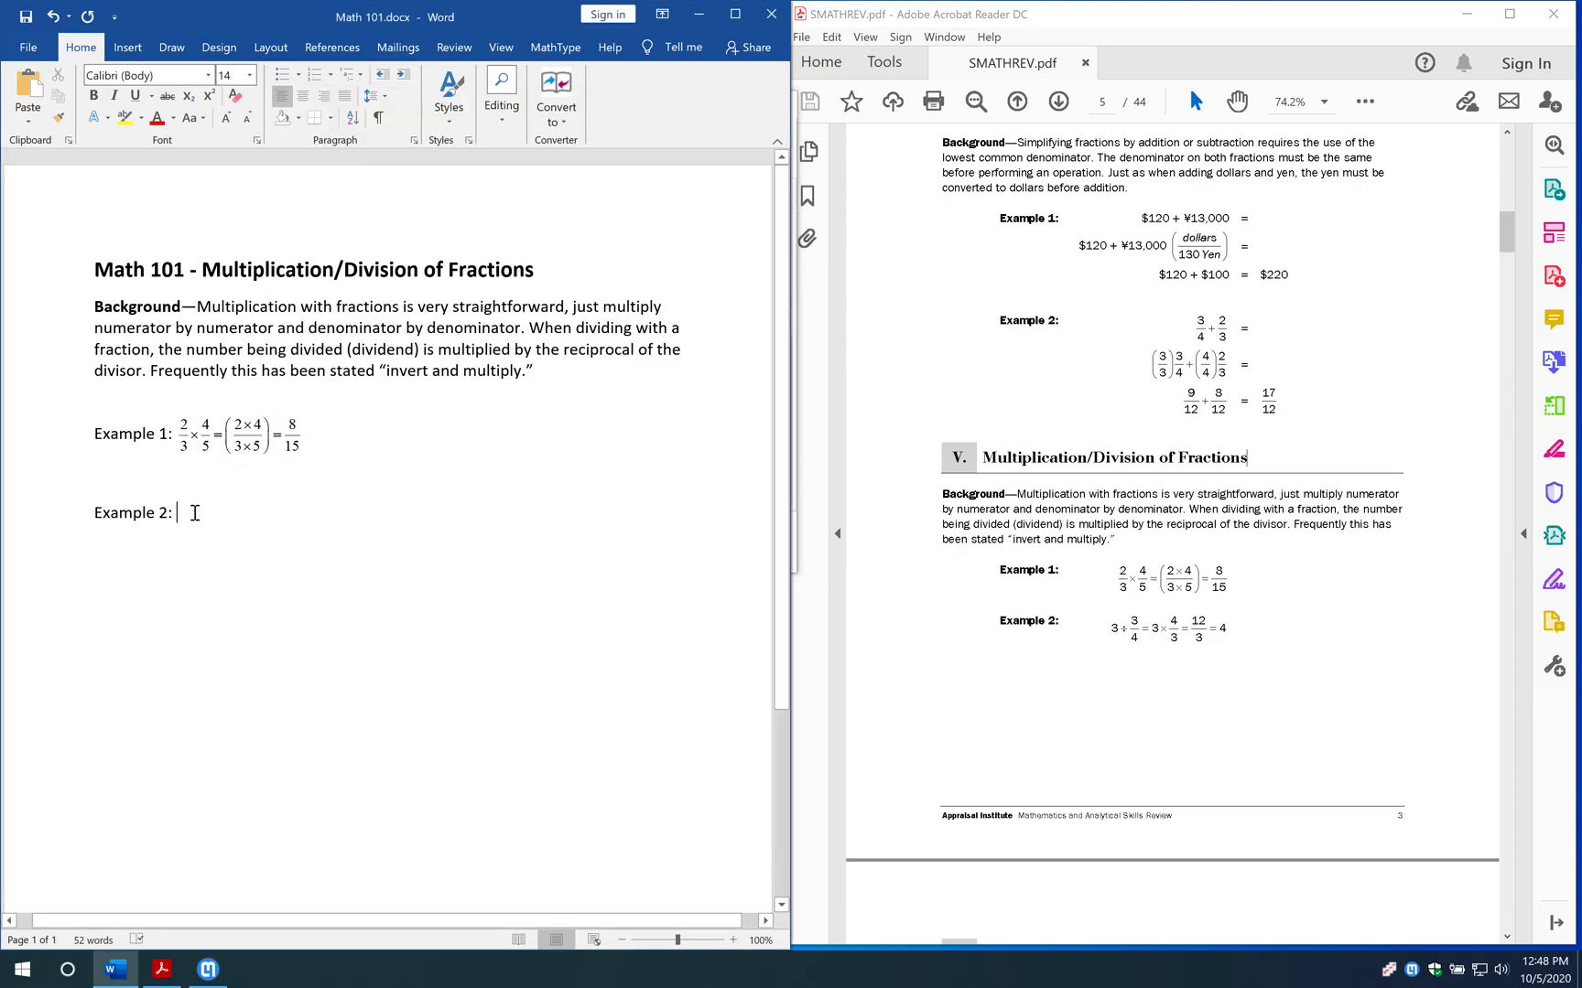
key(ctrl+v)
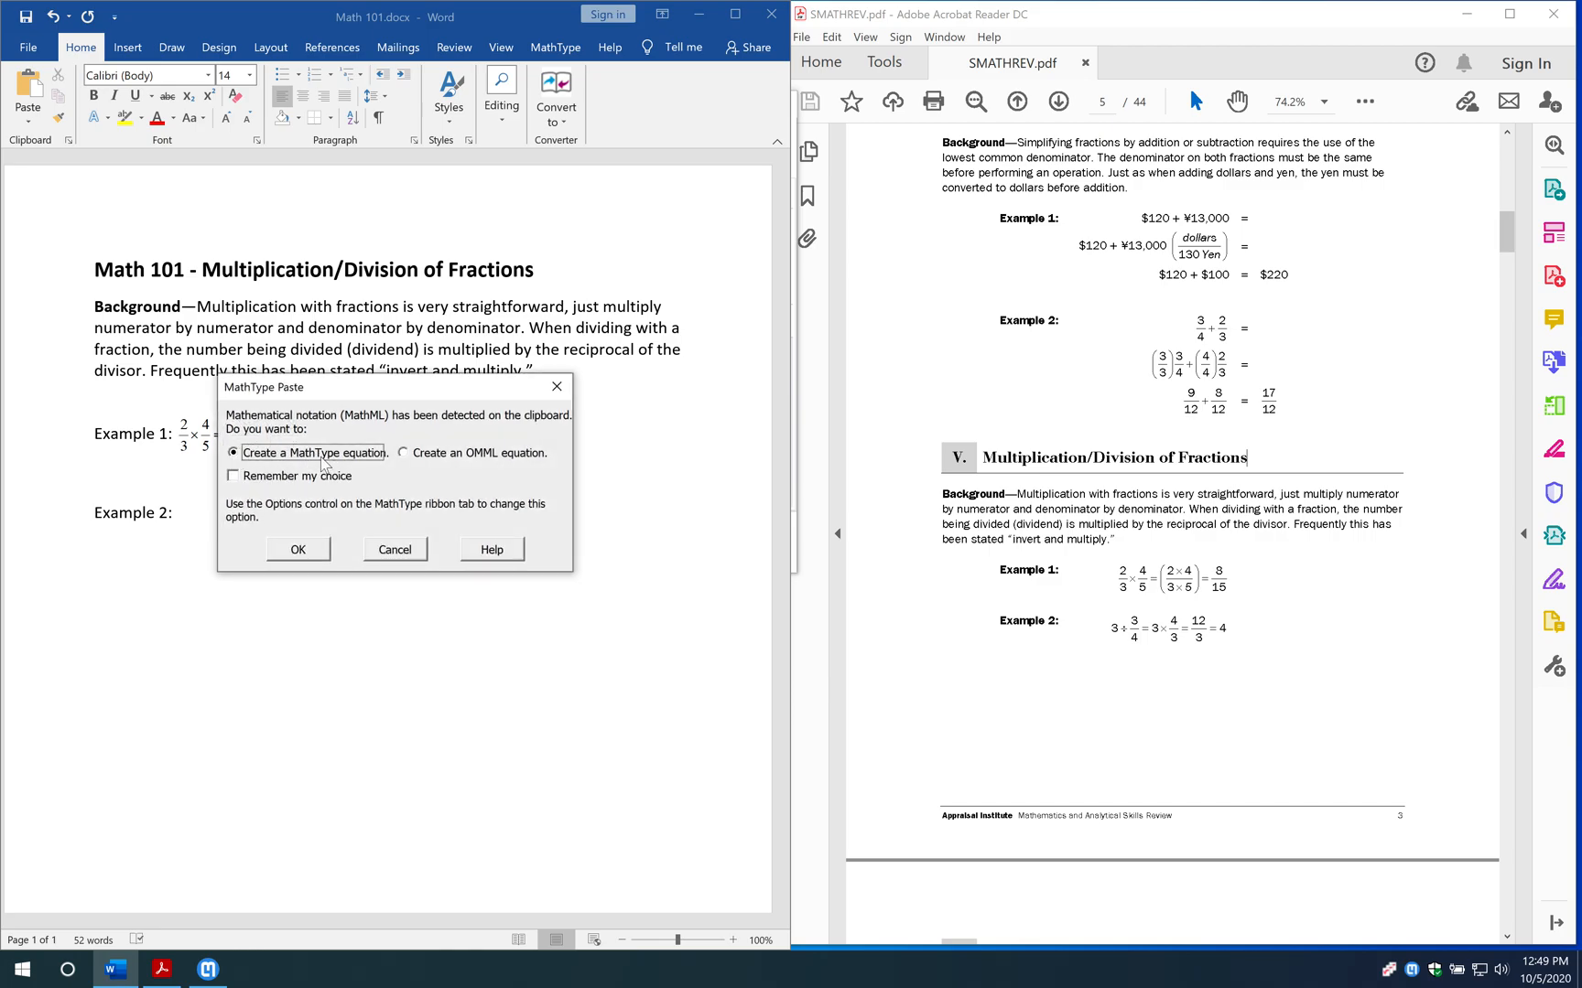
click(296, 550)
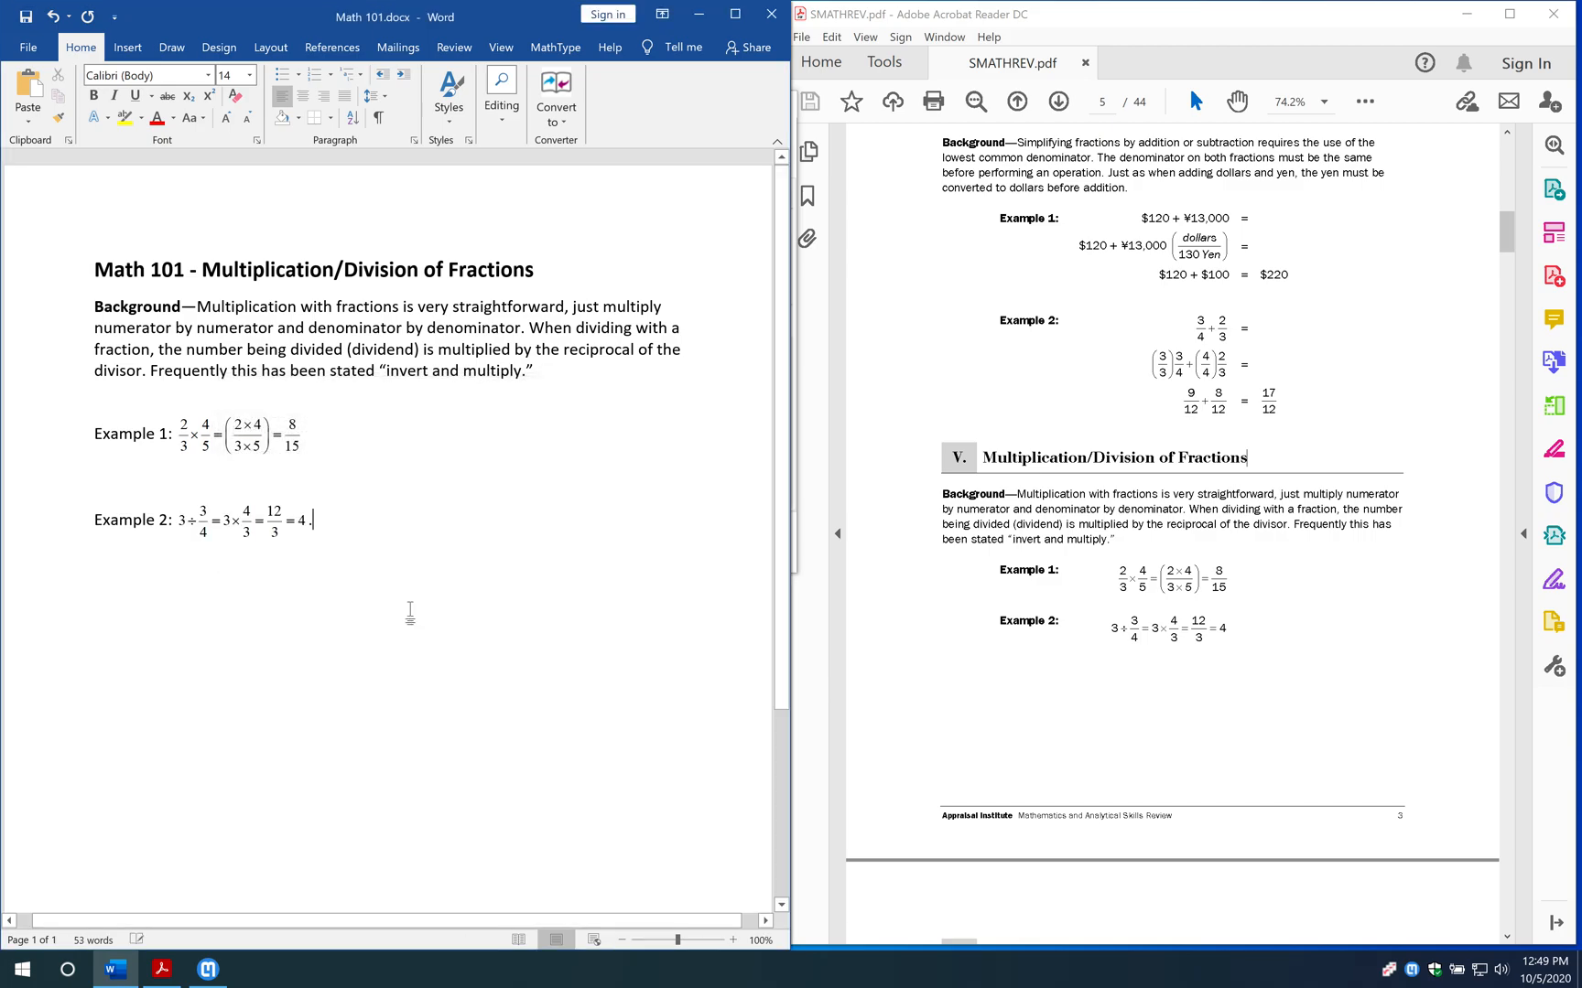
key(Backspace)
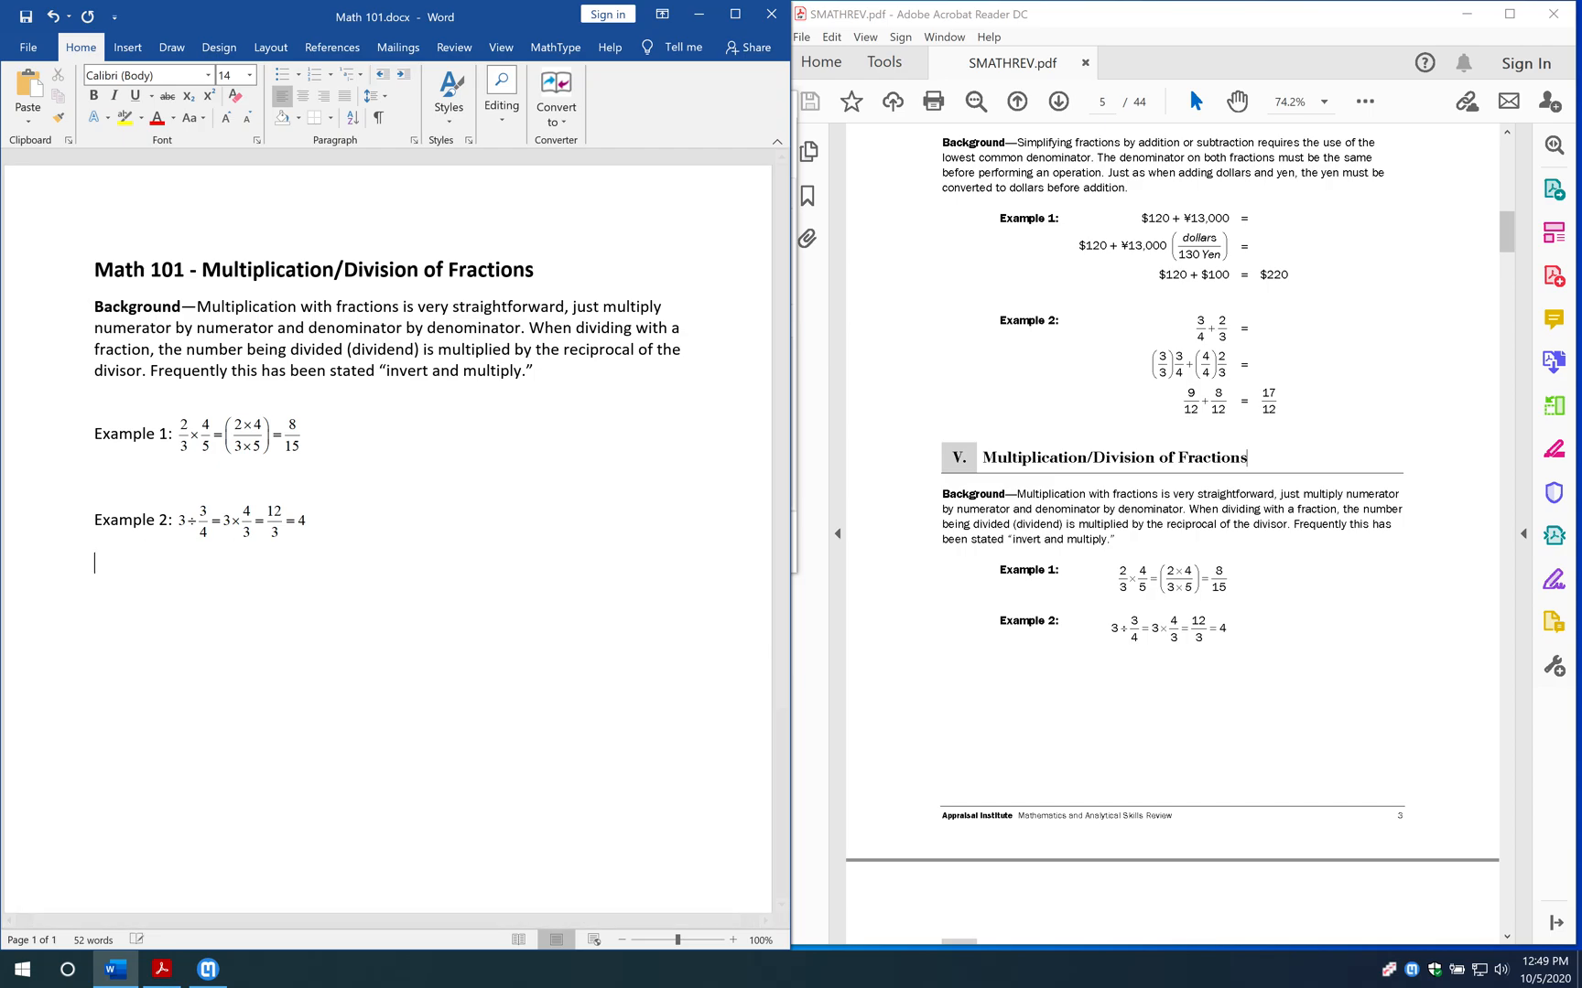
- Type the 'Example 3:' label and bring up the MathType equation tools
text(Ex)
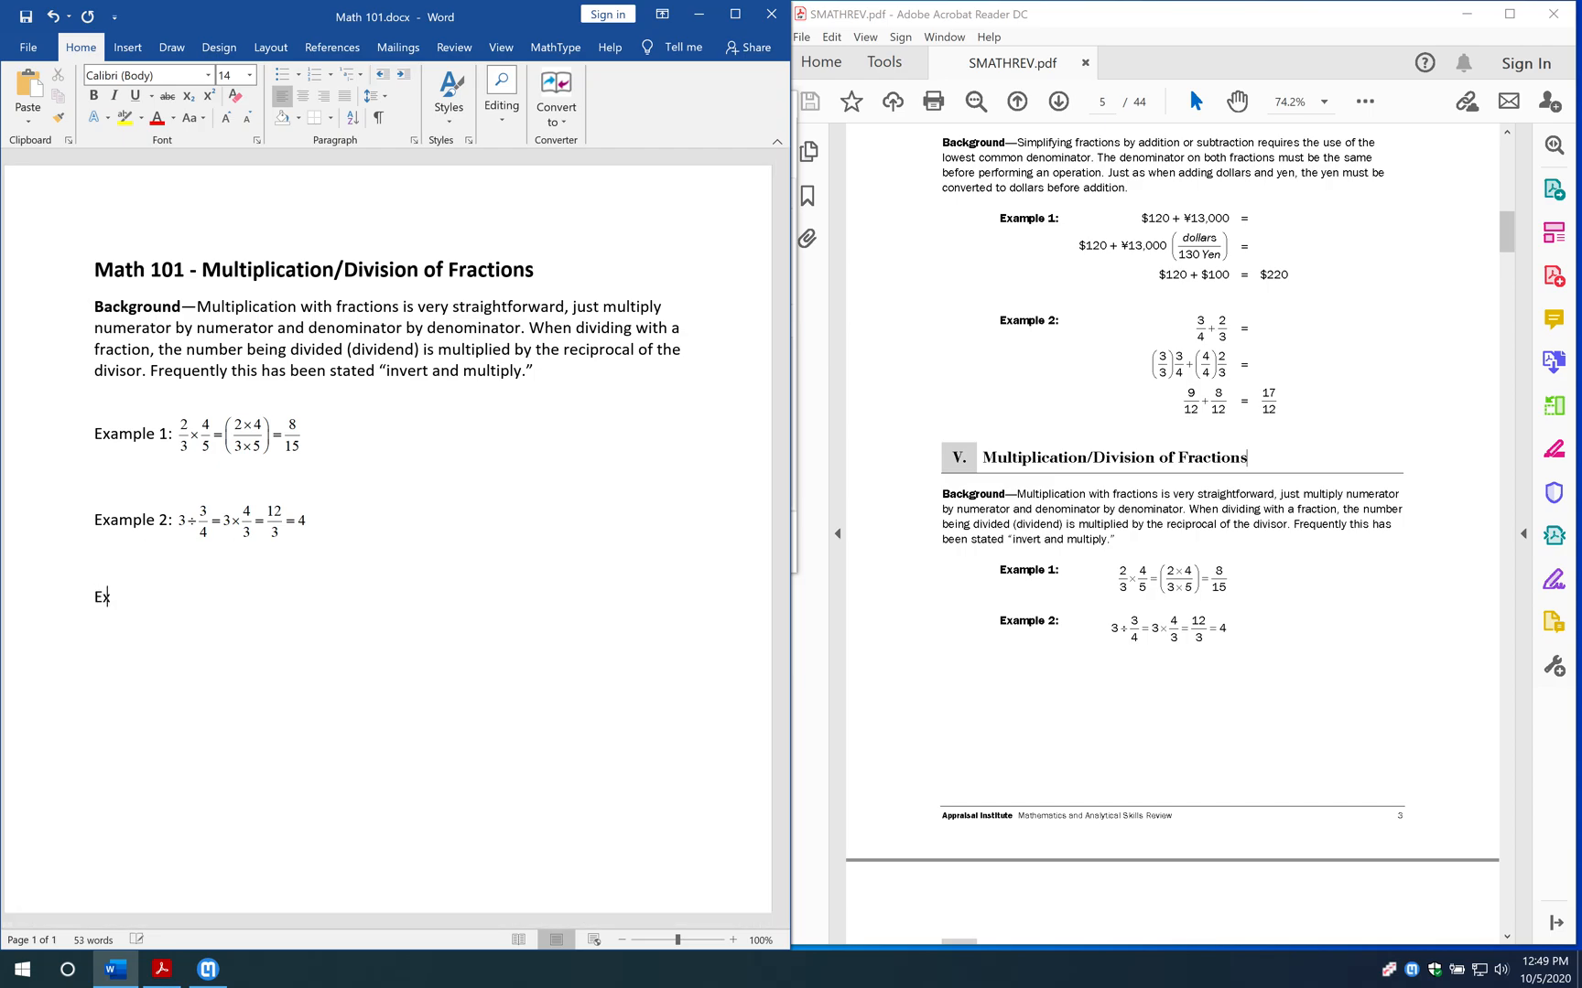
text(ample)
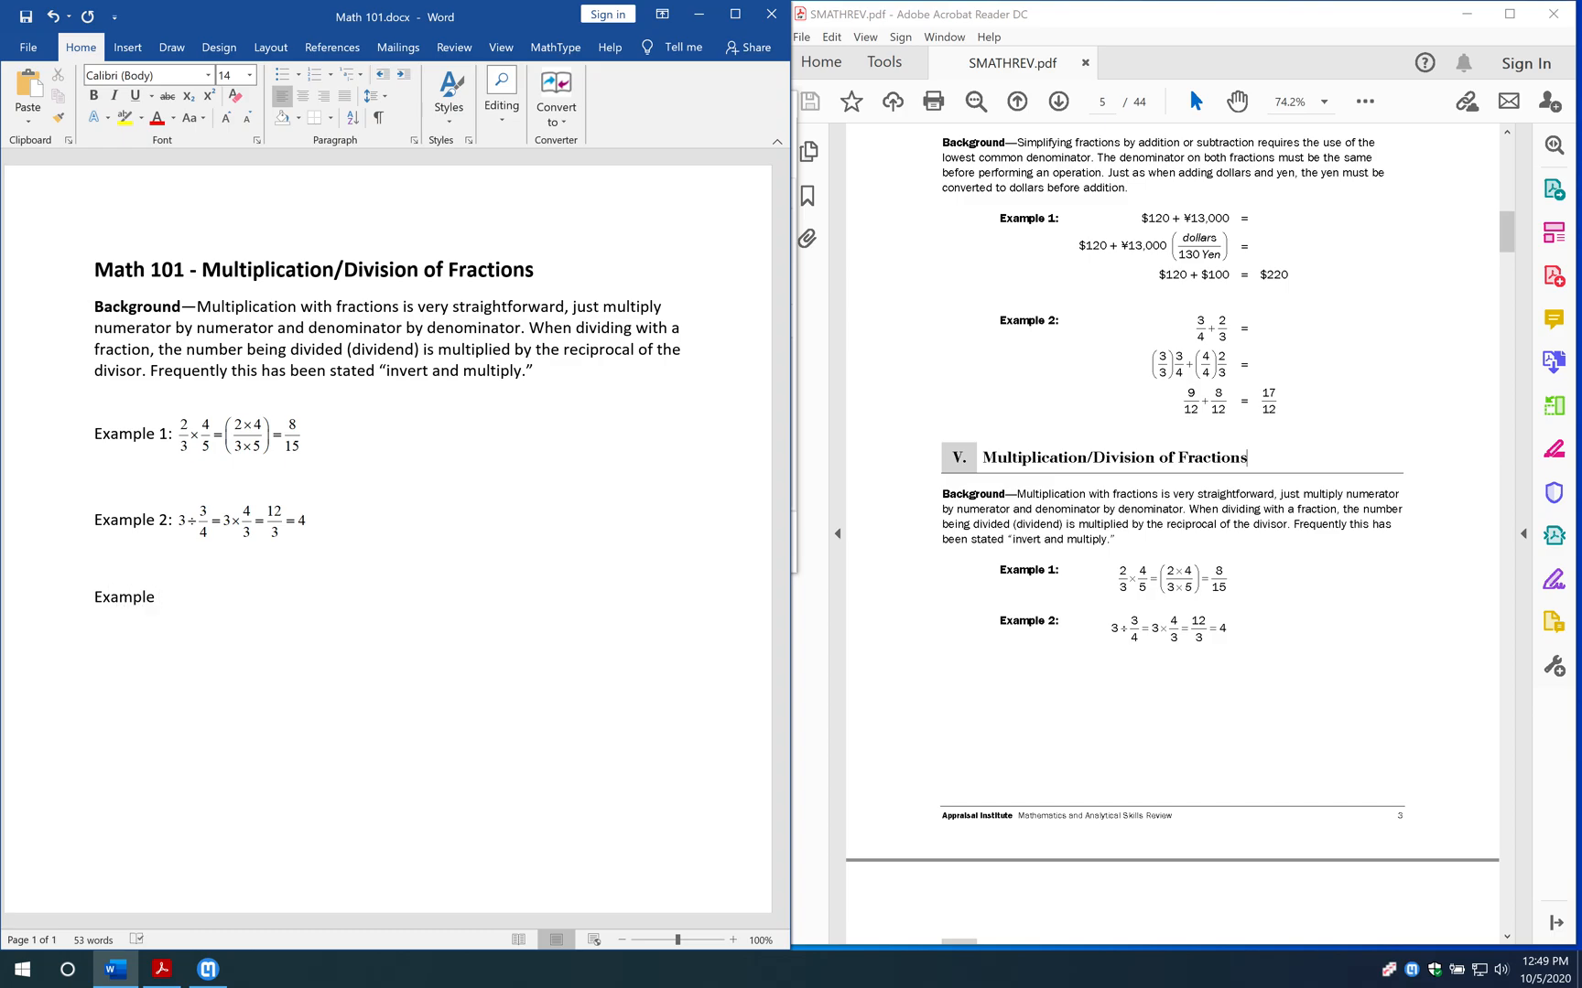
text(3:)
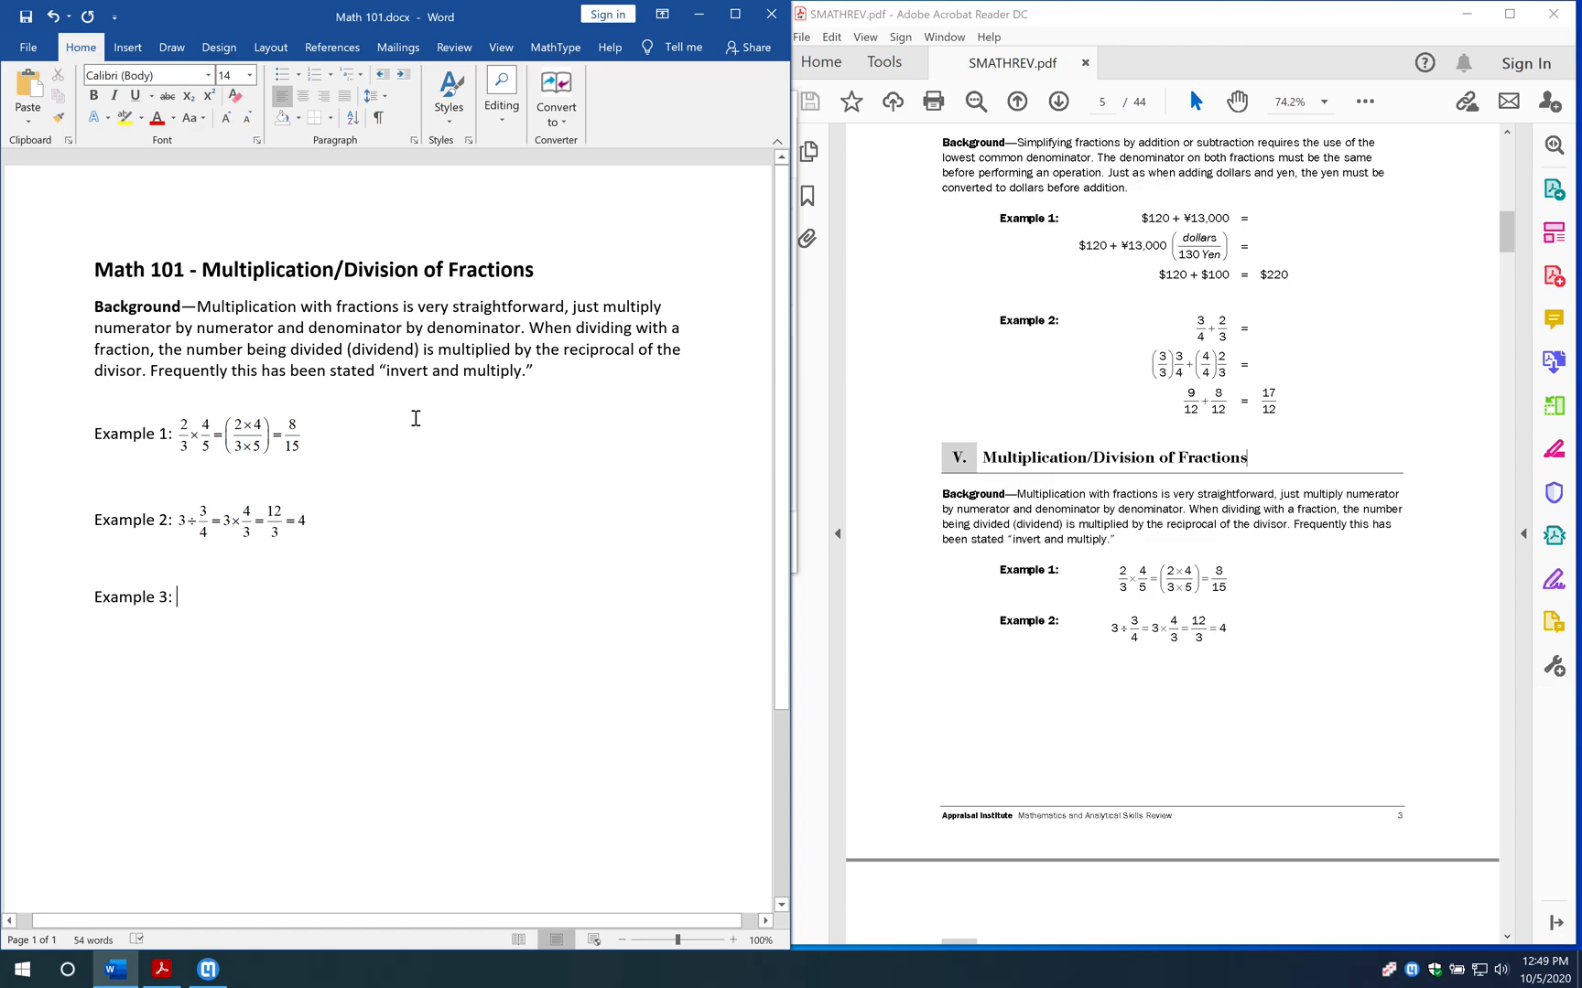
mouse_move(554, 48)
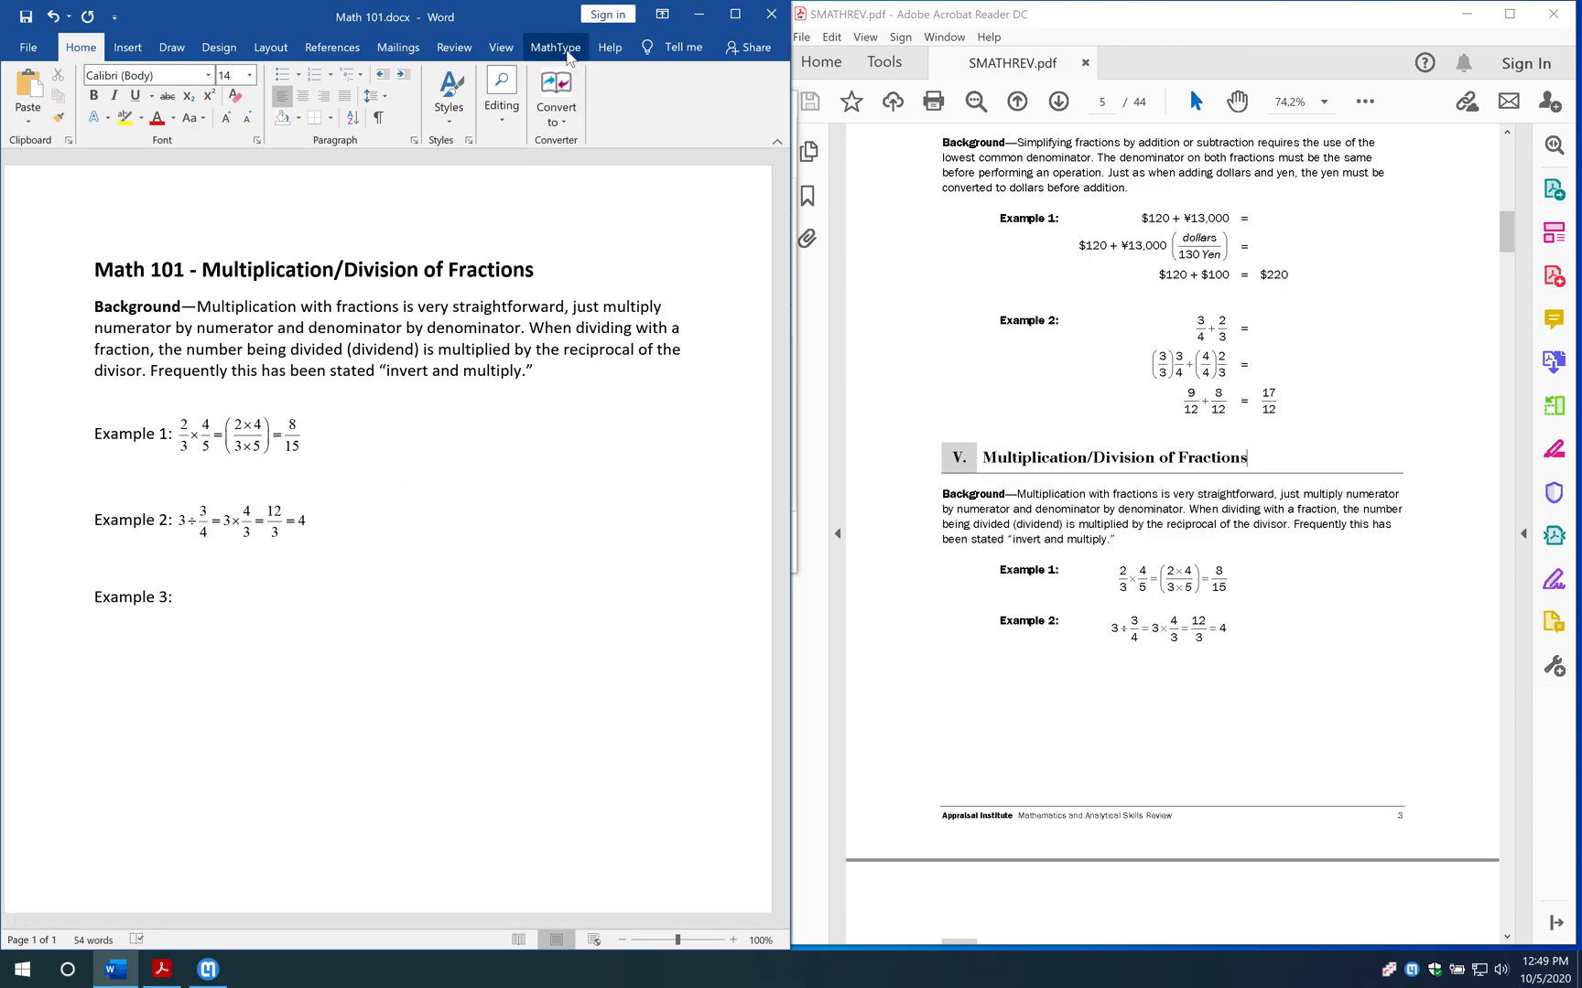
click(554, 46)
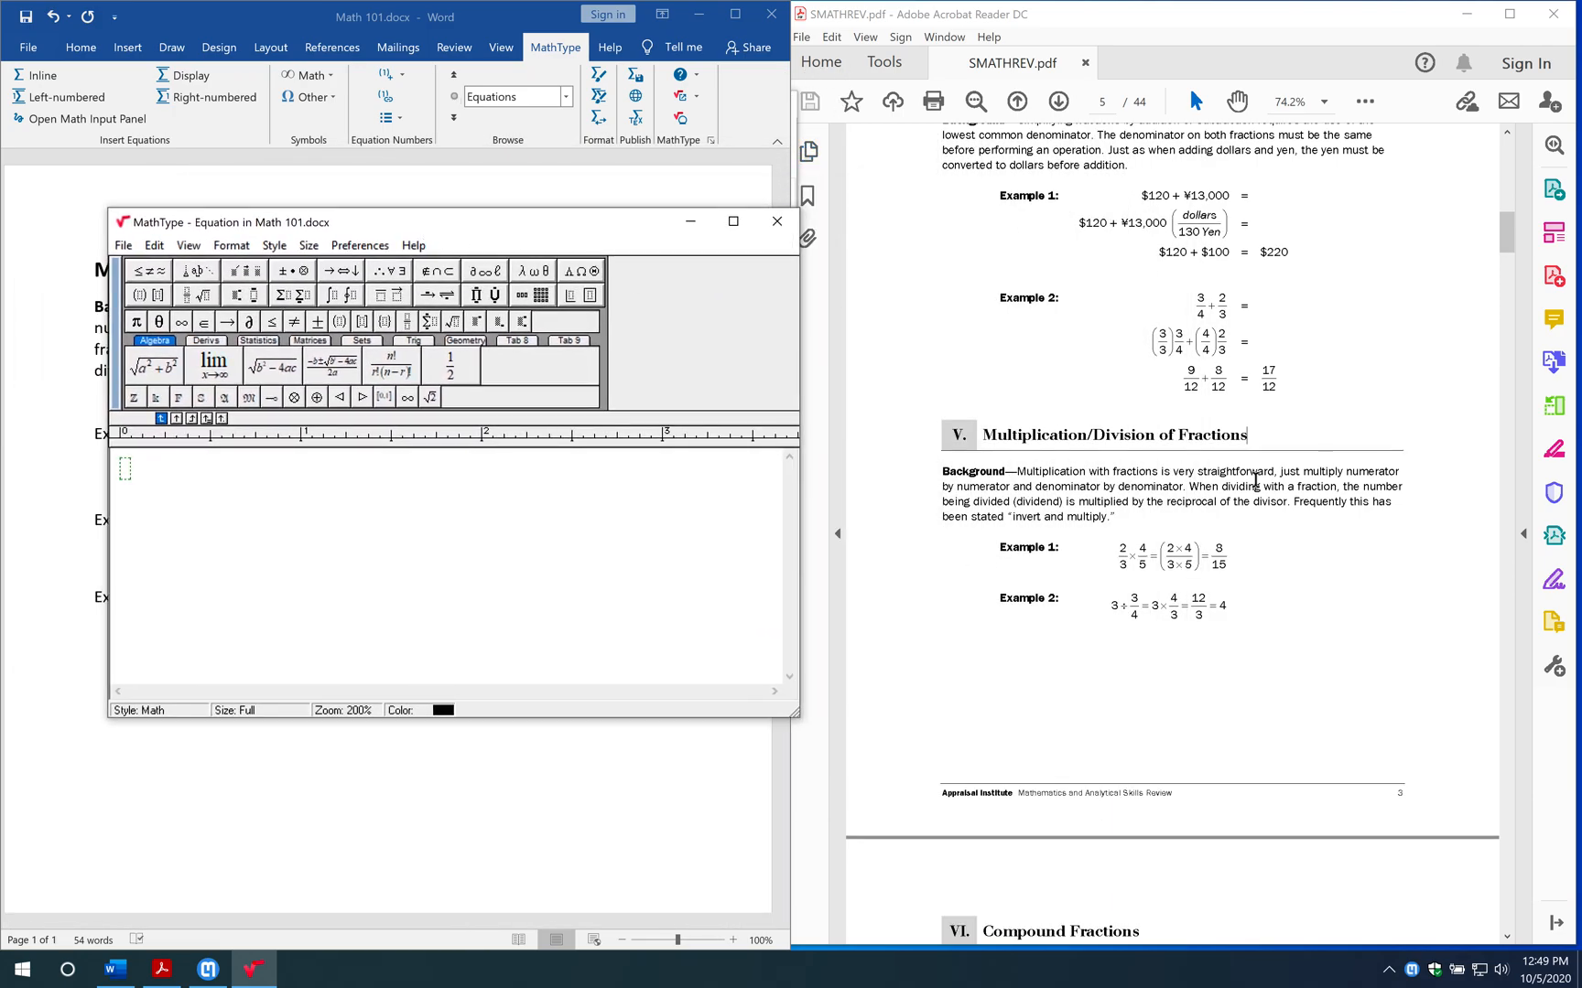
- Enter 2/3 x 4/5 in MathType, dismissing the note about spacing
scroll(down, 3)
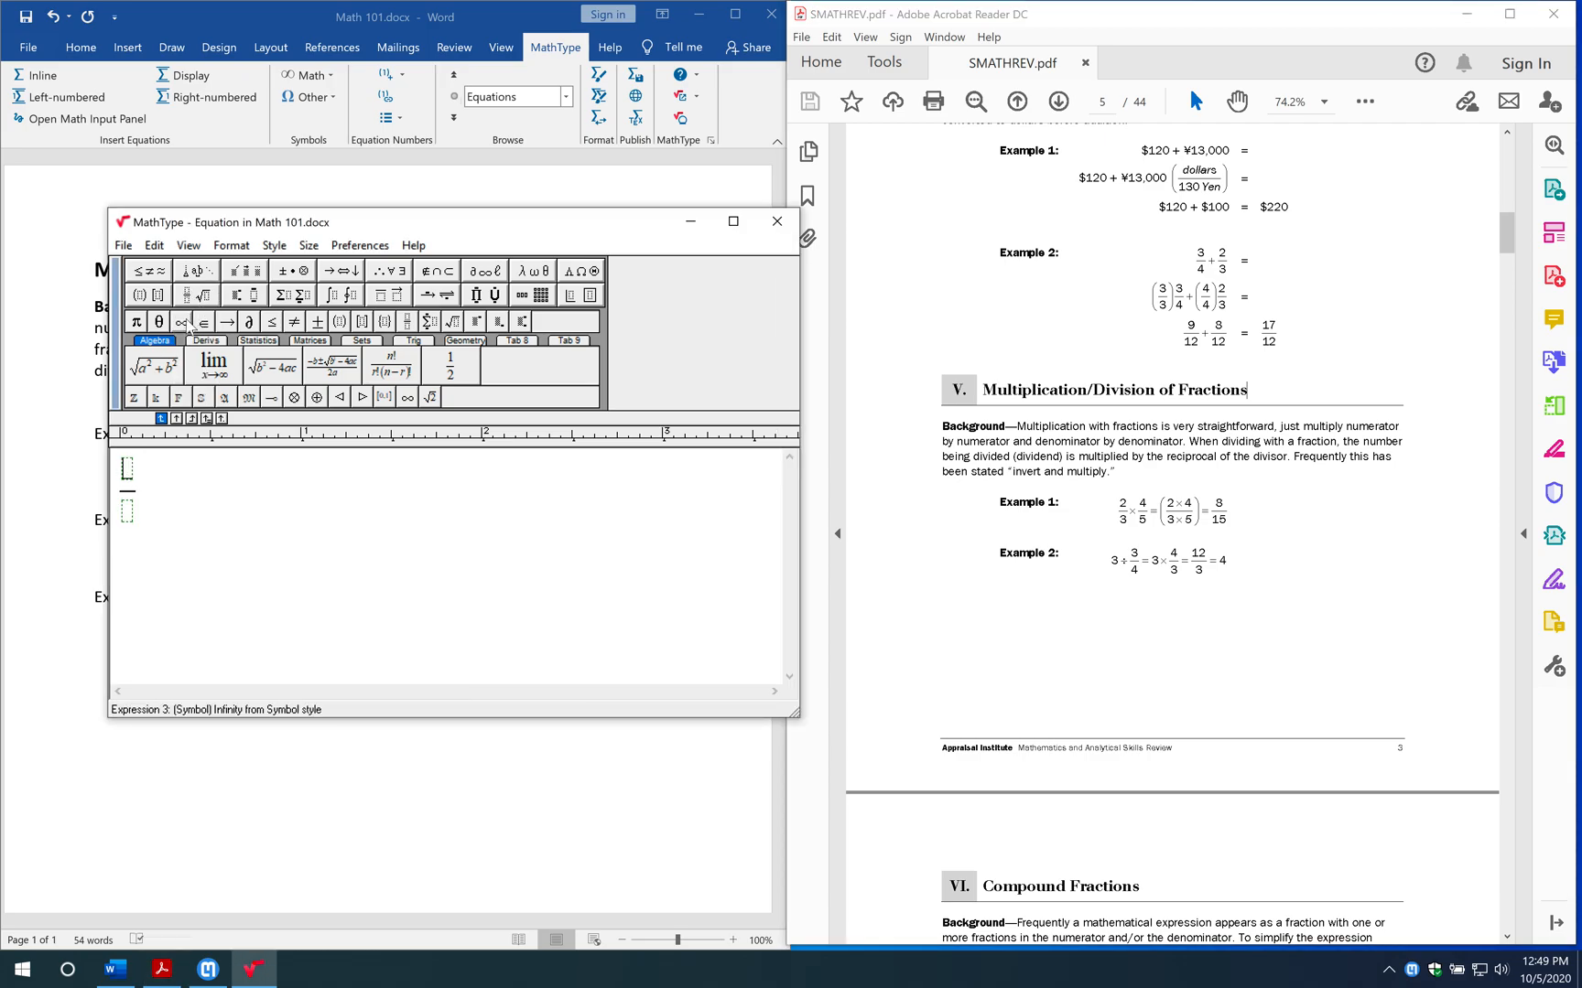
text(2)
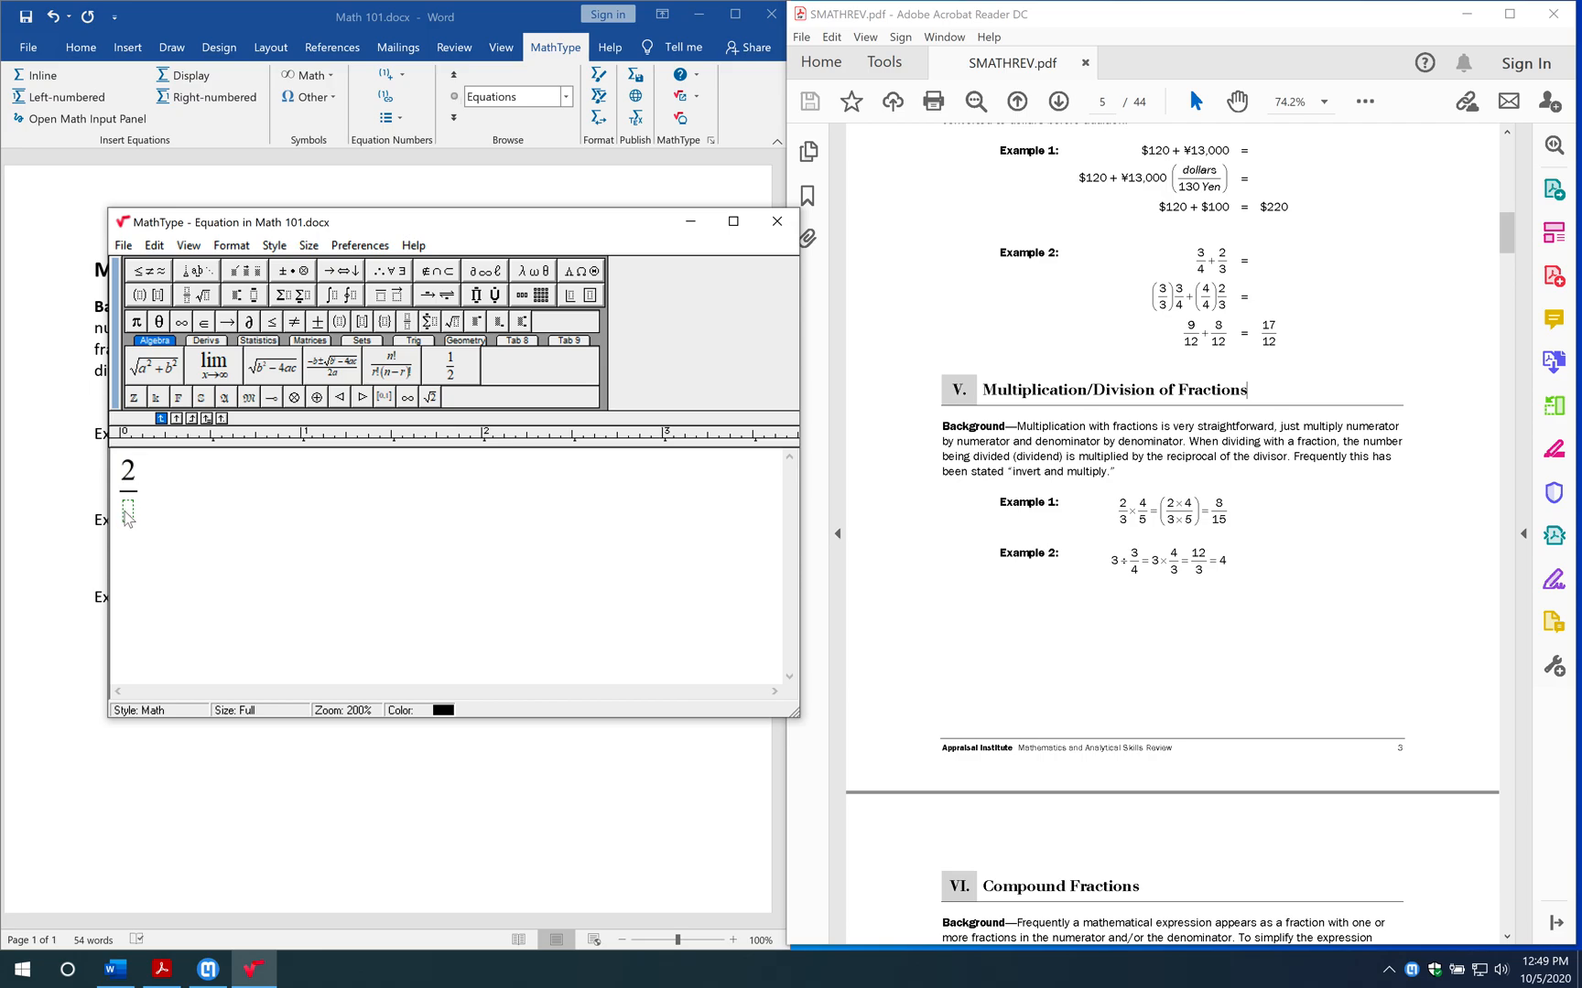
text(3)
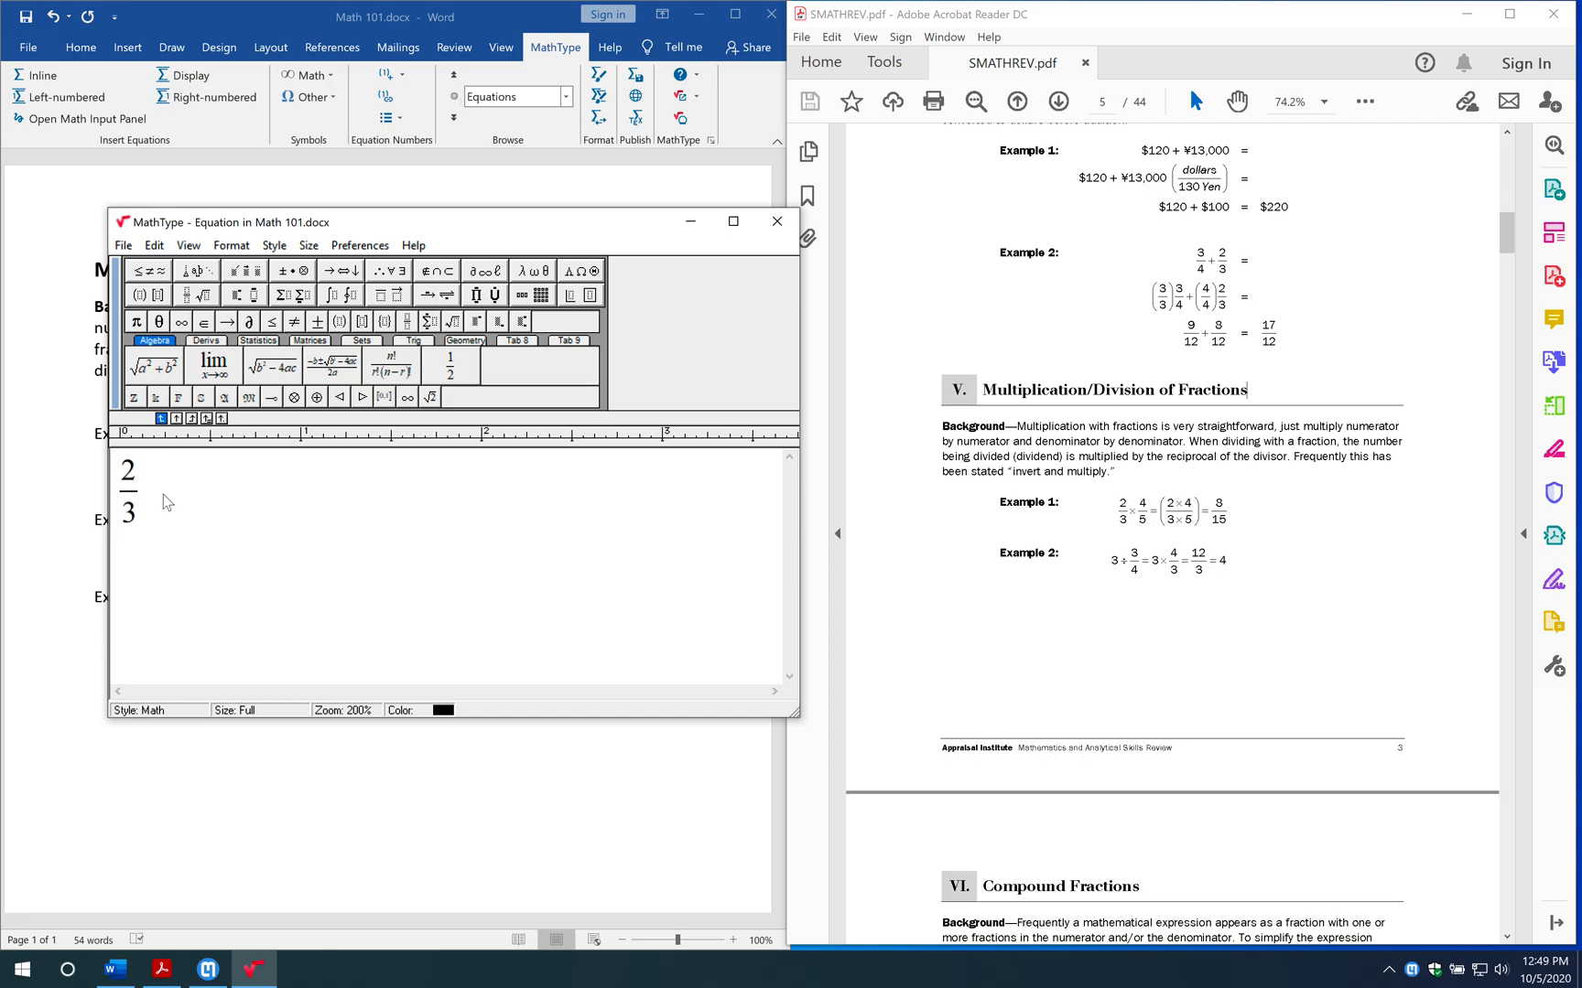
text(X)
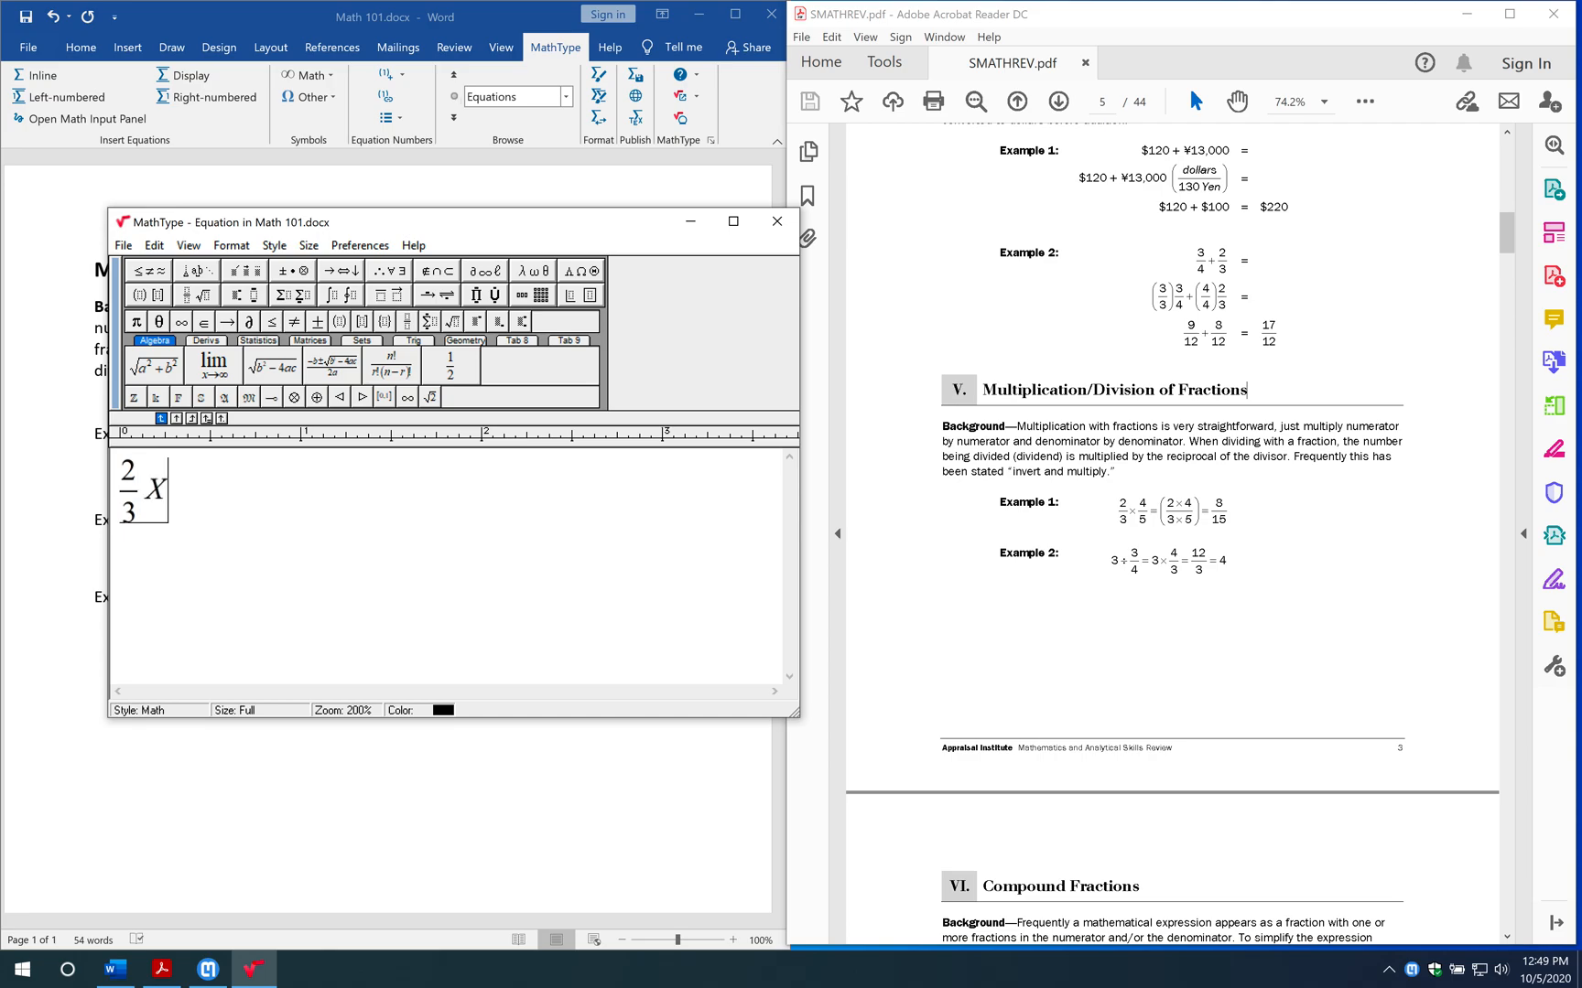
text(x4/)
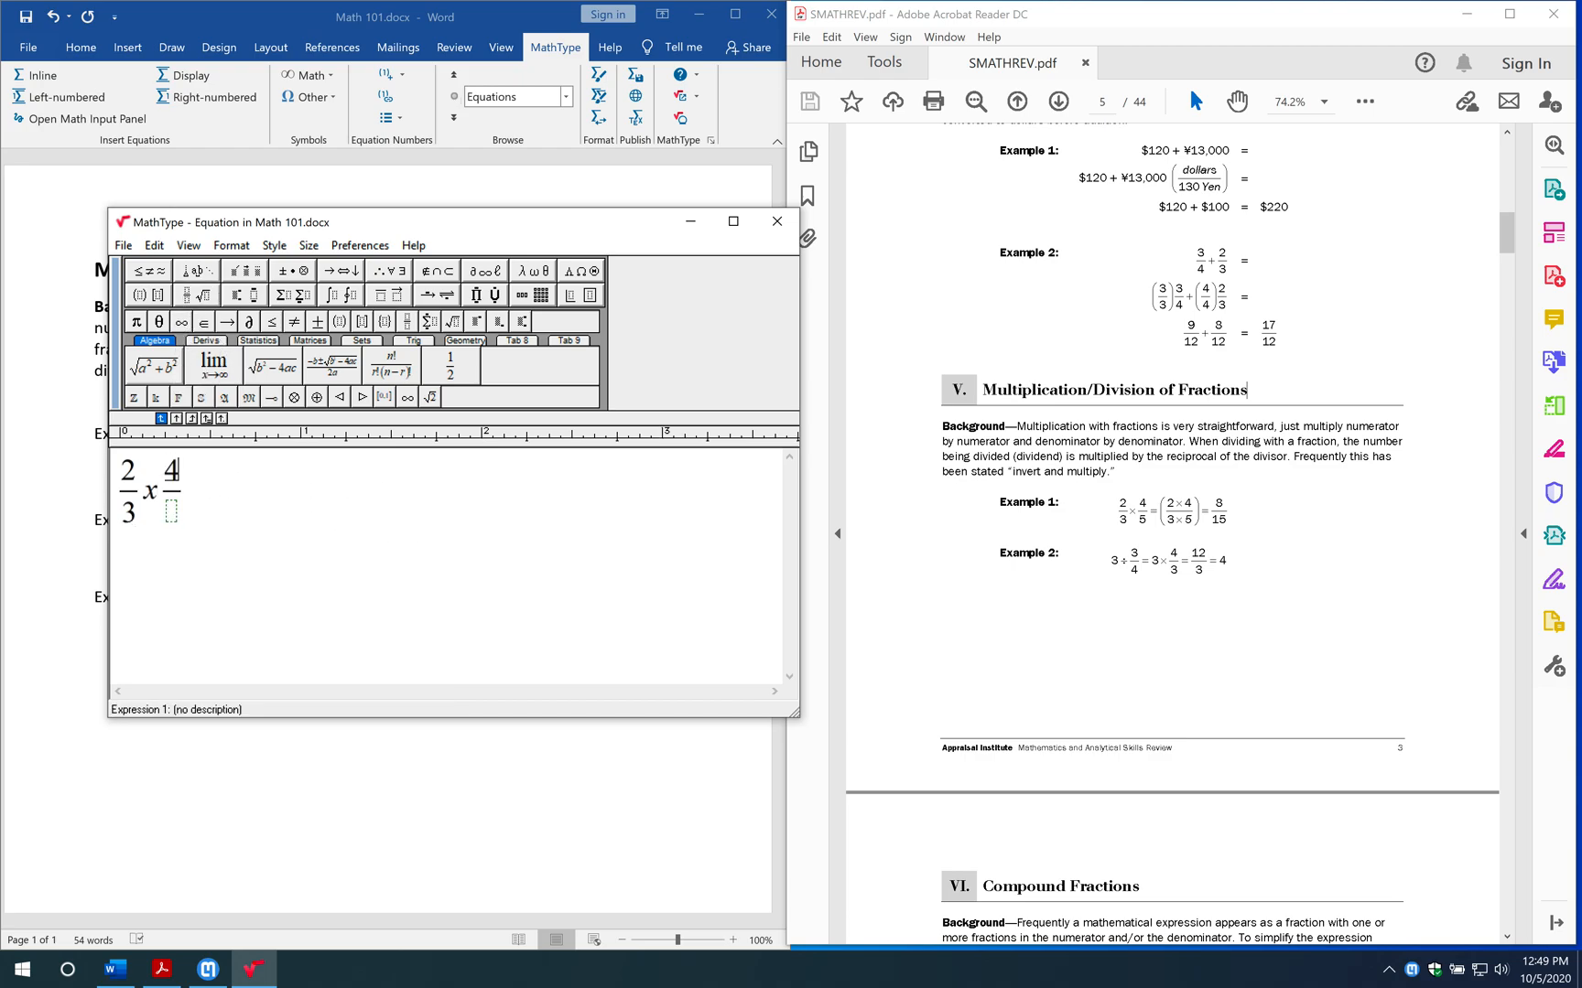
text(5)
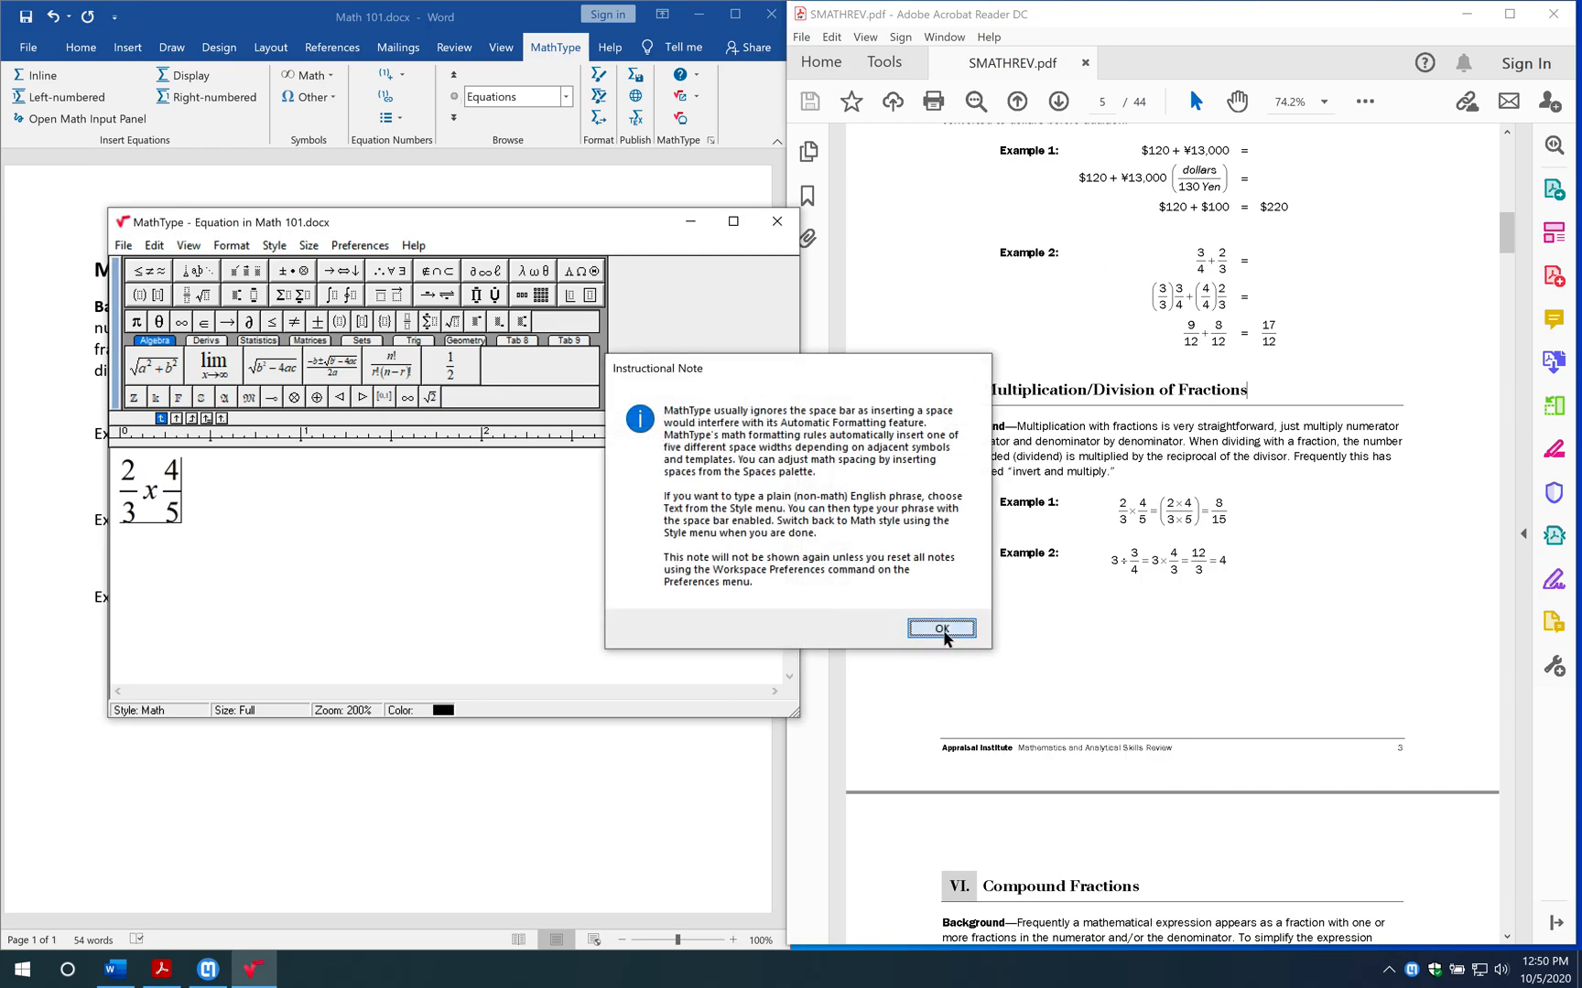
click(940, 629)
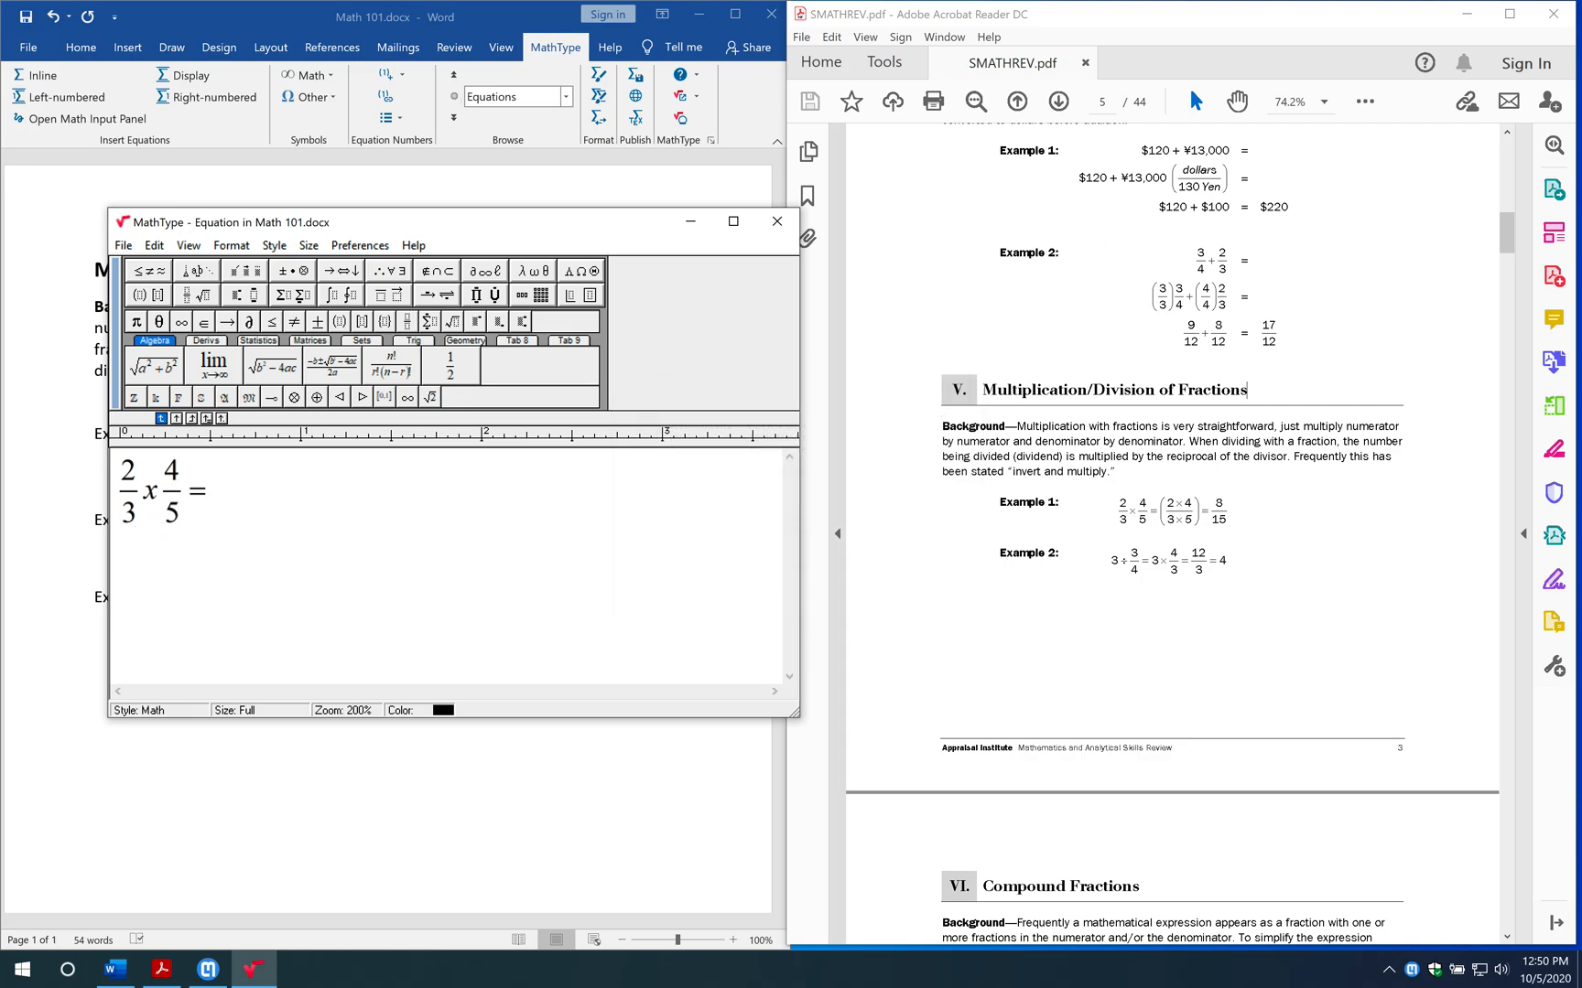
mouse_move(394, 490)
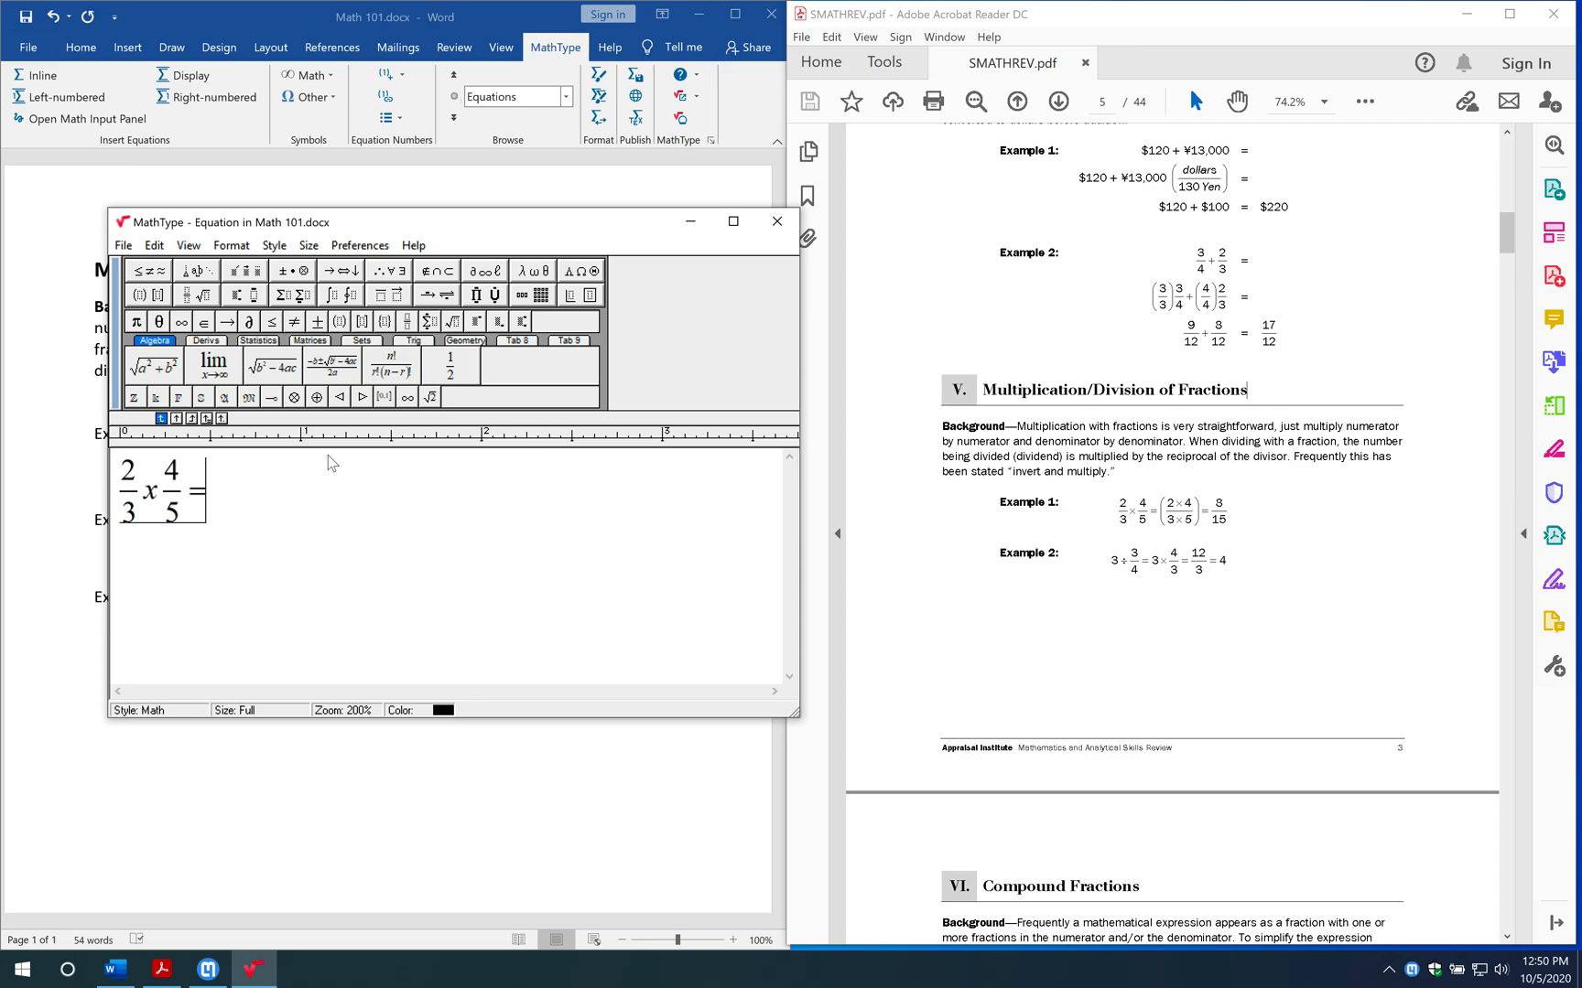
- Complete the equation with = (2x4)/(3x5) = 8/15
text(()
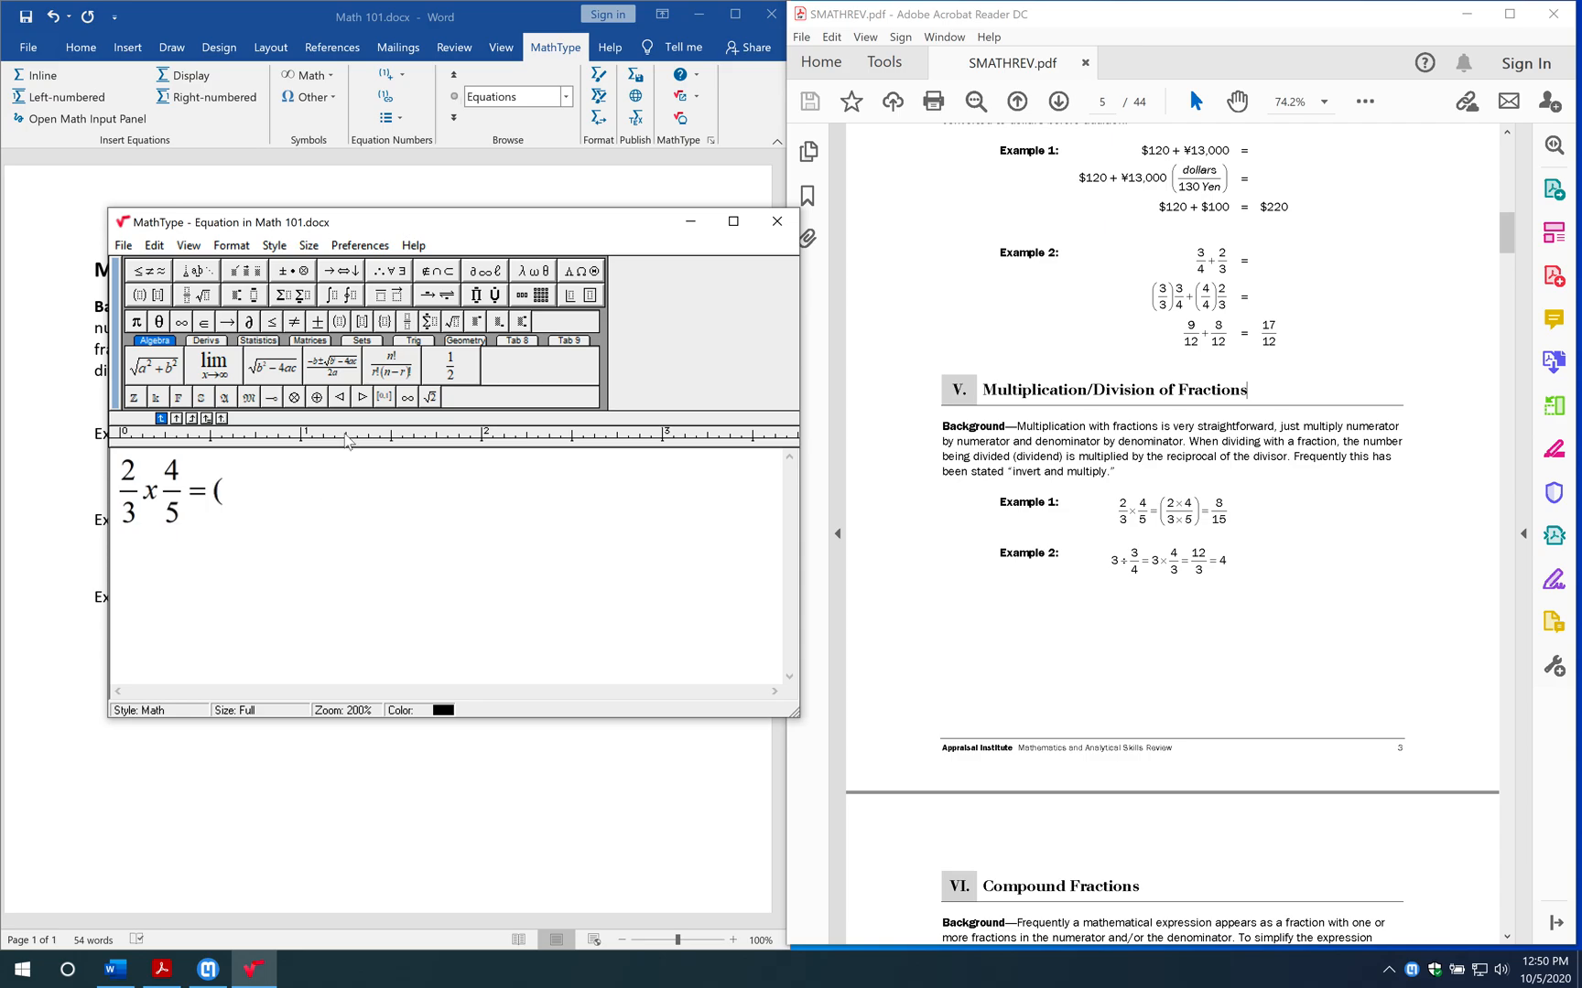
mouse_move(300, 366)
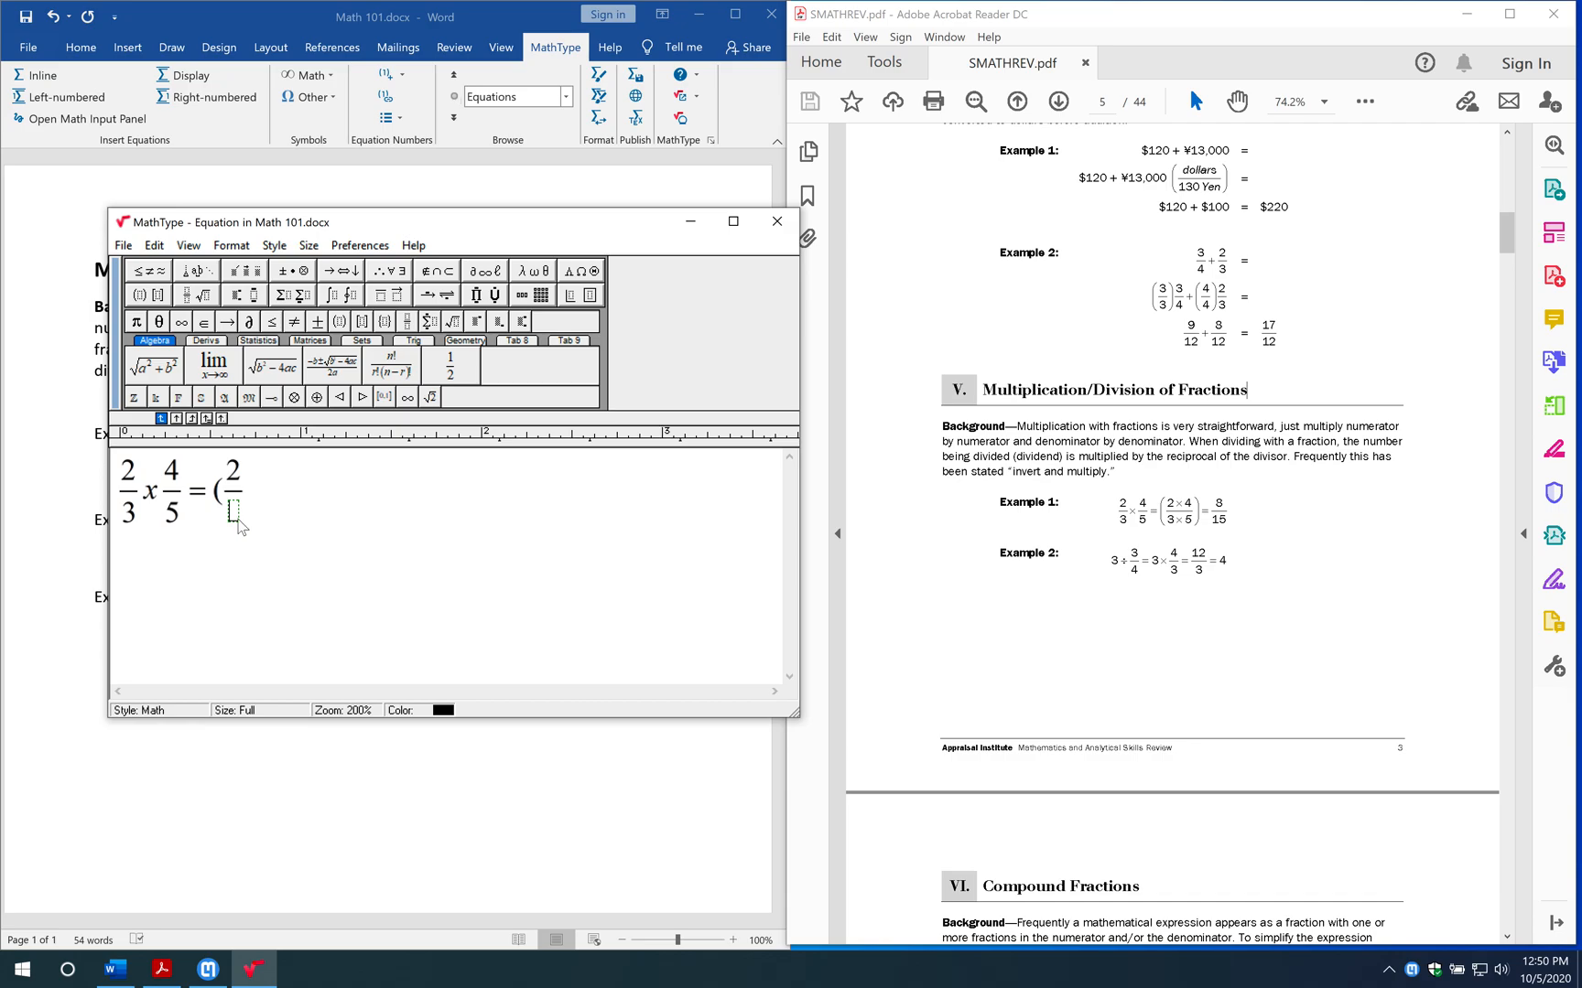
text(3)
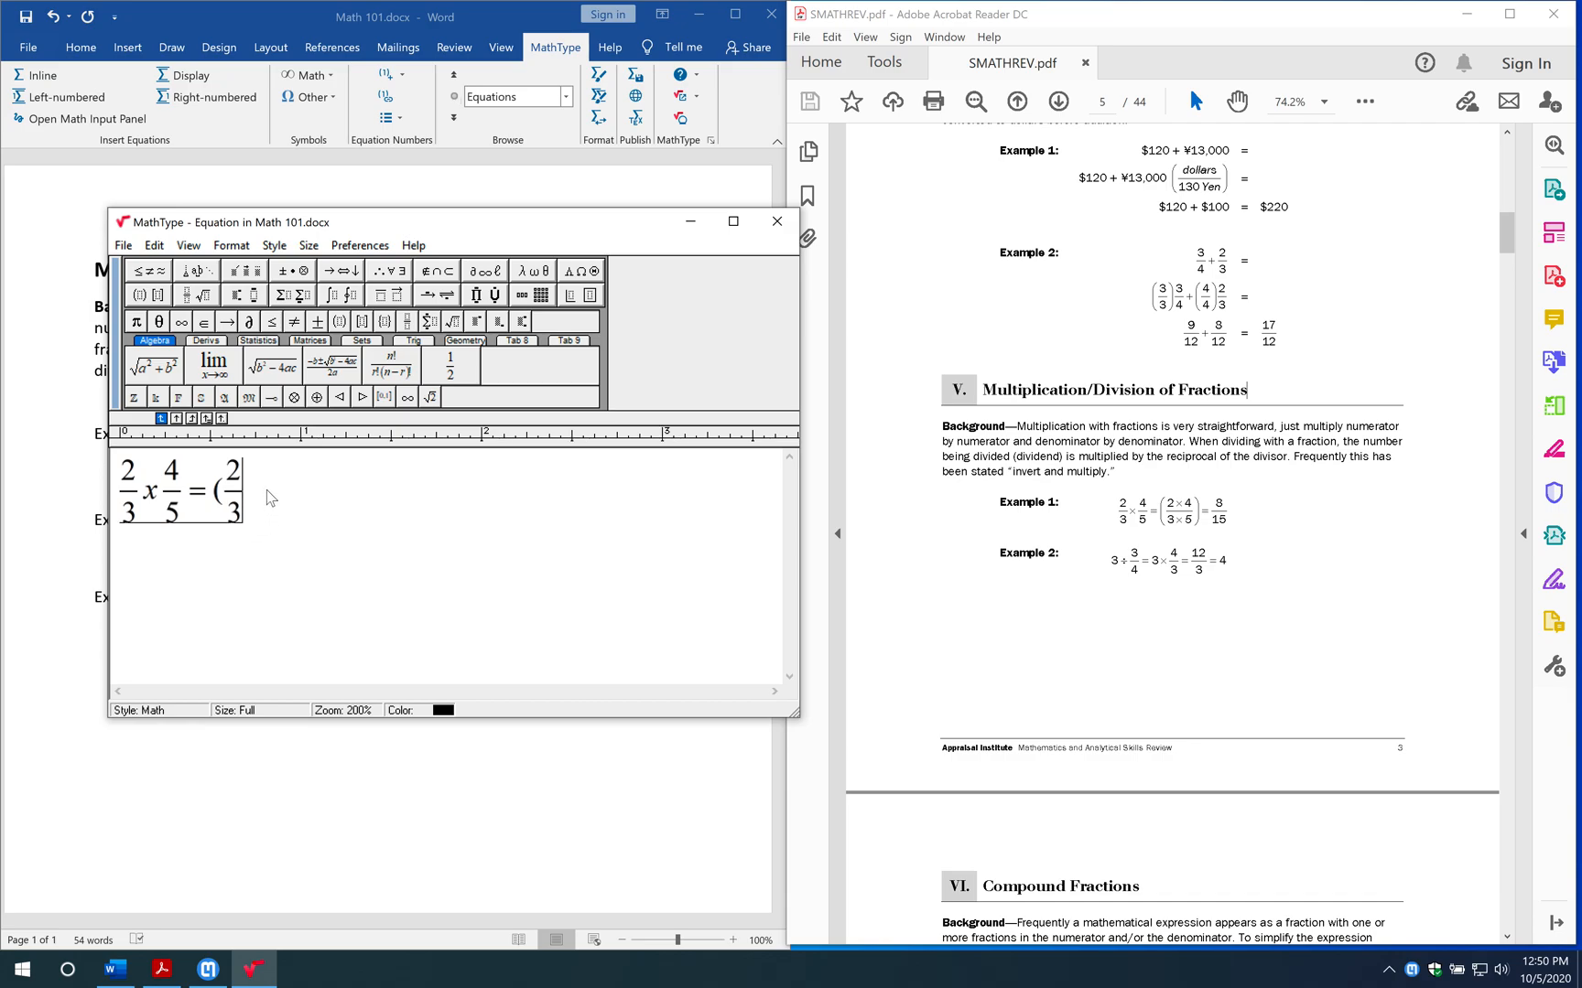
mouse_move(397, 535)
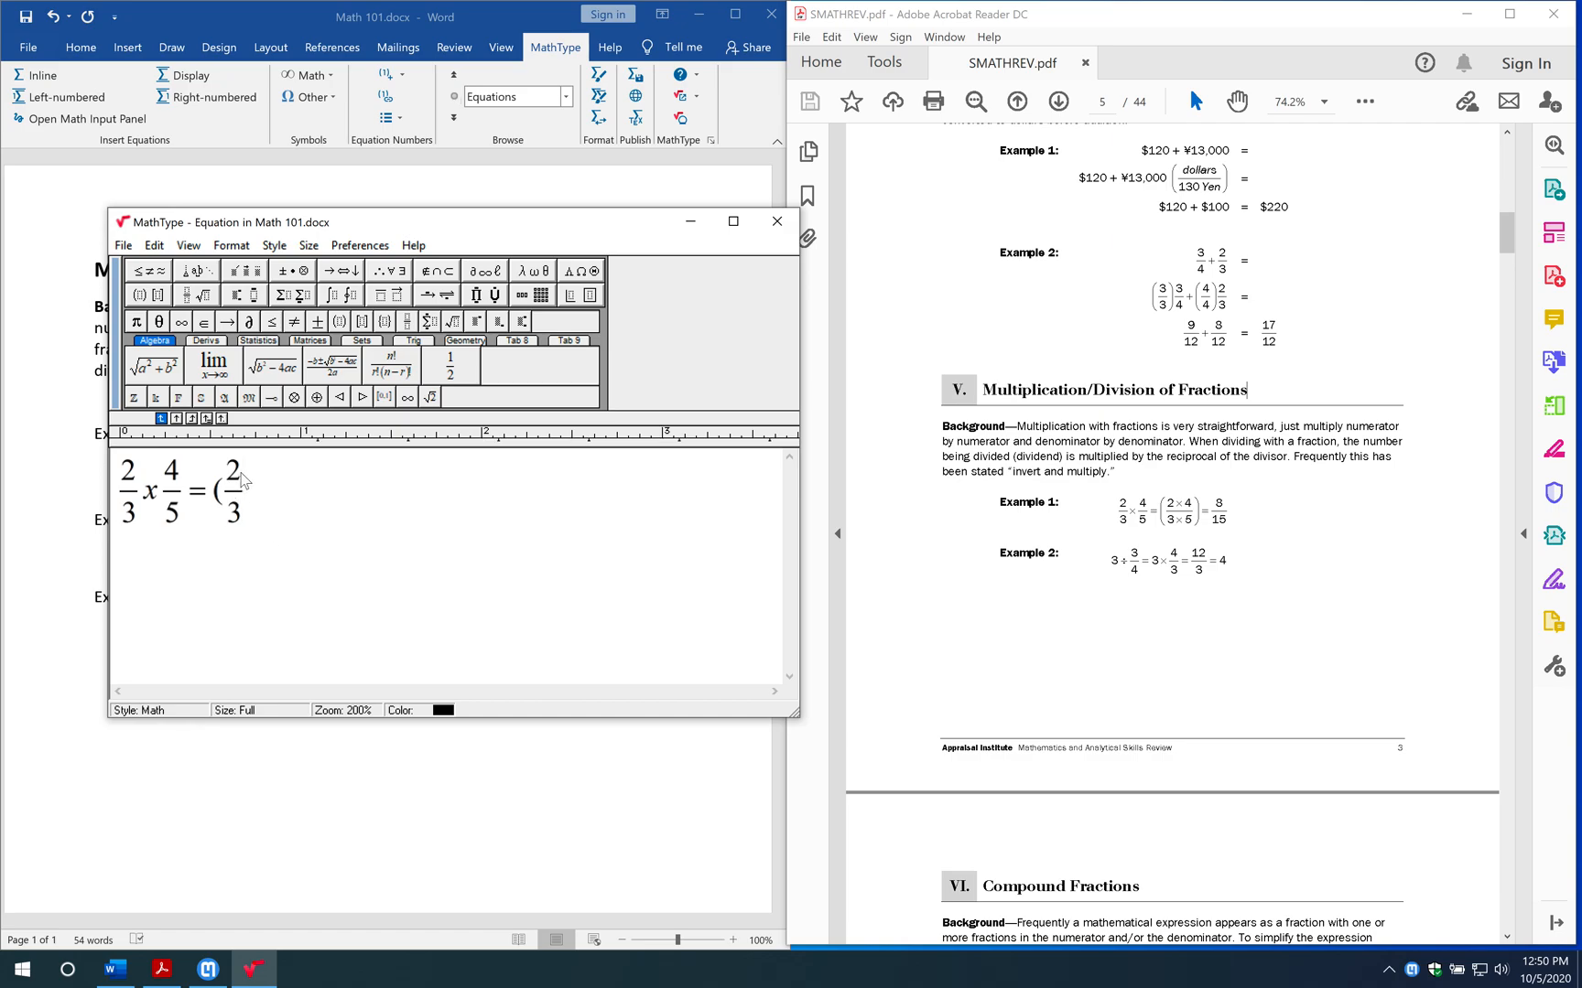
text(x)
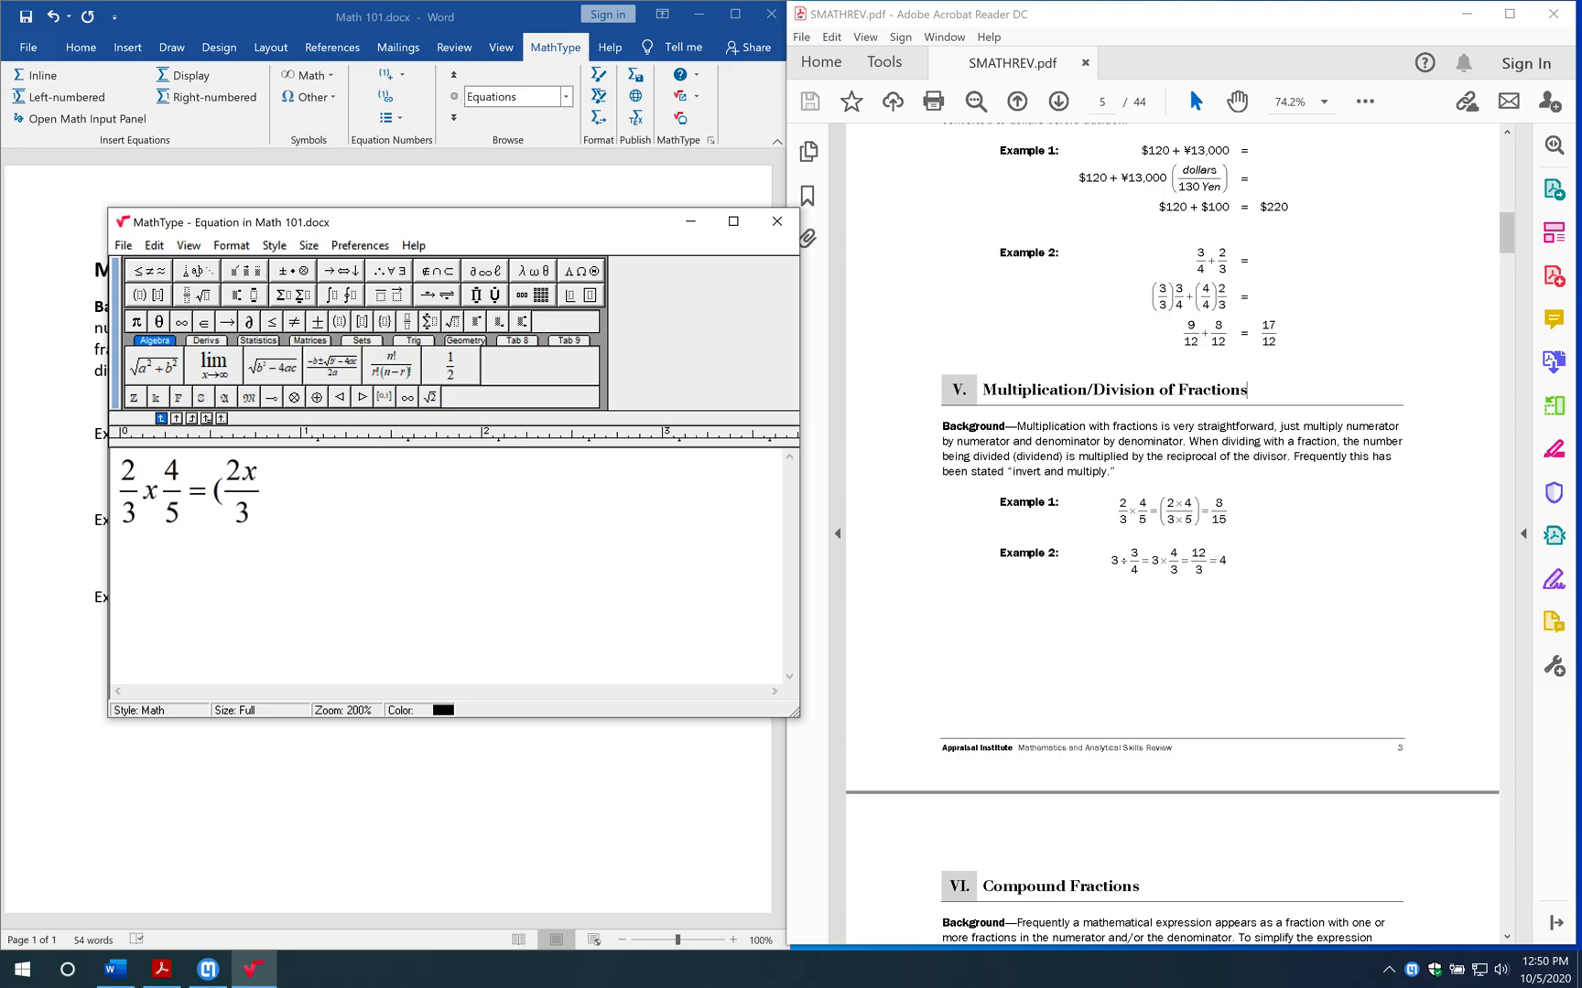
text(4)
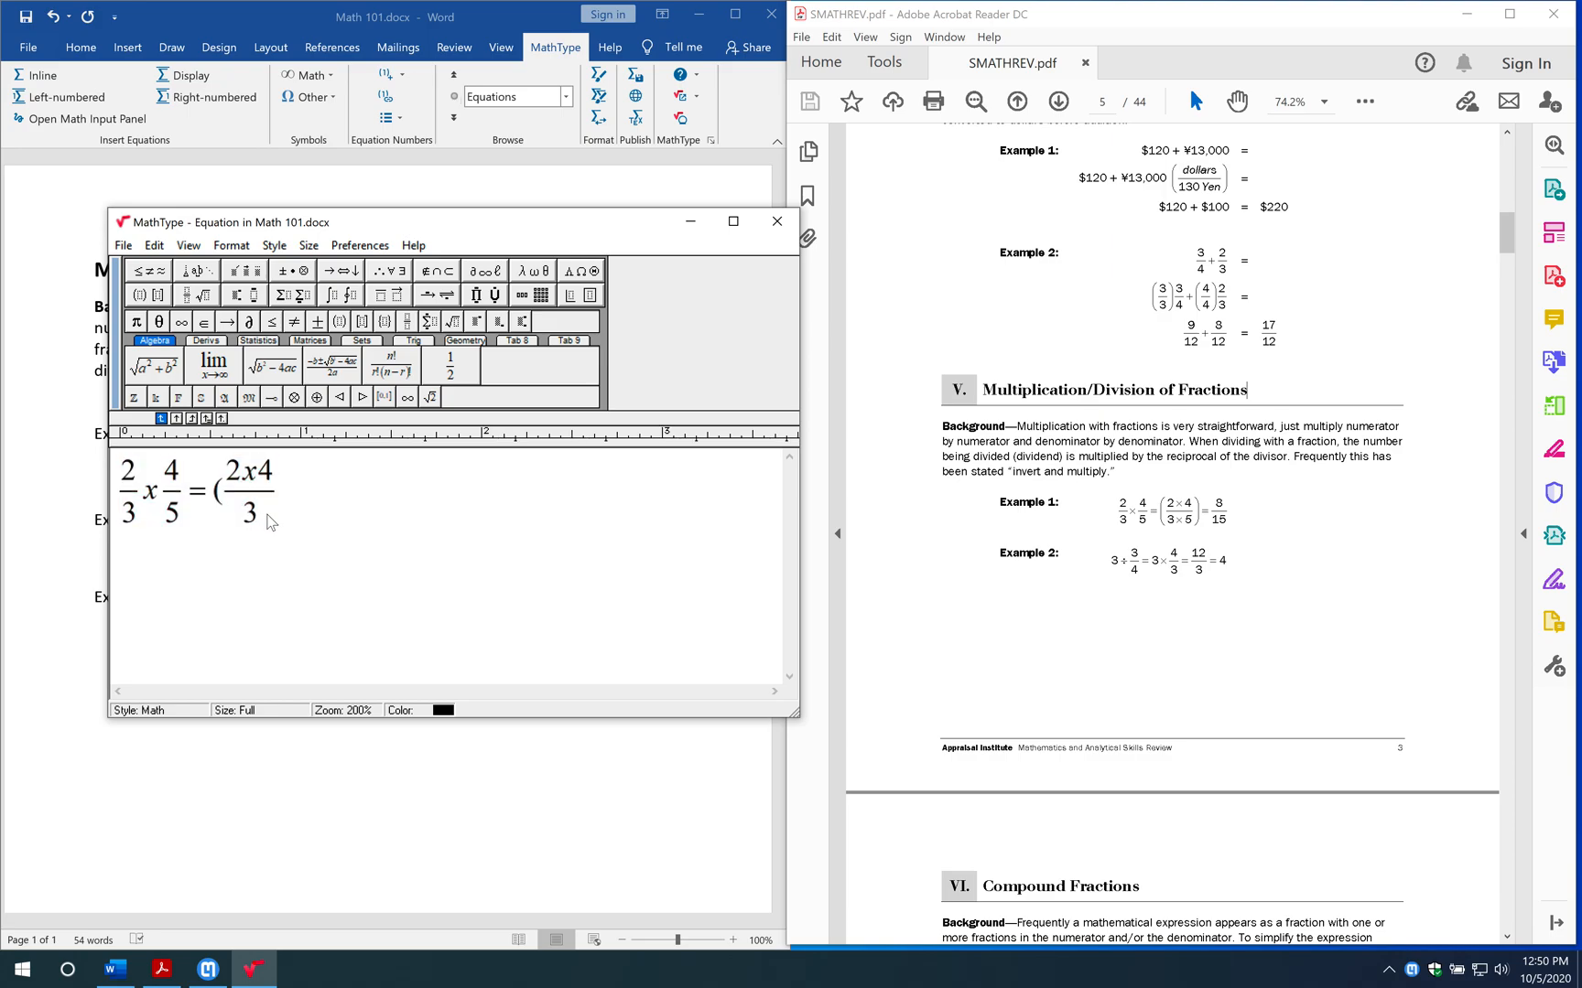
text(x5))
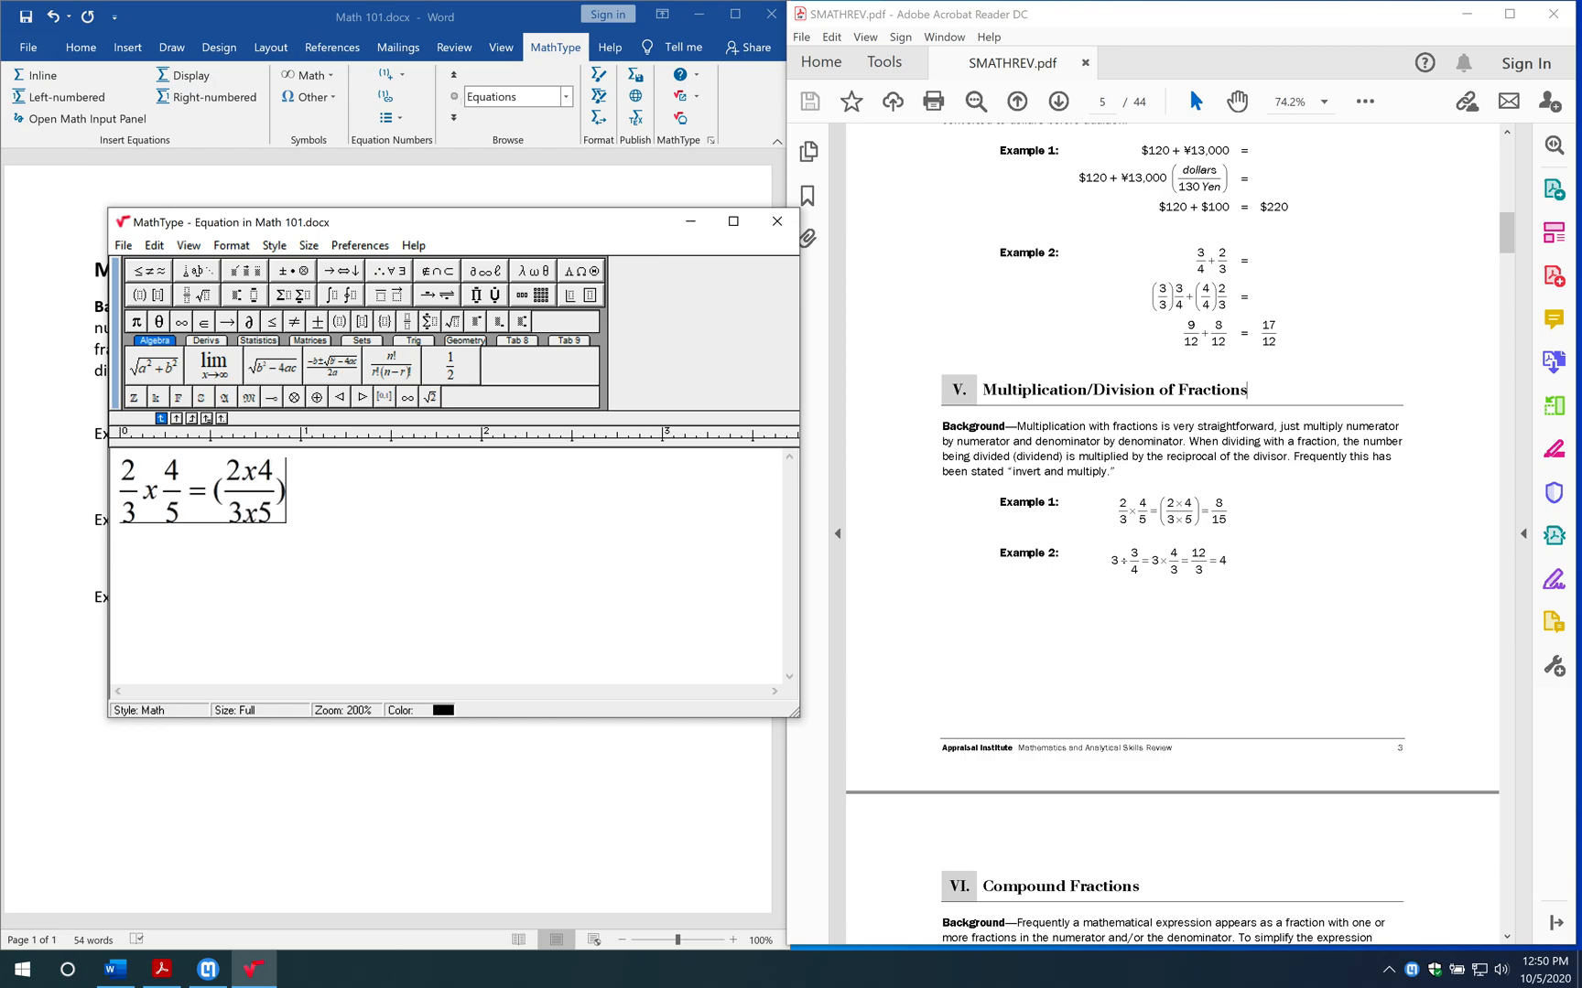
text(=)
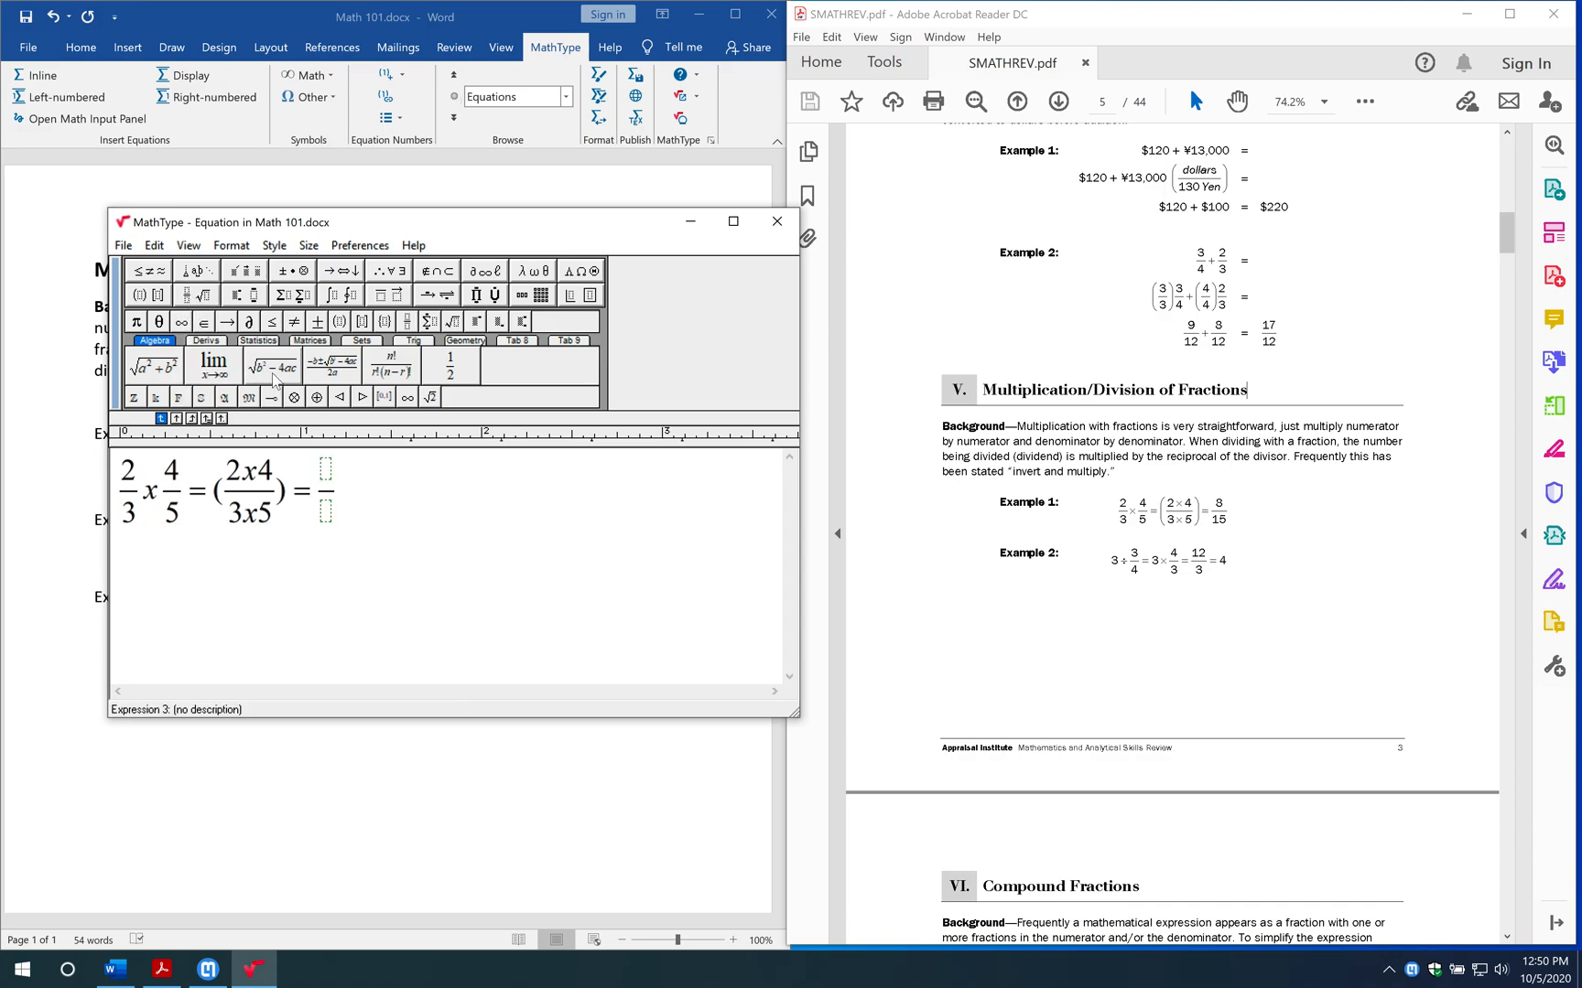
text(8)
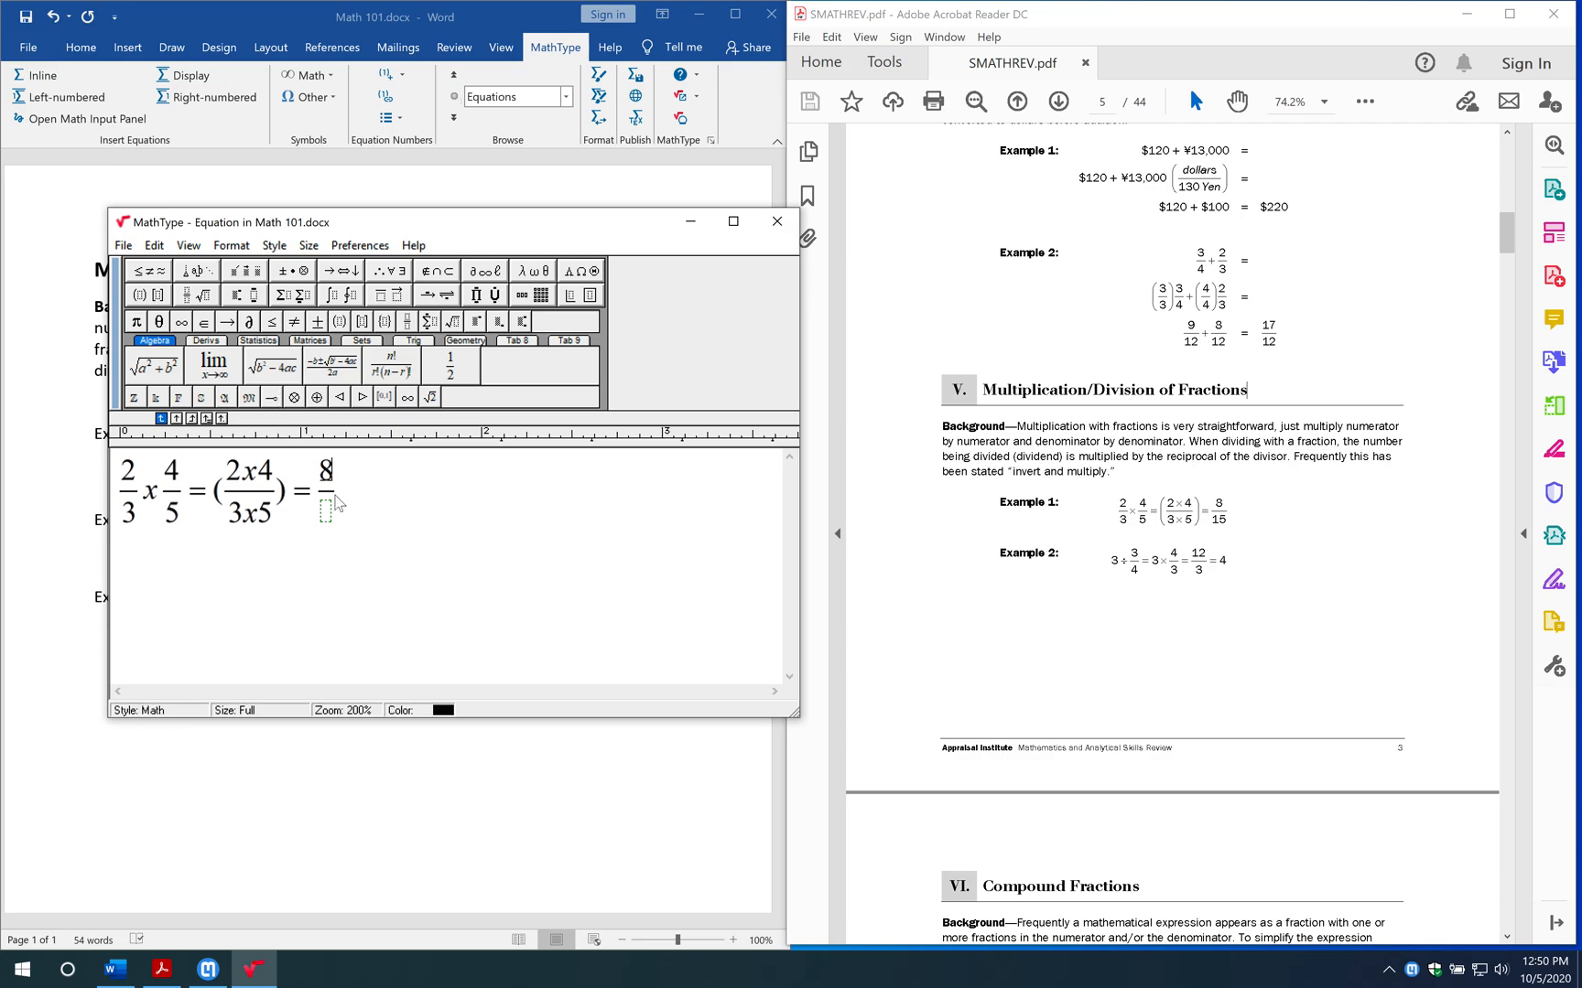
text(15)
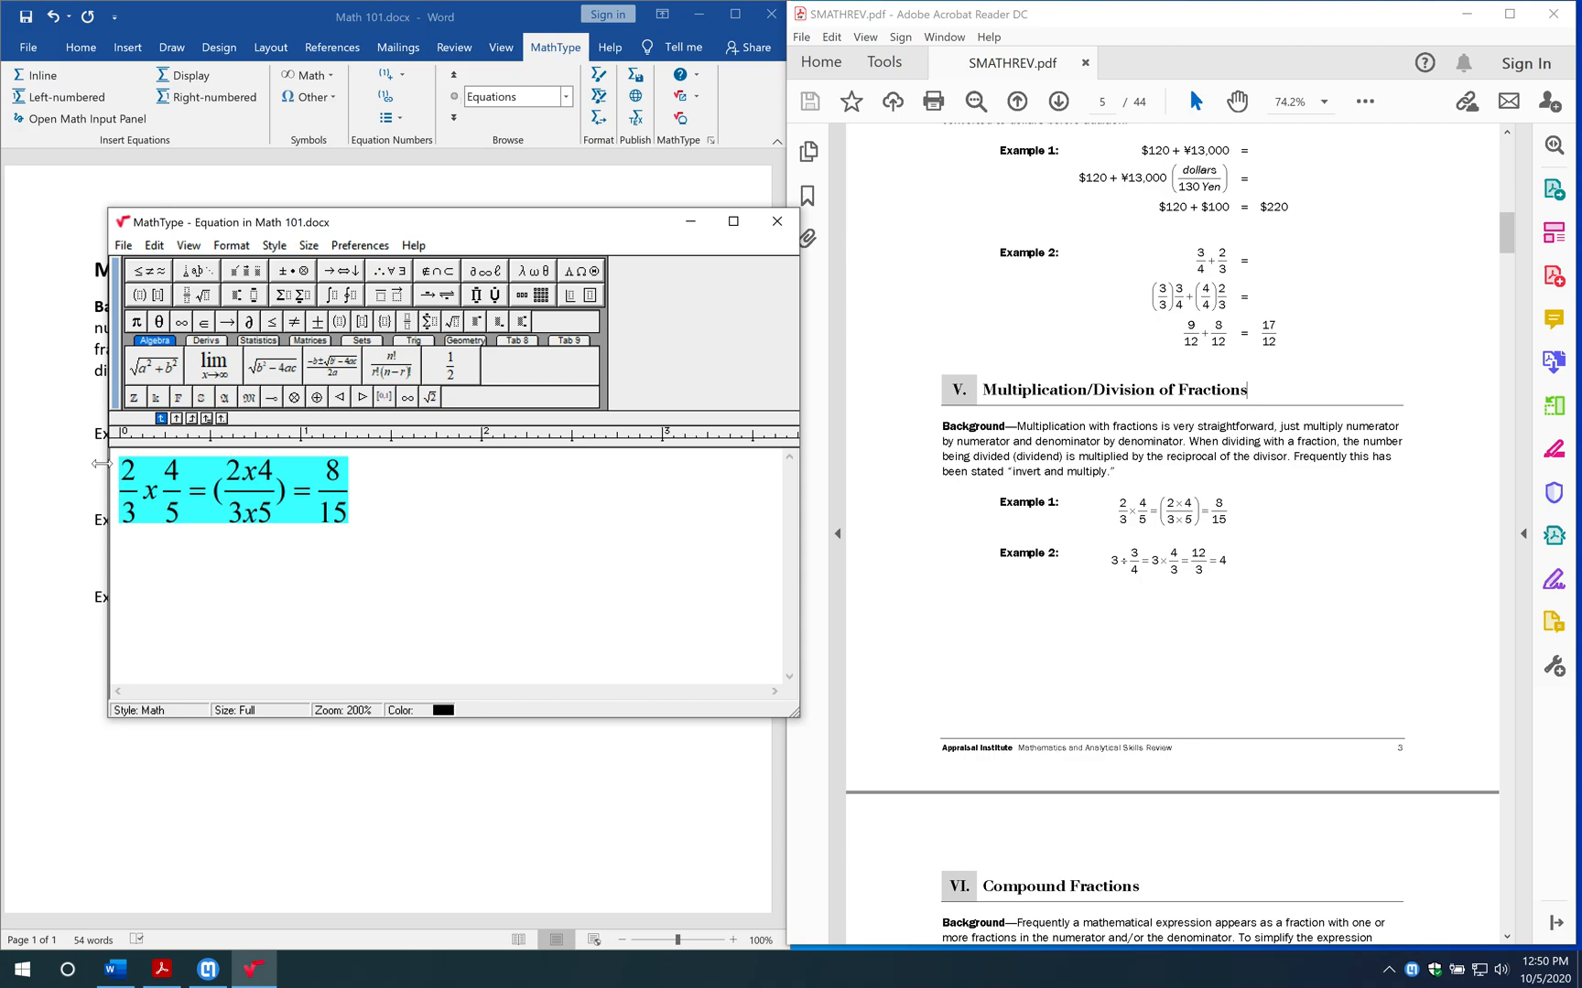
- Select the whole equation and close MathType to update it in Math 101.docx
click(121, 245)
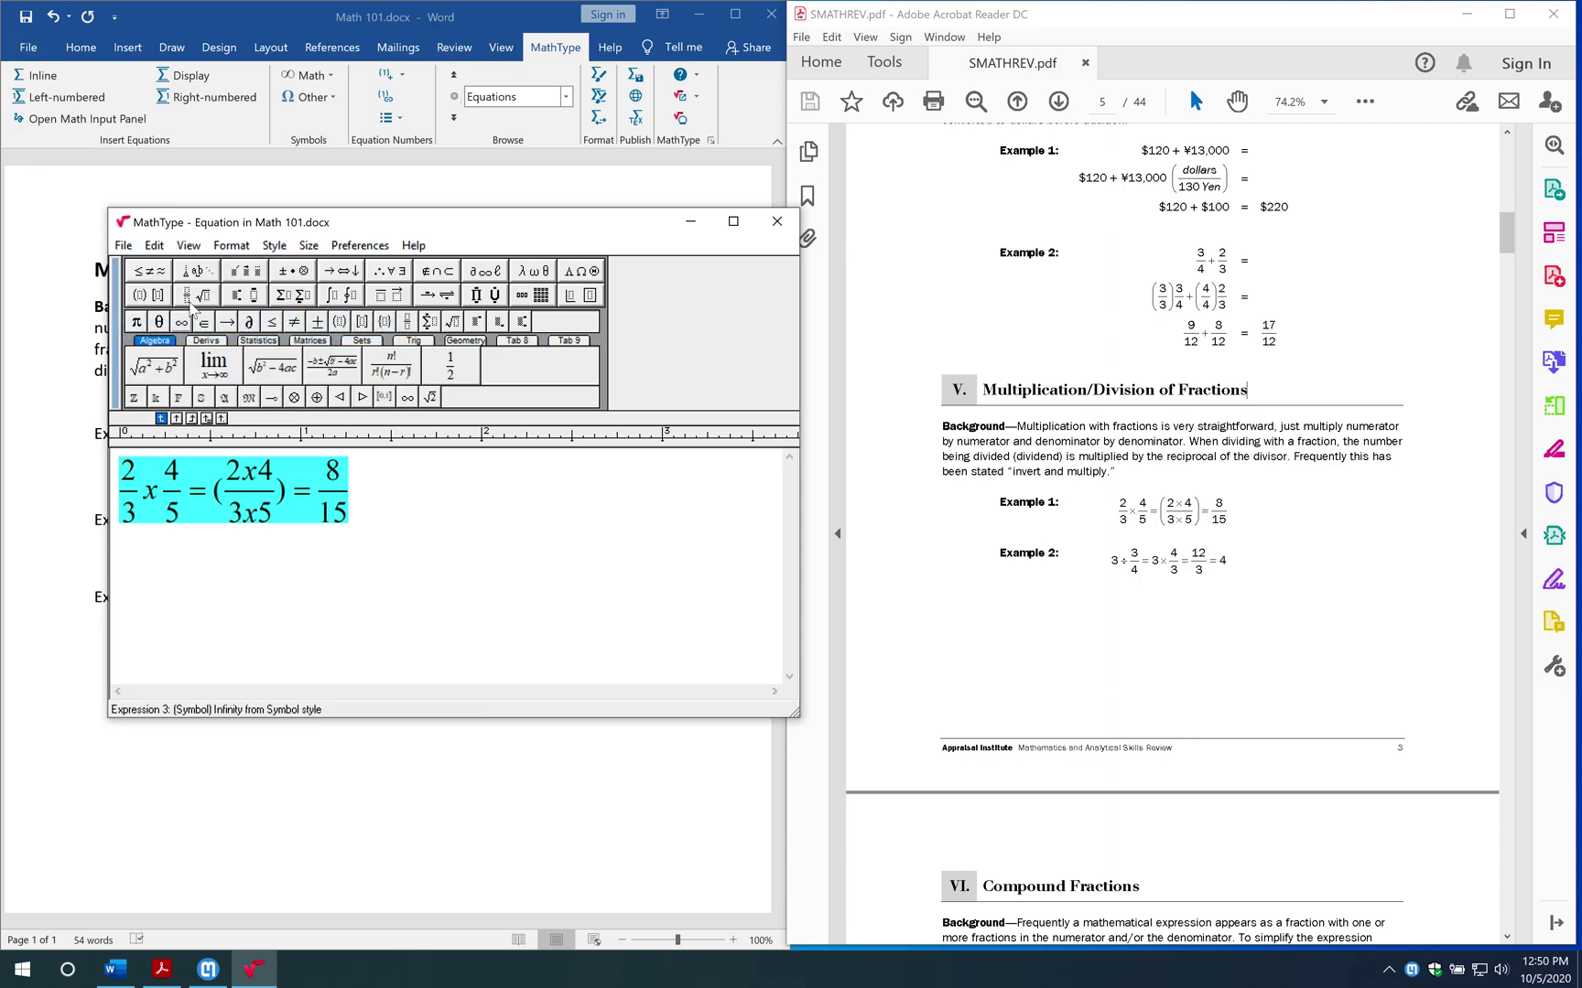
click(774, 221)
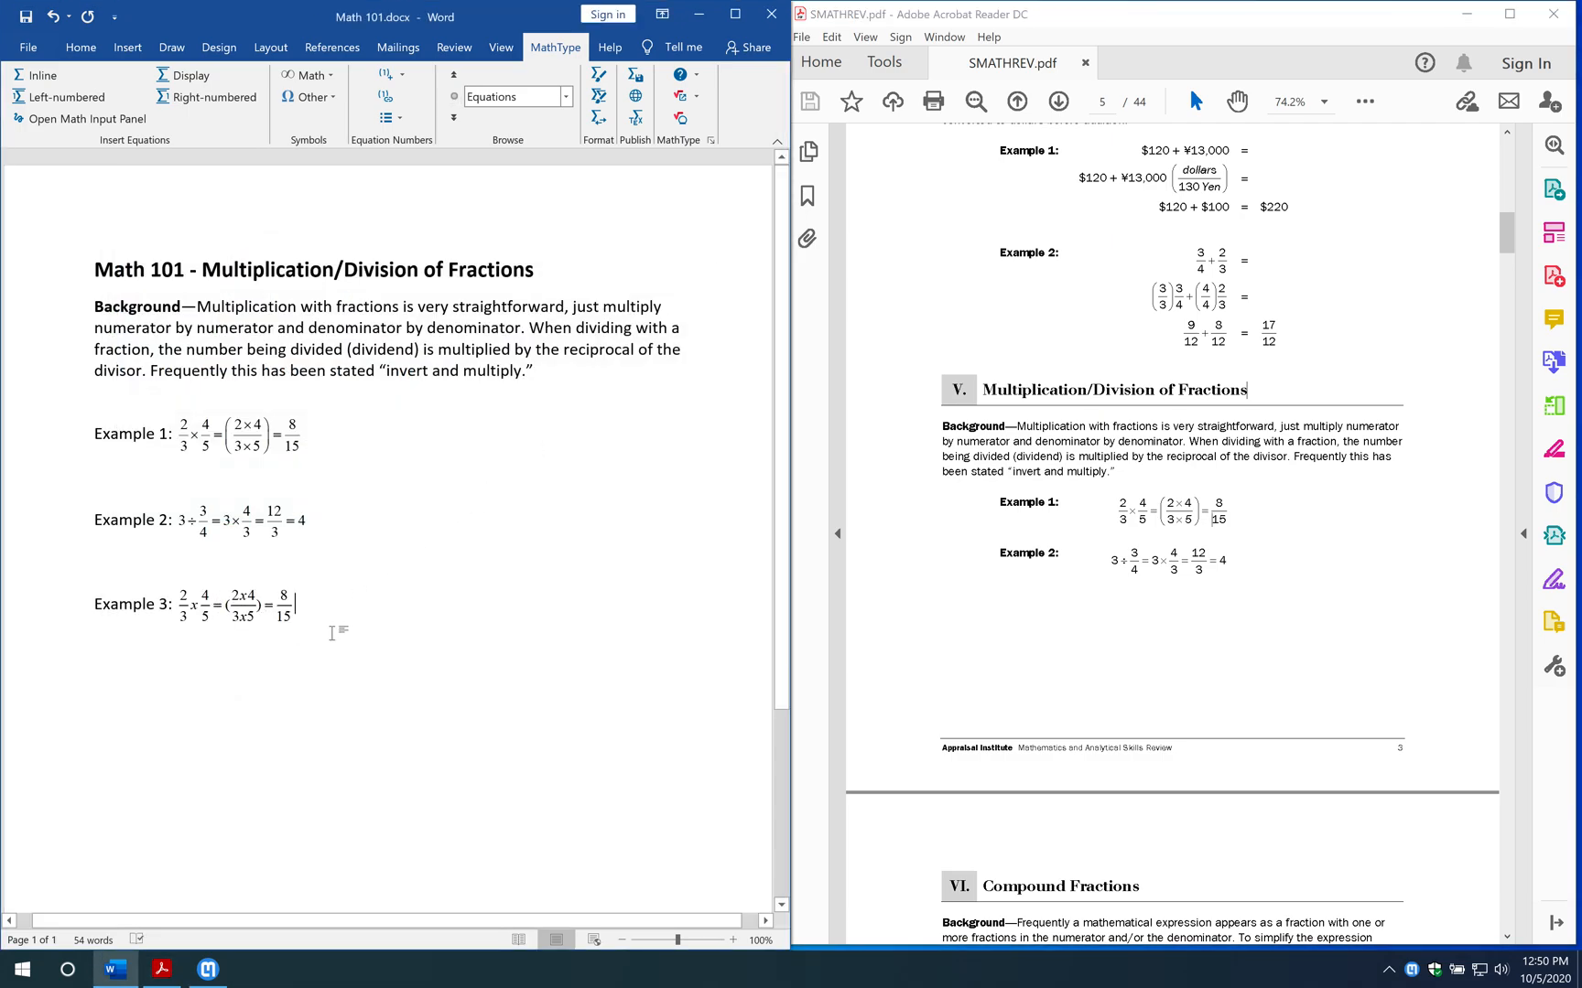
mouse_move(281, 636)
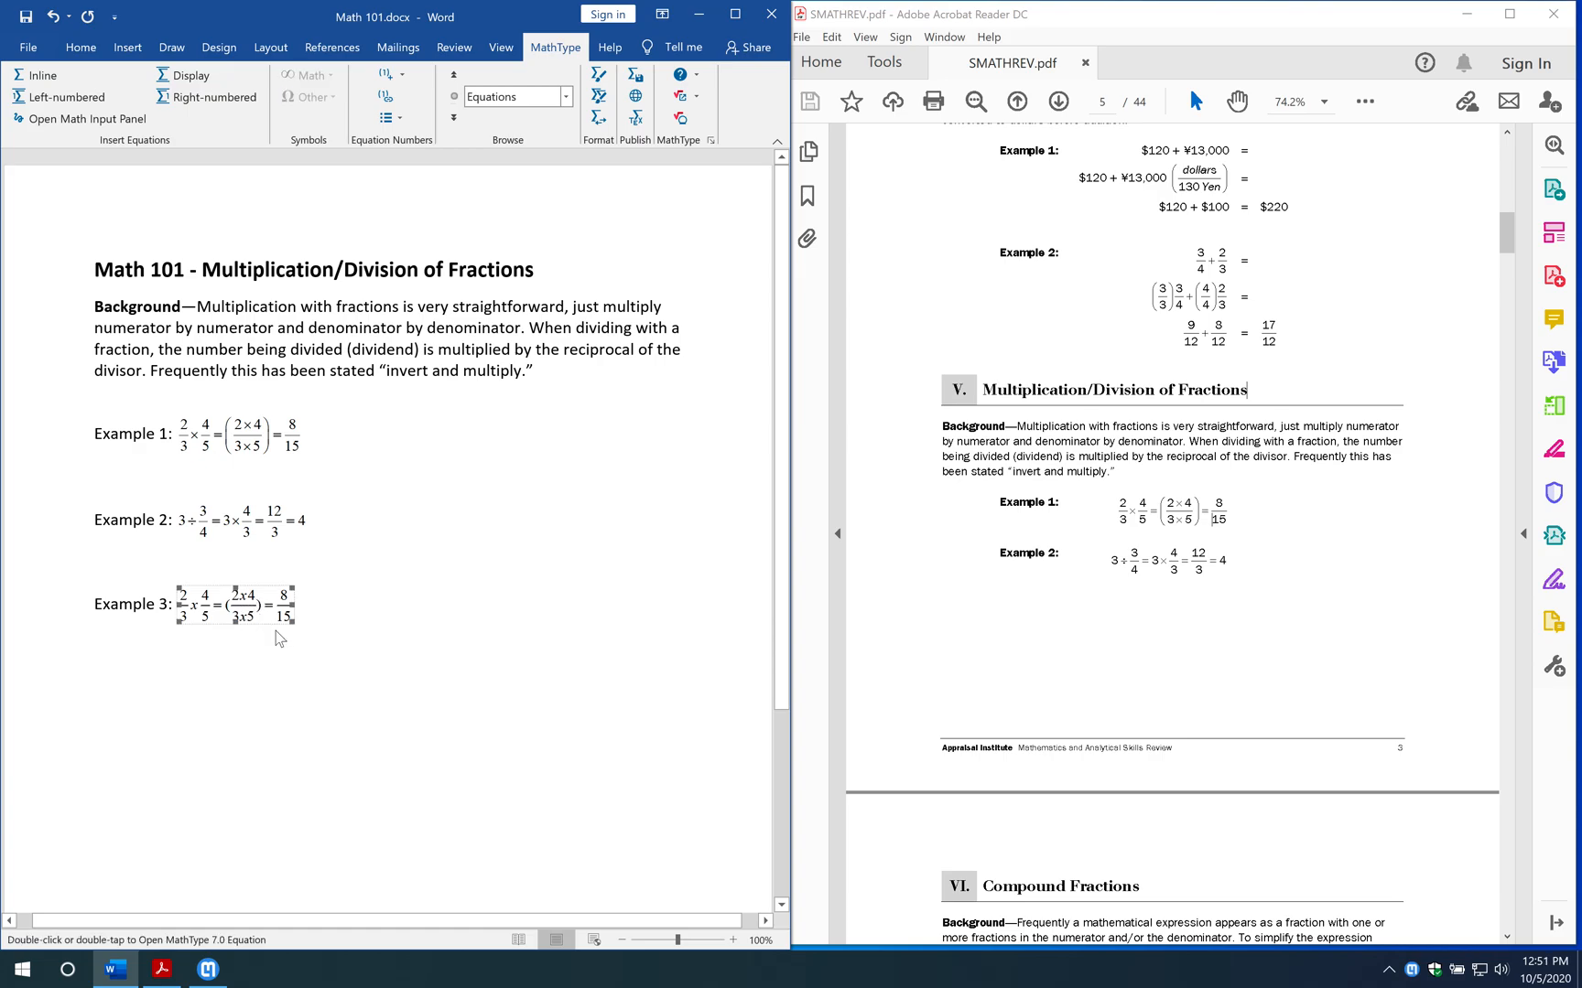
mouse_move(602, 624)
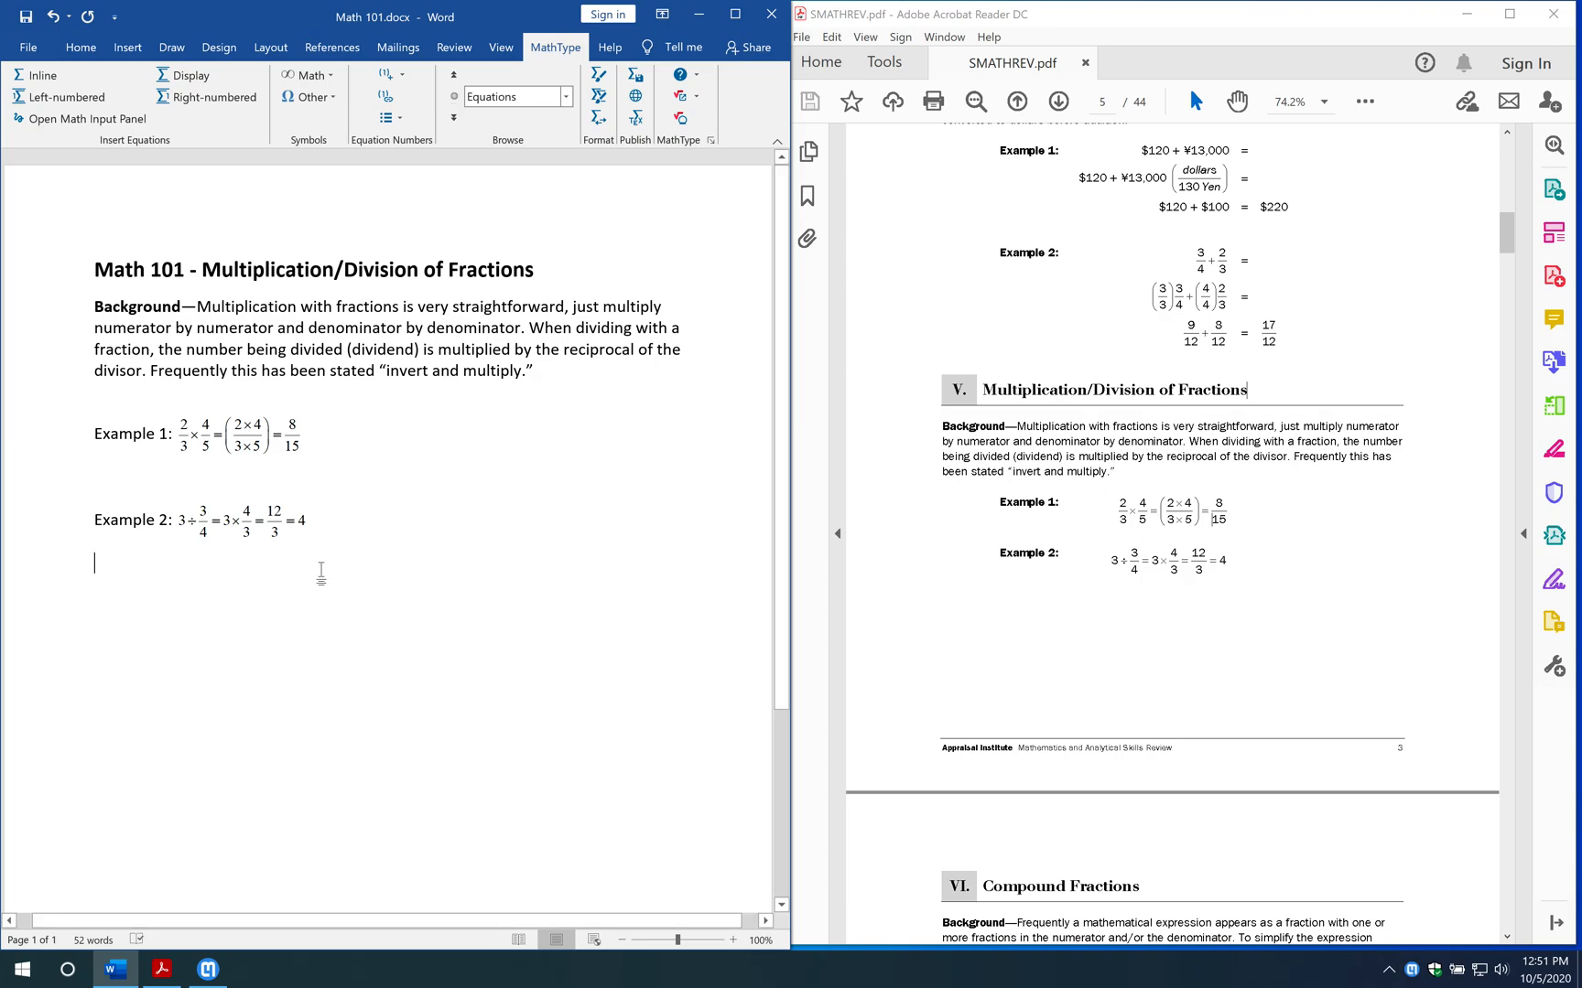
mouse_move(179, 545)
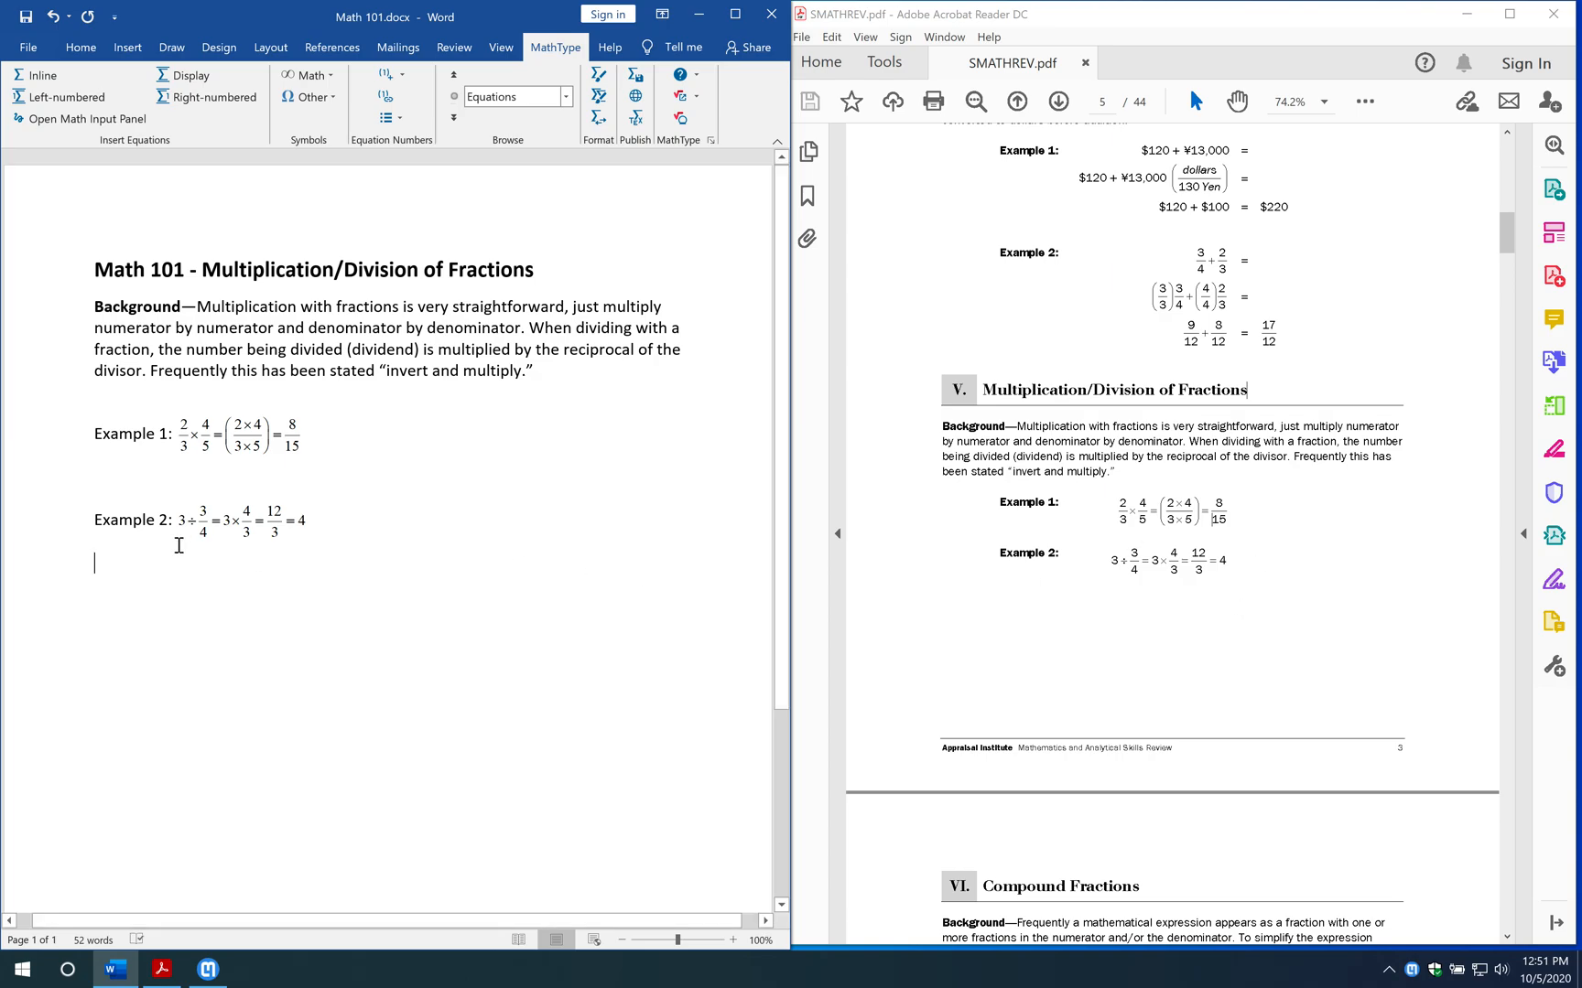
mouse_move(319, 471)
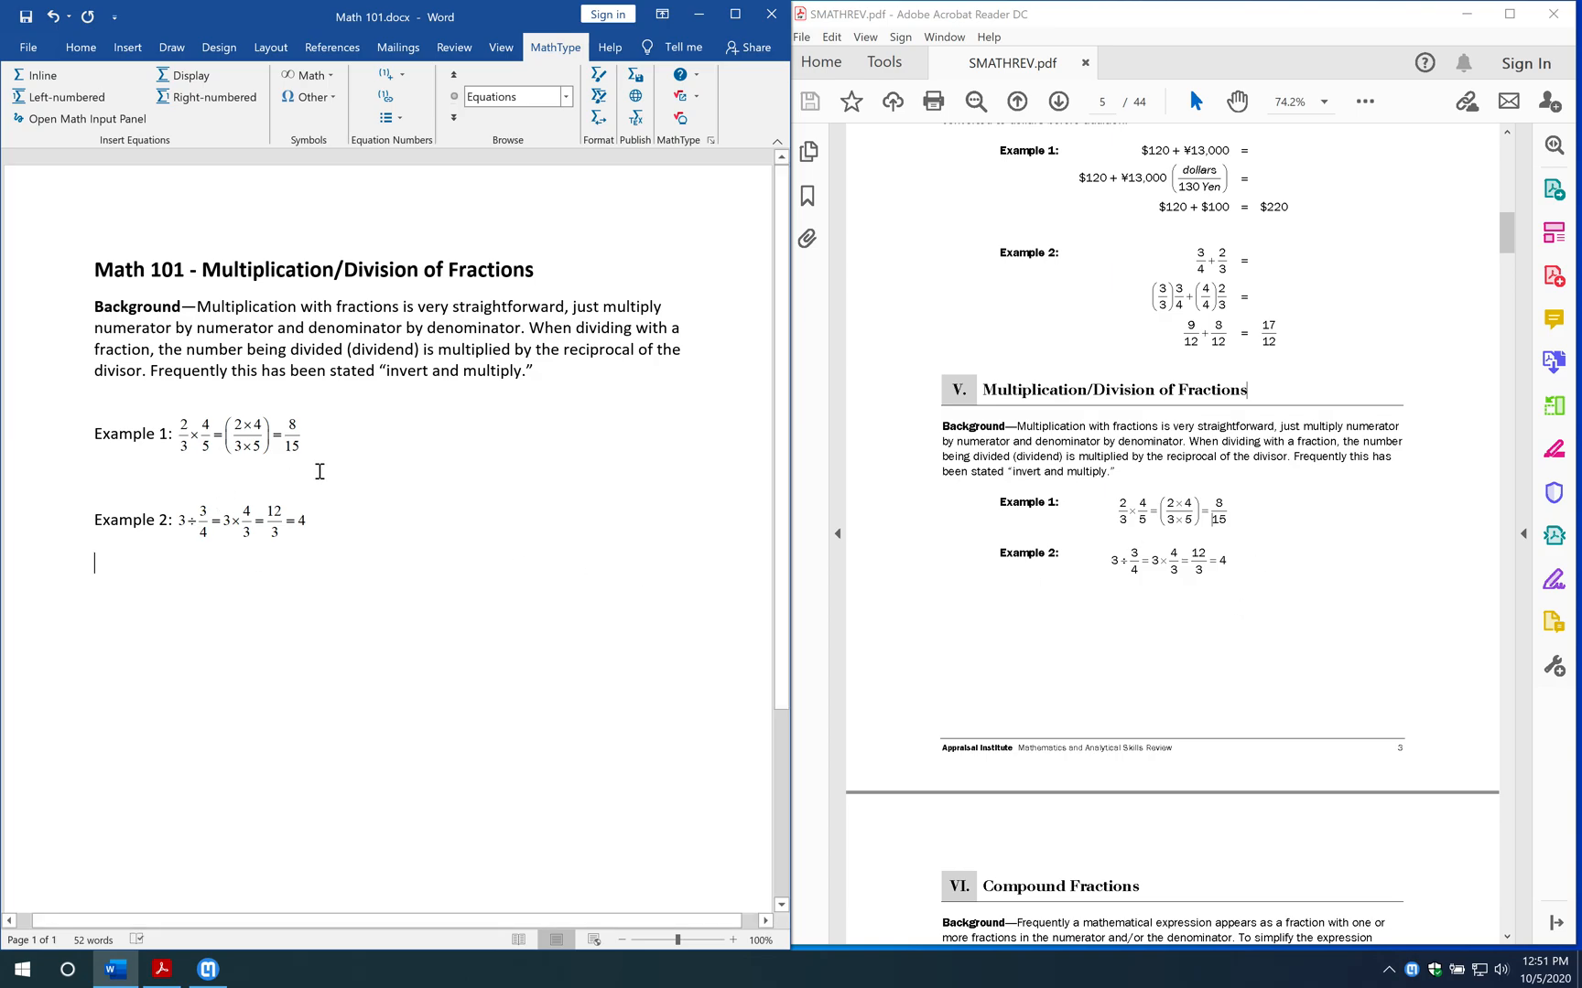
mouse_move(722, 411)
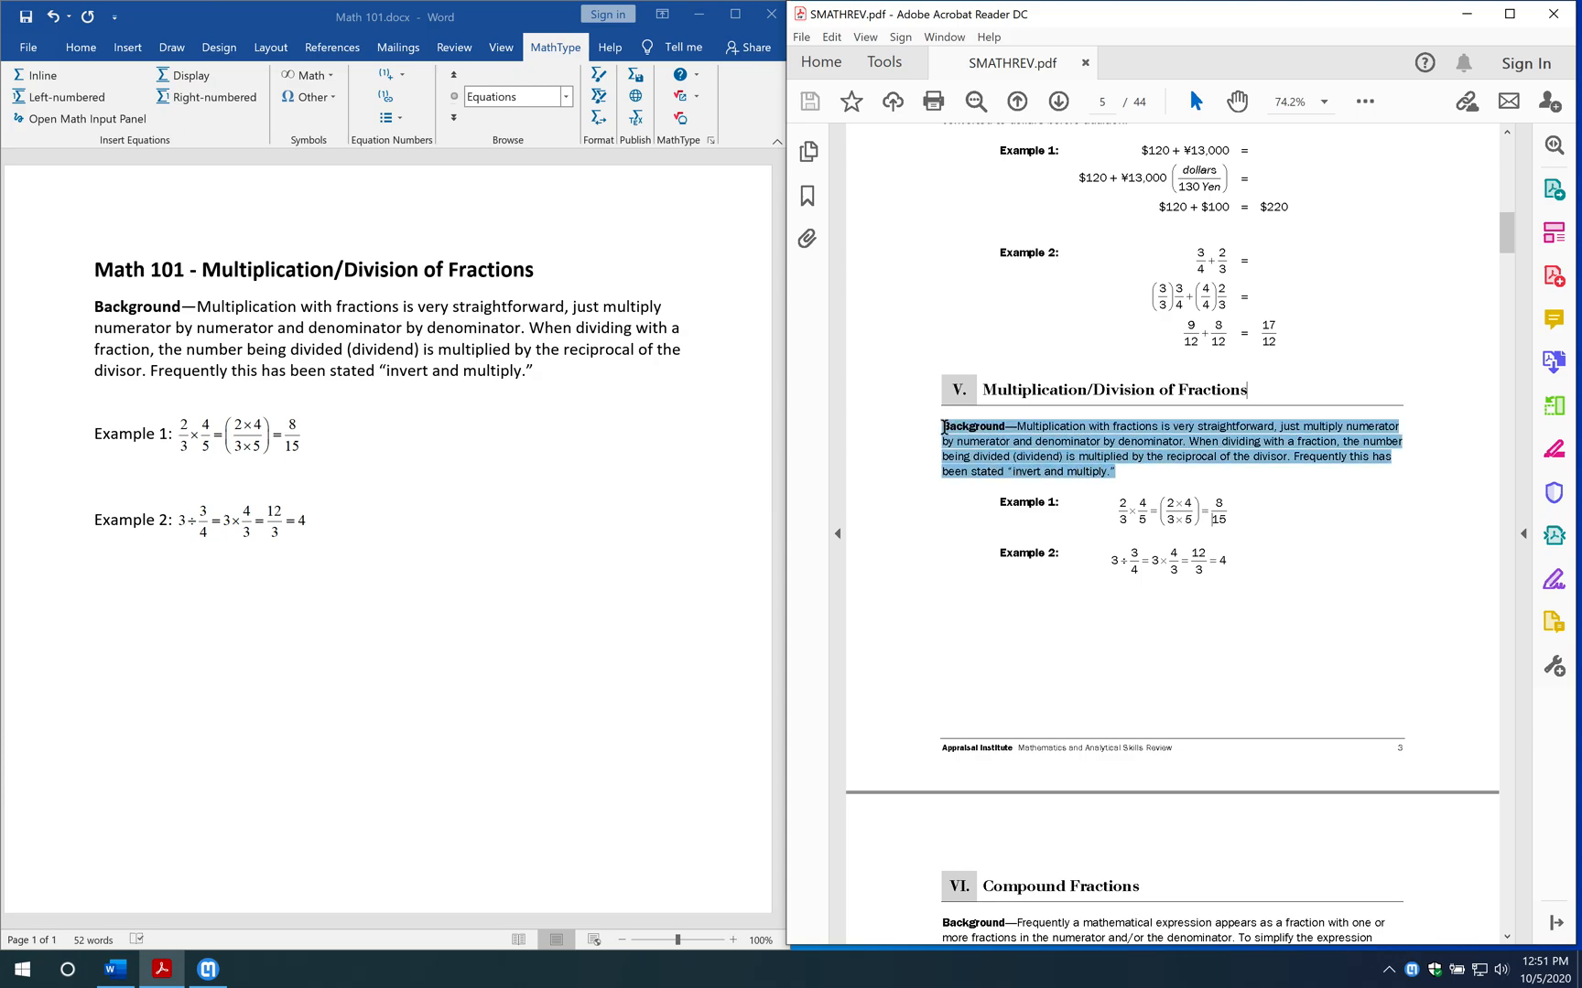
- Deselect the PDF paragraph and leave the cursor at the Example 2 equation
click(1016, 494)
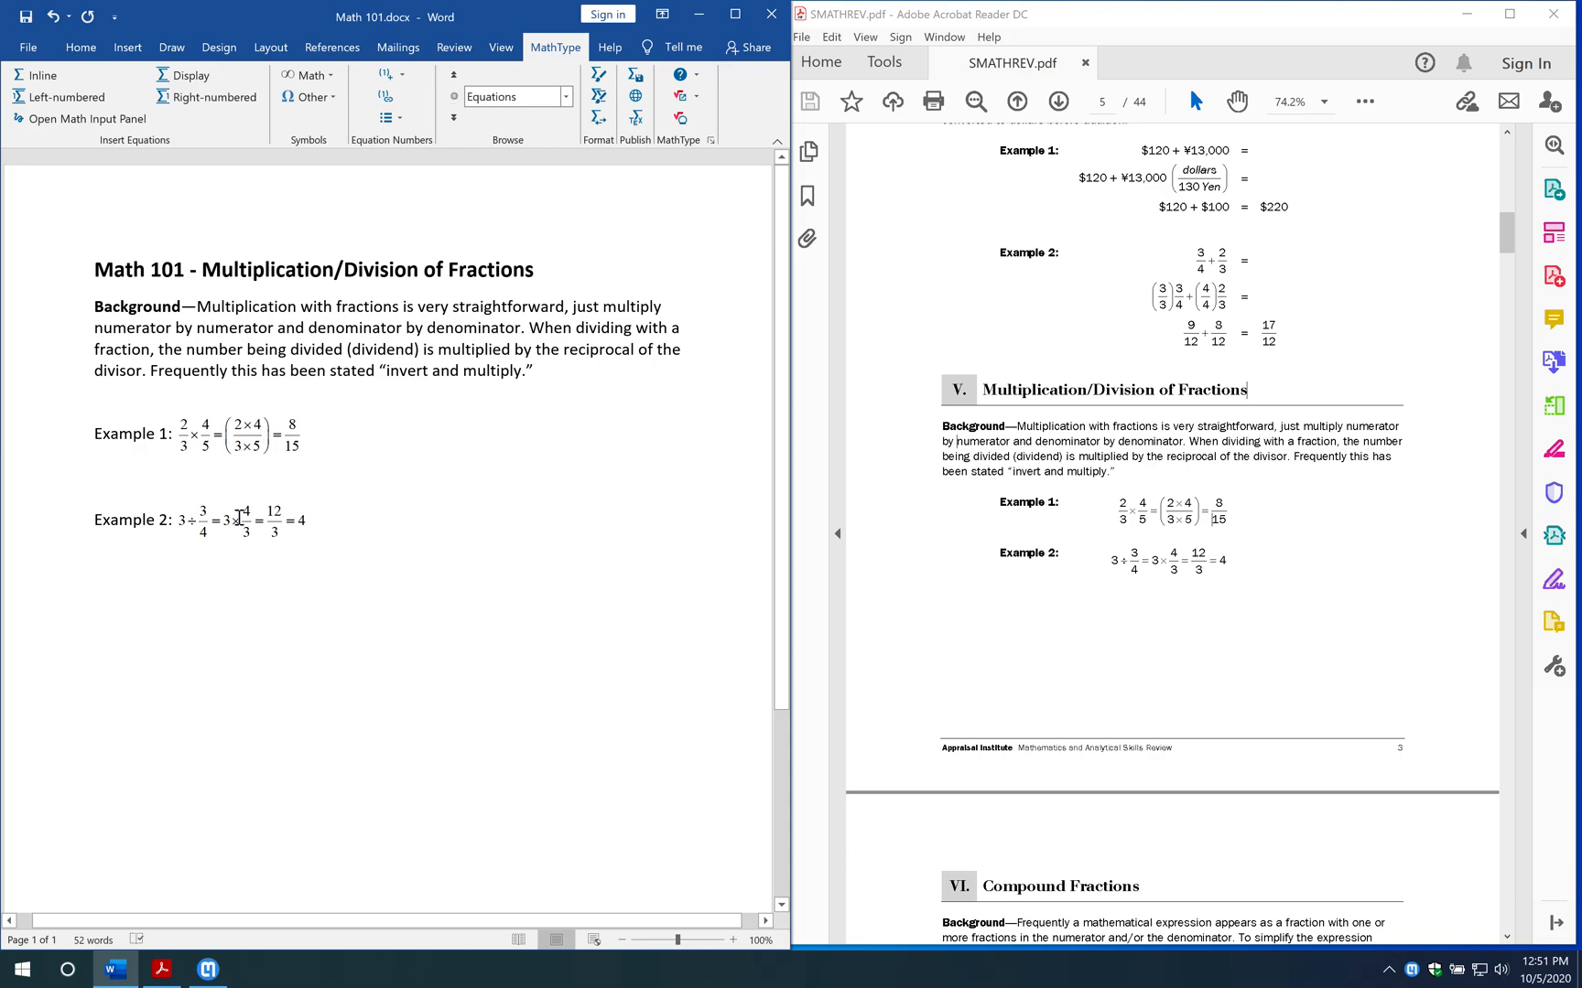
click(240, 521)
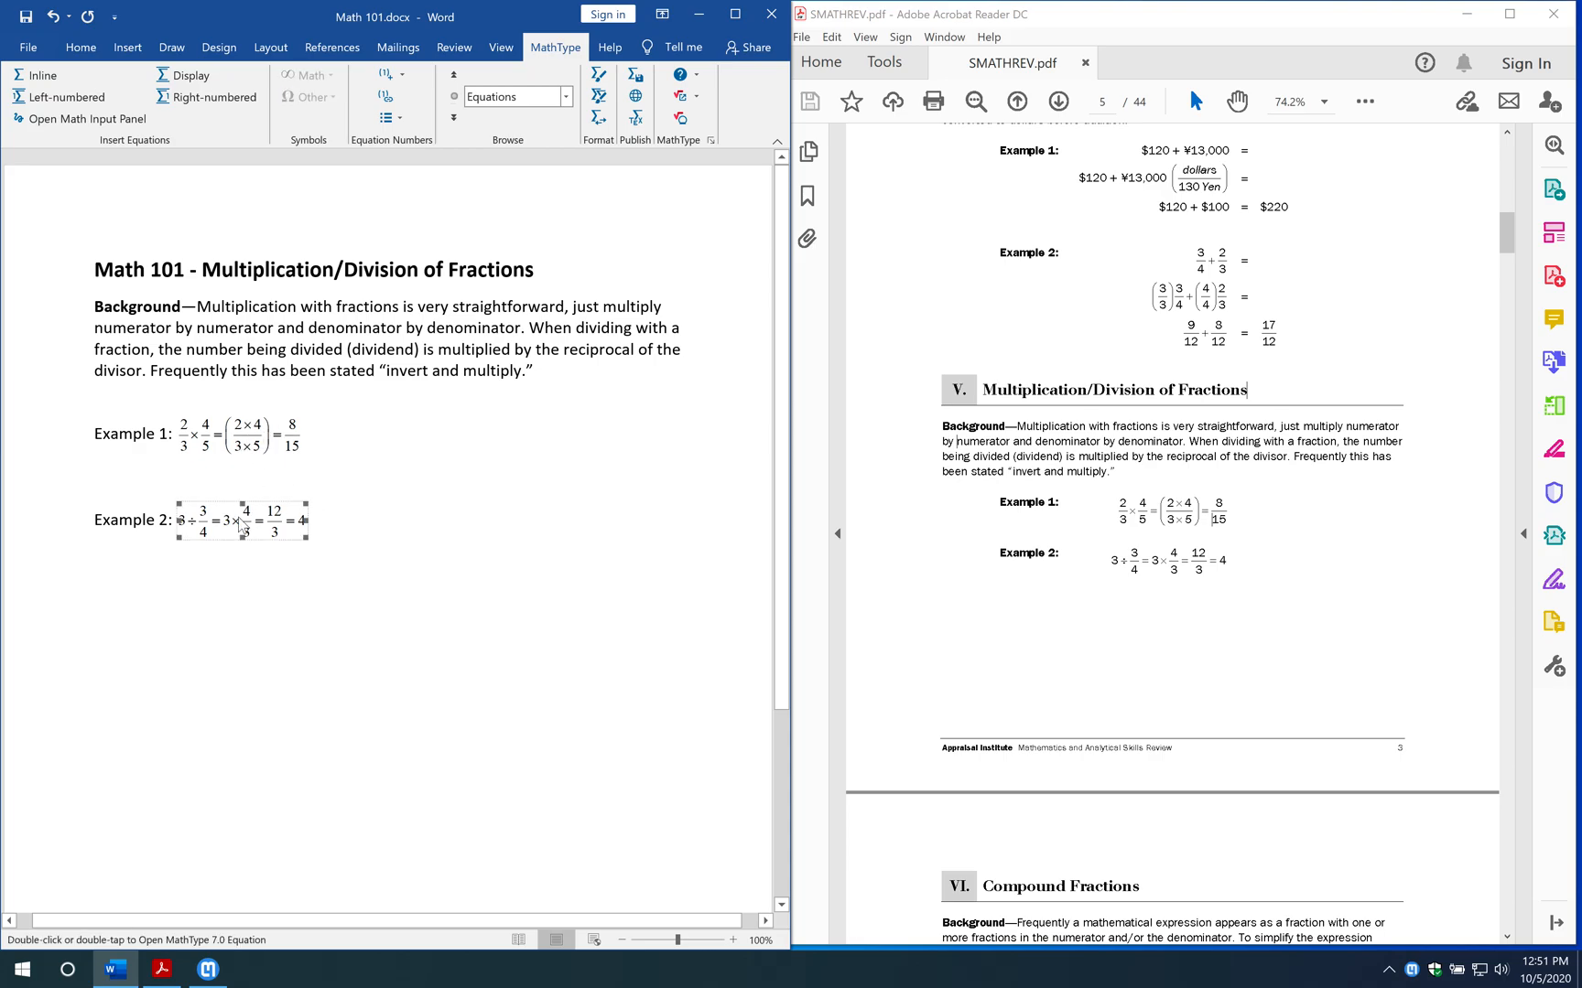
mouse_move(320, 533)
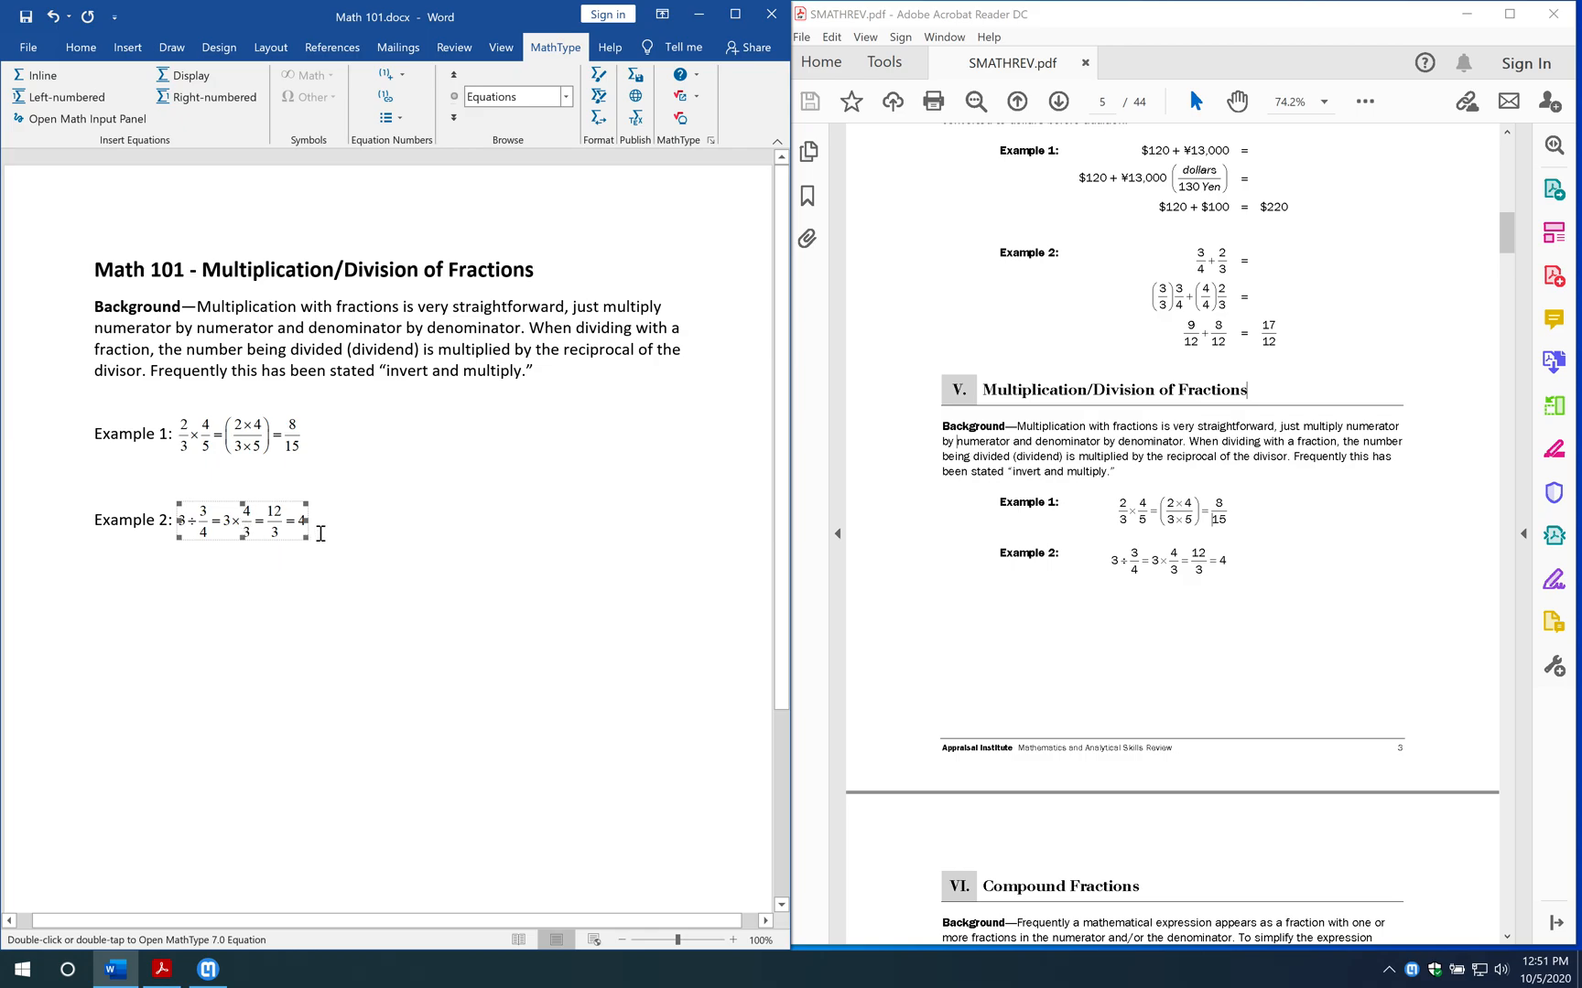
click(242, 521)
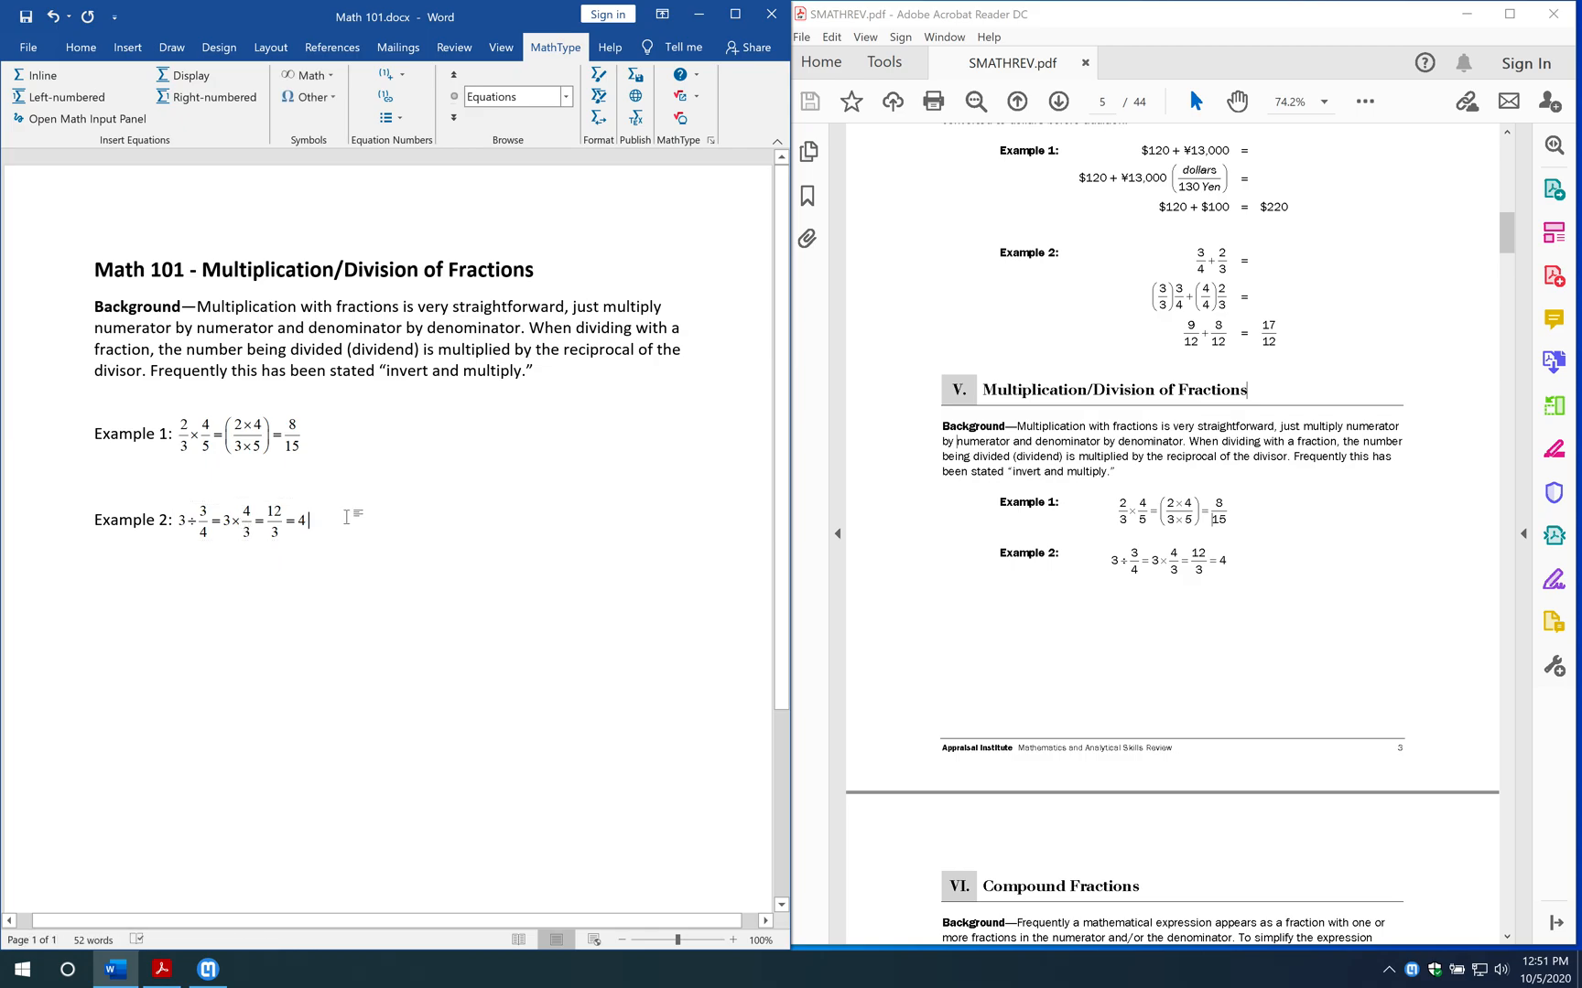
mouse_move(339, 452)
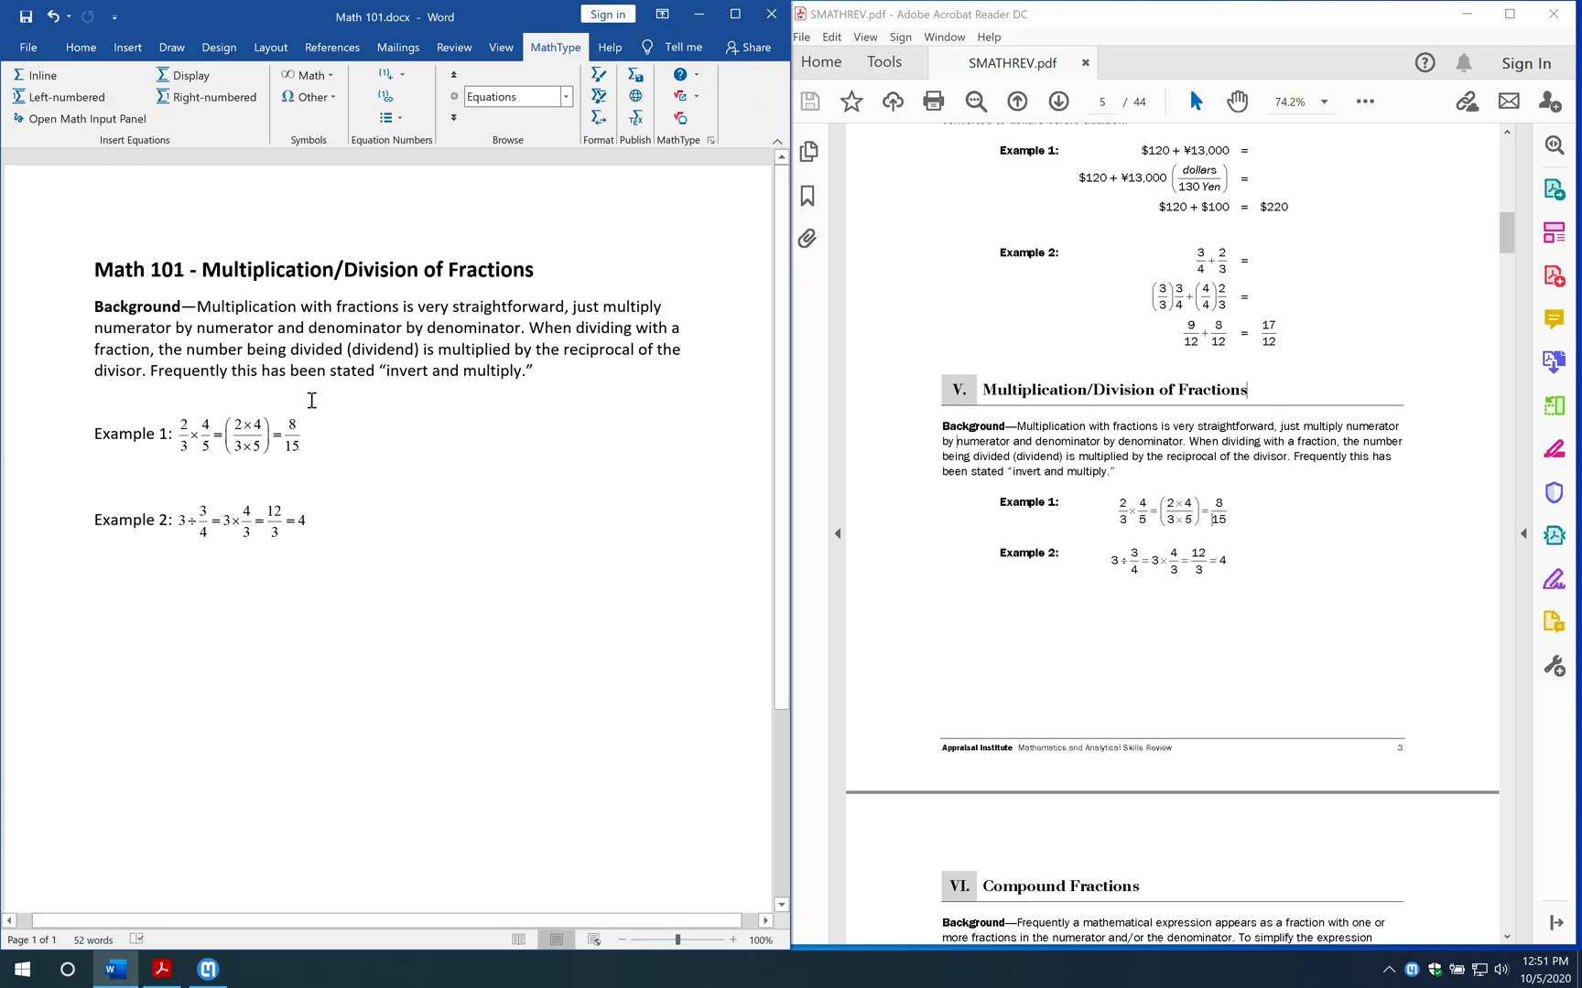
mouse_move(771, 18)
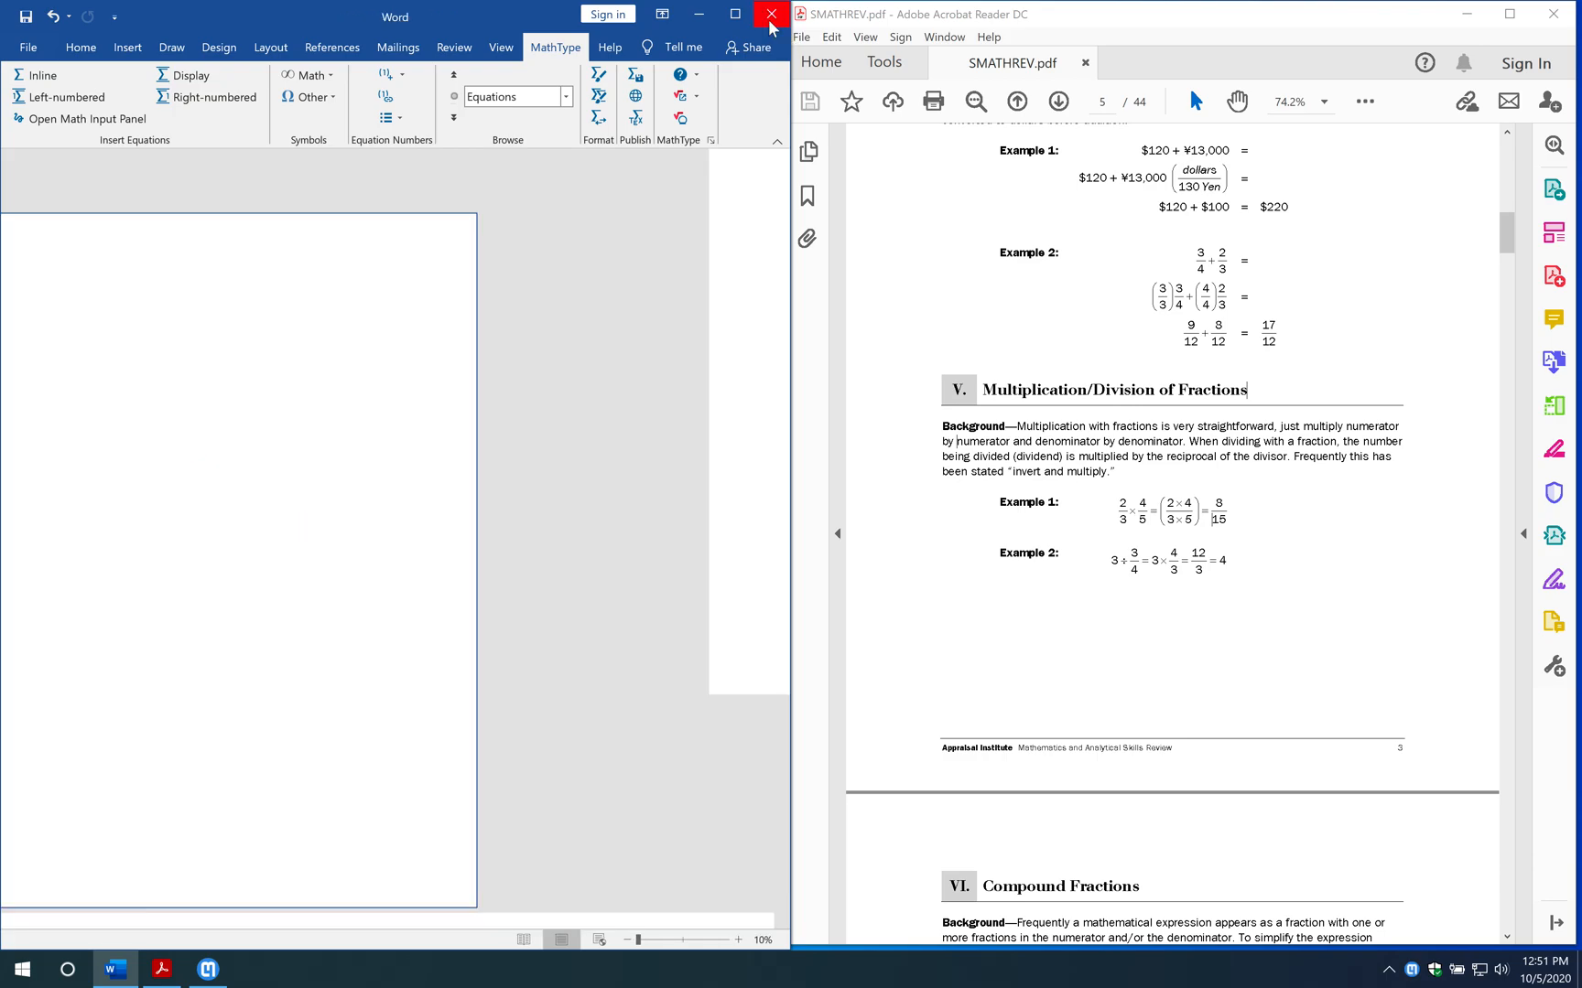
- Close Word and Mathpix, launch Duxbury Braille Translator, and import Math 101.docx
click(772, 14)
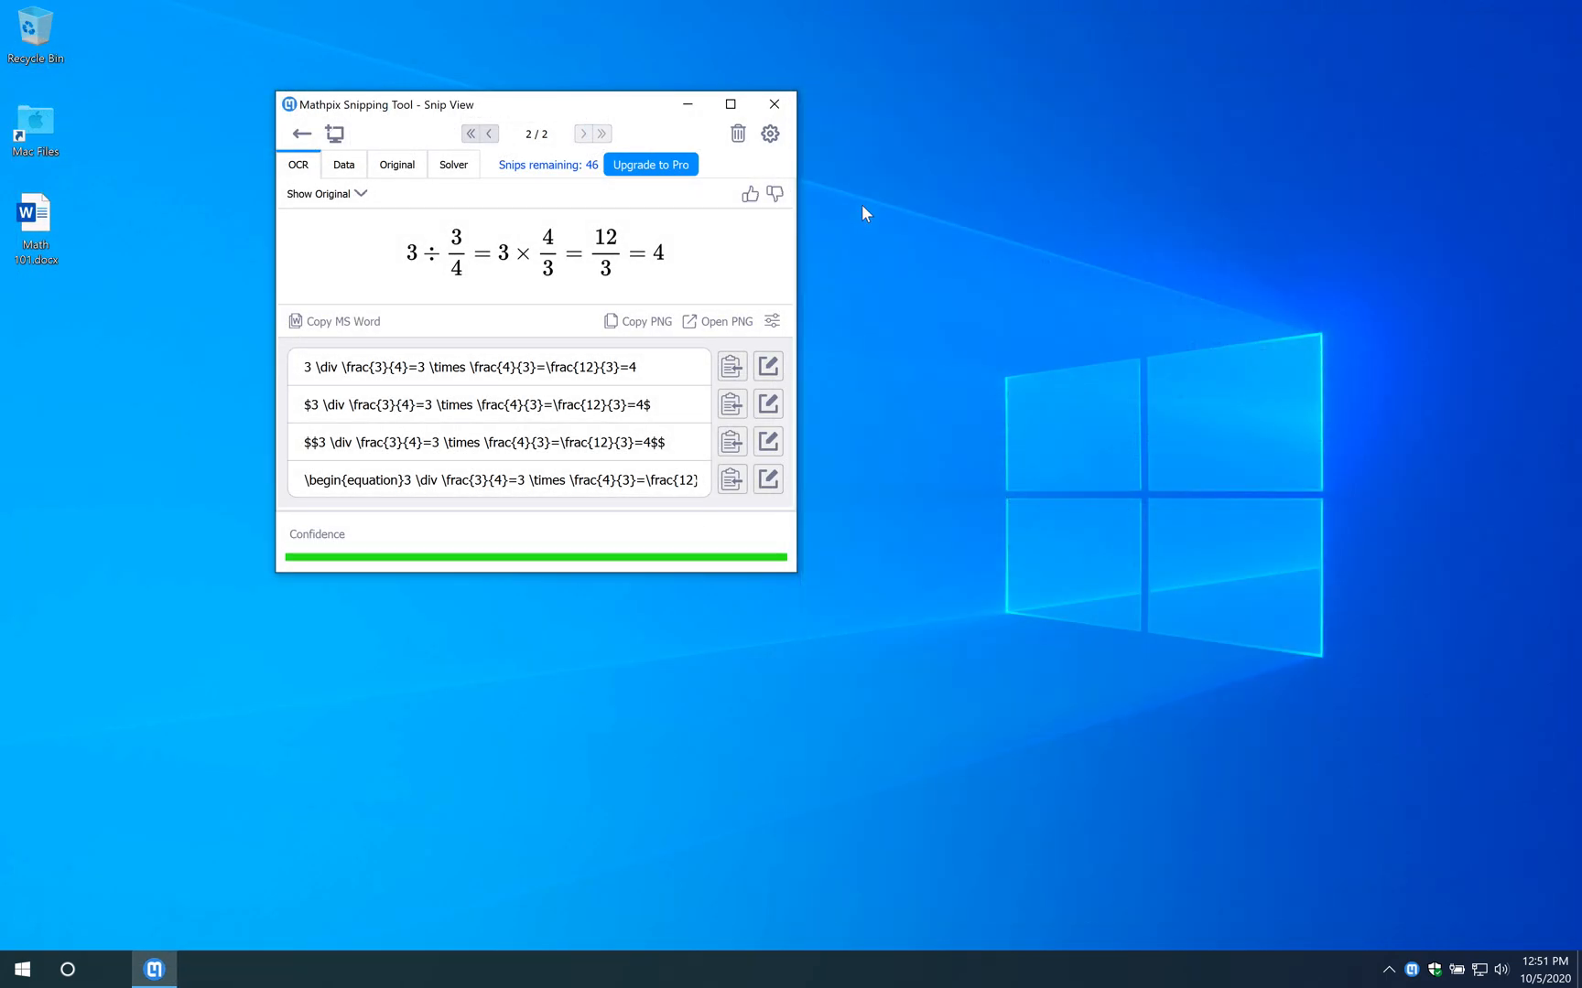
click(772, 105)
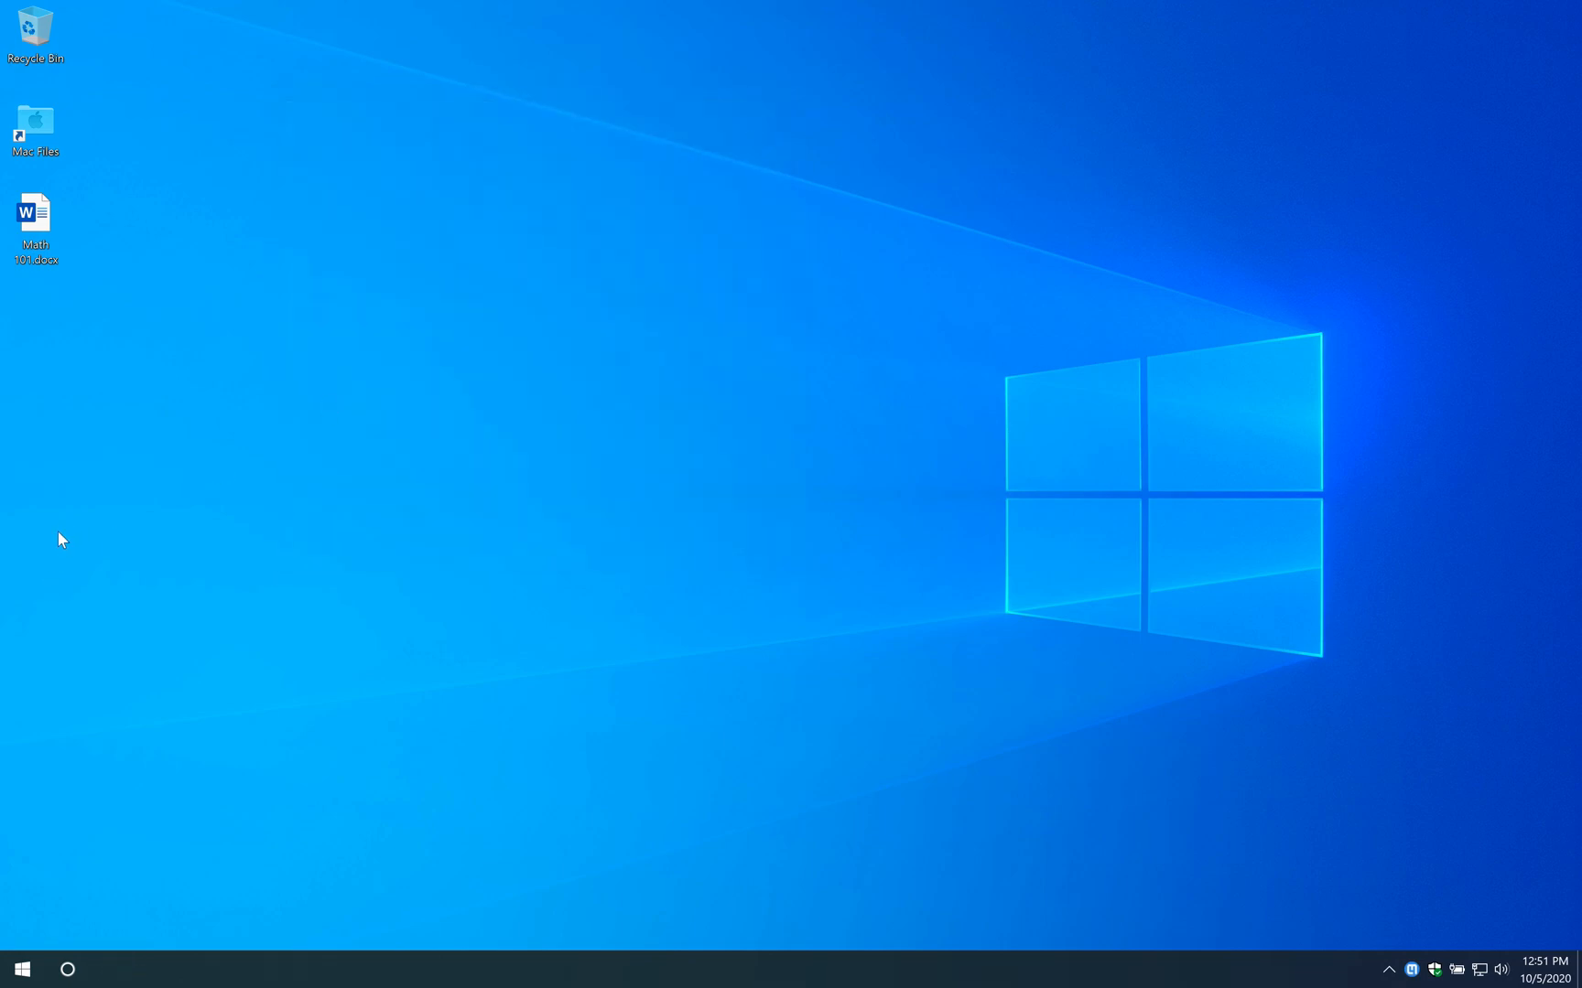
click(20, 970)
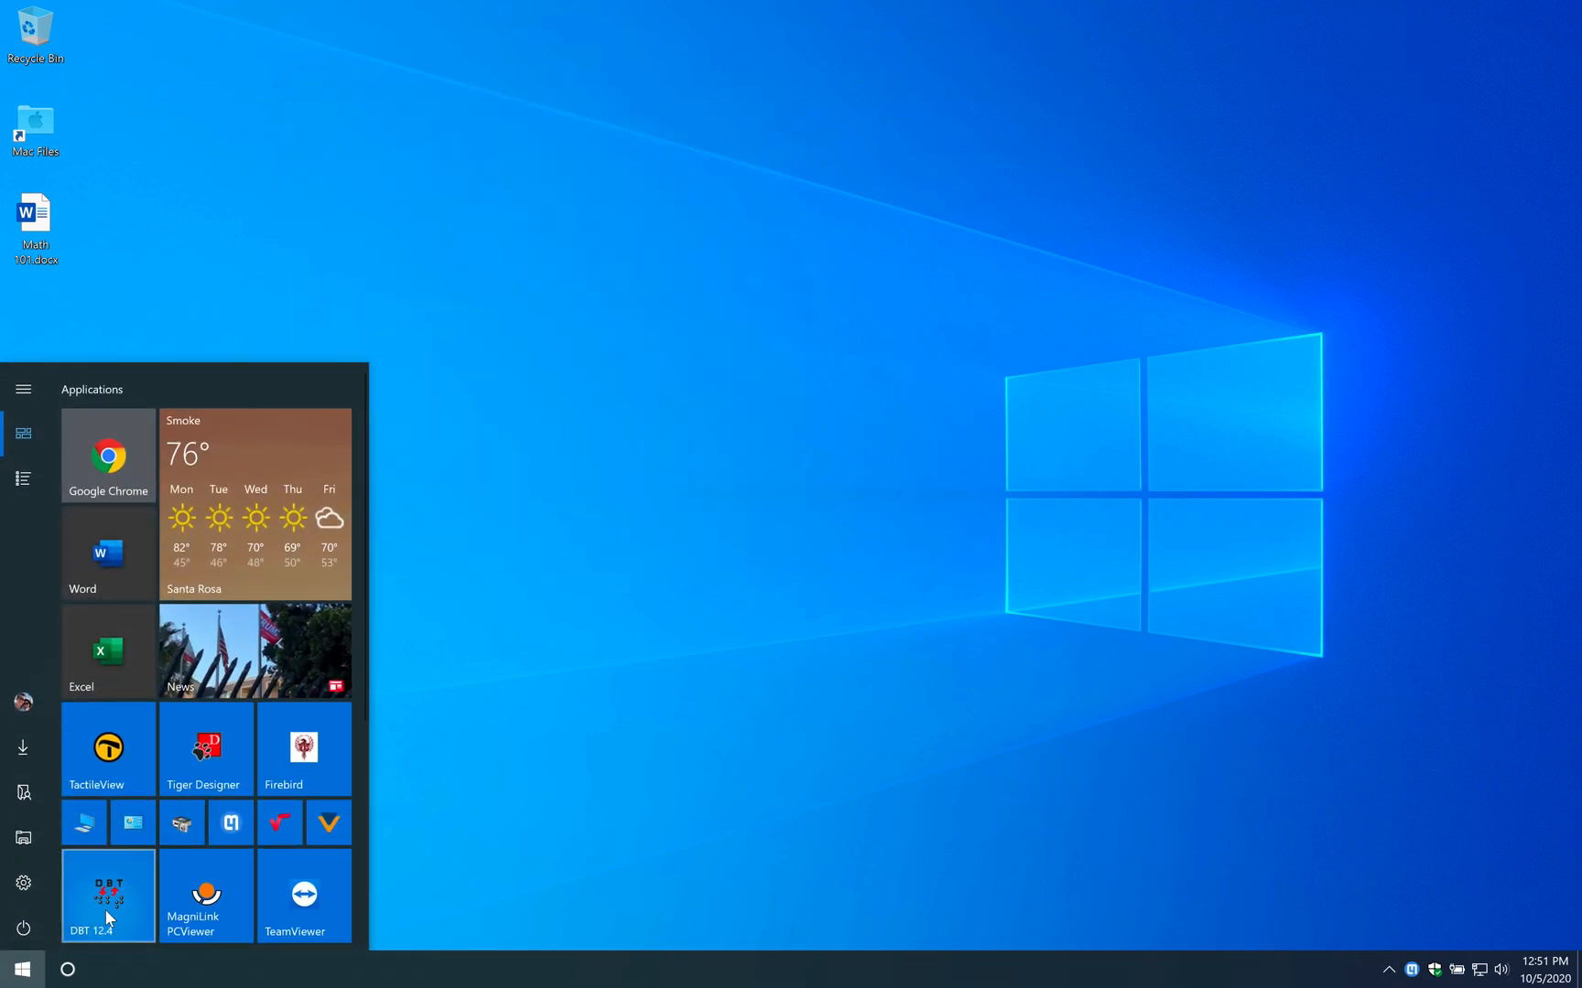
click(579, 696)
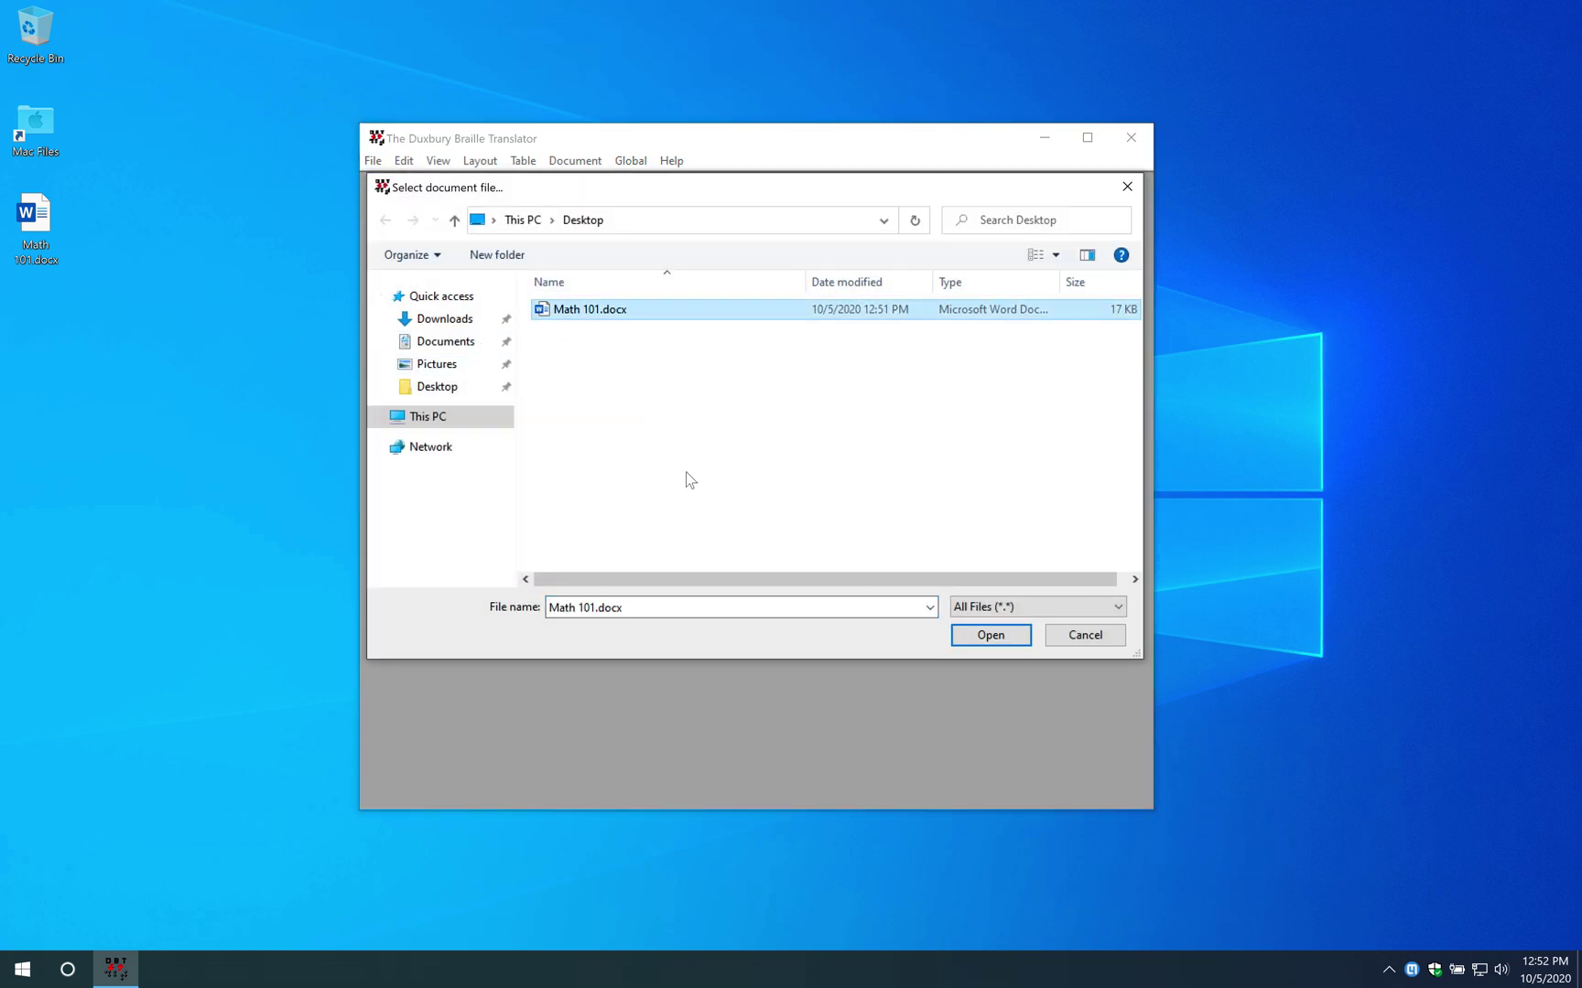
click(990, 635)
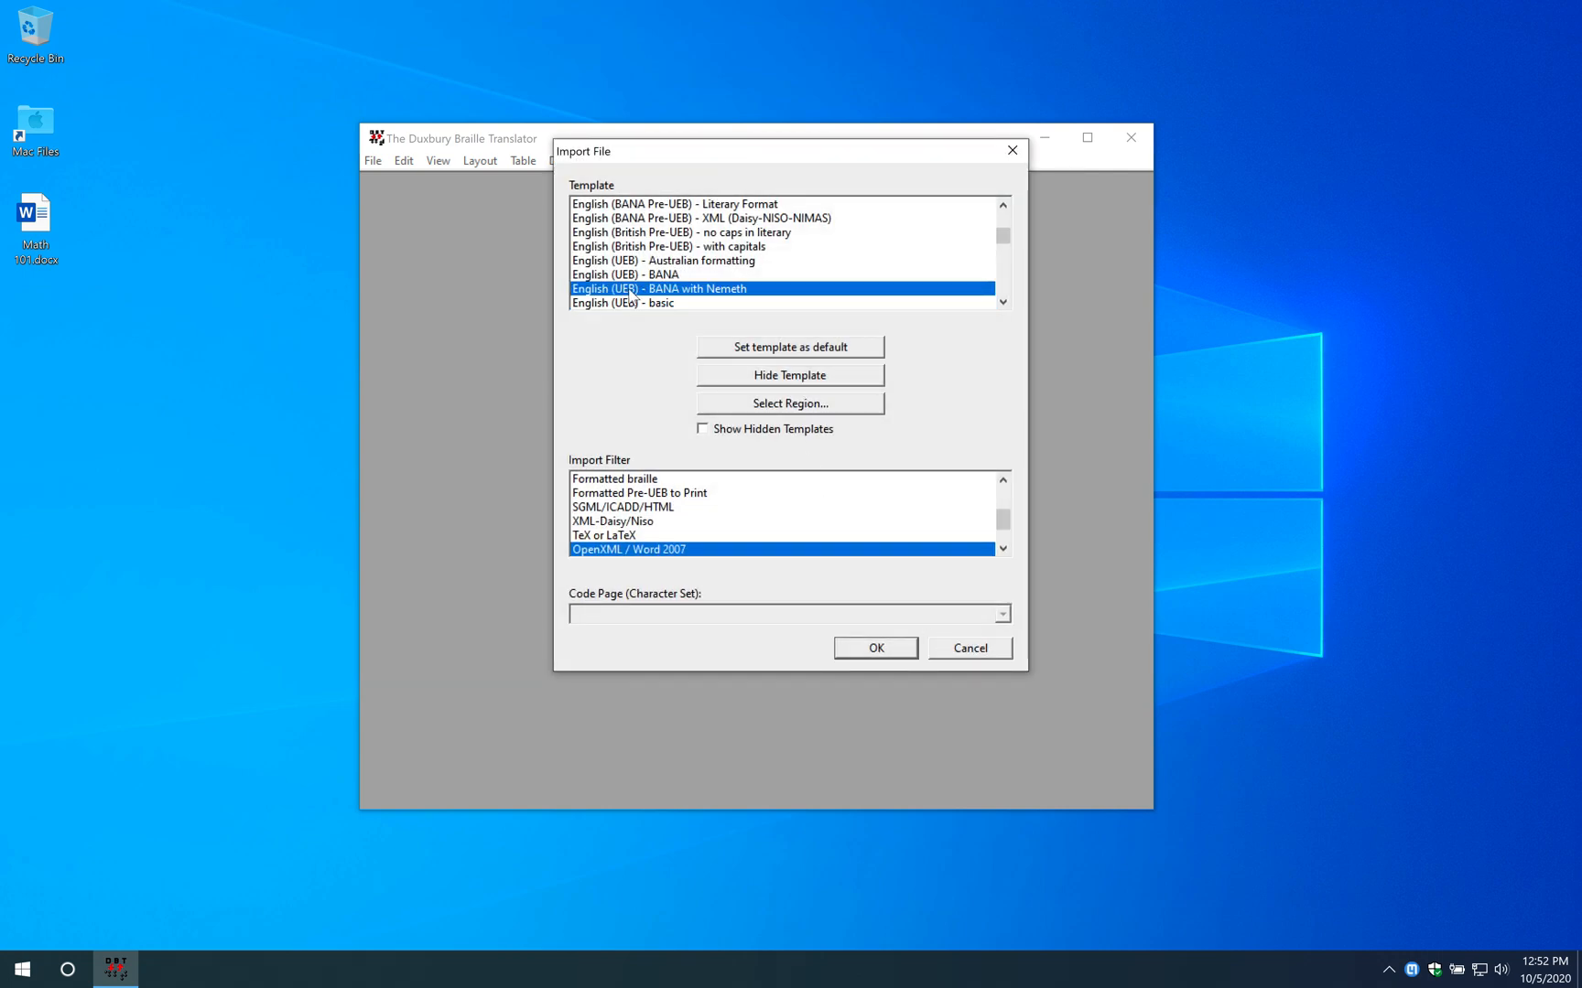
mouse_move(736, 303)
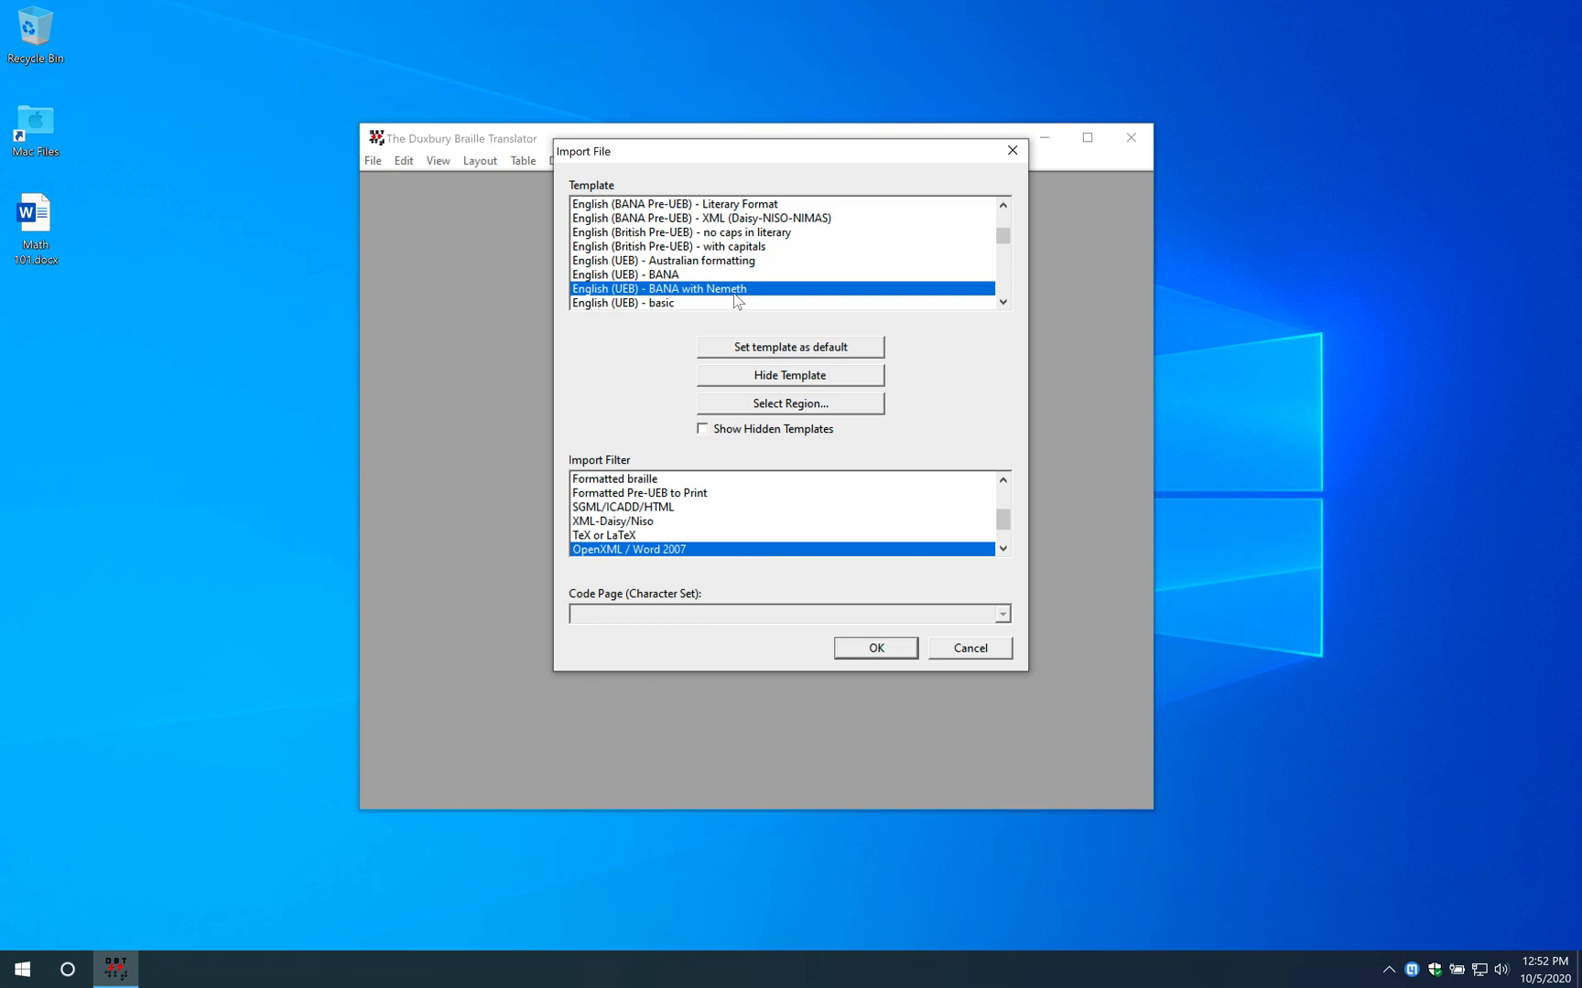
mouse_move(703, 296)
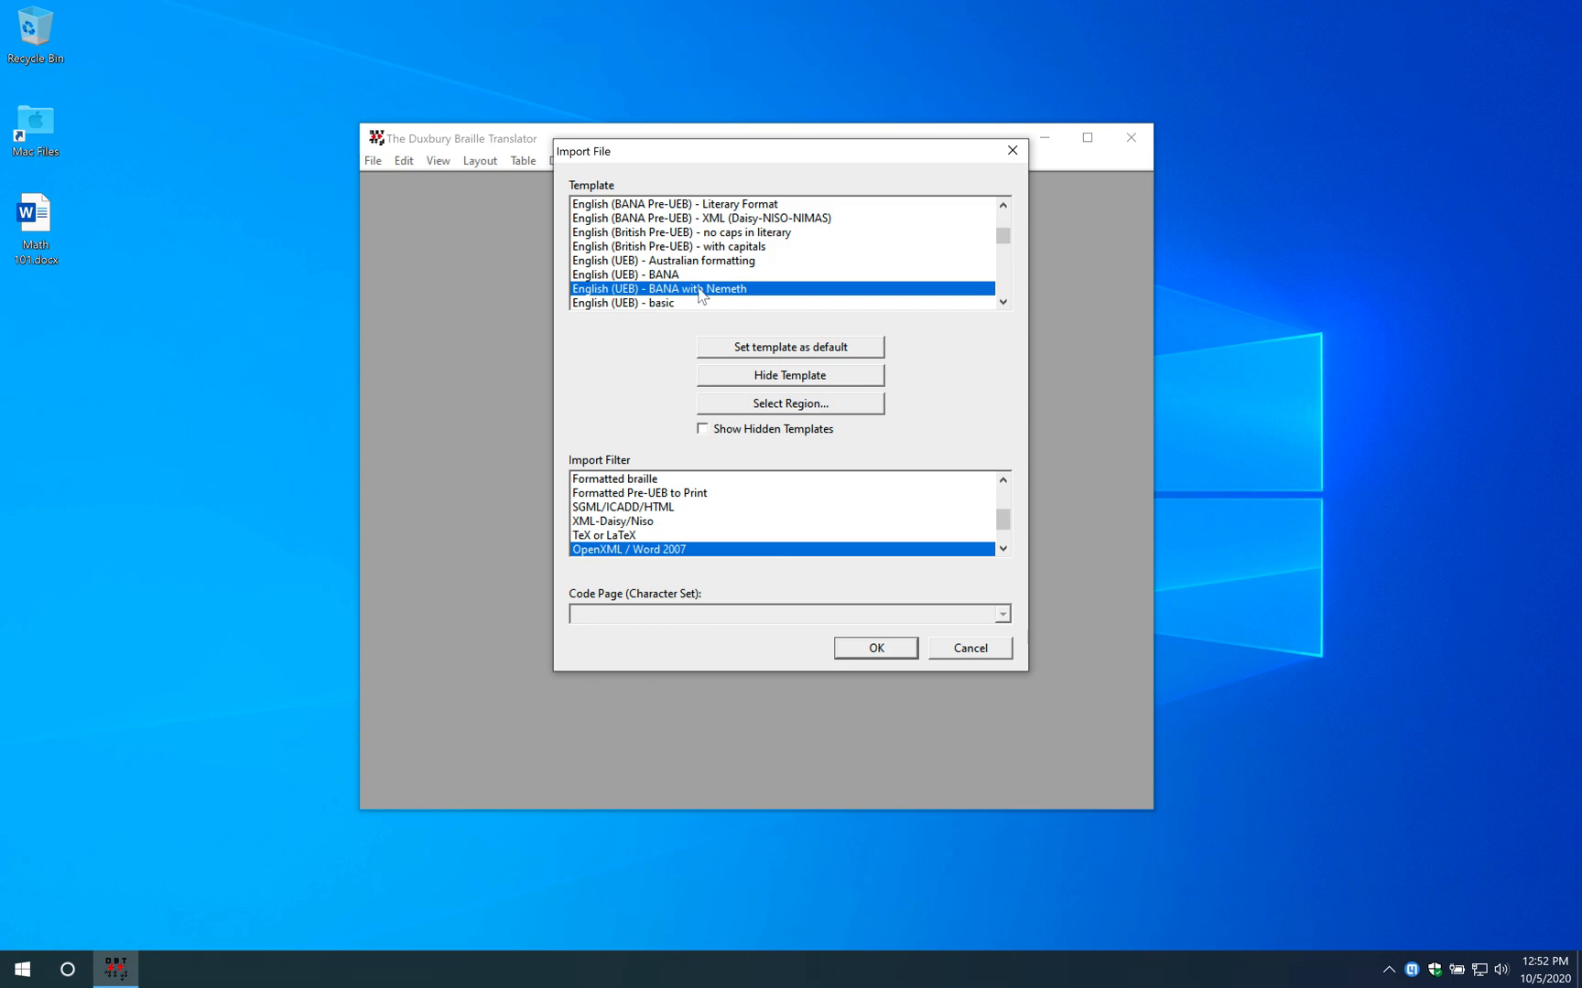
mouse_move(721, 295)
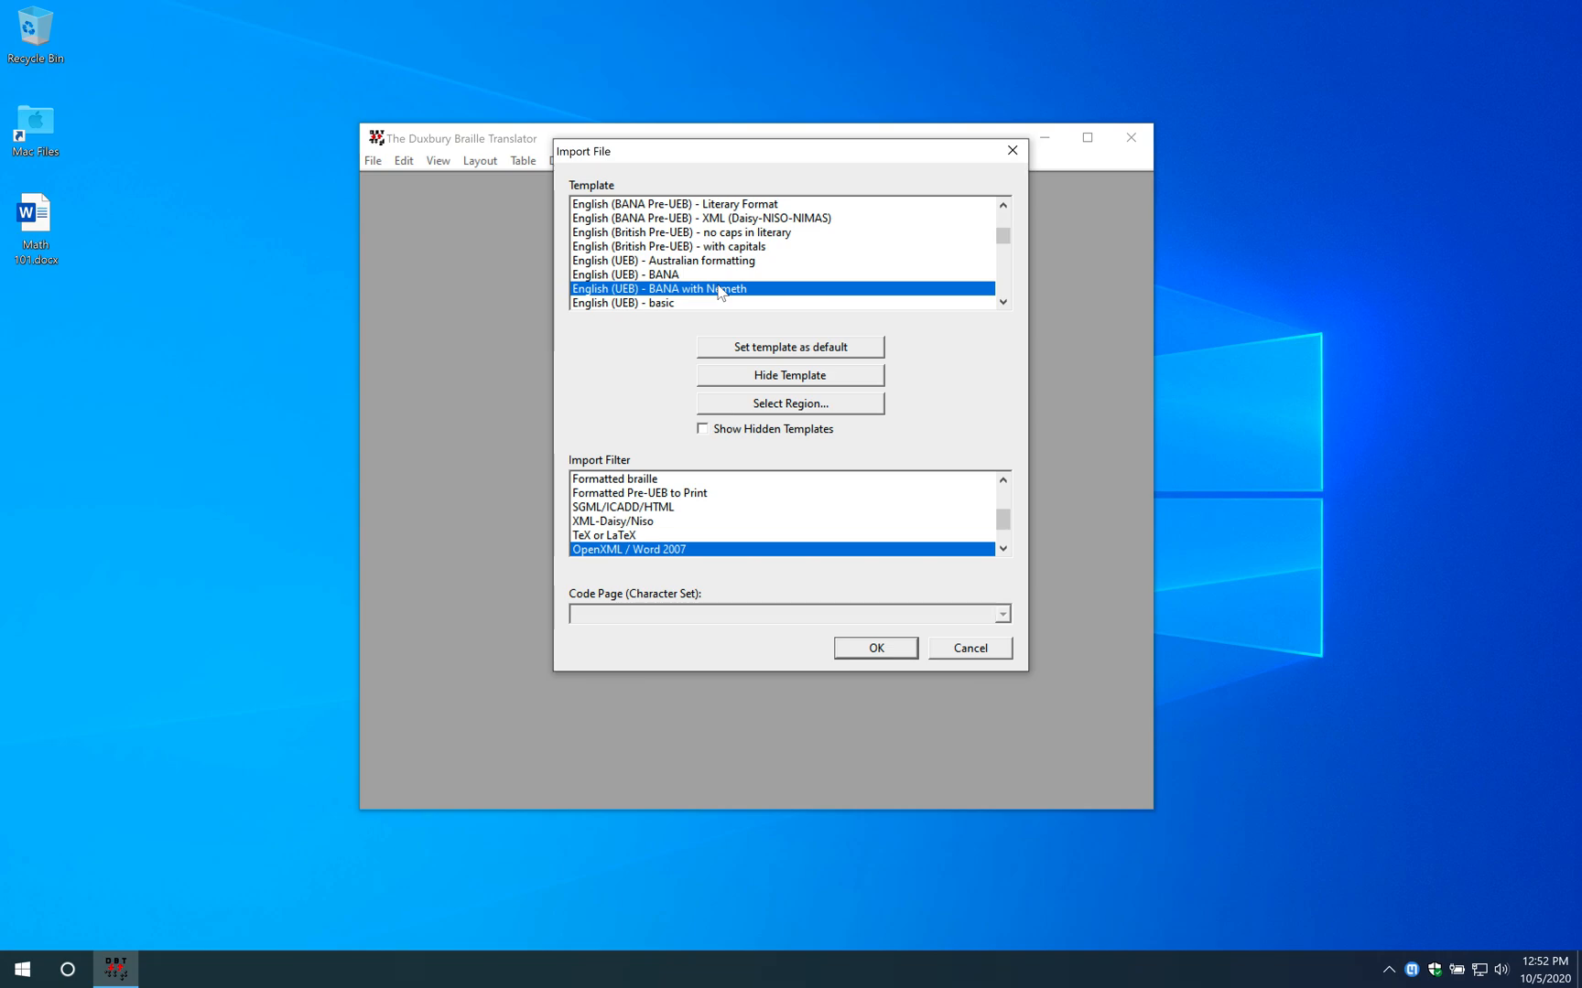
mouse_move(602, 556)
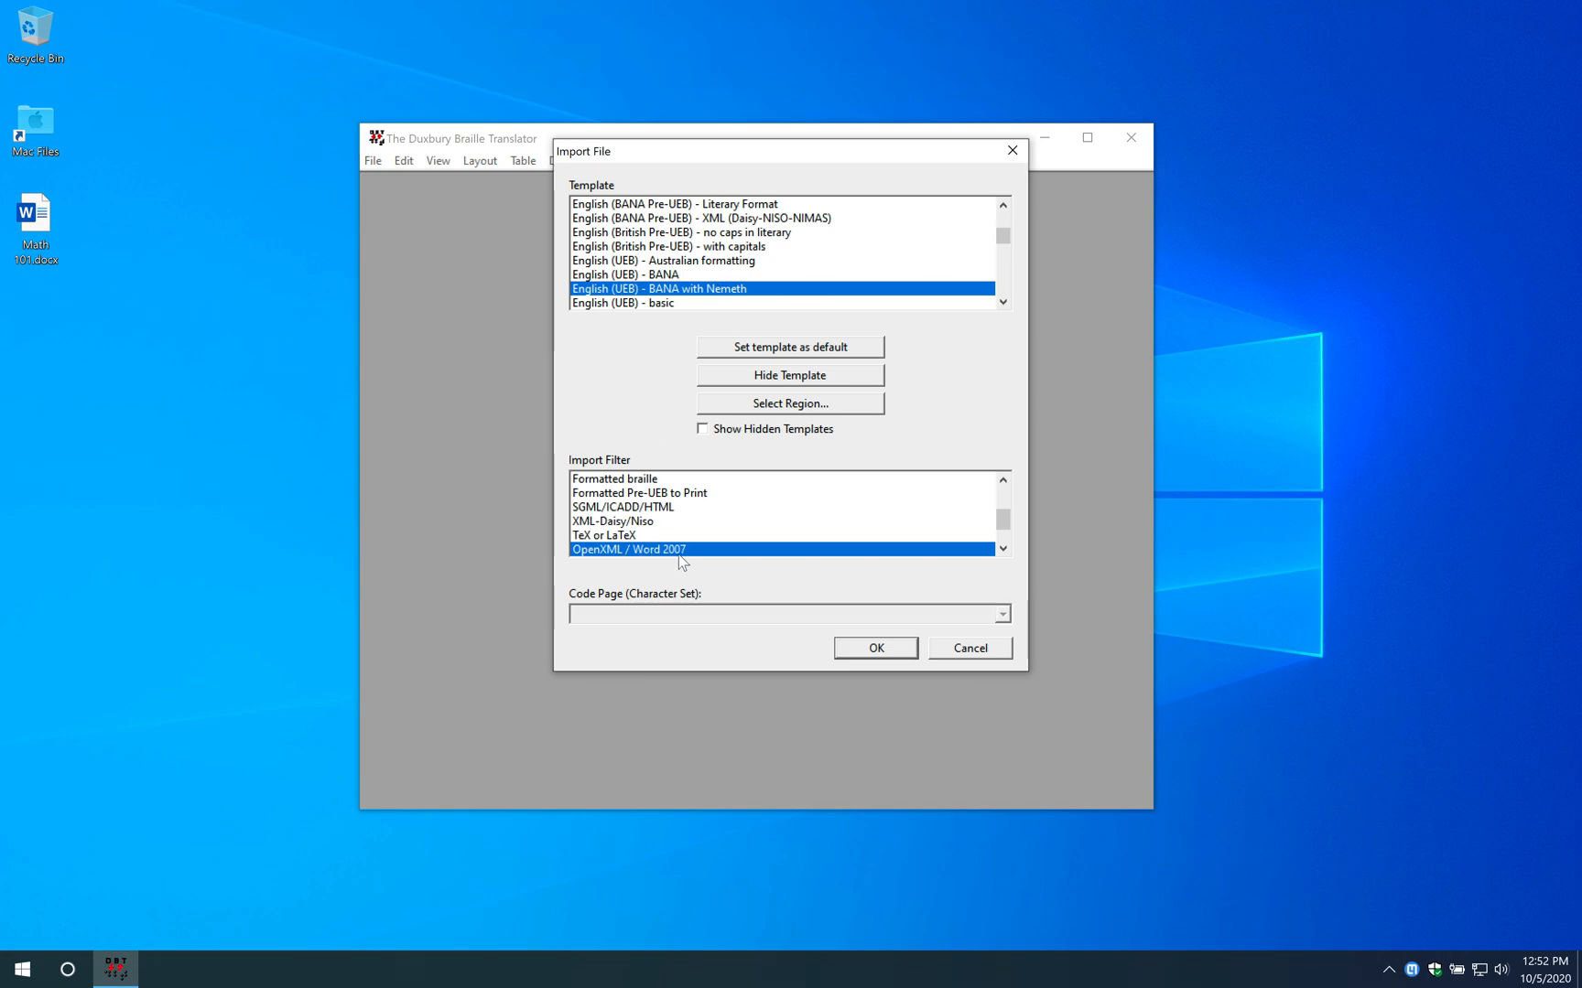
mouse_move(843, 758)
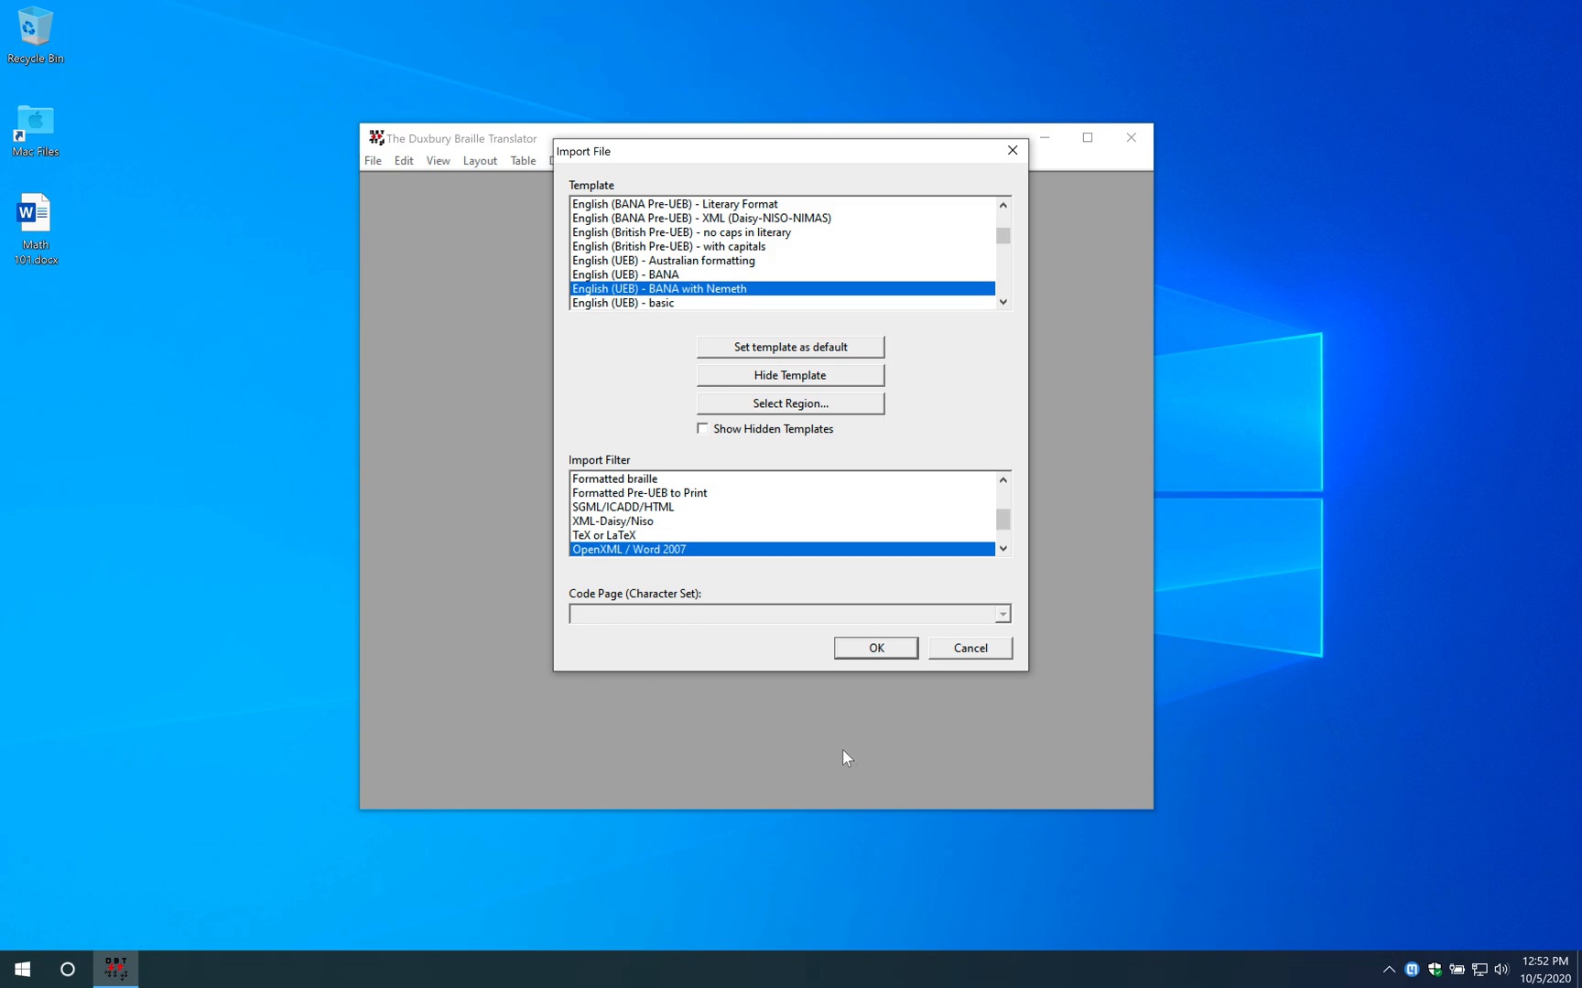
- Import Math 101.docx with the English (UEB) - BANA with Nemeth template and OpenXML filter
click(873, 648)
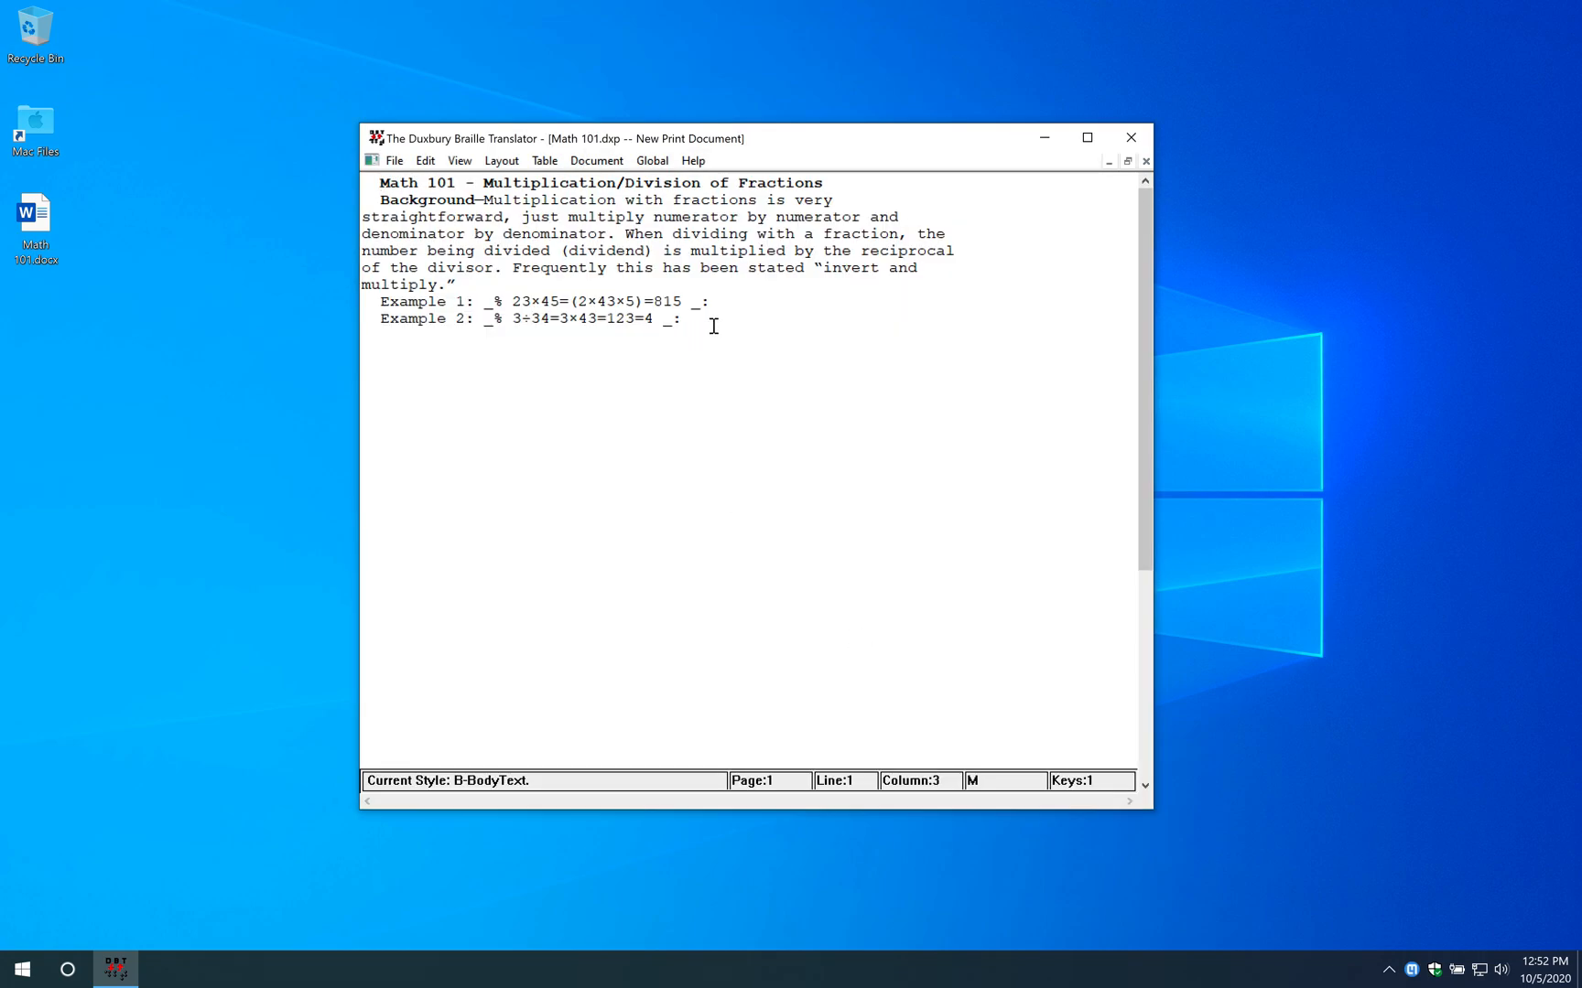
mouse_move(706, 320)
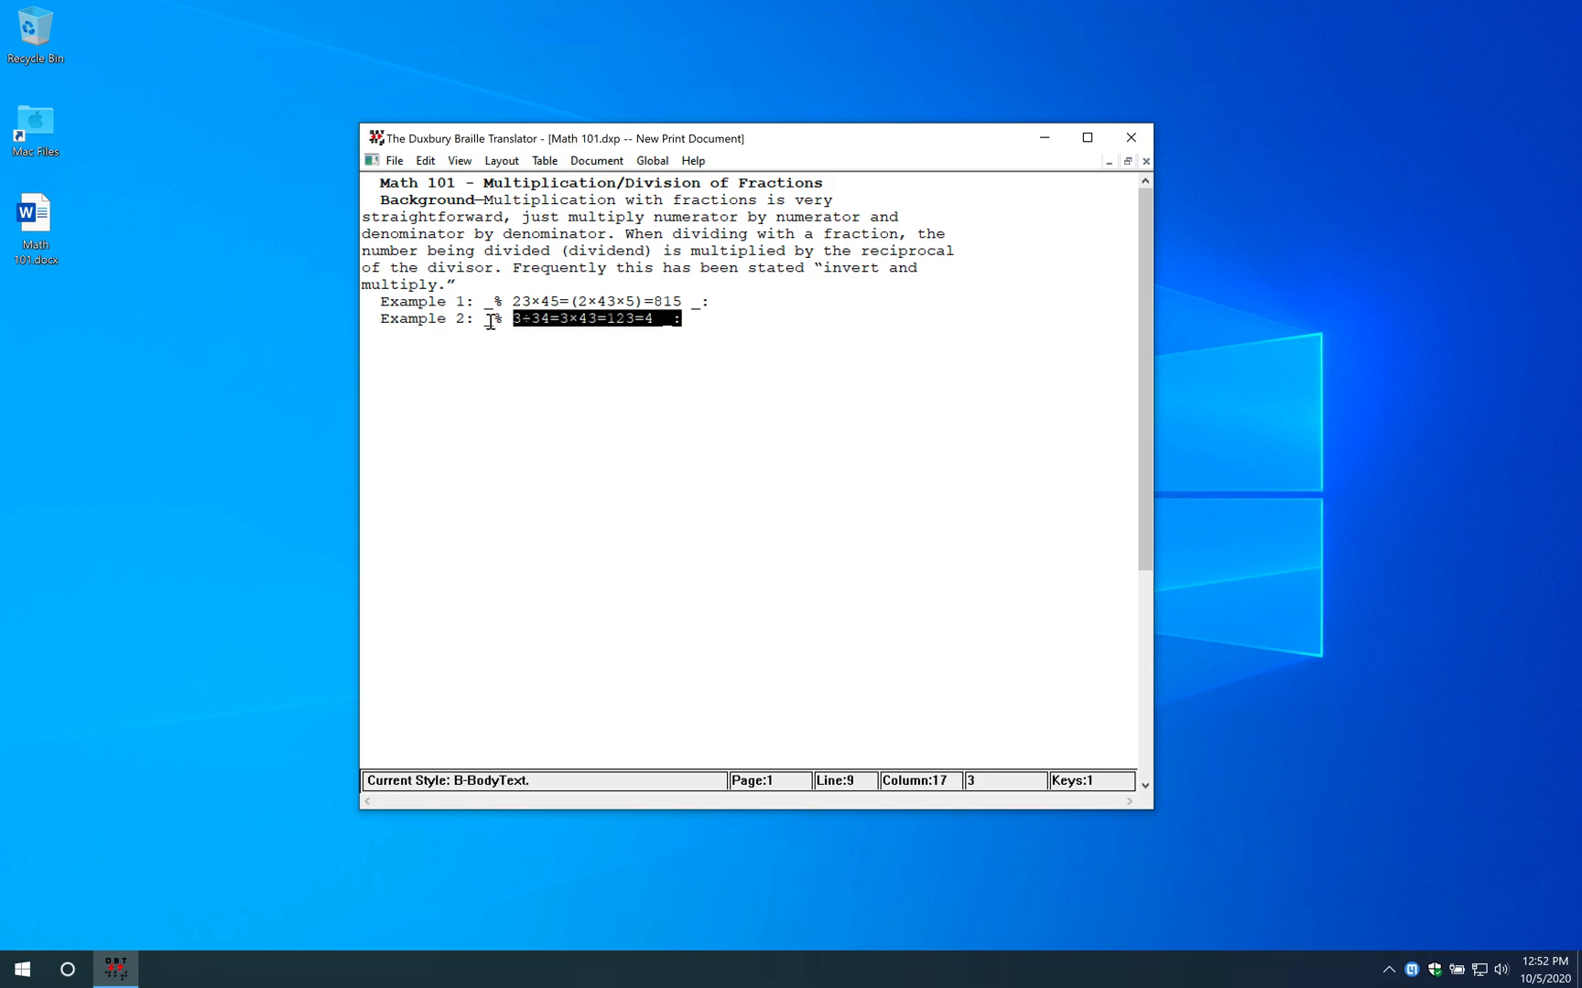
click(575, 300)
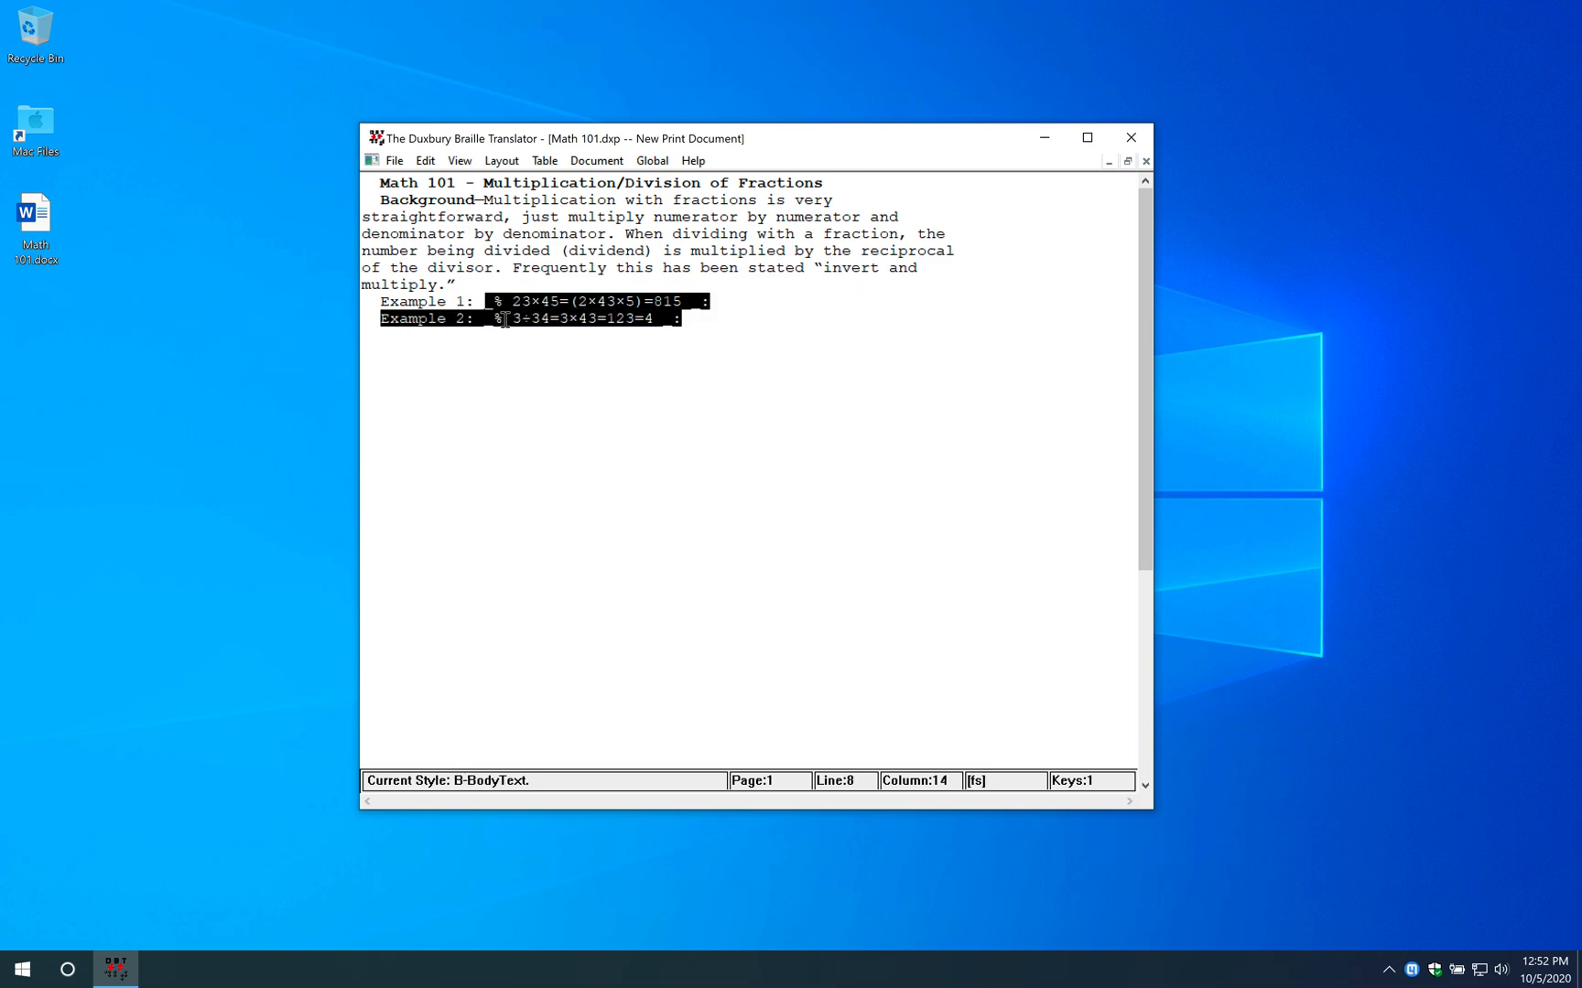
click(562, 384)
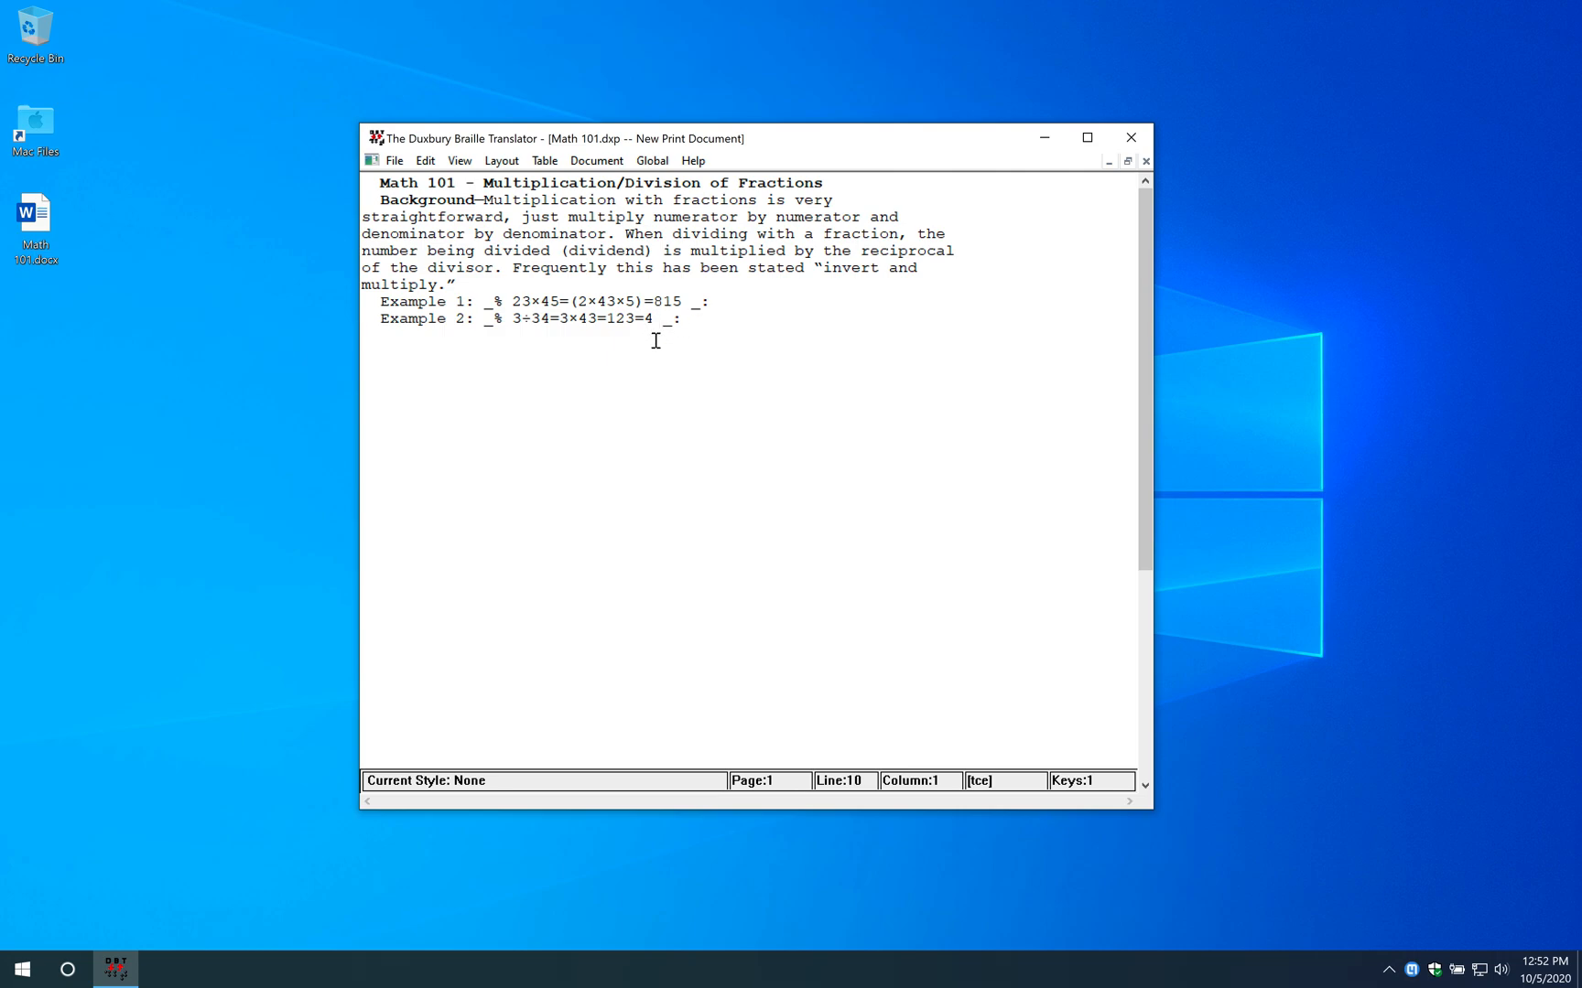
mouse_move(544, 348)
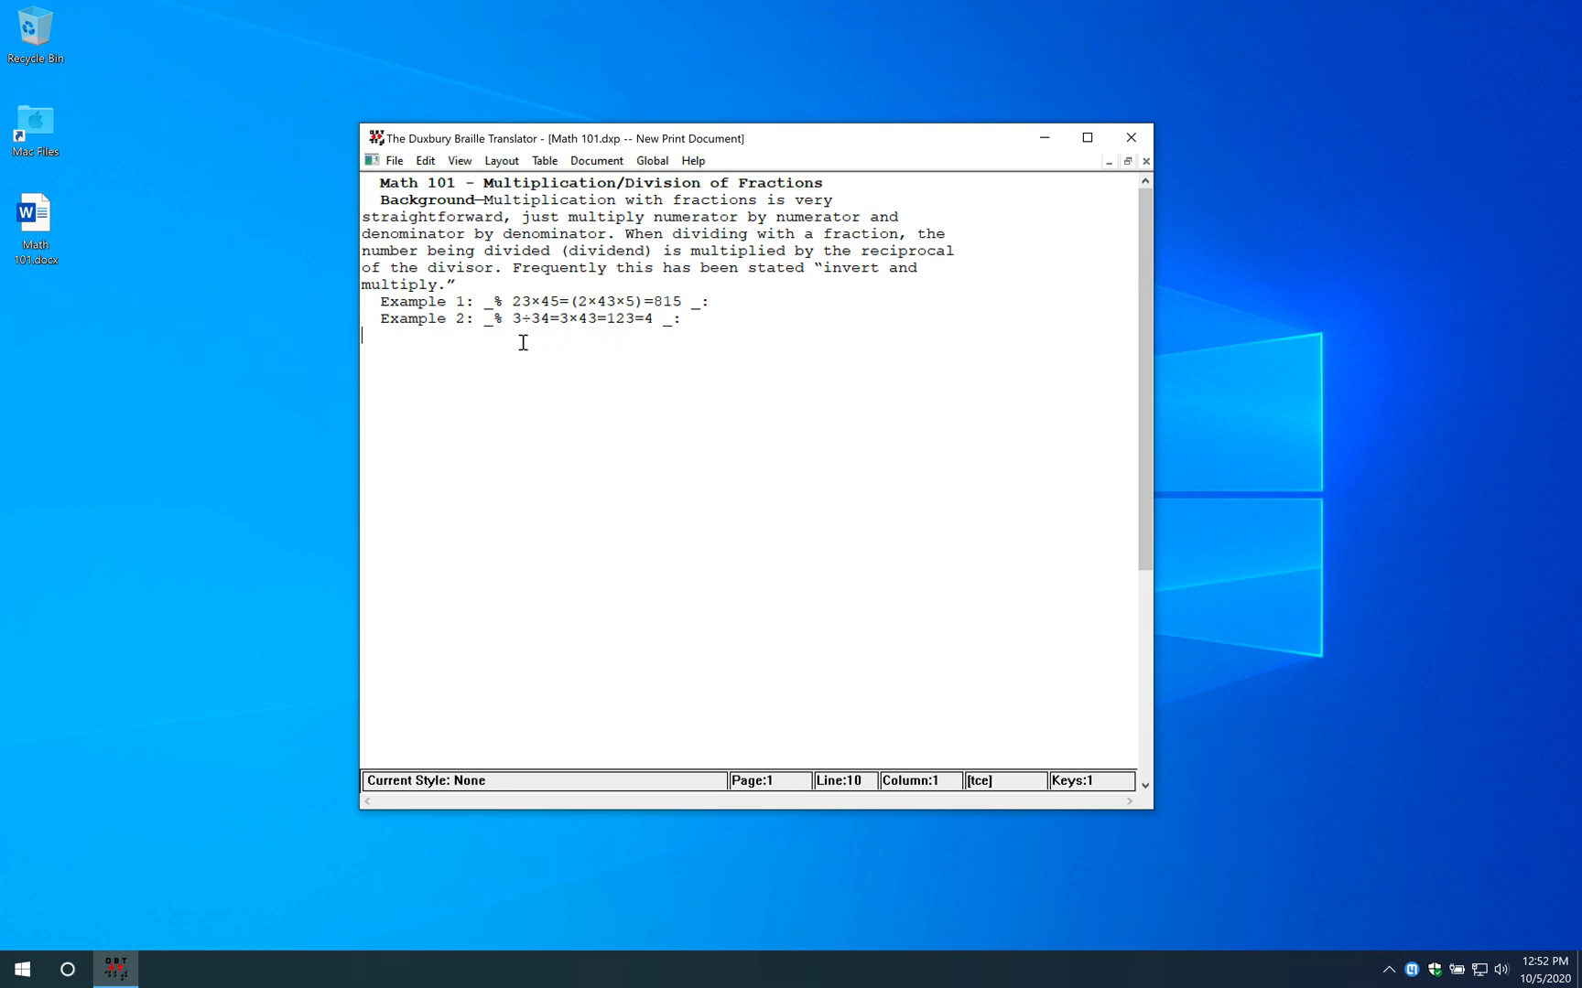
- Translate Math 101 with Ctrl+T into the braille document Math 101.dxb
text(t)
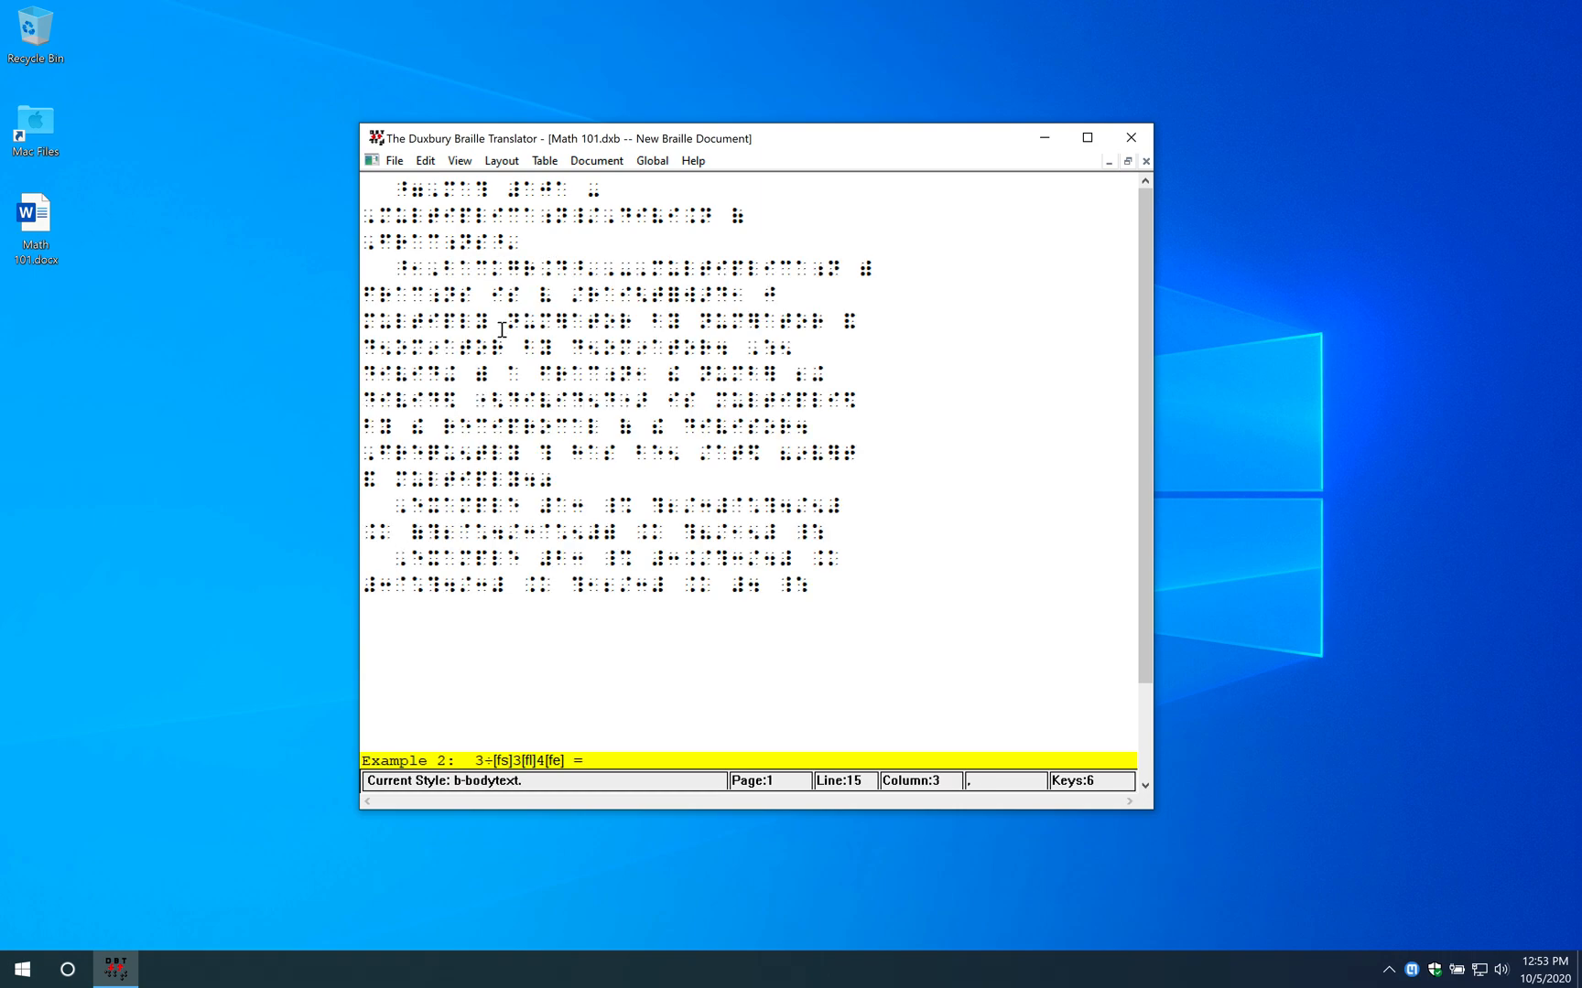
mouse_move(394, 160)
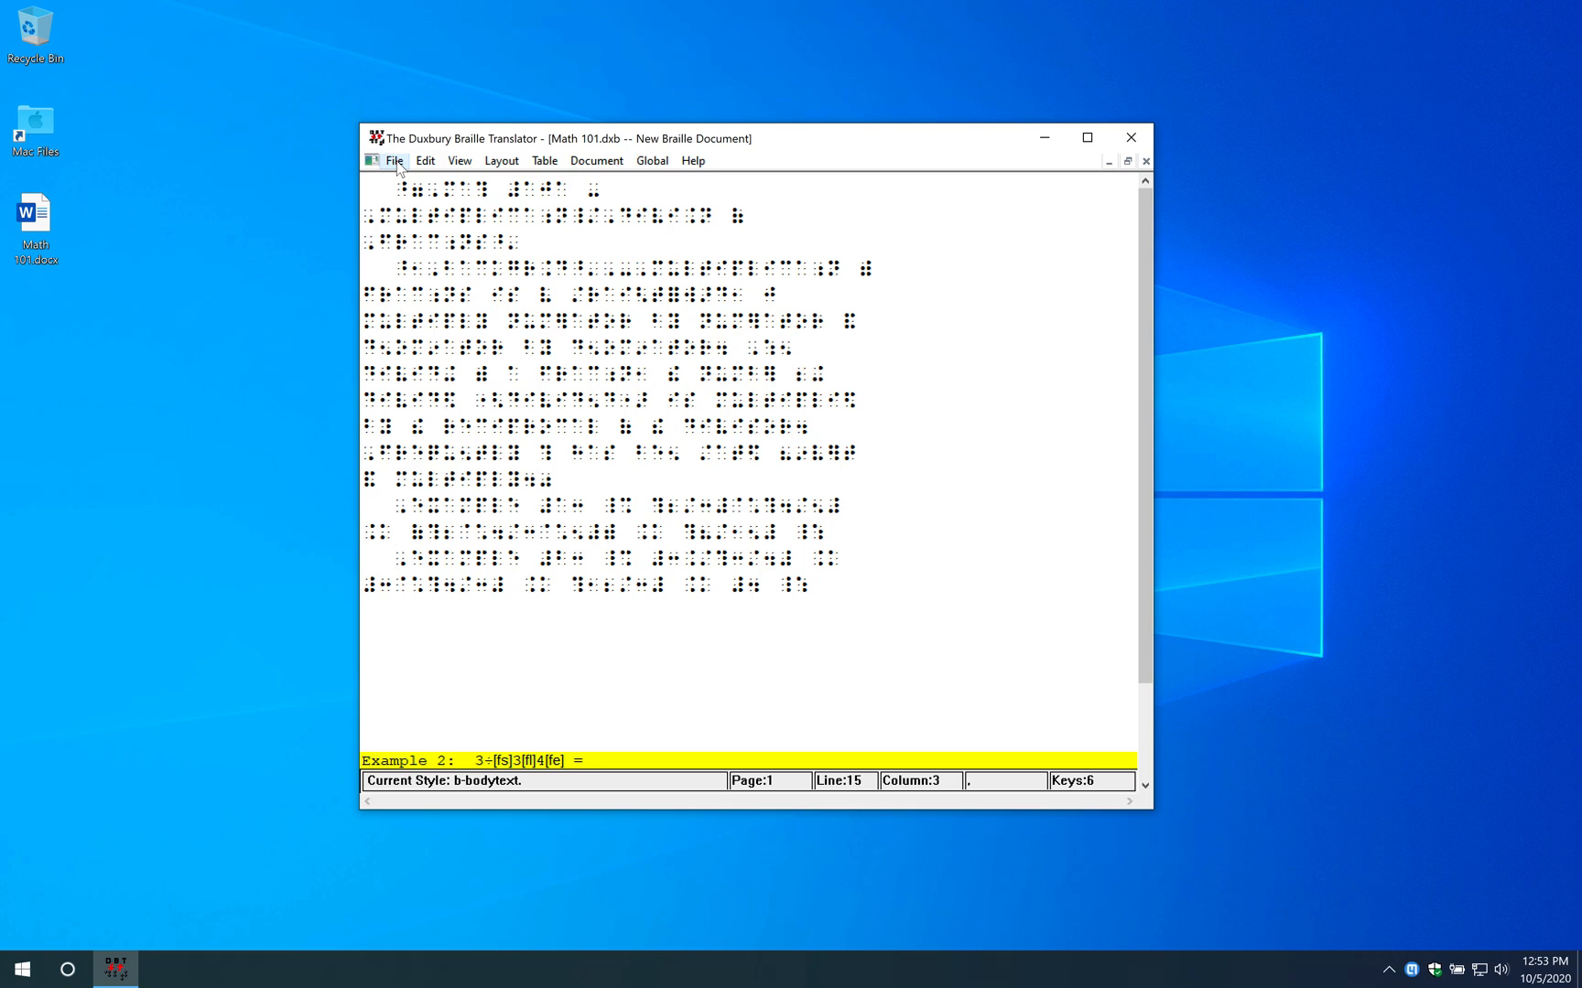
click(394, 557)
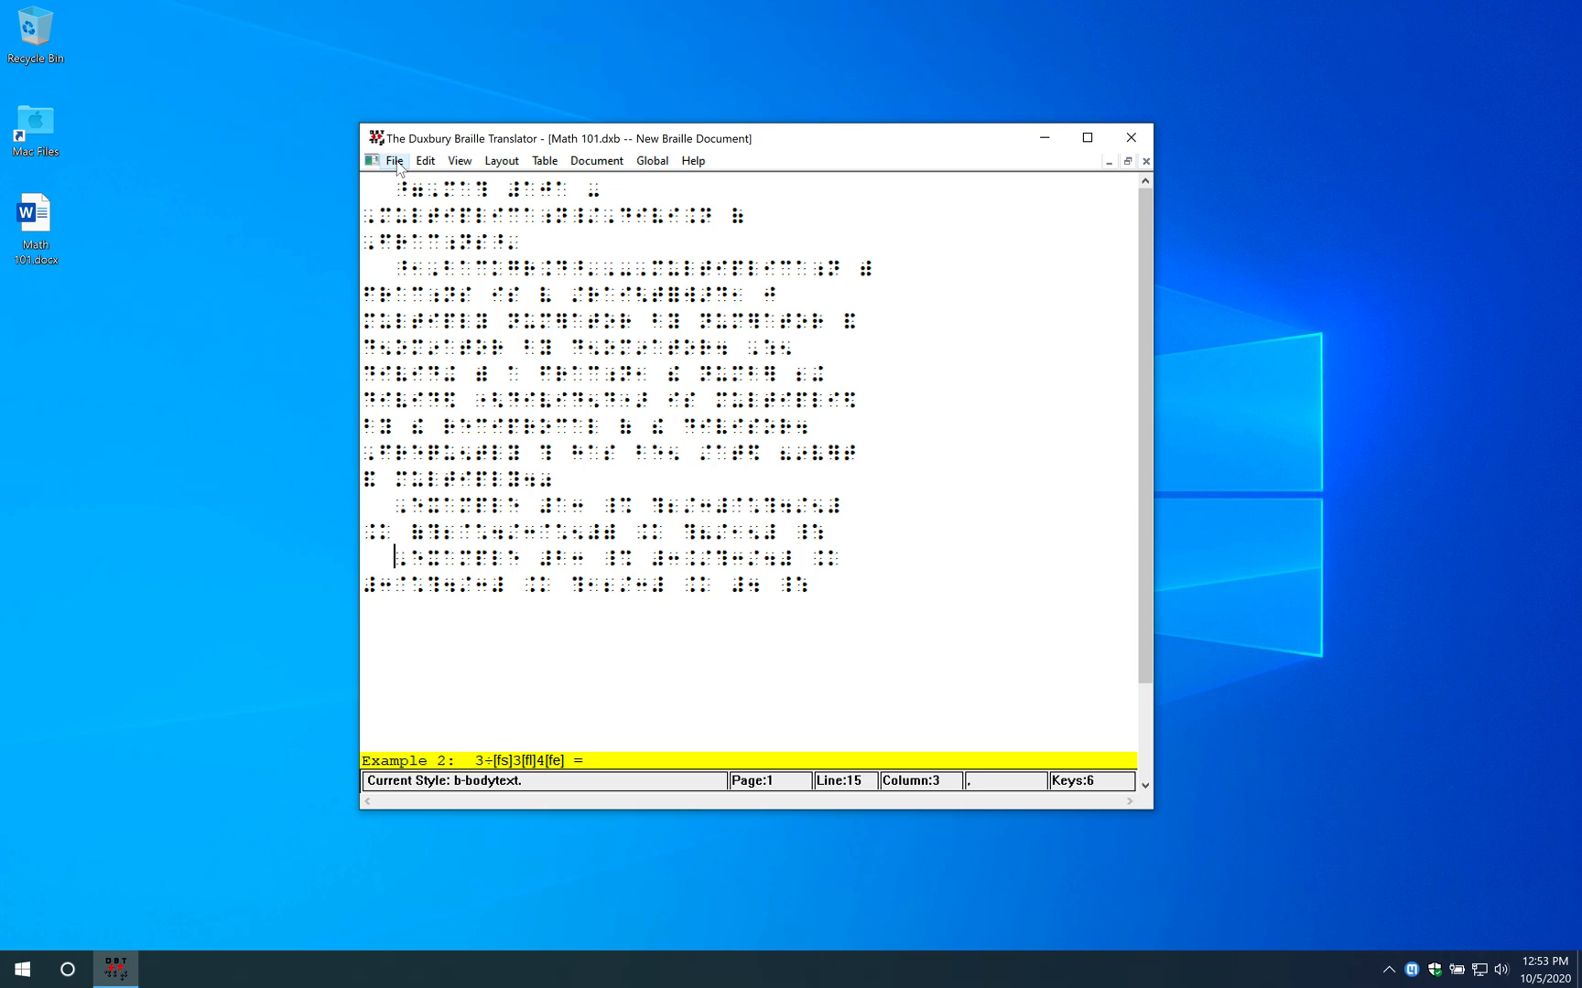
mouse_move(418, 173)
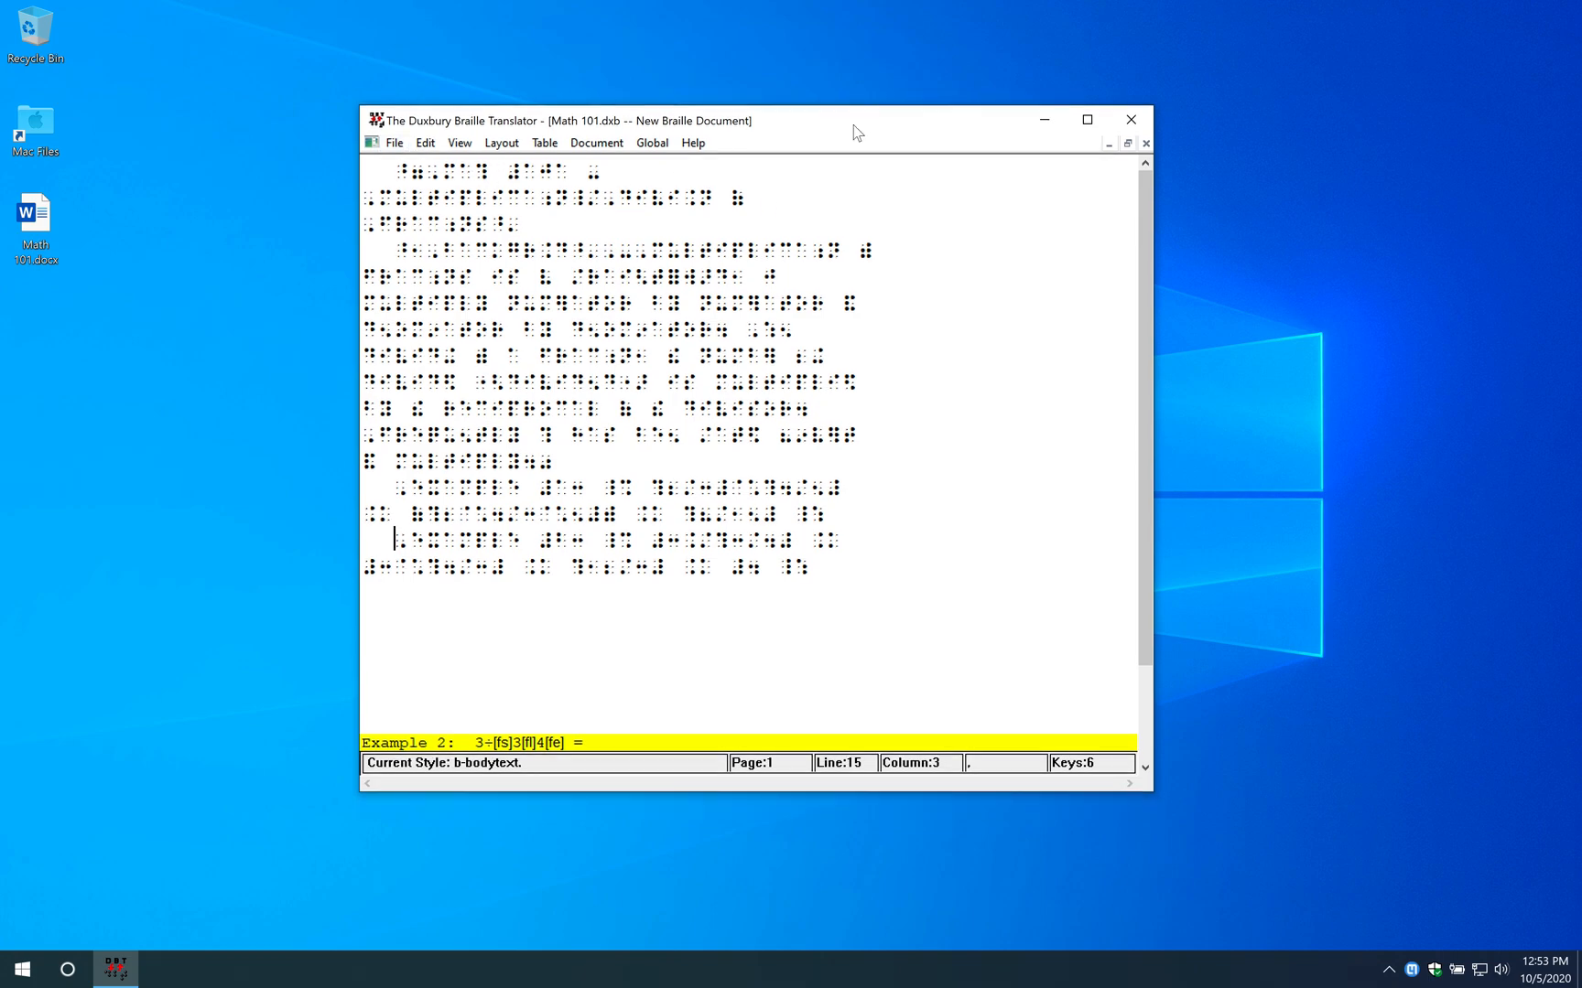
mouse_move(802, 159)
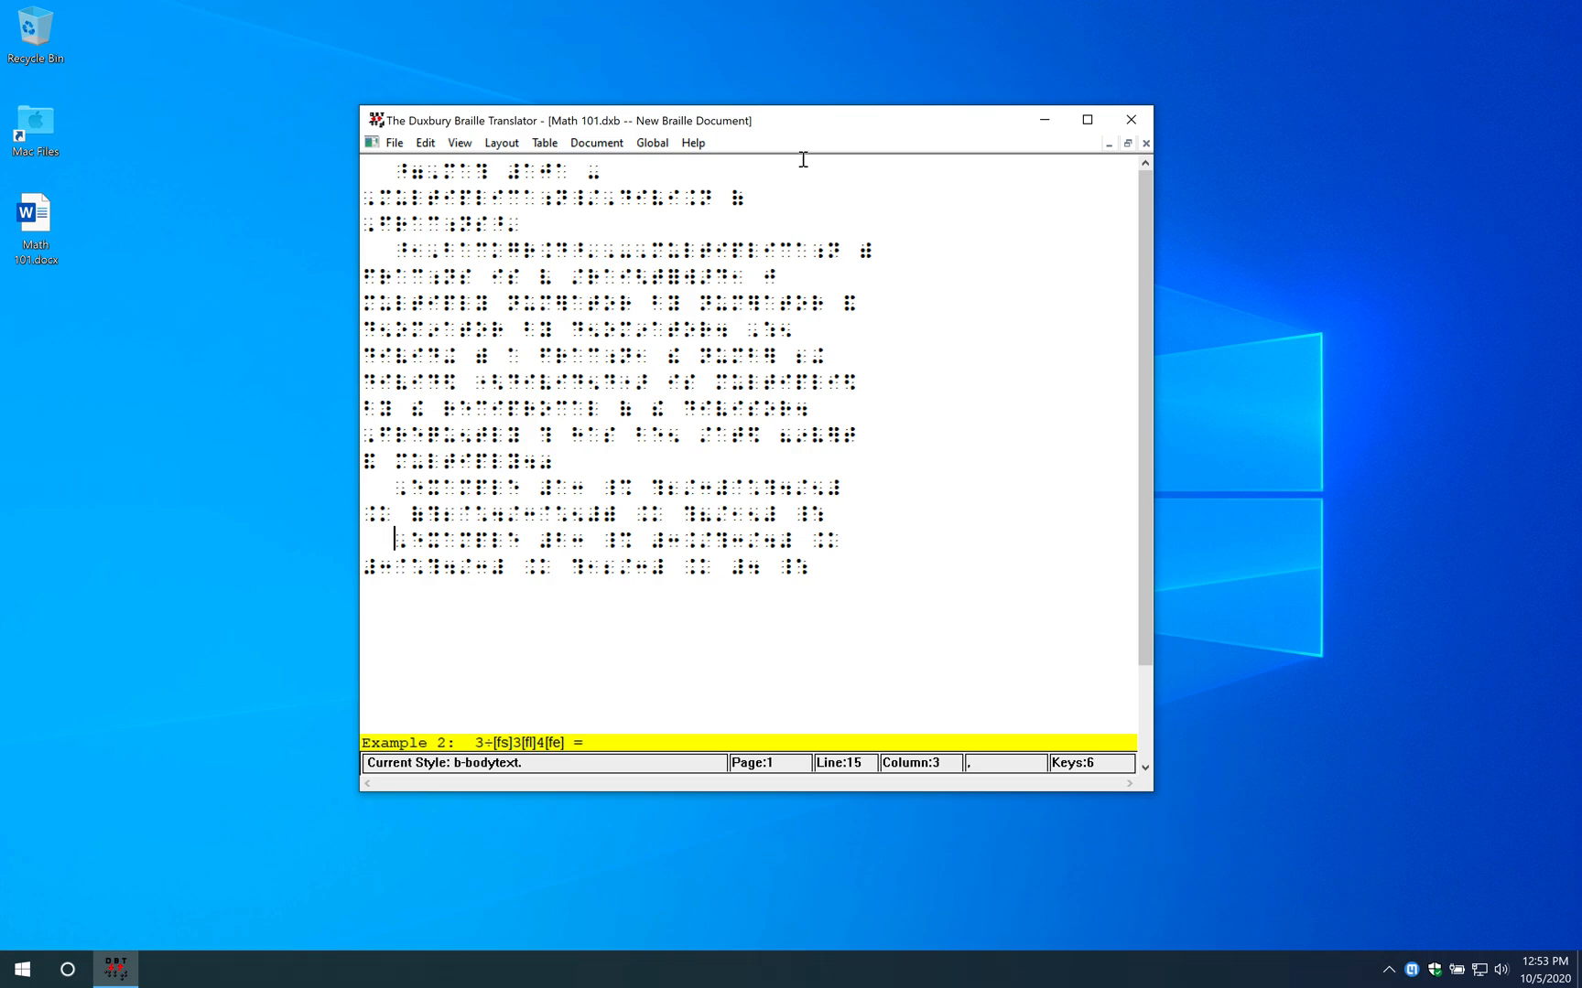